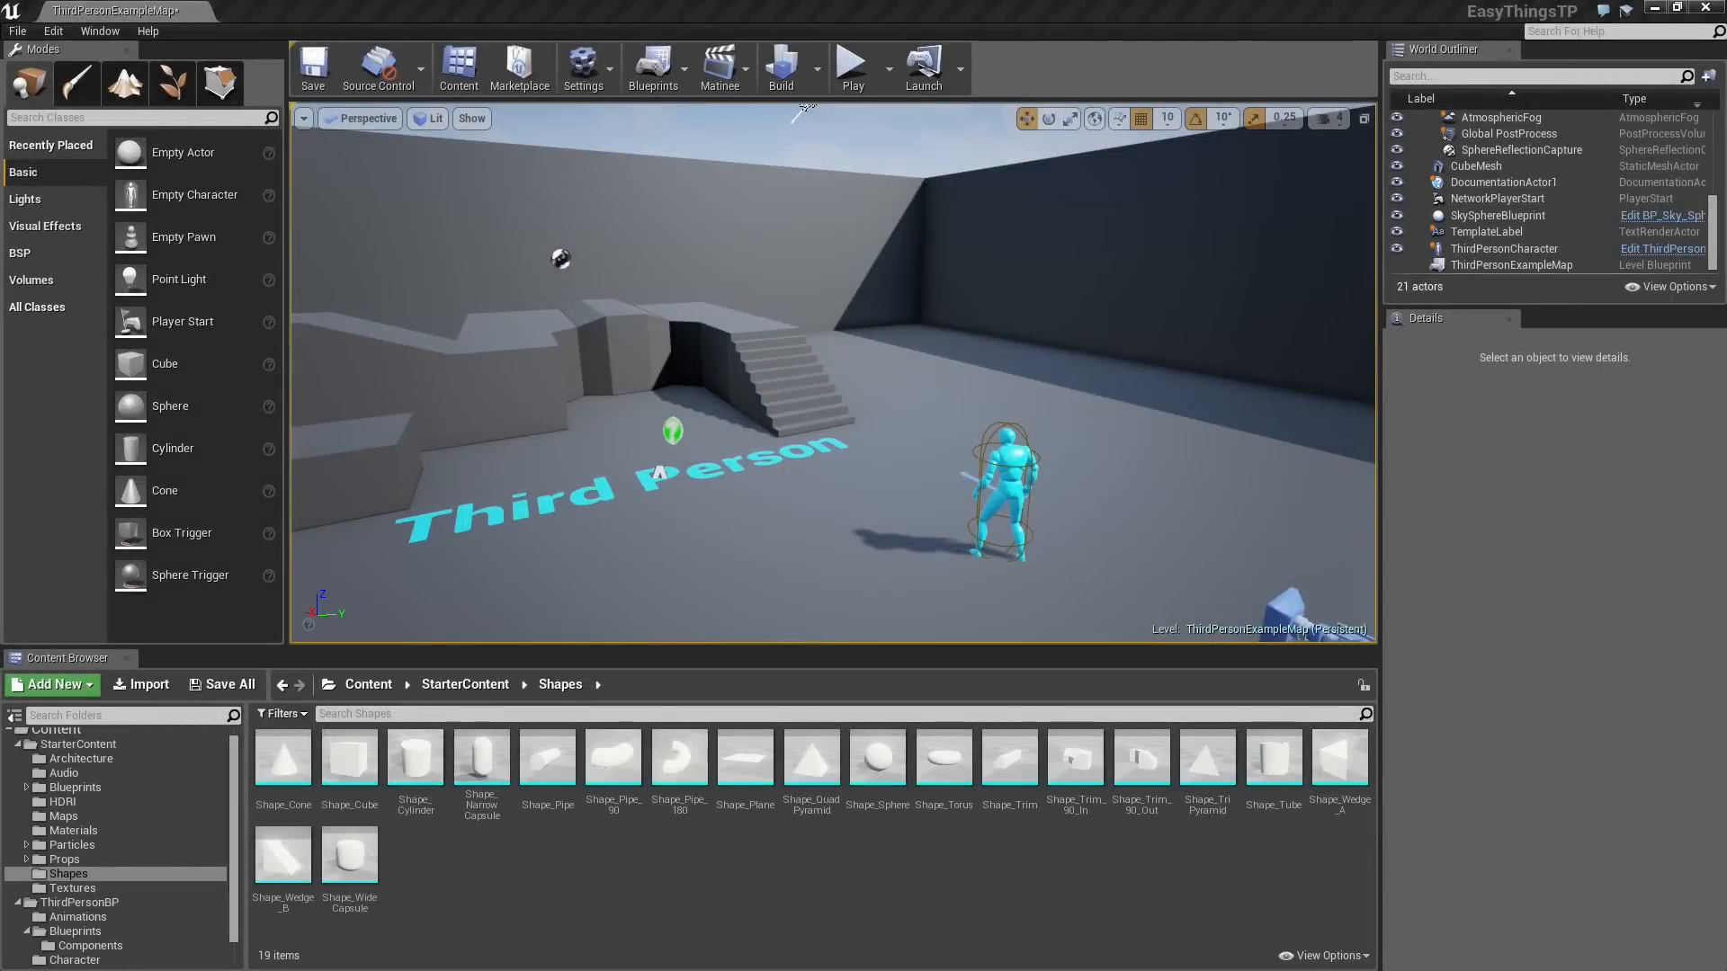
pyautogui.moveTo(1531, 745)
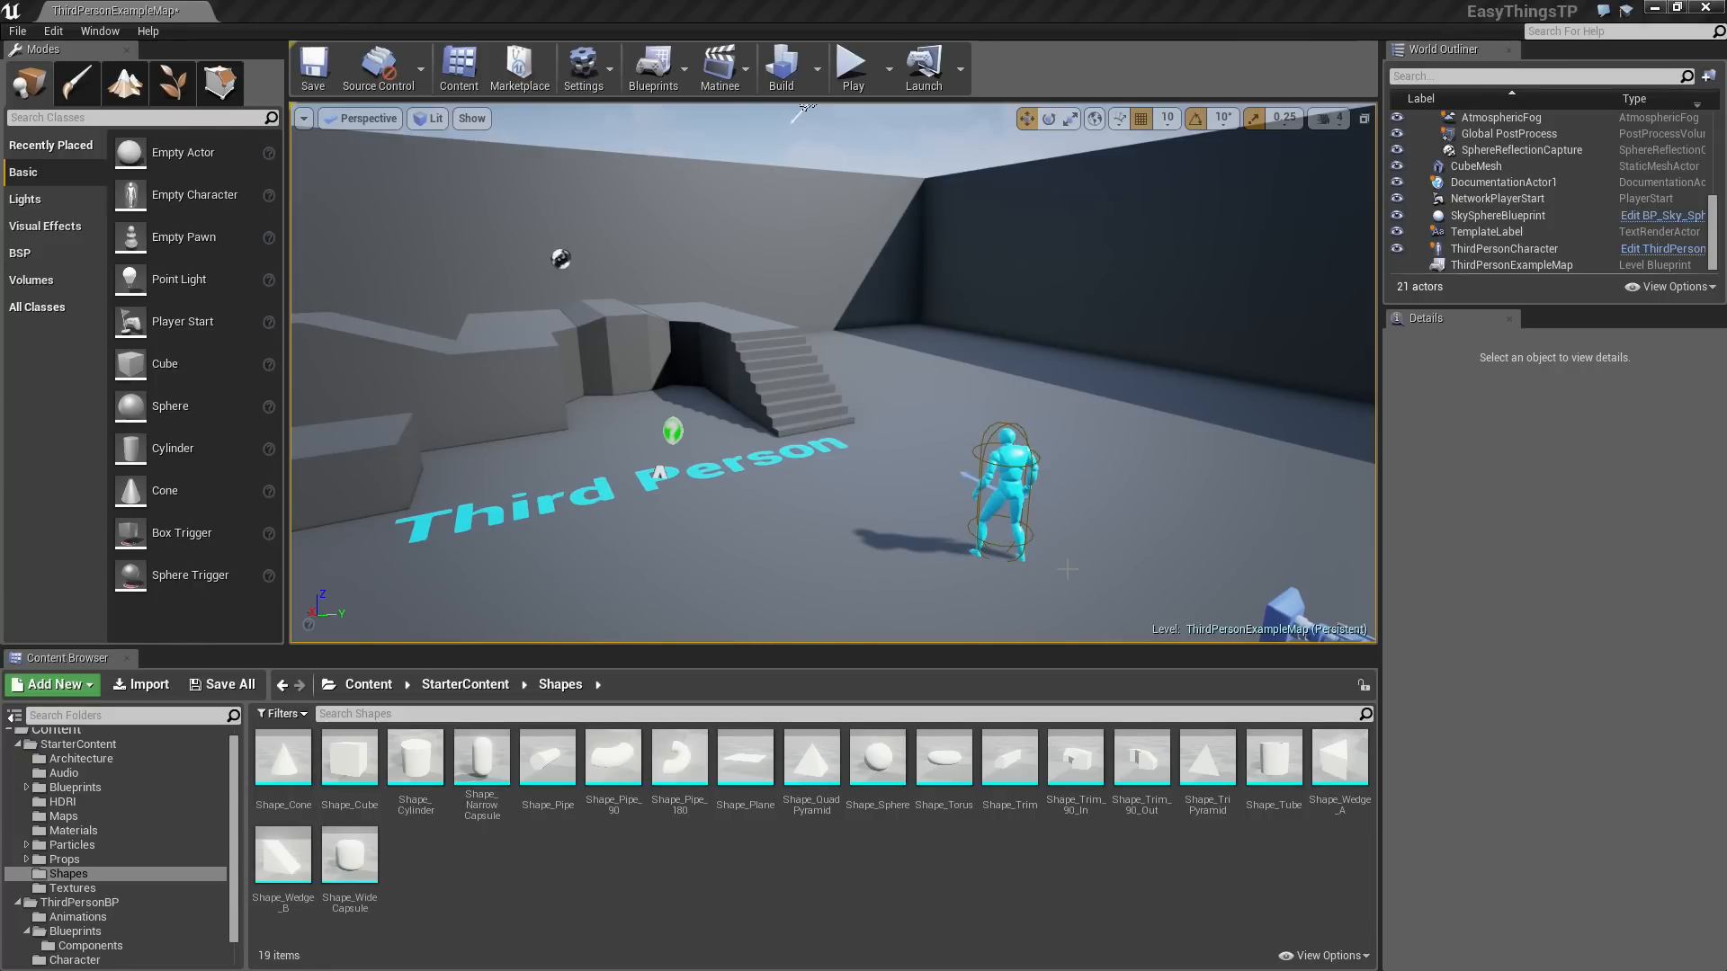
pyautogui.moveTo(811, 759)
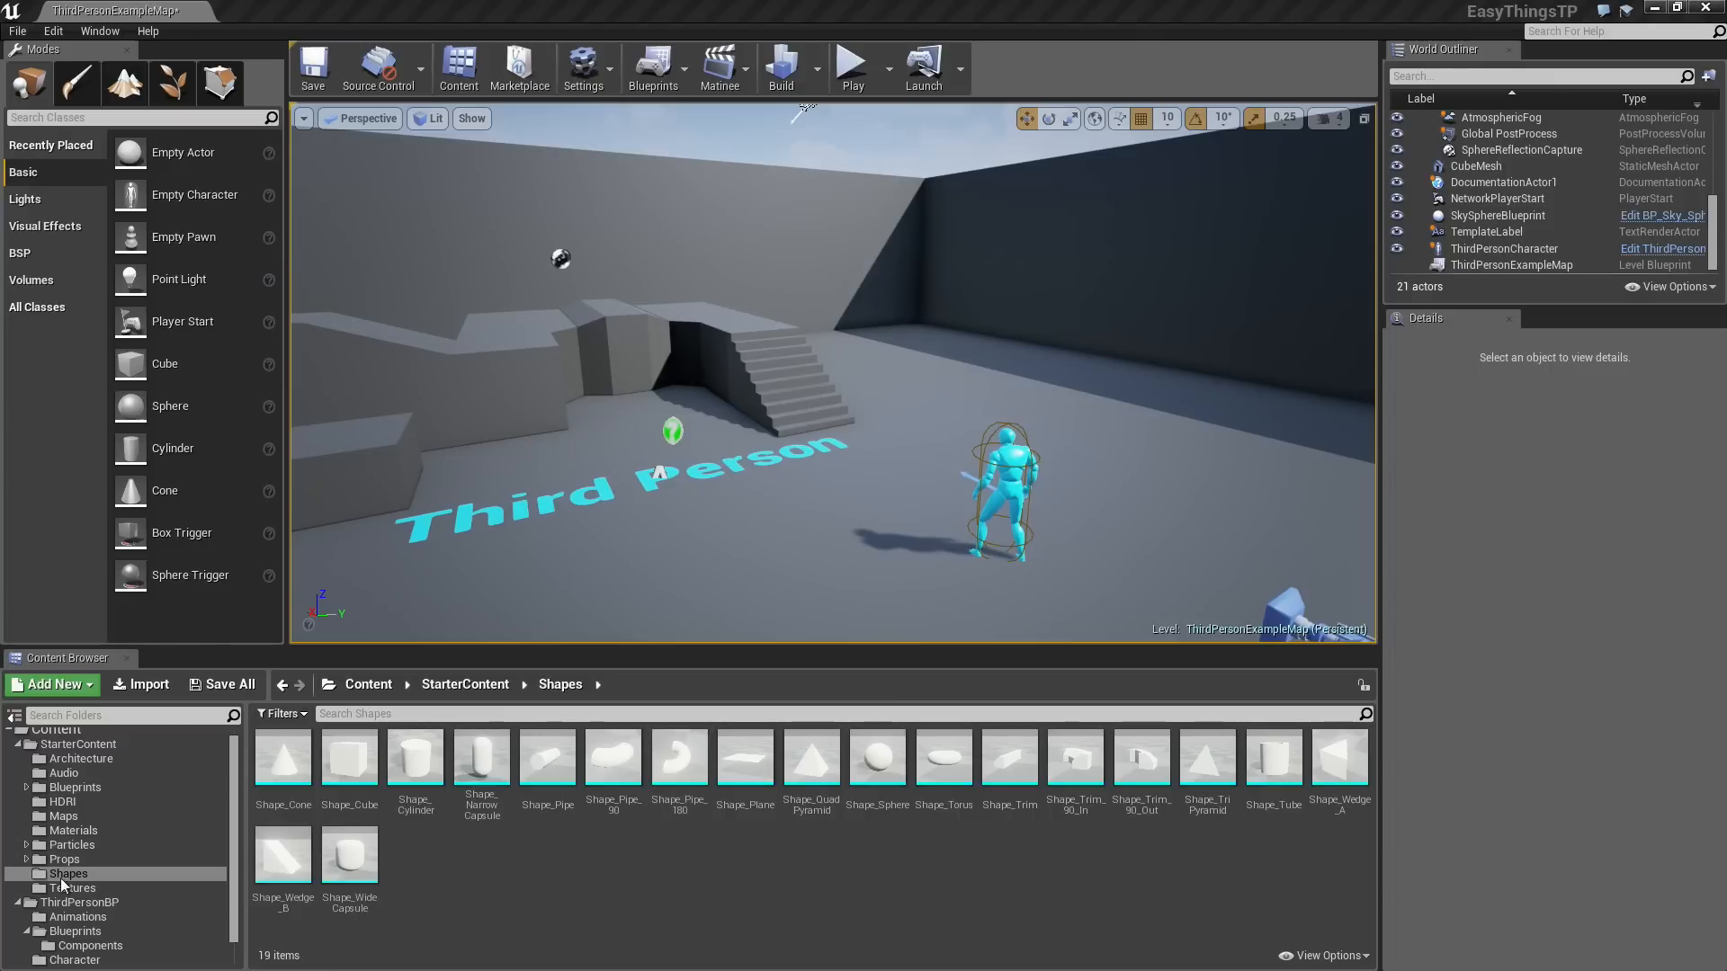
pyautogui.moveTo(810, 756)
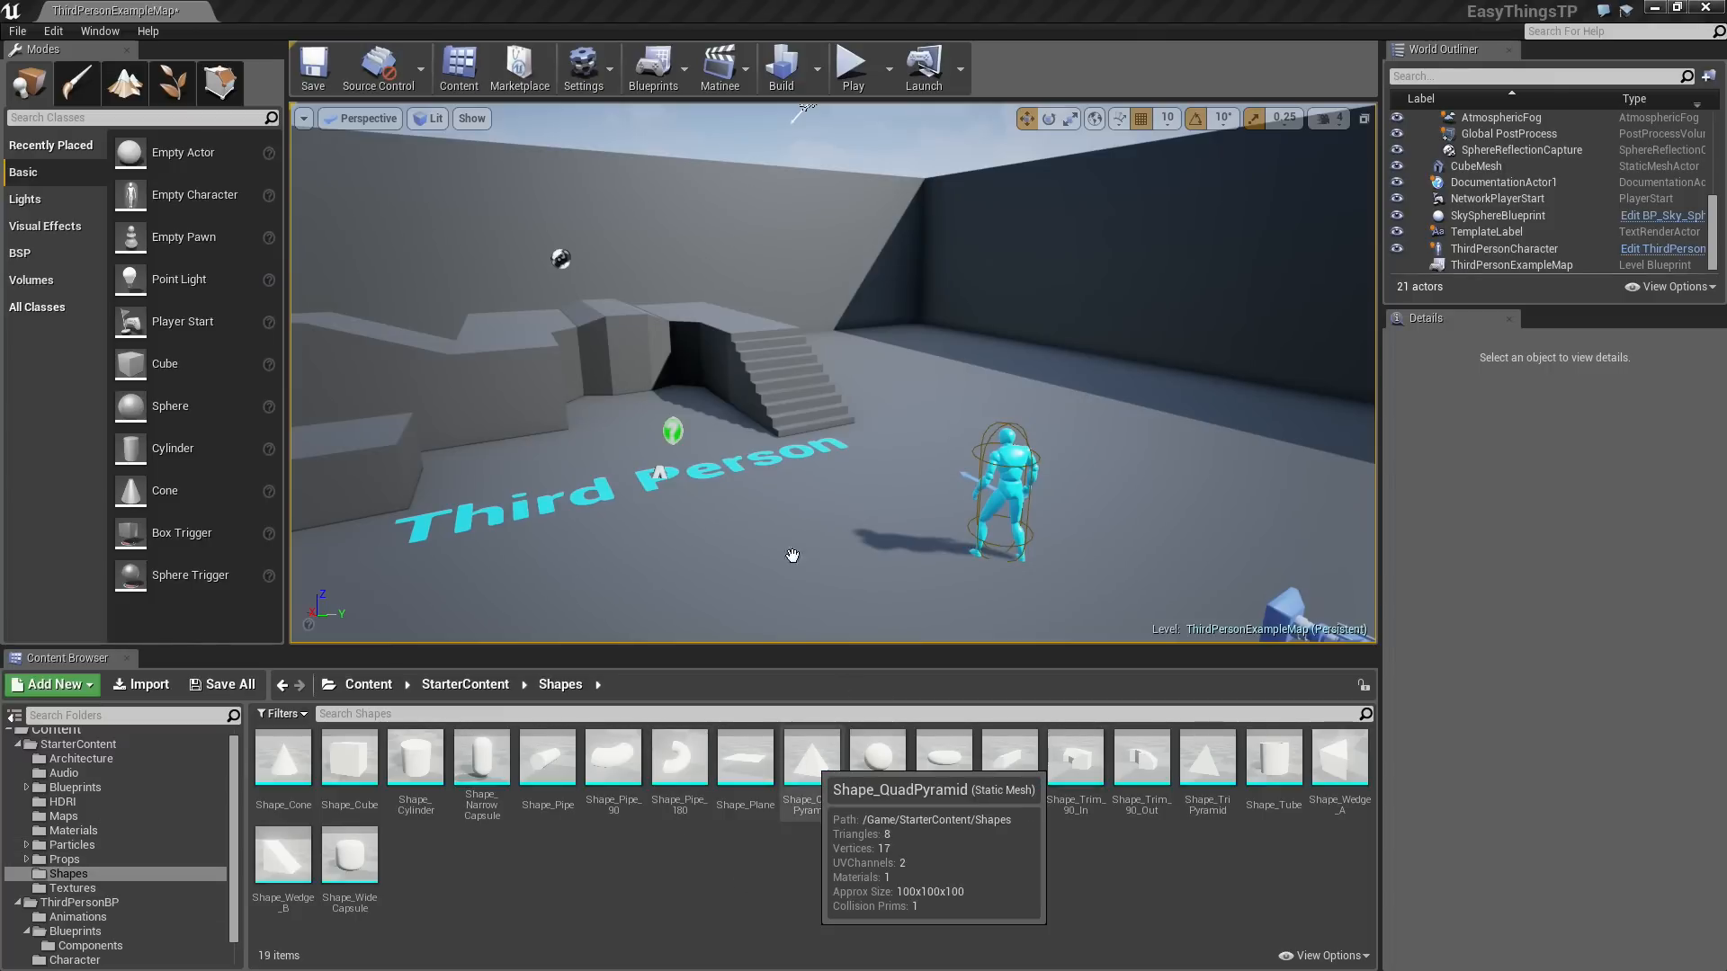
# Drop a Shape_QuadPyramid into the level and add the HoverOriginal component to it.
pyautogui.moveTo(811, 757); pyautogui.dragTo(755, 543)
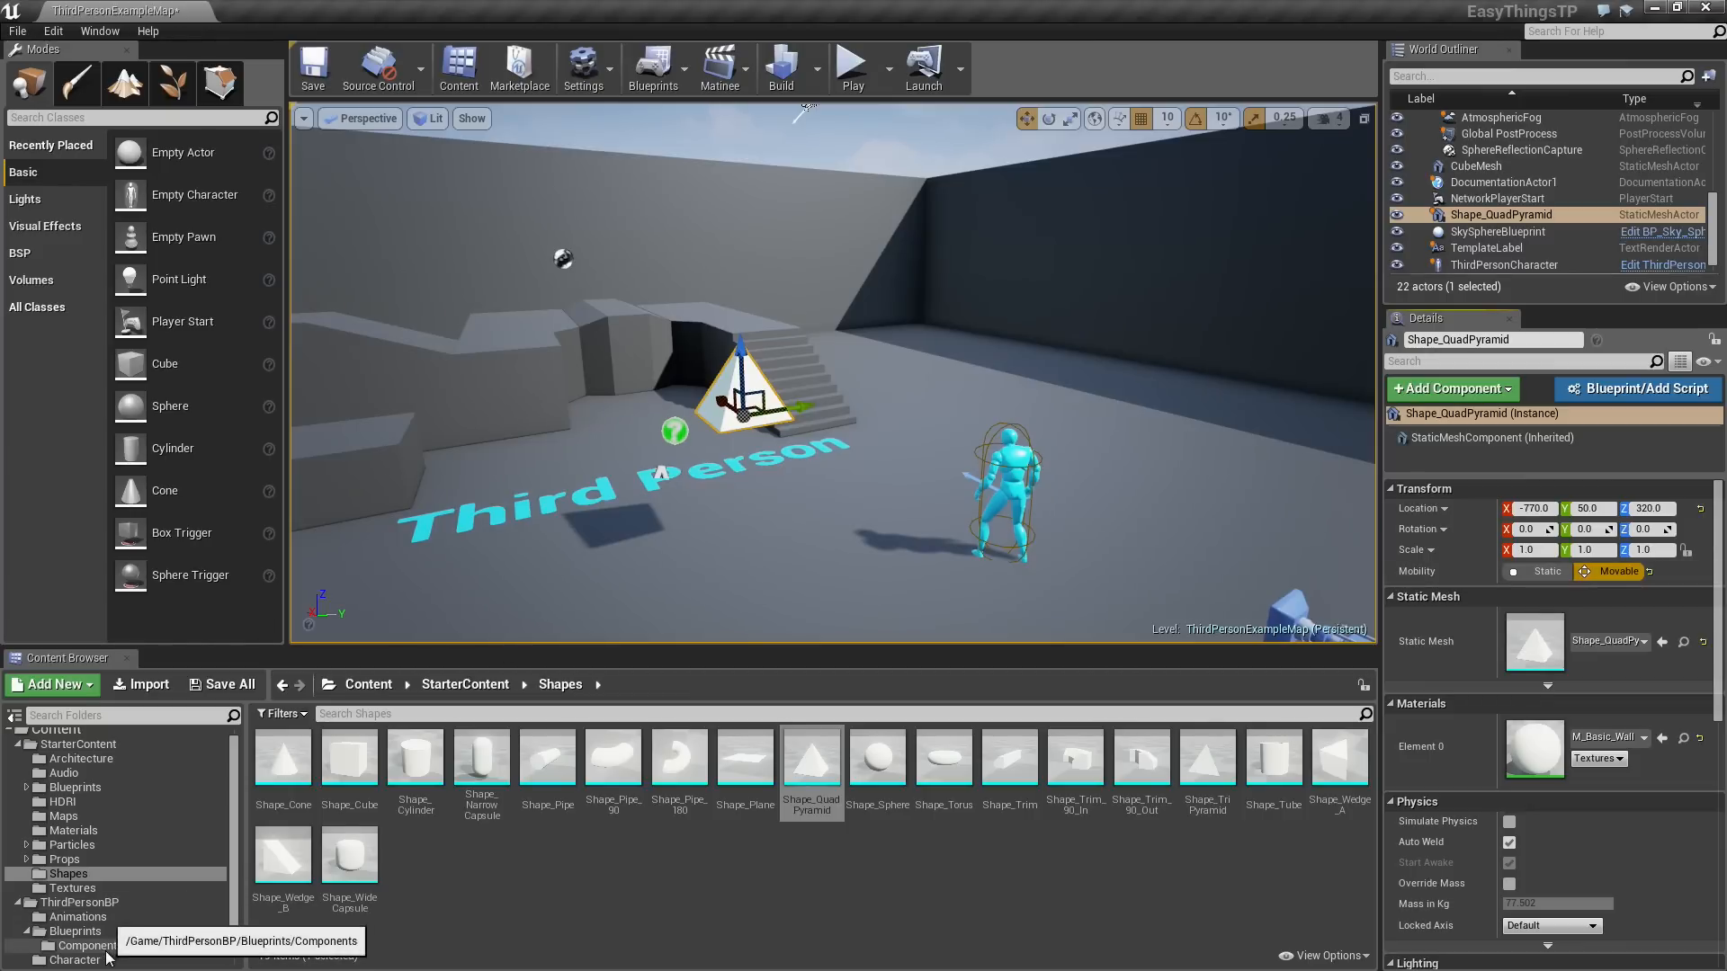
pyautogui.click(88, 946)
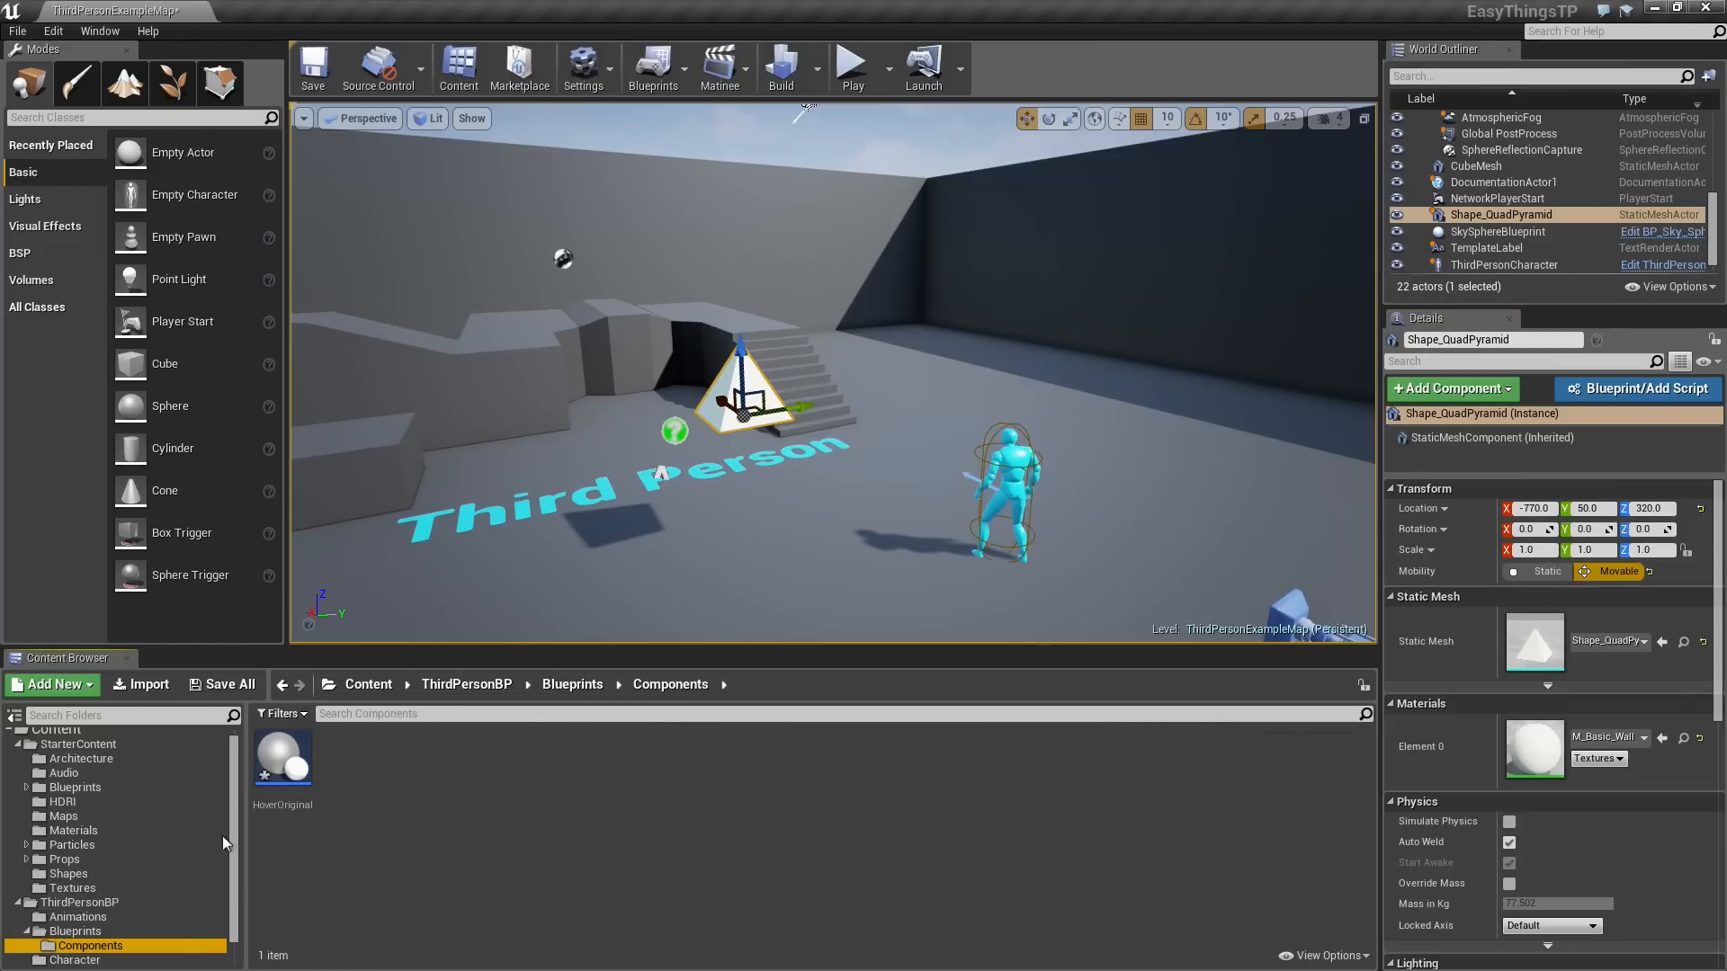
pyautogui.moveTo(284, 757)
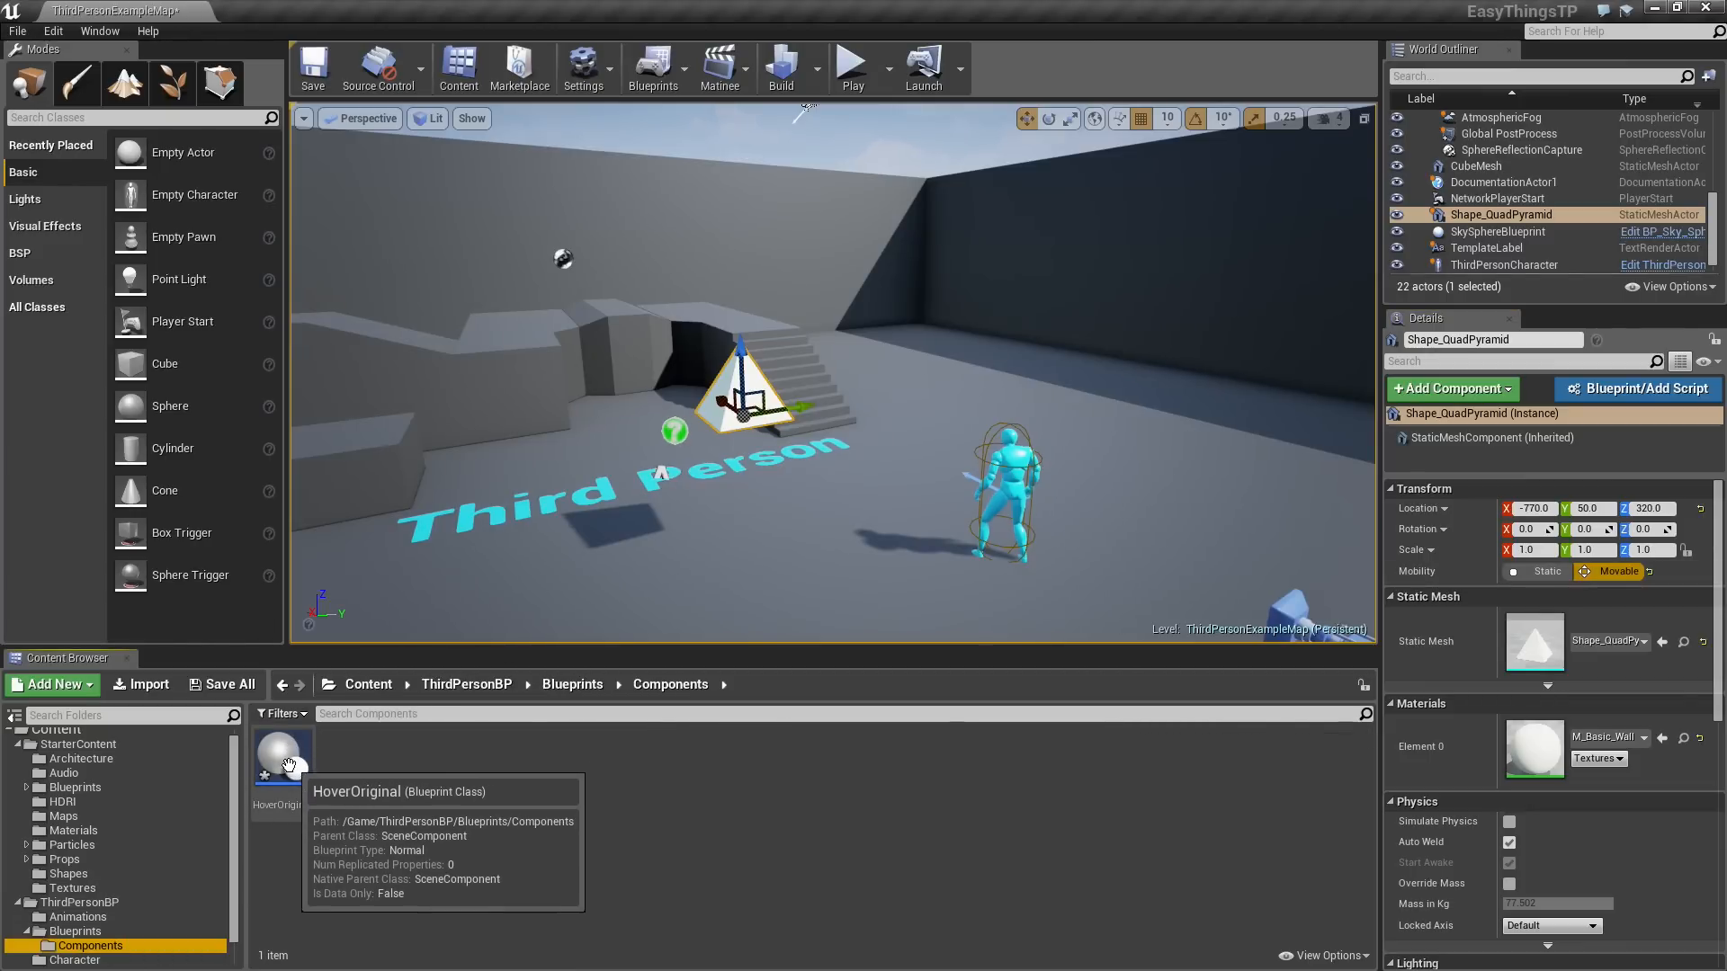
pyautogui.moveTo(281, 765); pyautogui.dragTo(499, 896)
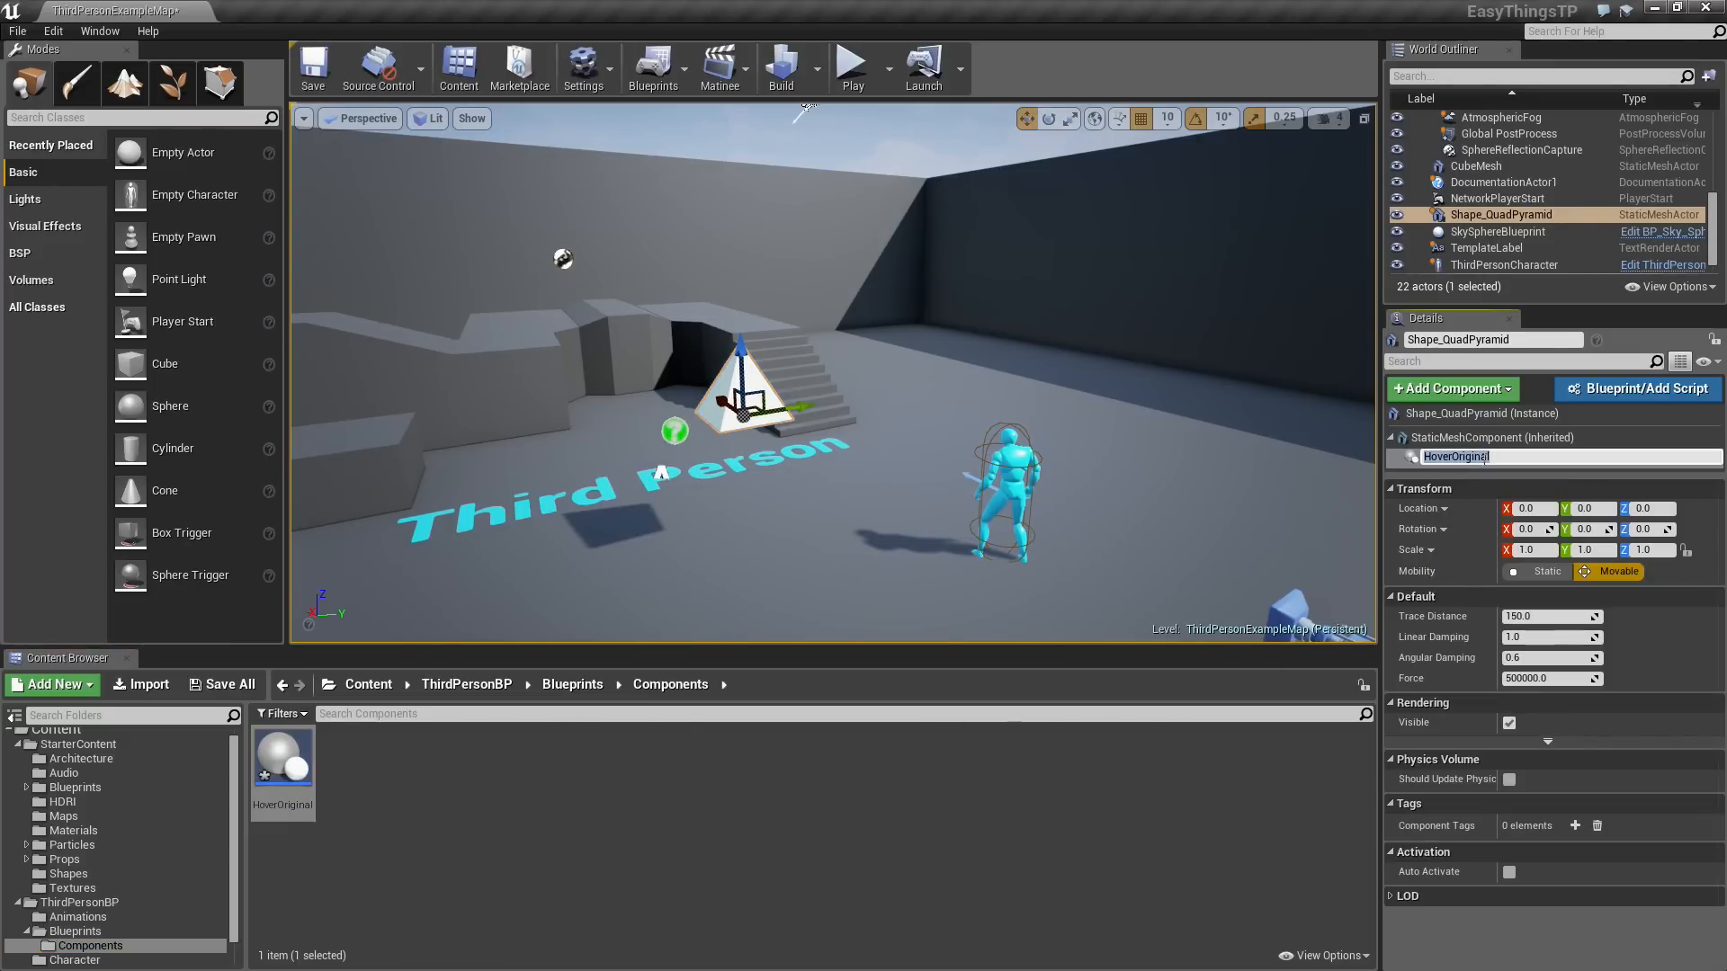
pyautogui.click(852, 68)
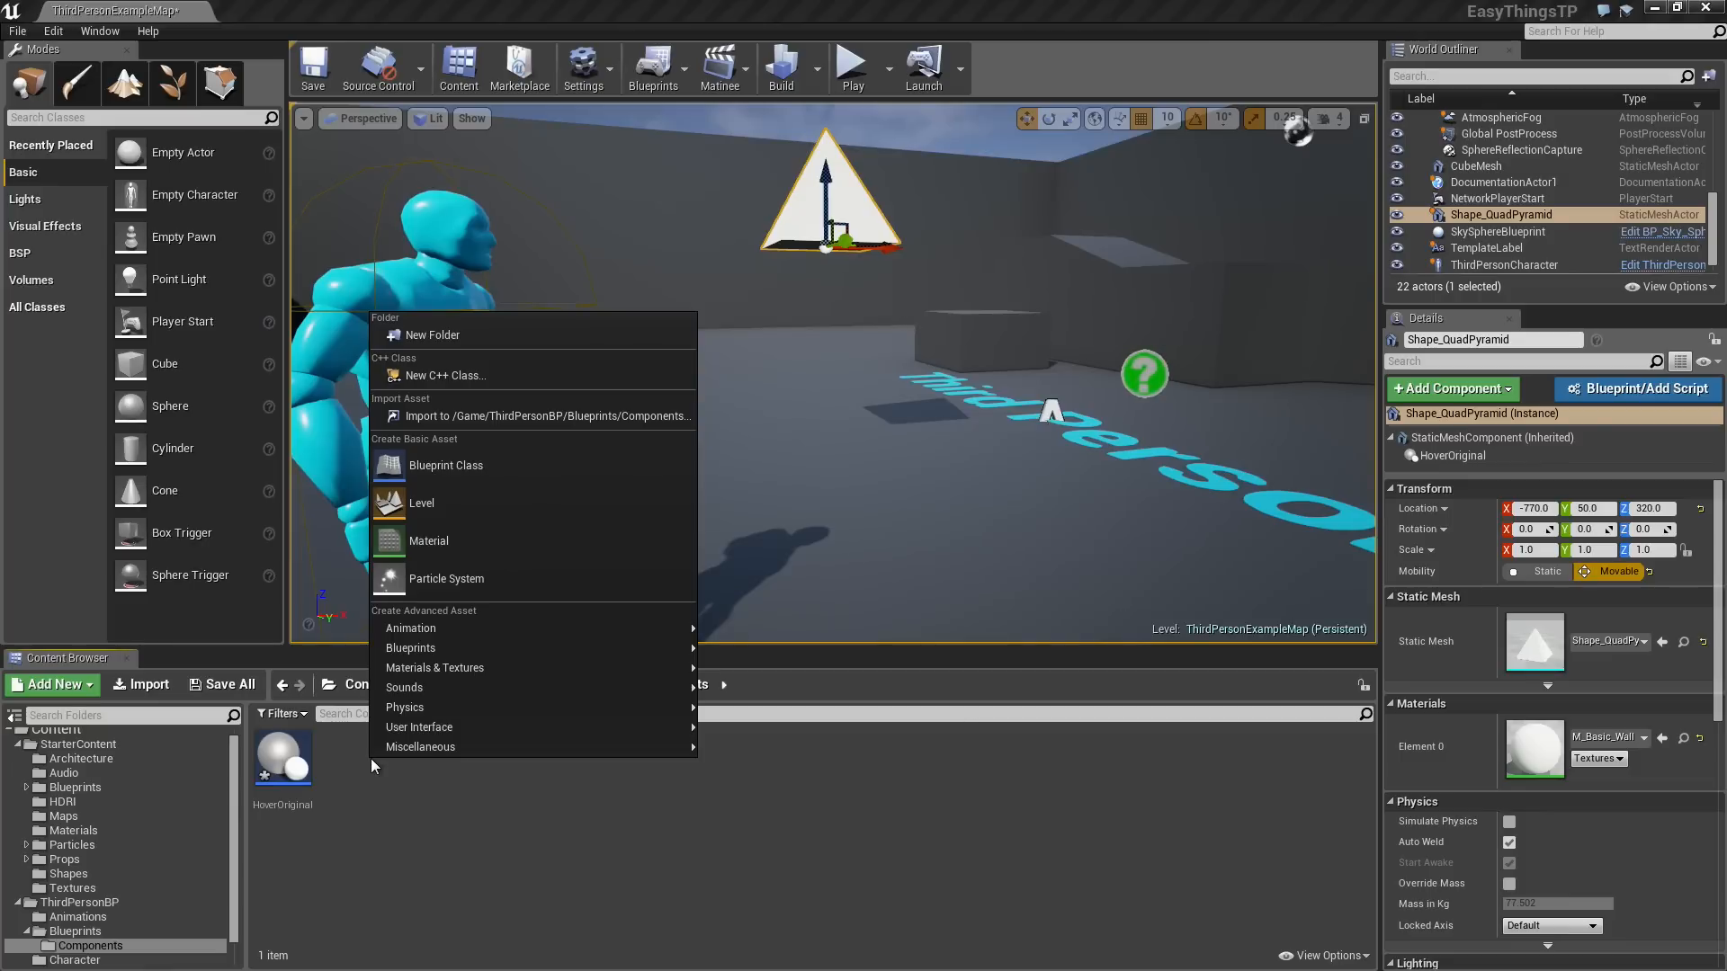
pyautogui.moveTo(128, 929)
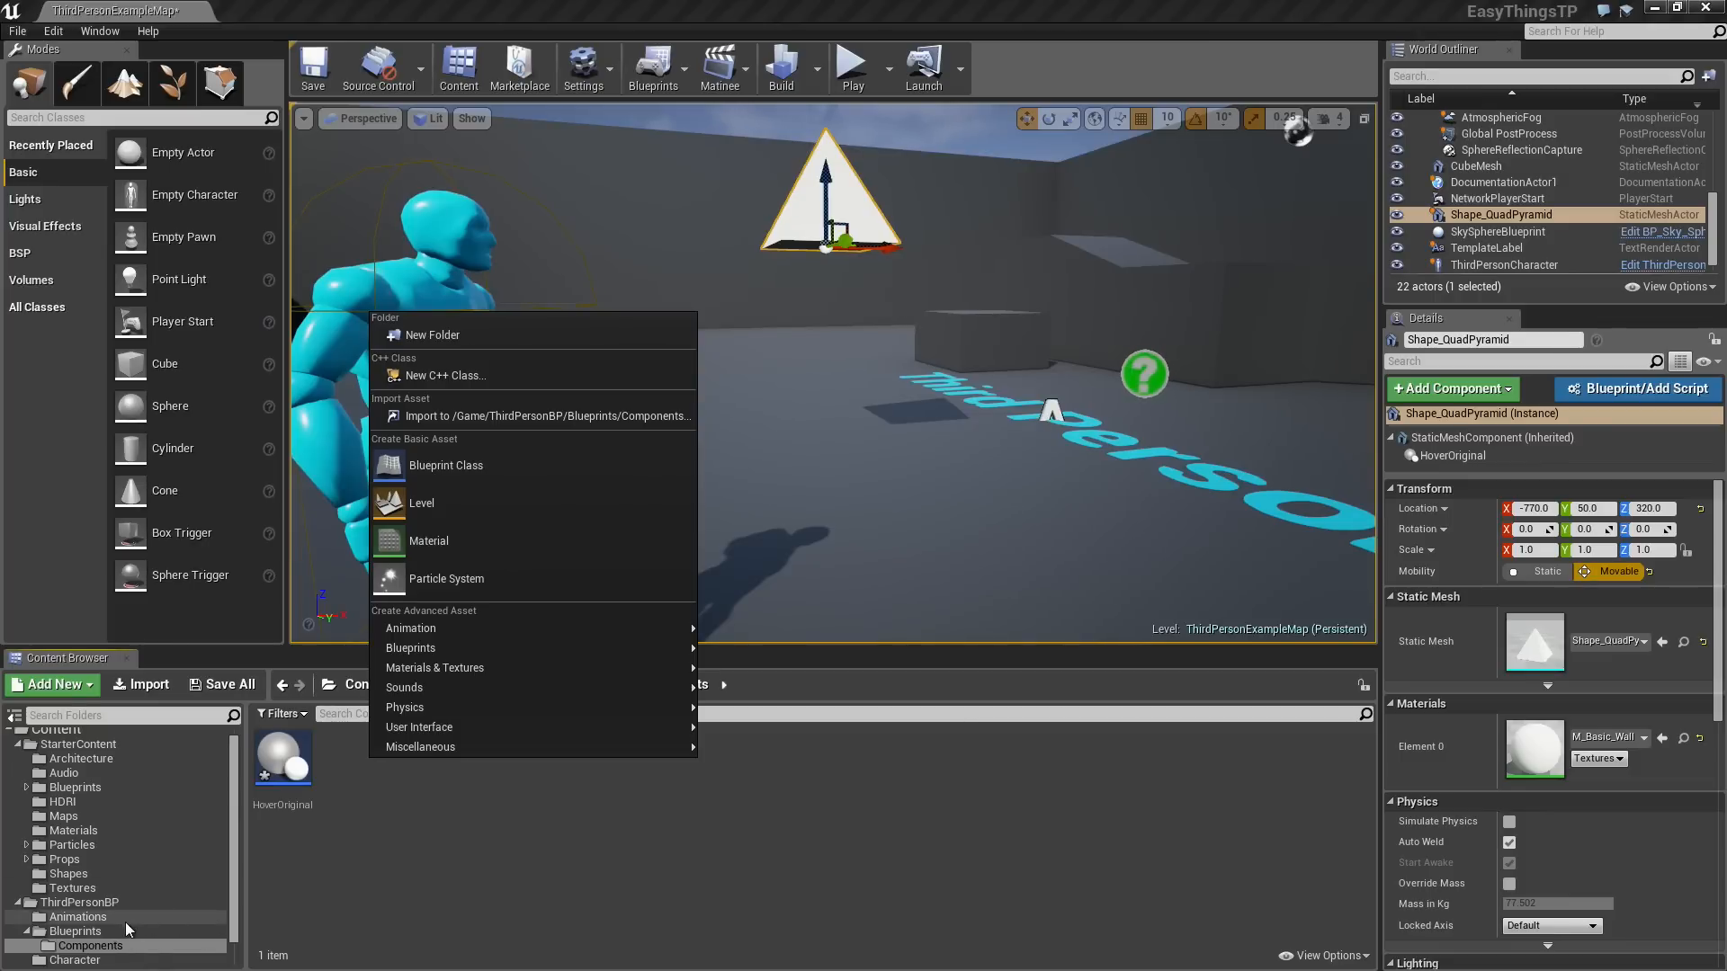
pyautogui.moveTo(89, 945)
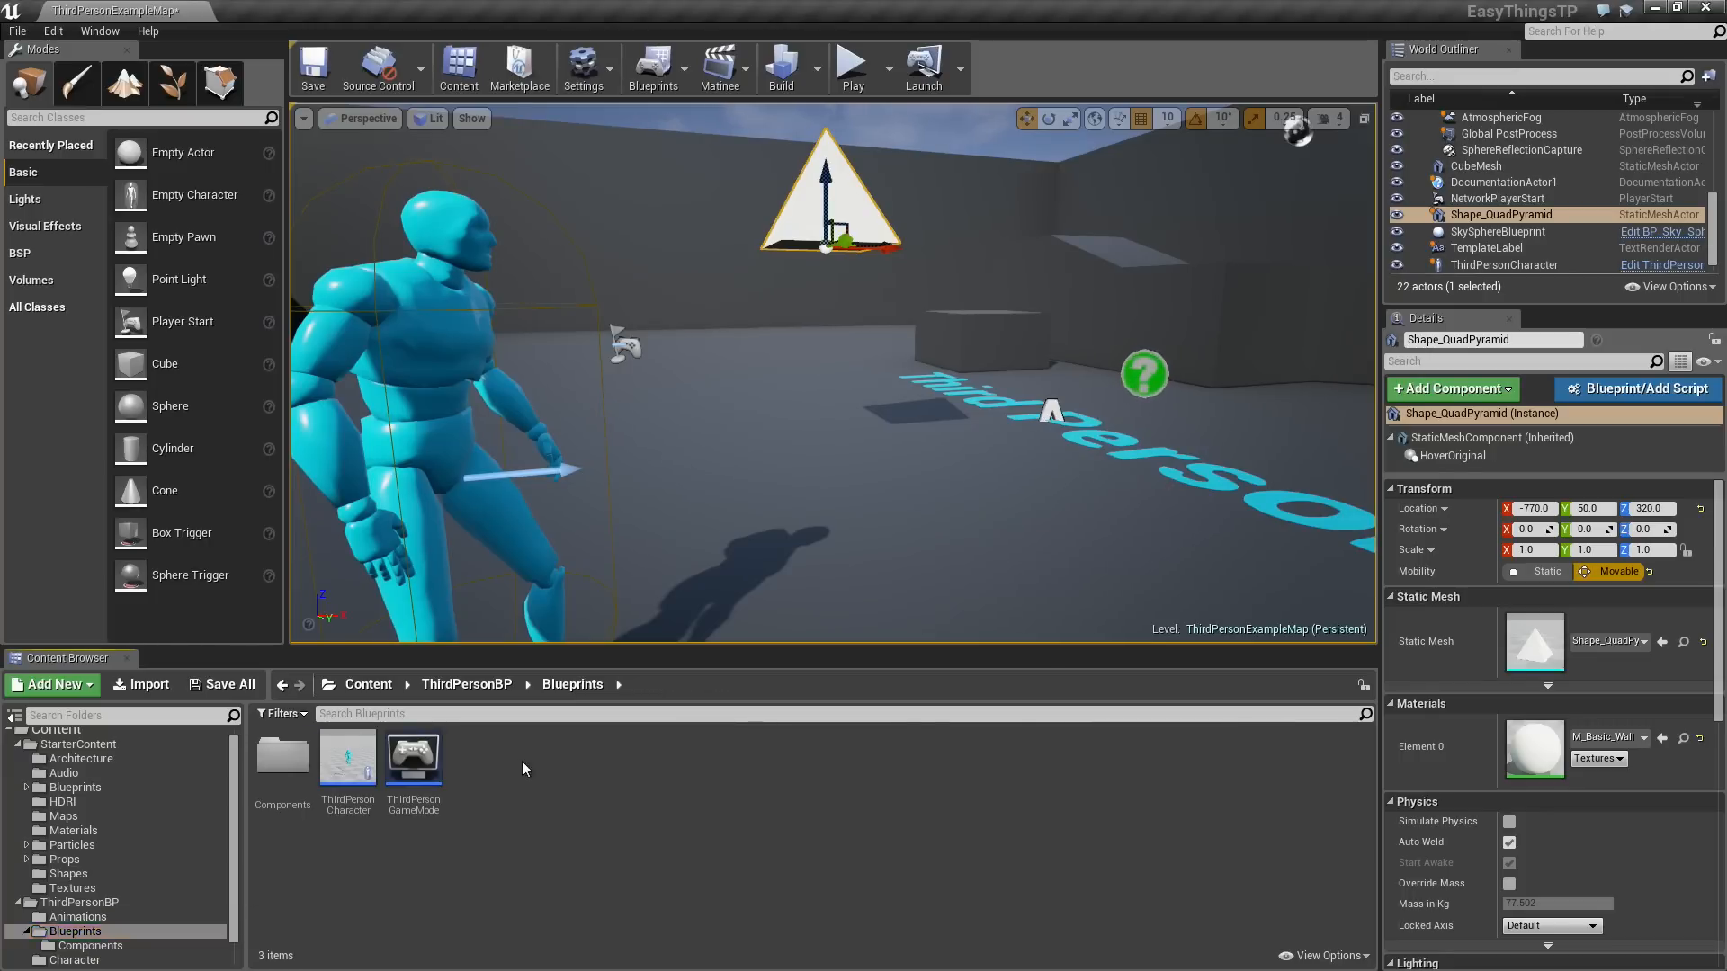
# Start a new Blueprint class in the ThirdPersonBP Components folder.
pyautogui.click(51, 684)
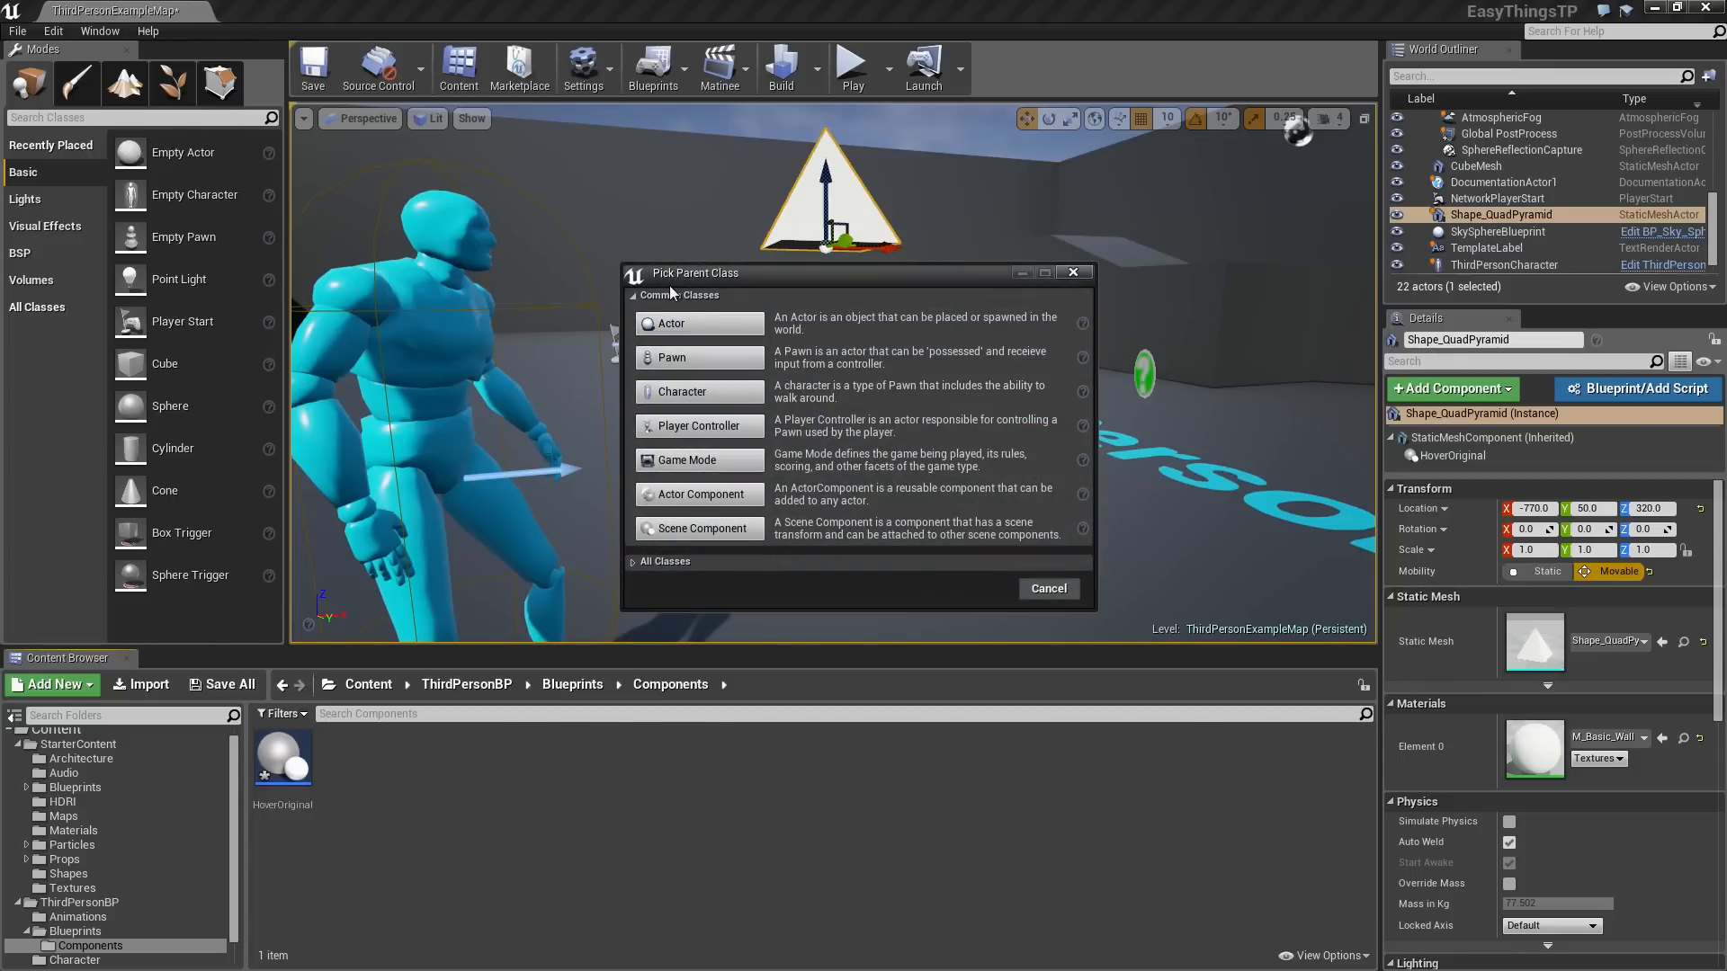
pyautogui.moveTo(699, 528)
pyautogui.write('HoverComponent')
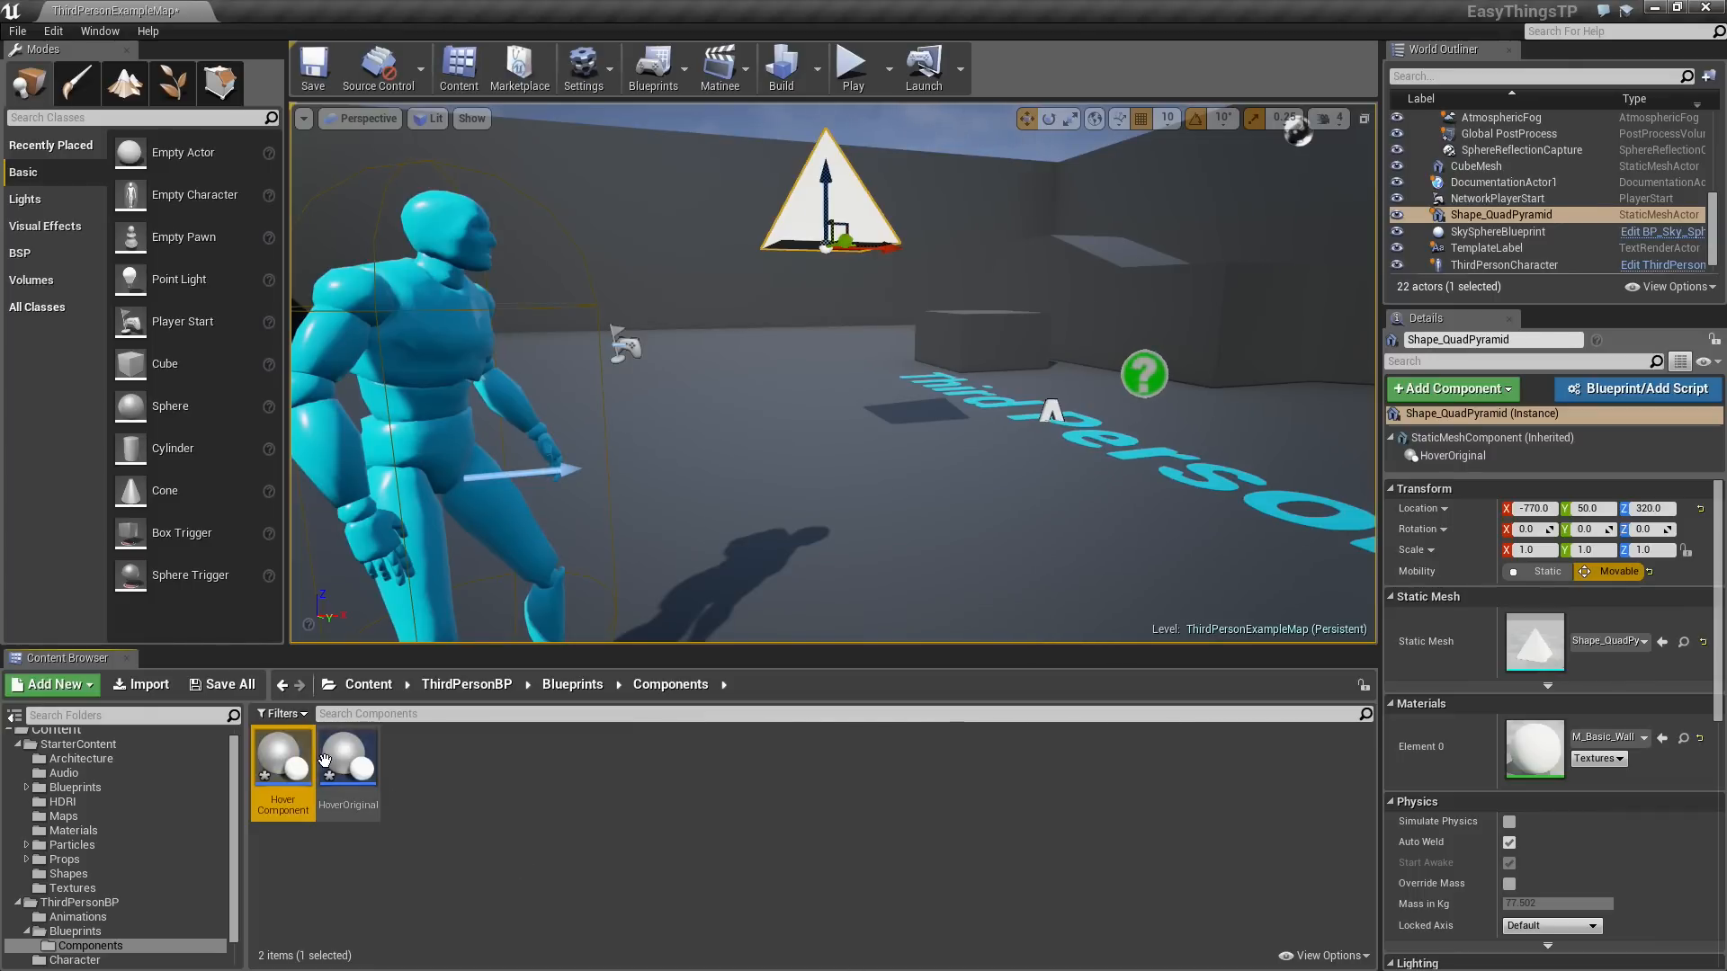
# Open the HoverComponent Blueprint to edit its event graph.
pyautogui.doubleClick(281, 760)
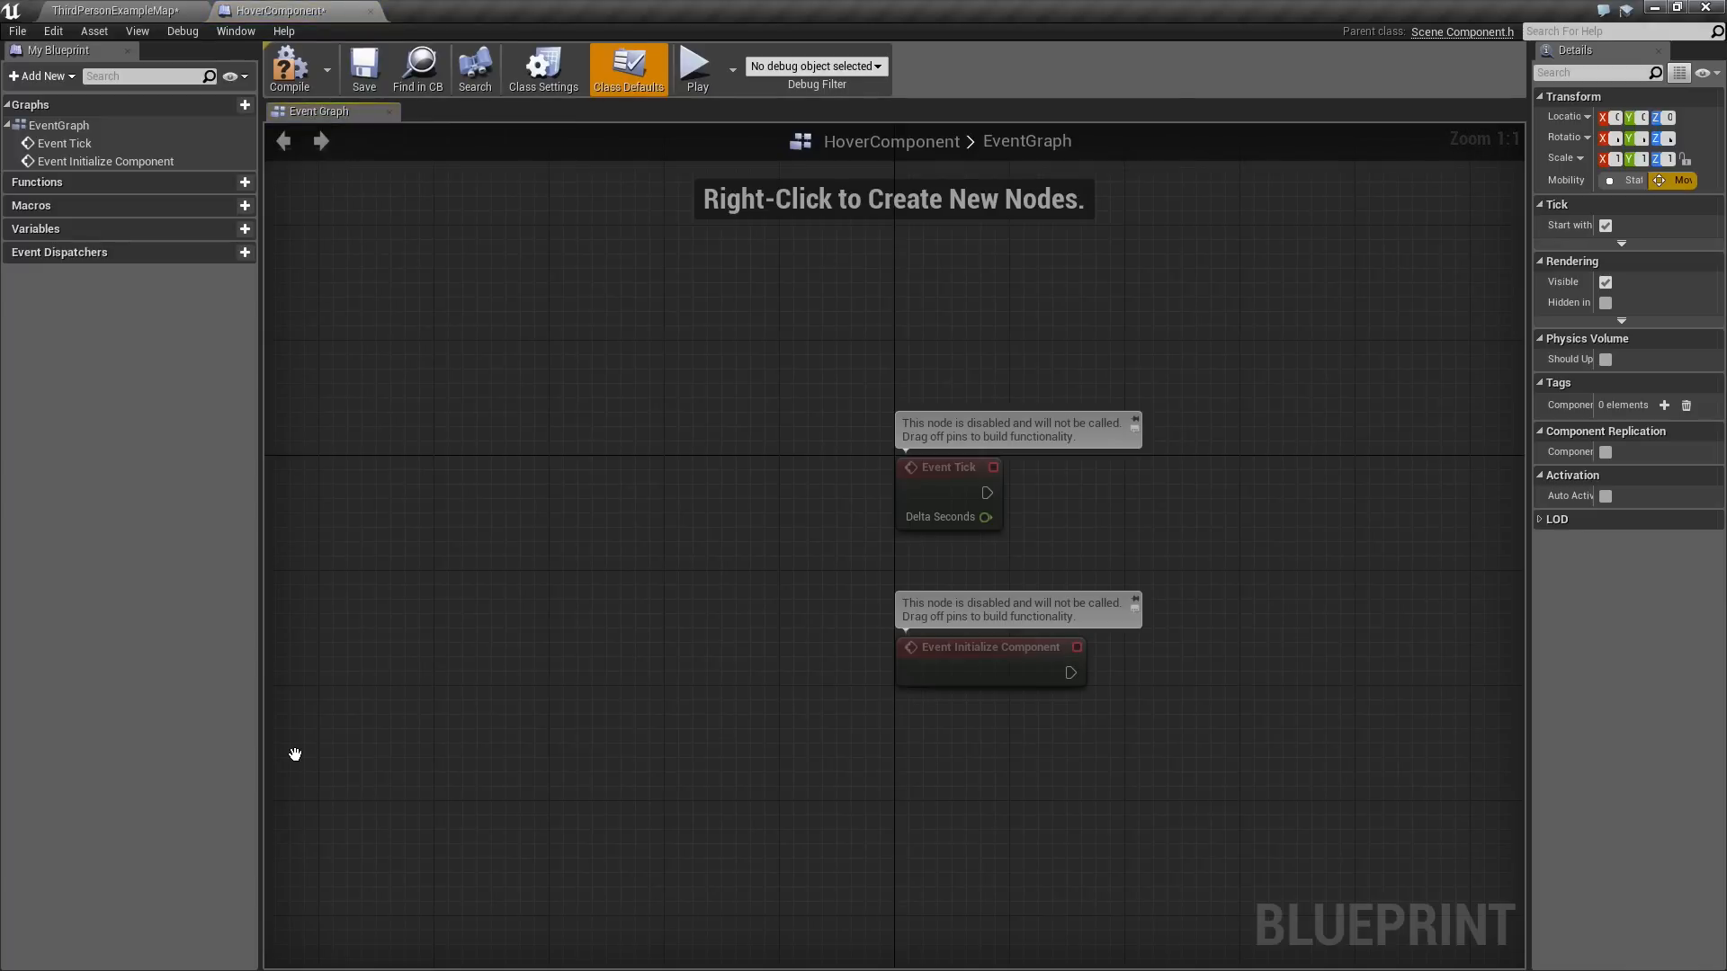
pyautogui.moveTo(577, 596)
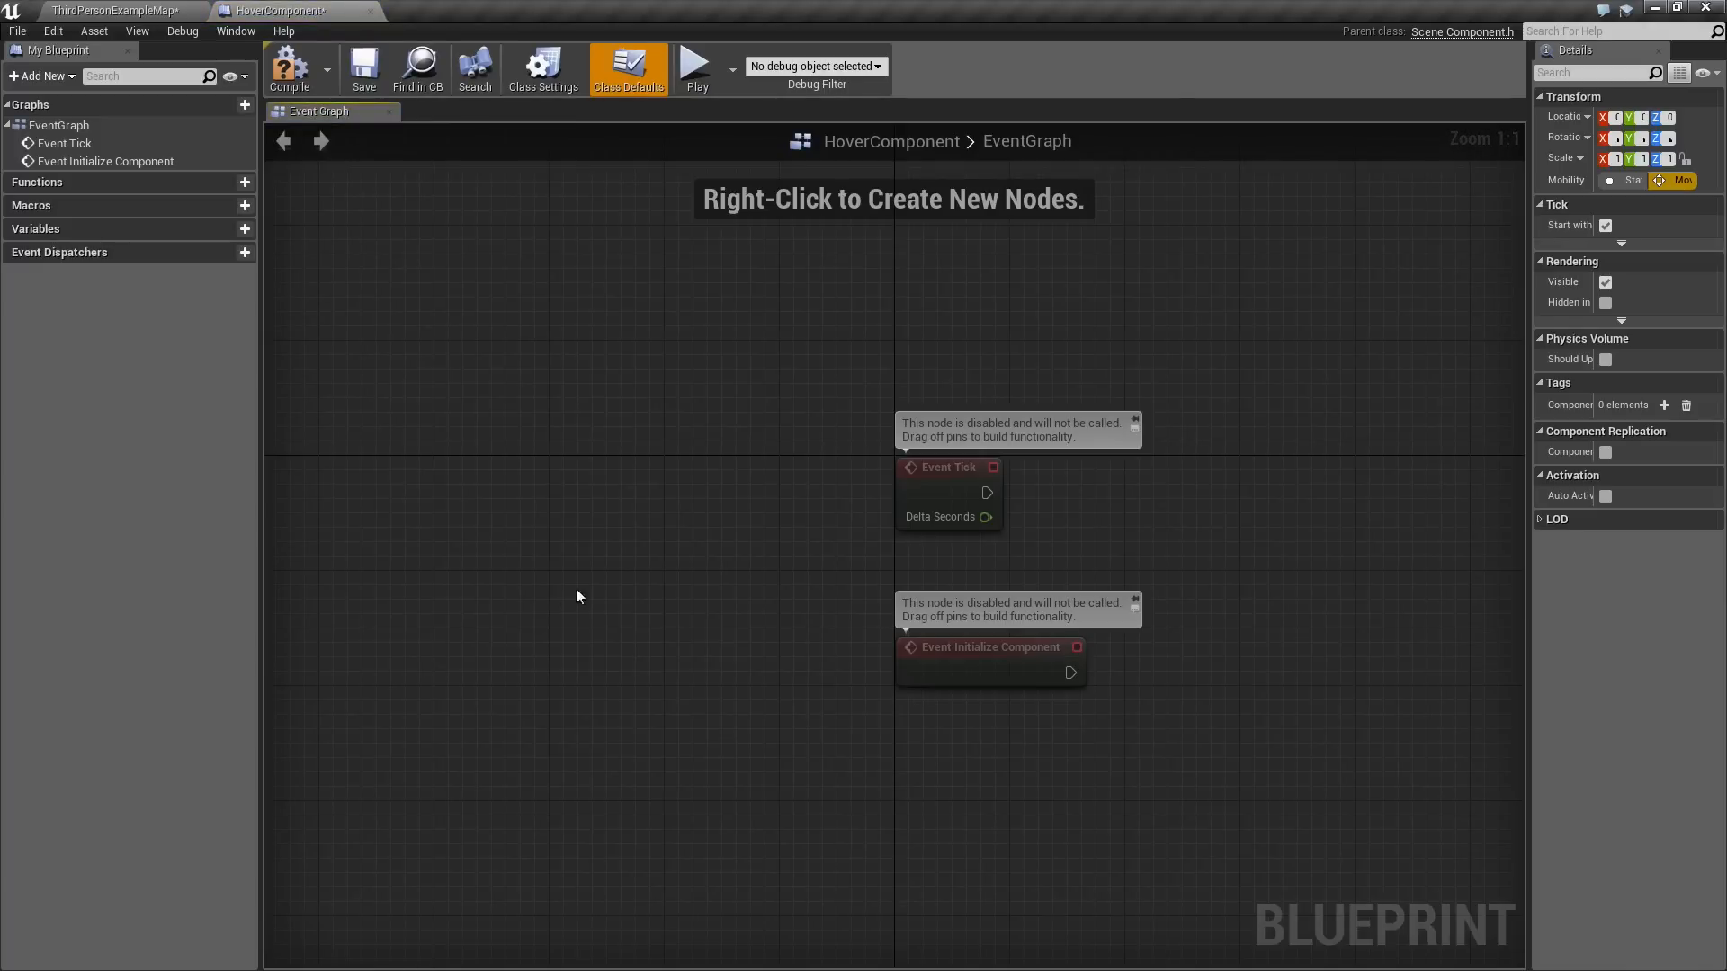
pyautogui.moveTo(923, 499)
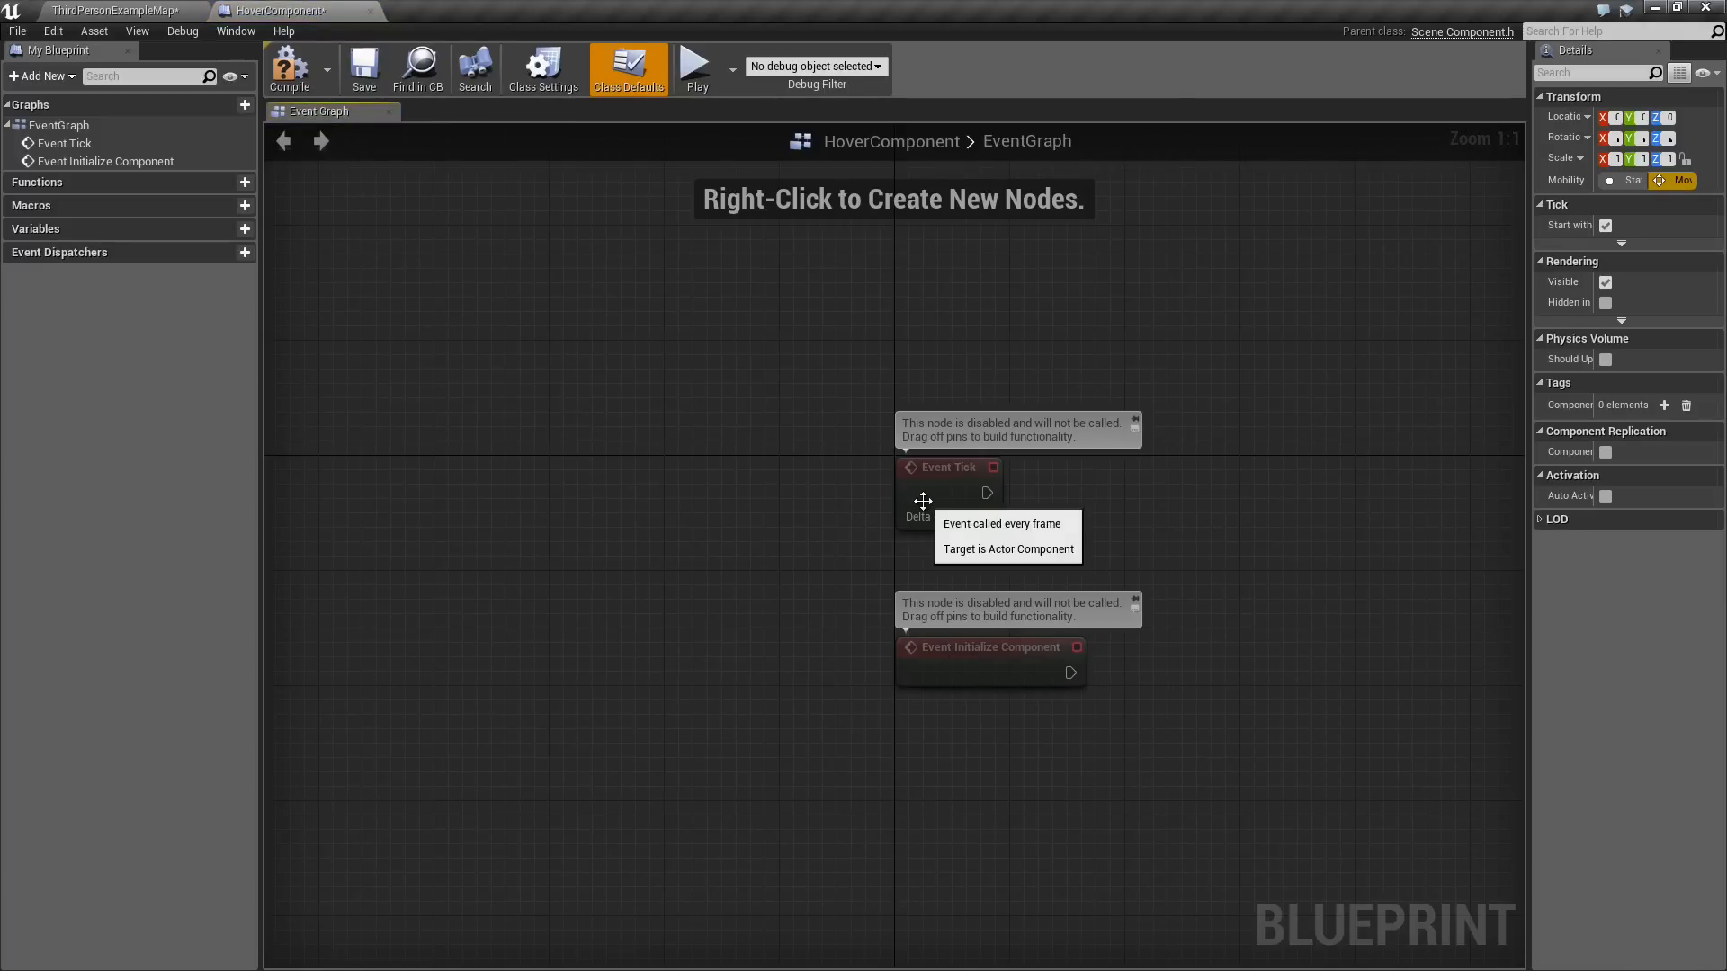
pyautogui.moveTo(1017, 710)
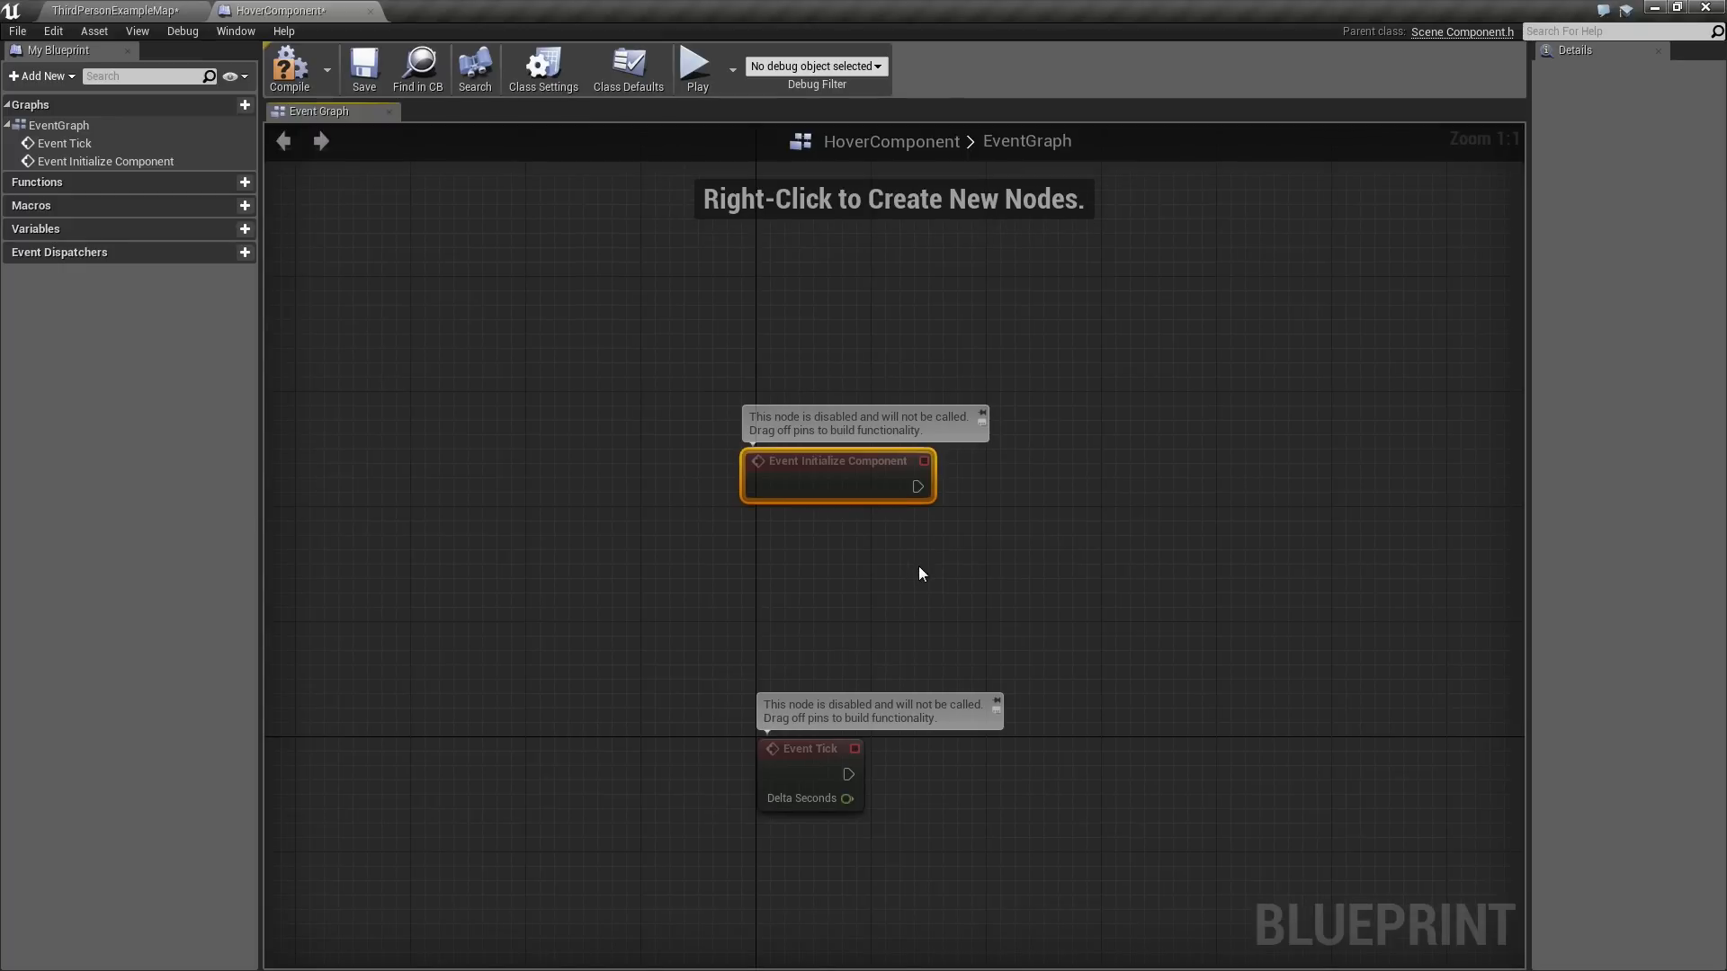
pyautogui.moveTo(817, 529)
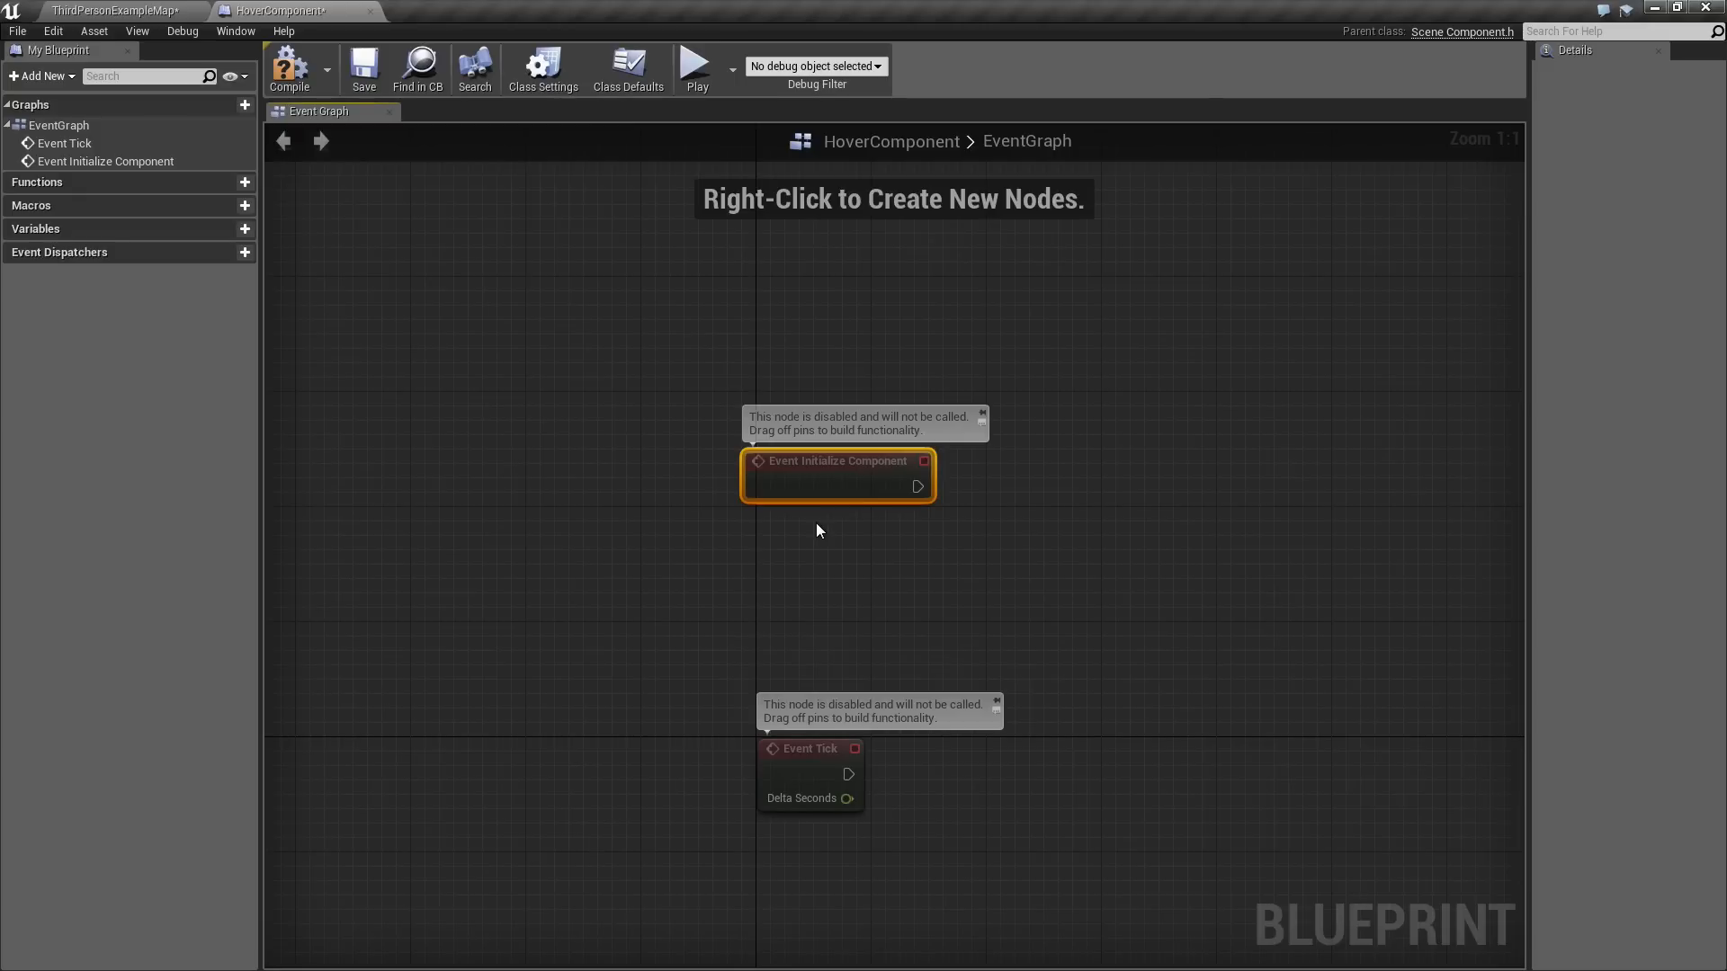
pyautogui.moveTo(800, 557)
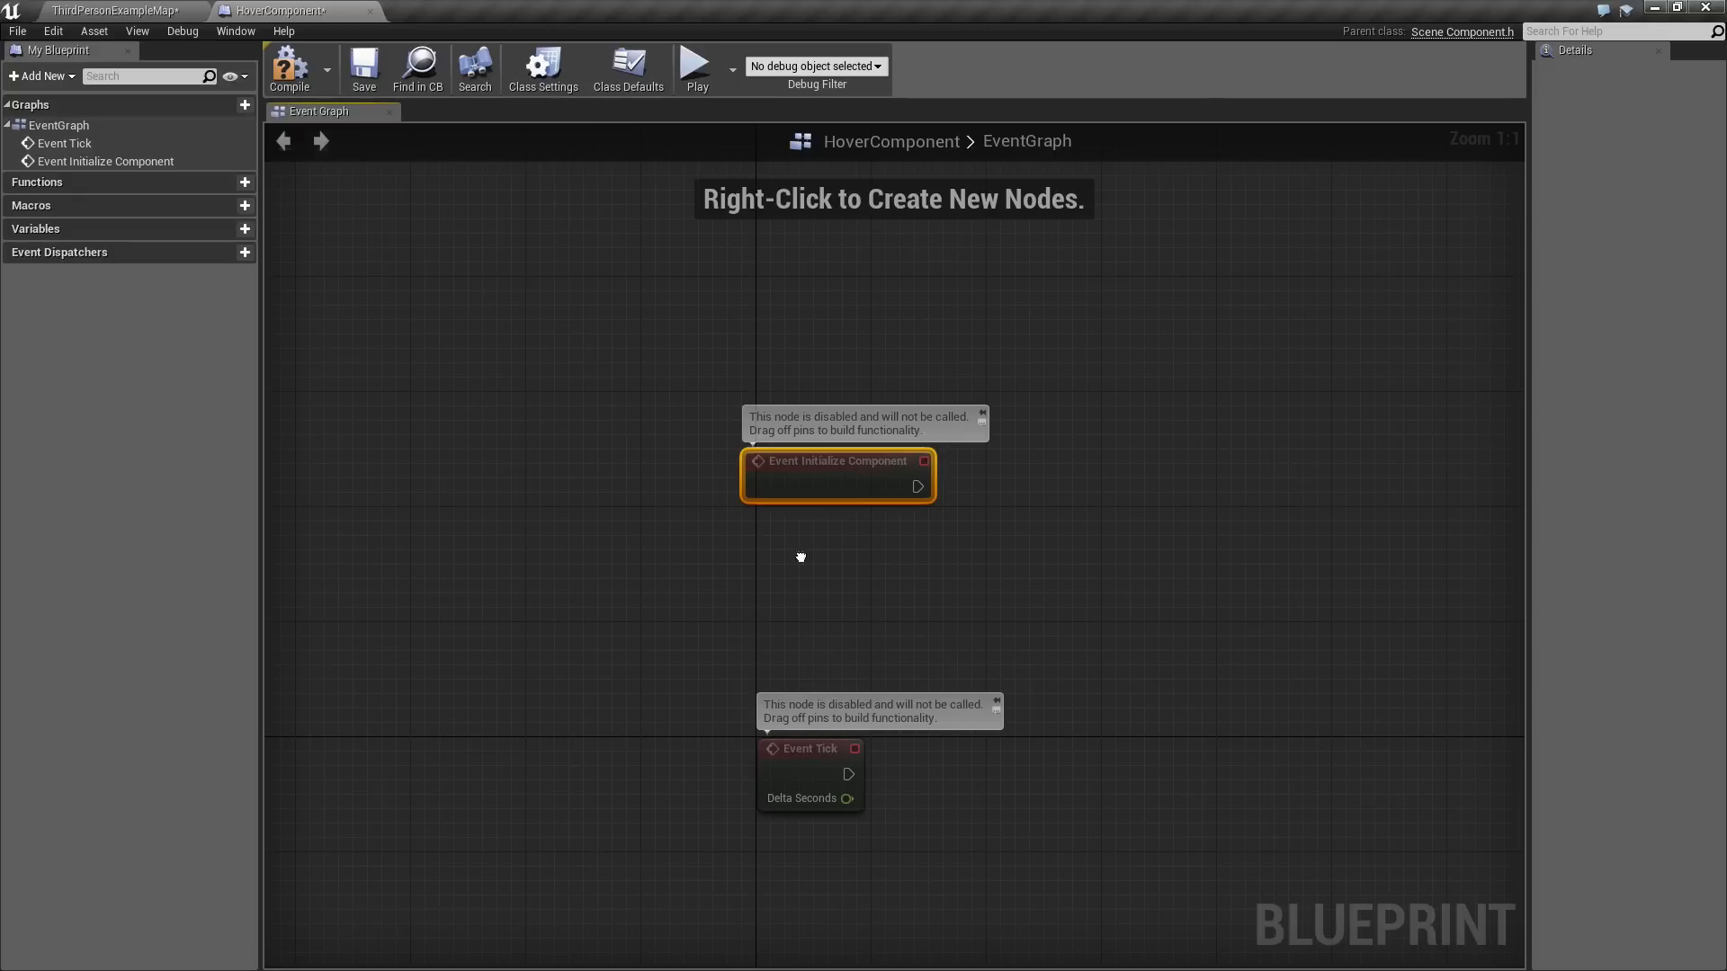
# Add a Get Owner node to the HoverComponent graph.
pyautogui.rightClick(801, 564)
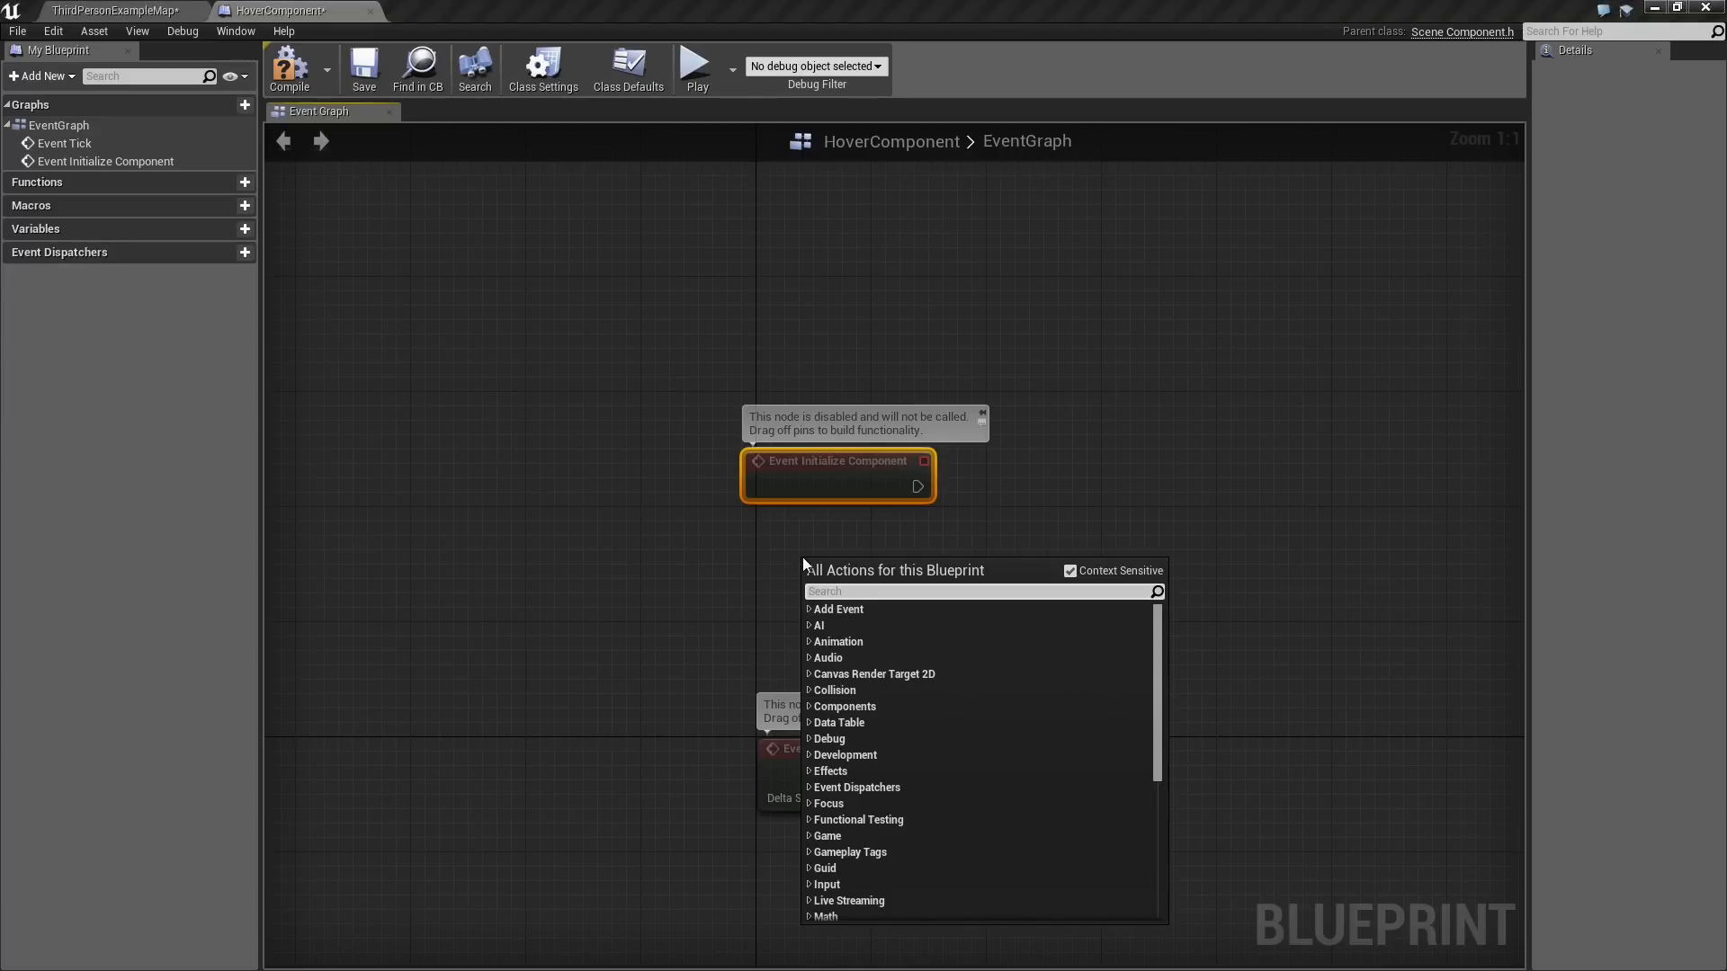
pyautogui.write('get owner')
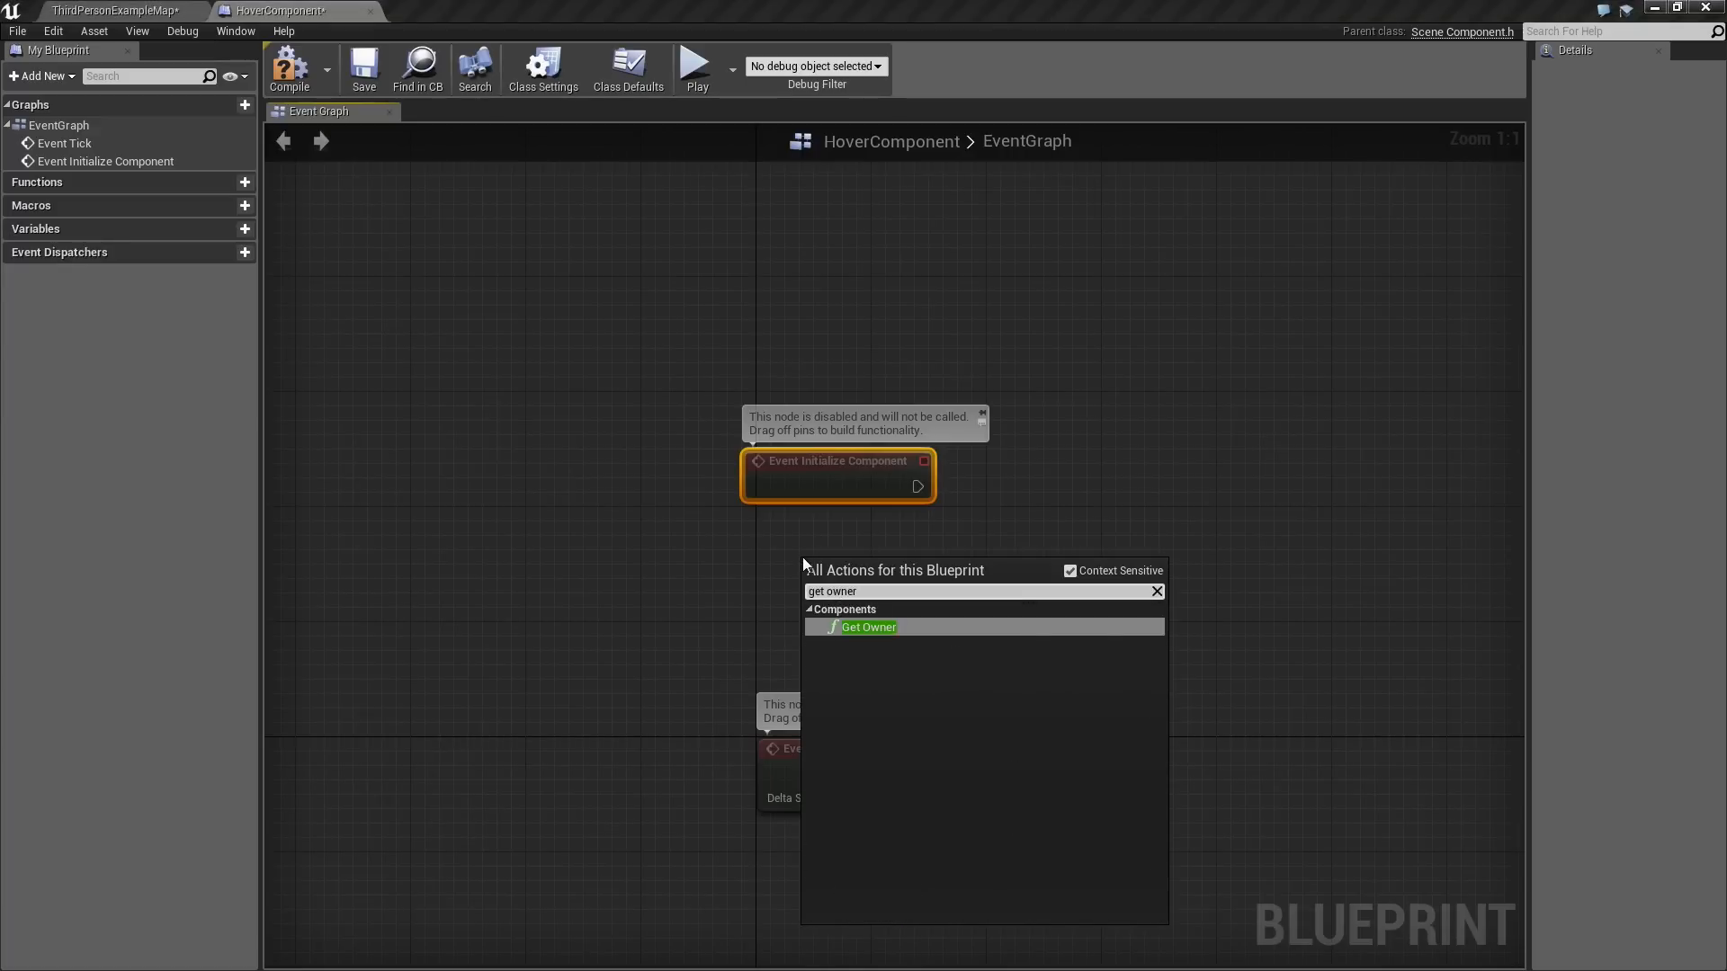
pyautogui.click(868, 627)
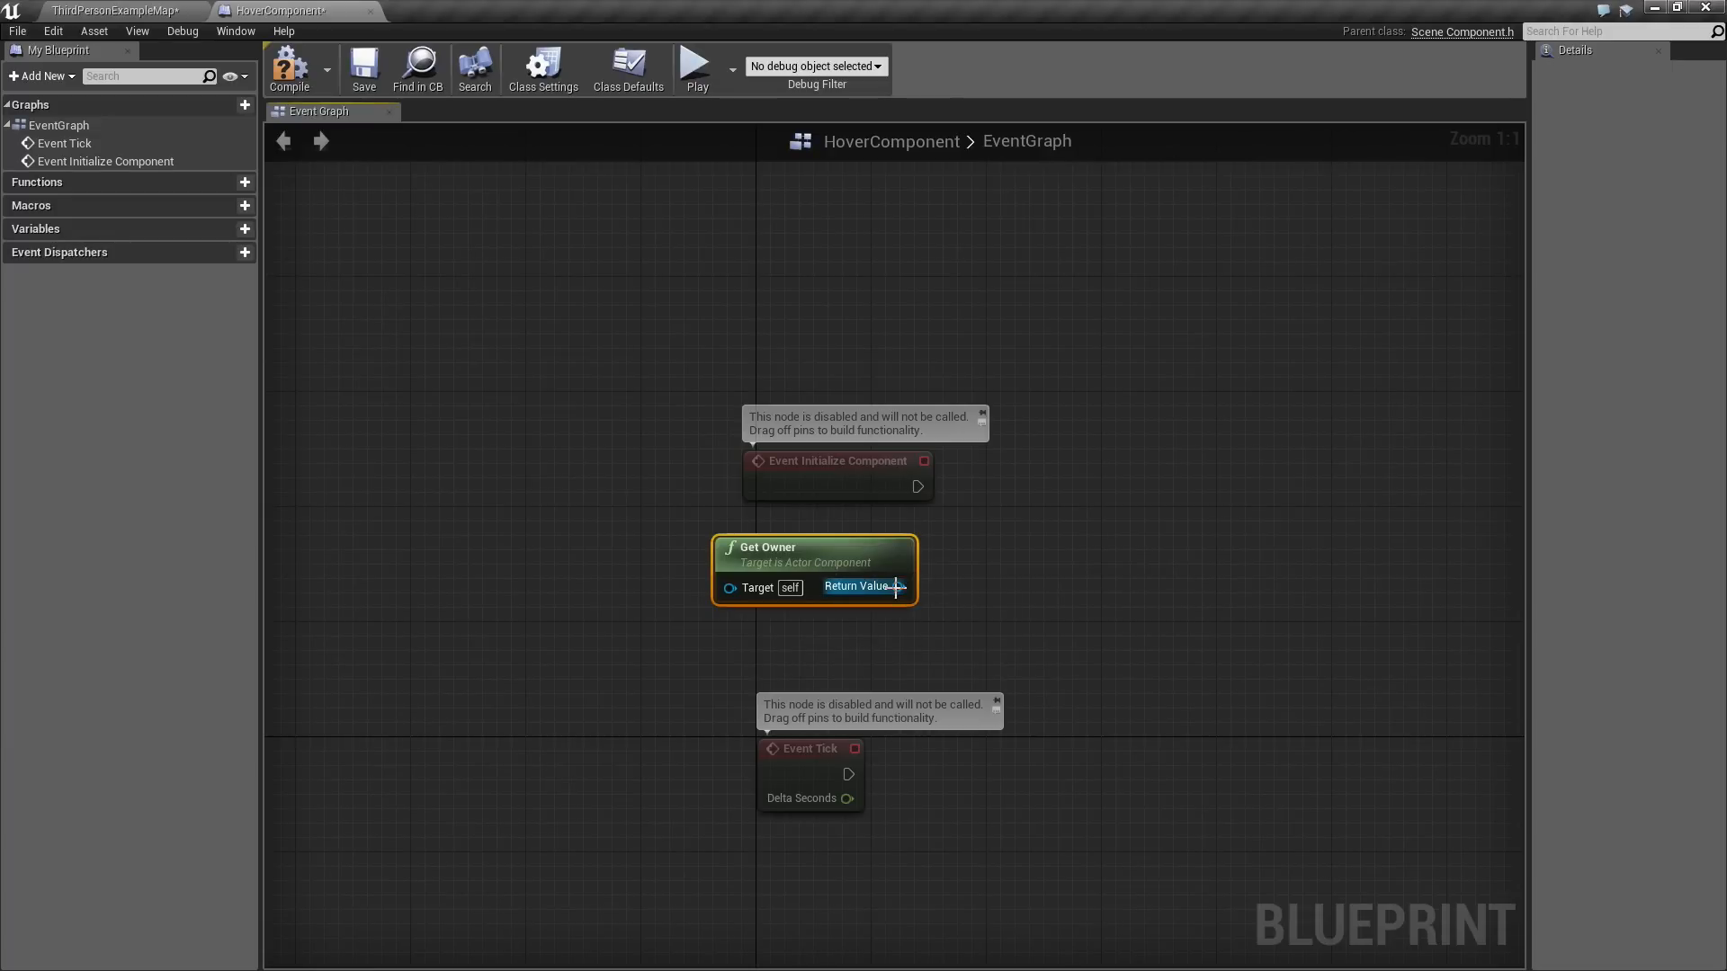
# Connect Get Owner to a Get Components by Class node set to PrimitiveComponent.
pyautogui.moveTo(898, 585); pyautogui.dragTo(988, 575)
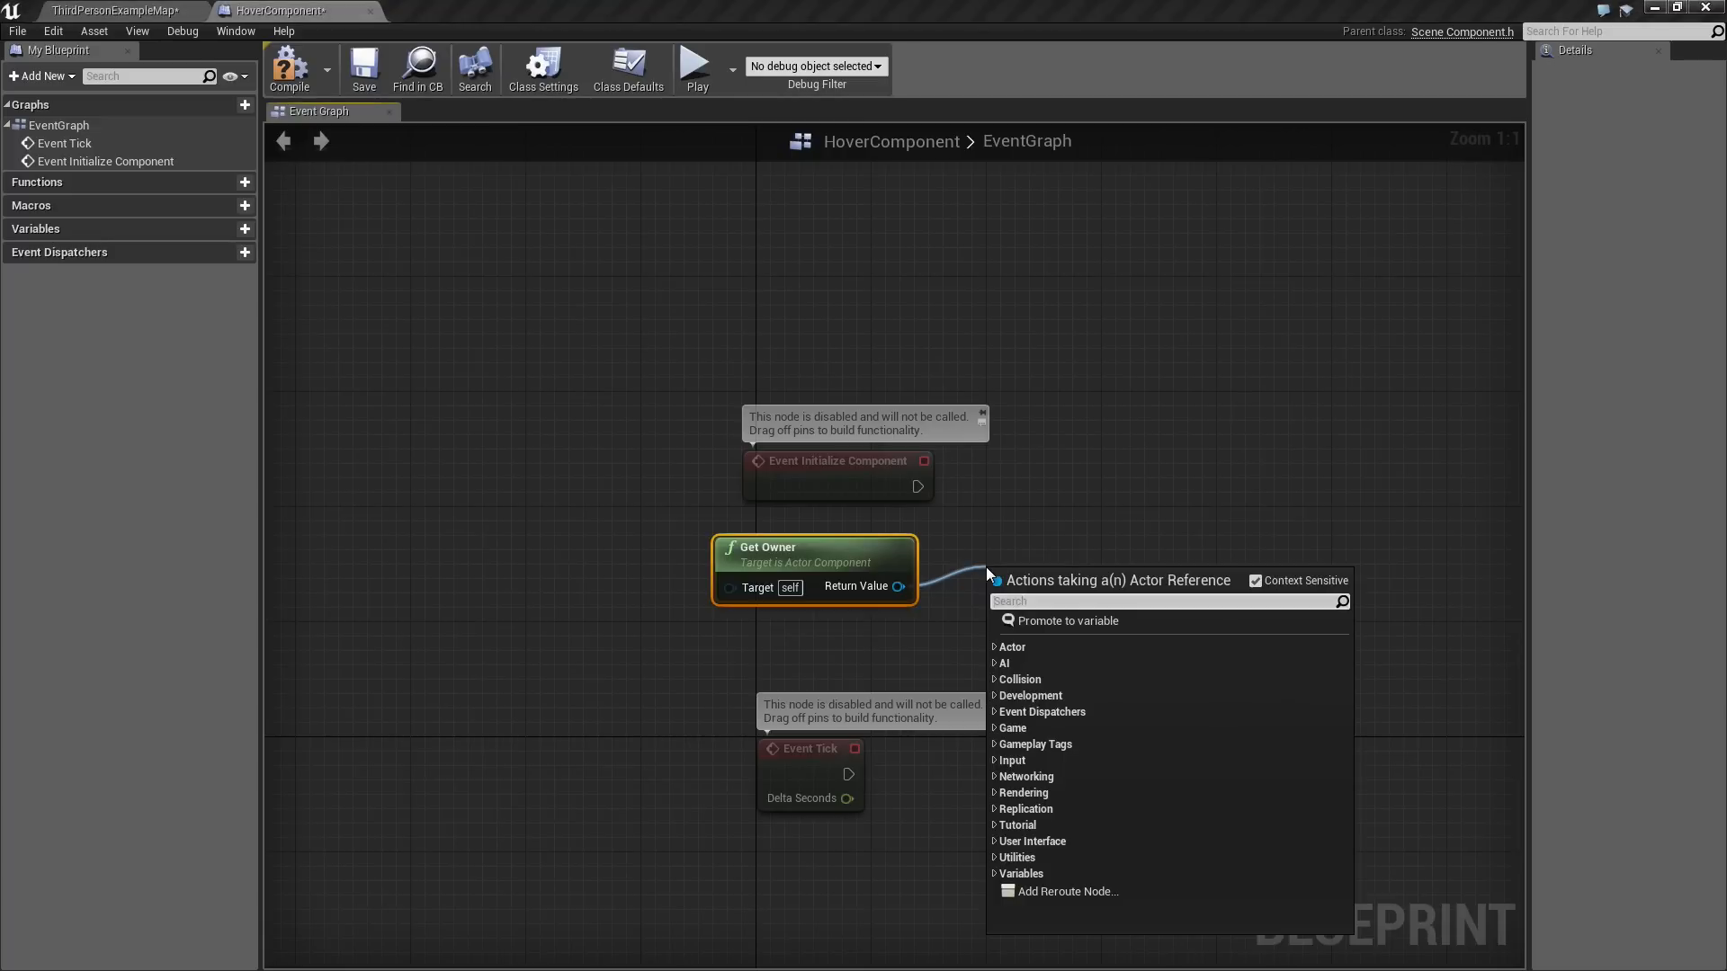
pyautogui.write('get all com')
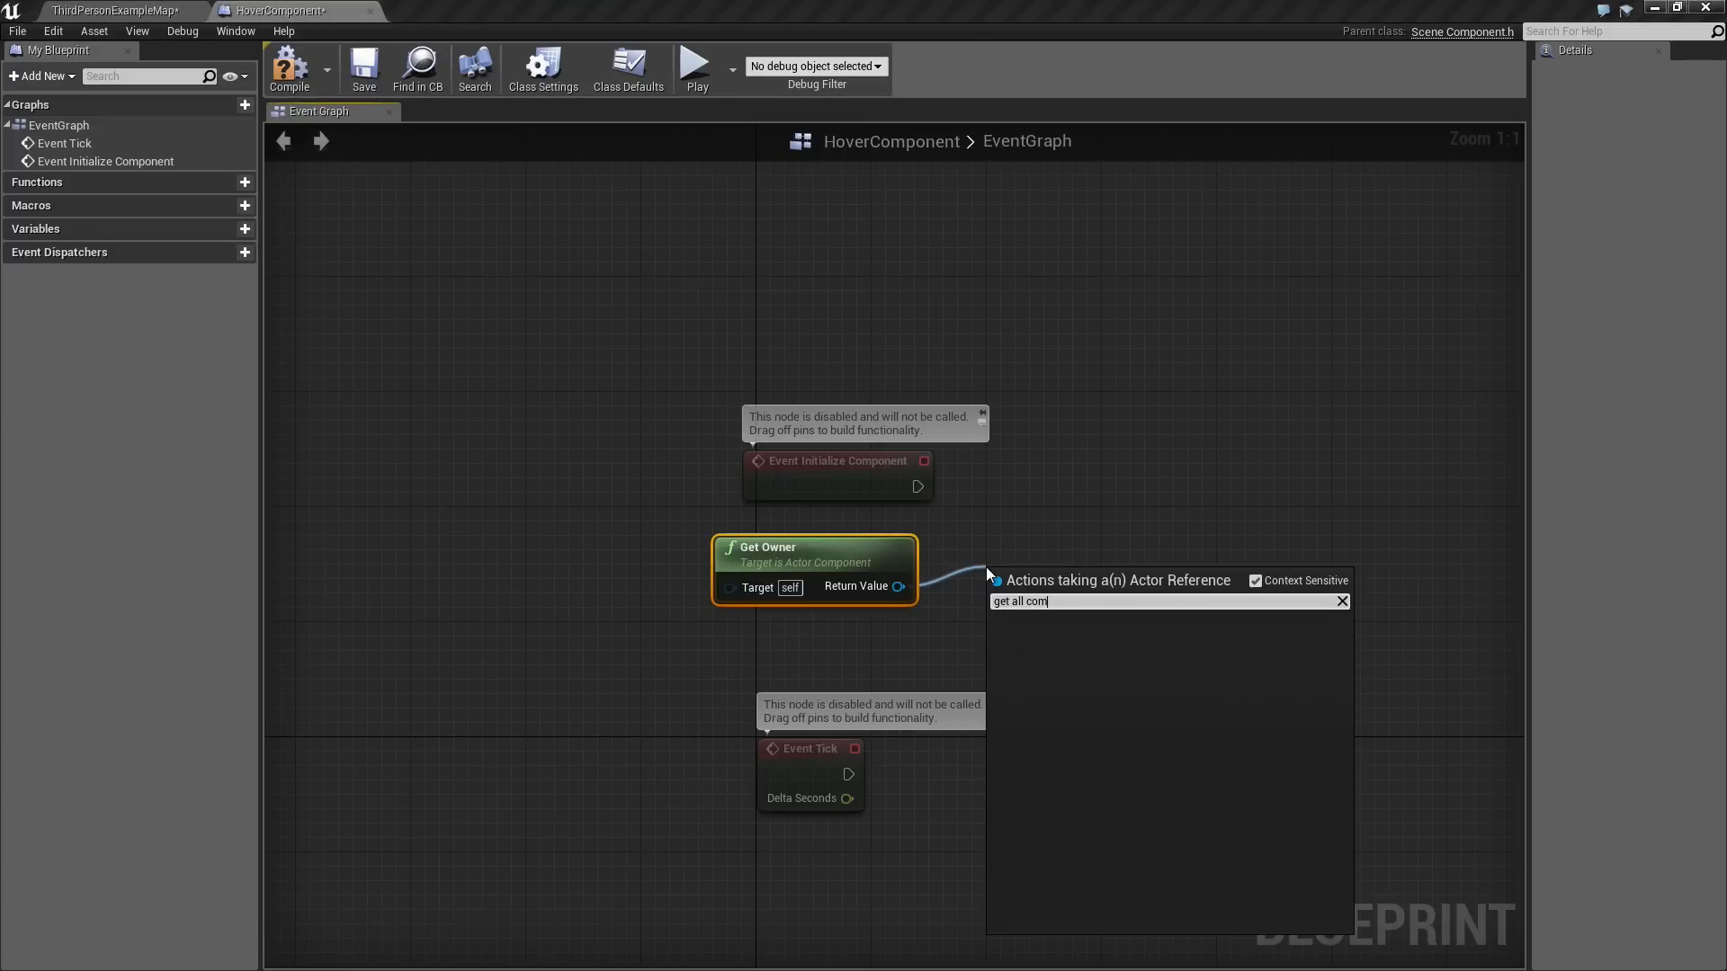
pyautogui.write('get')
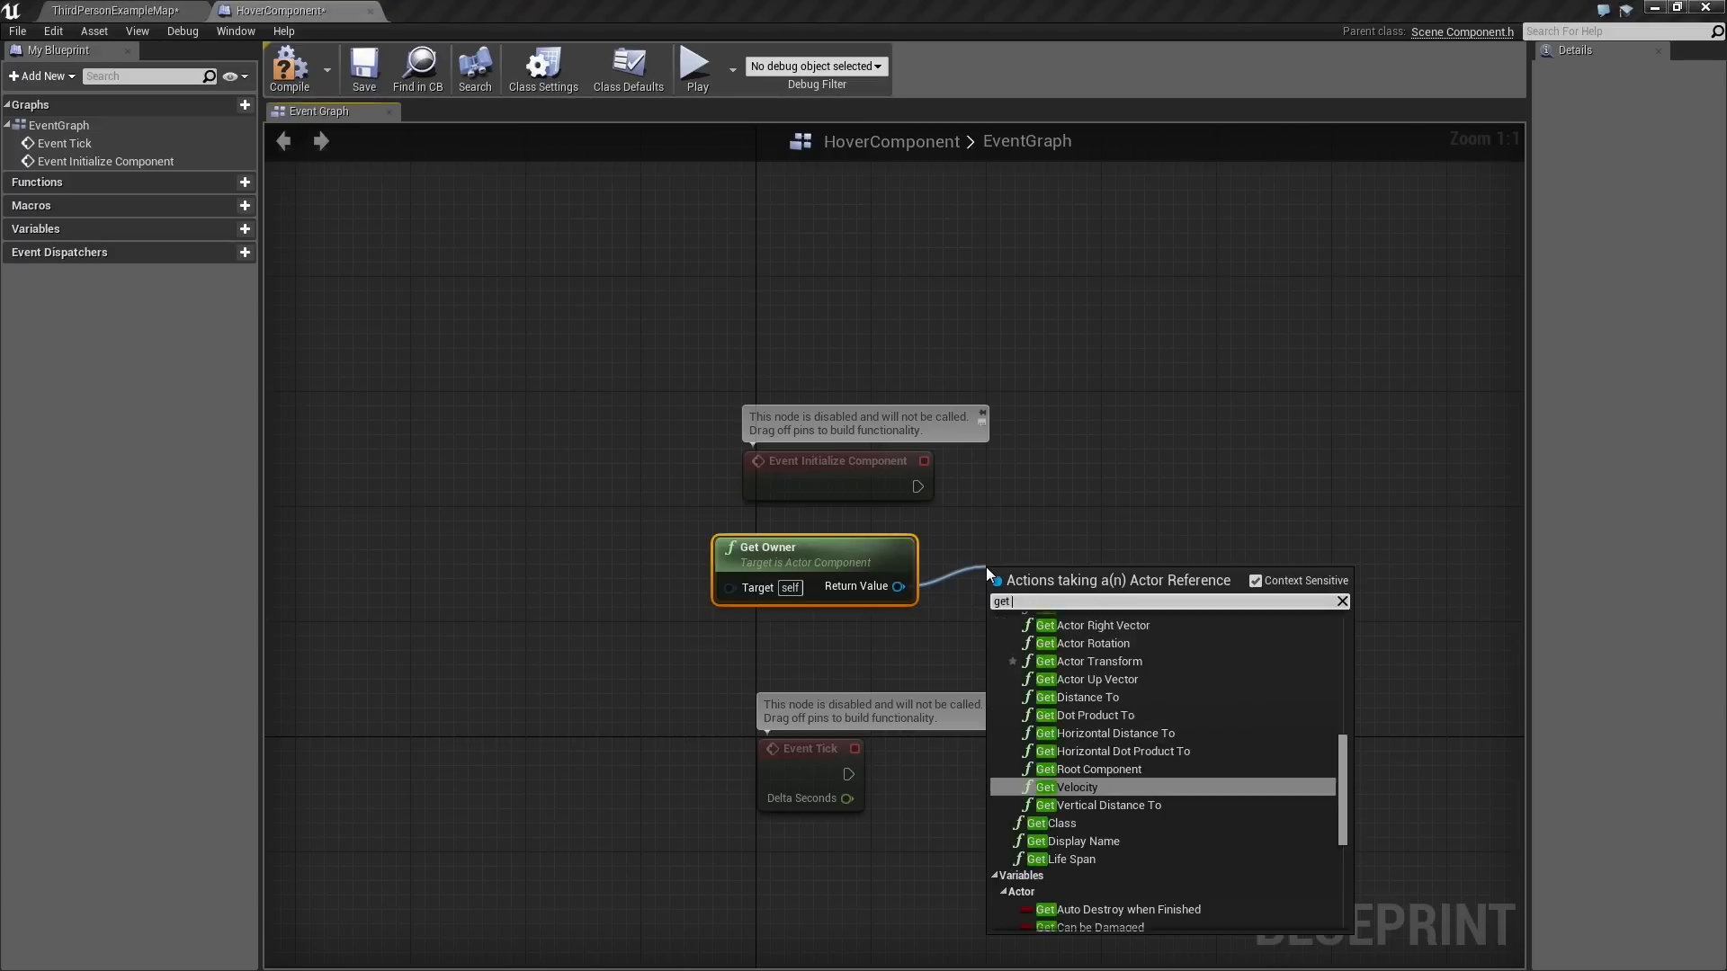
pyautogui.write('compon')
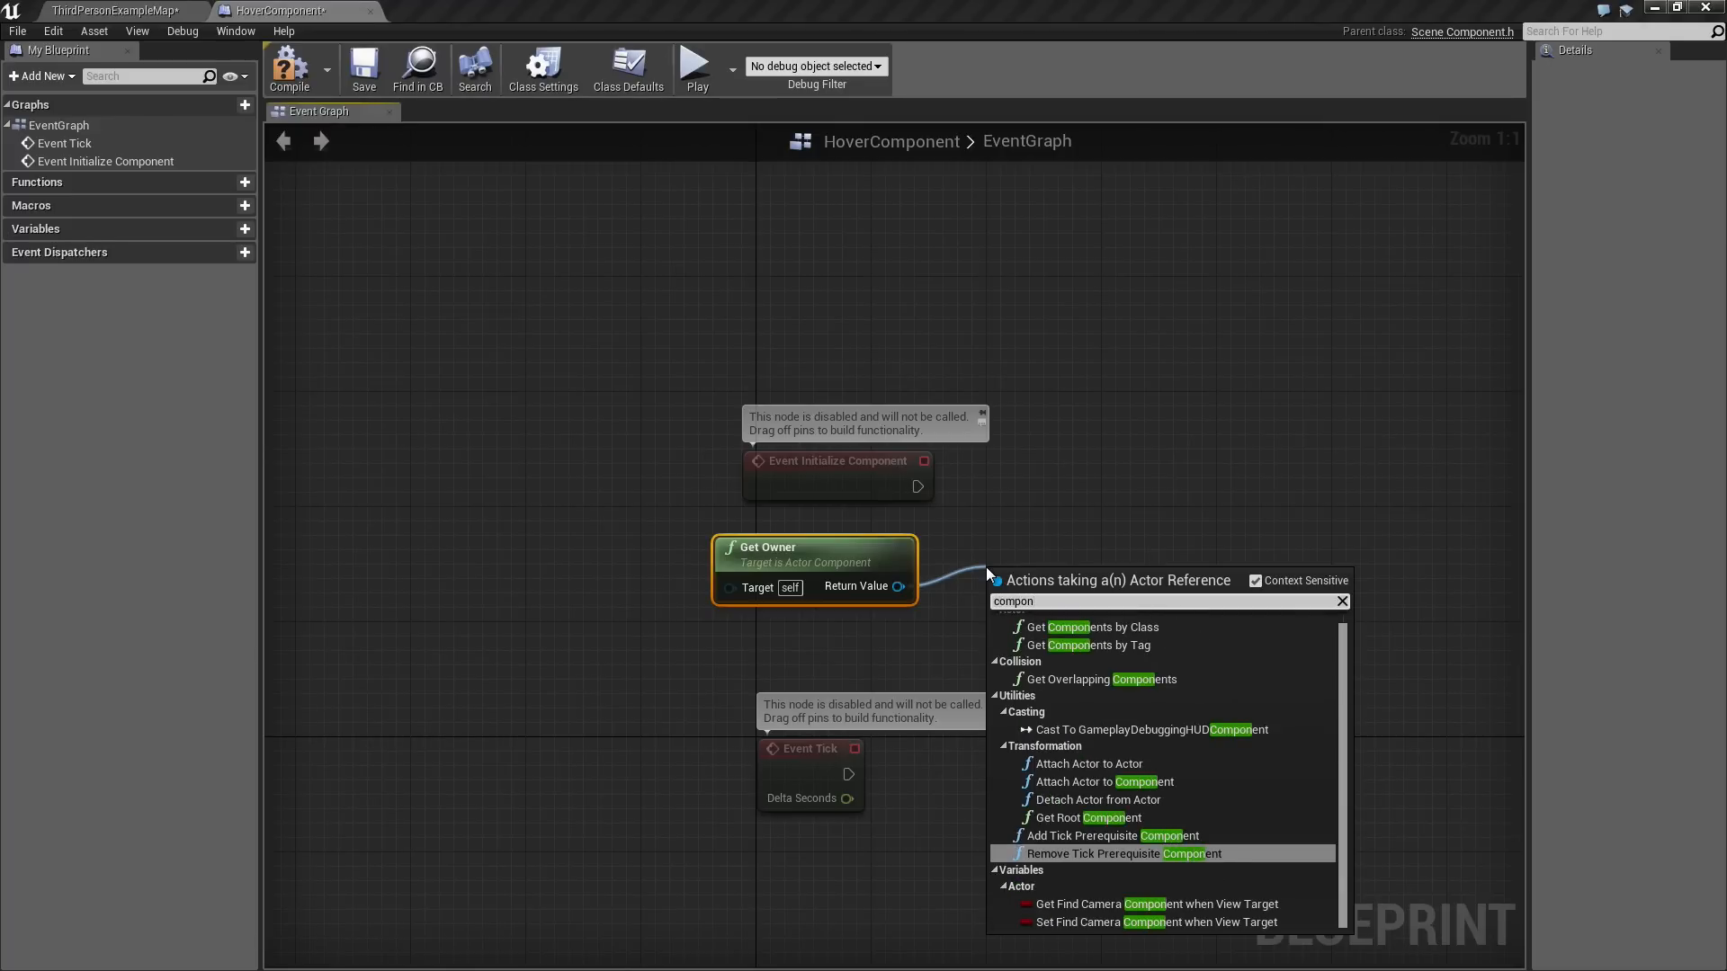
pyautogui.click(1095, 627)
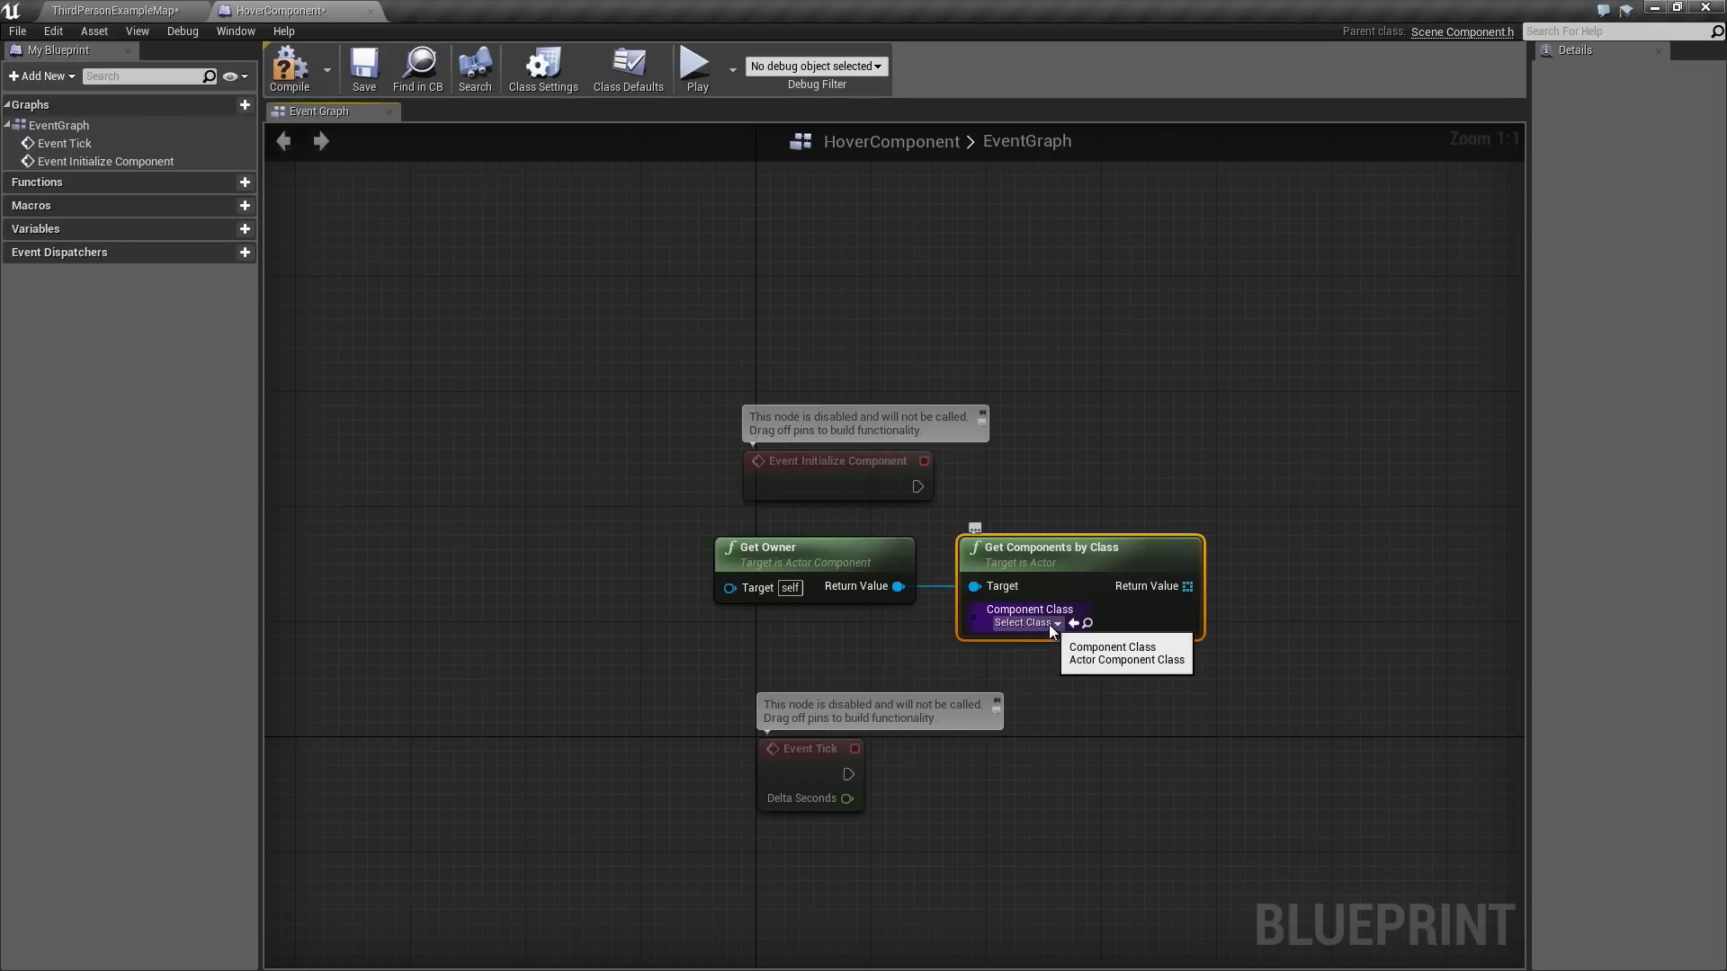
pyautogui.click(1022, 622)
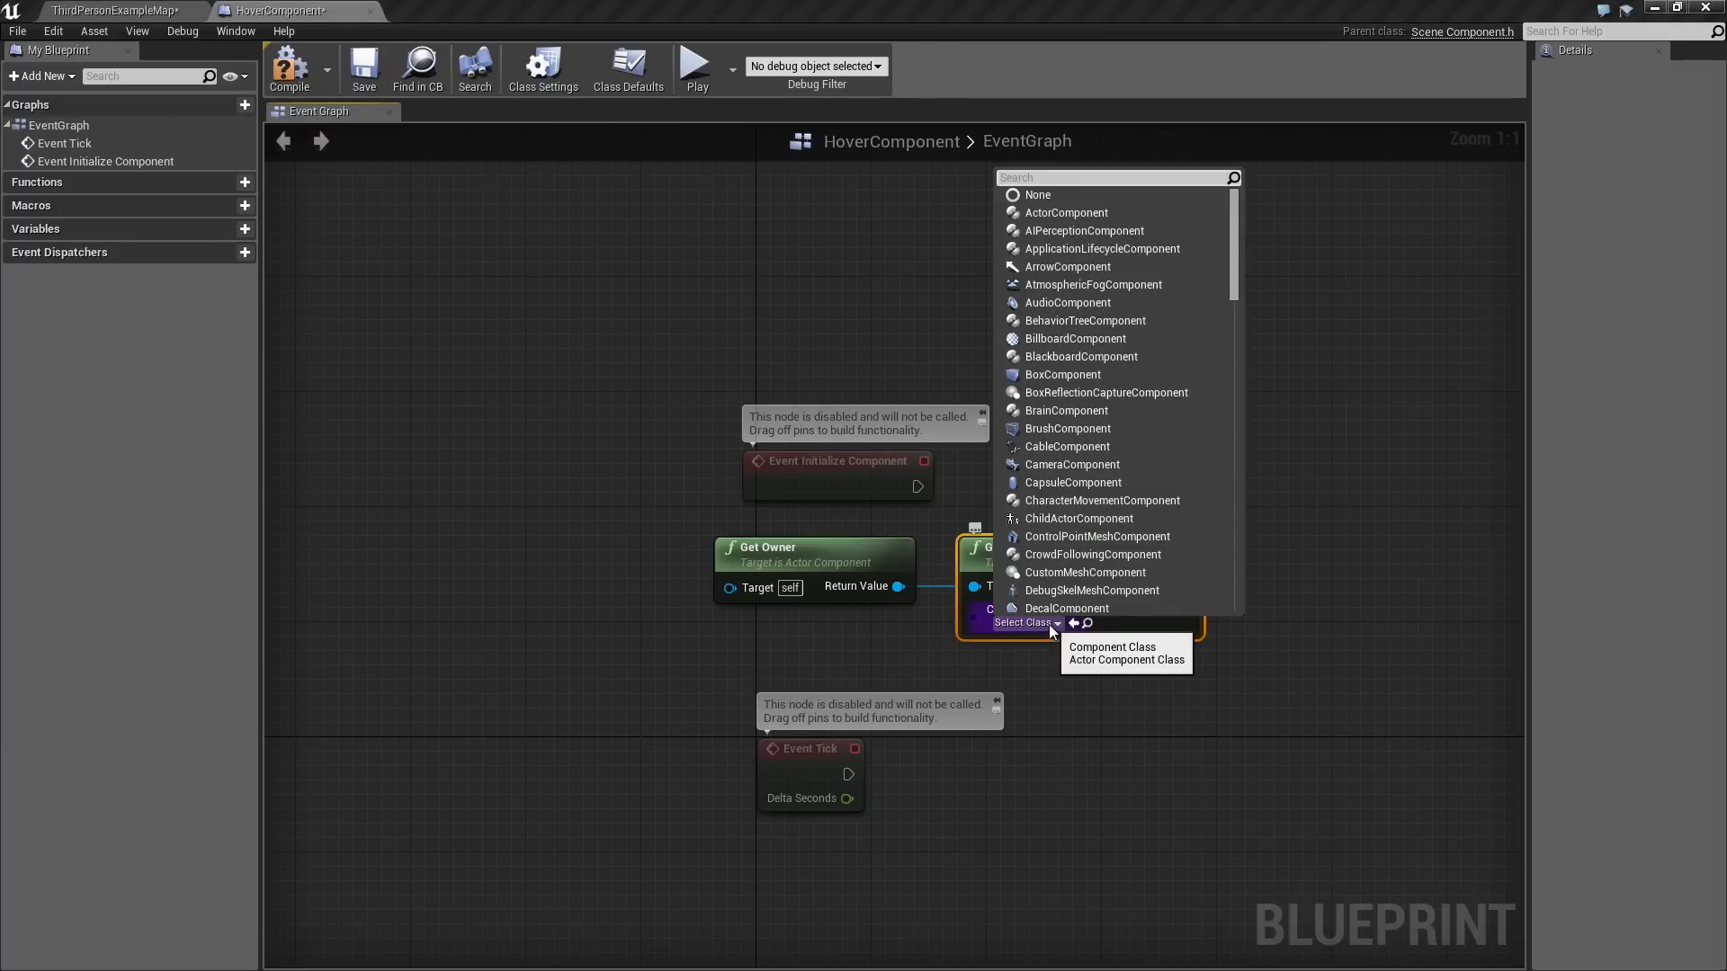
pyautogui.write('primit')
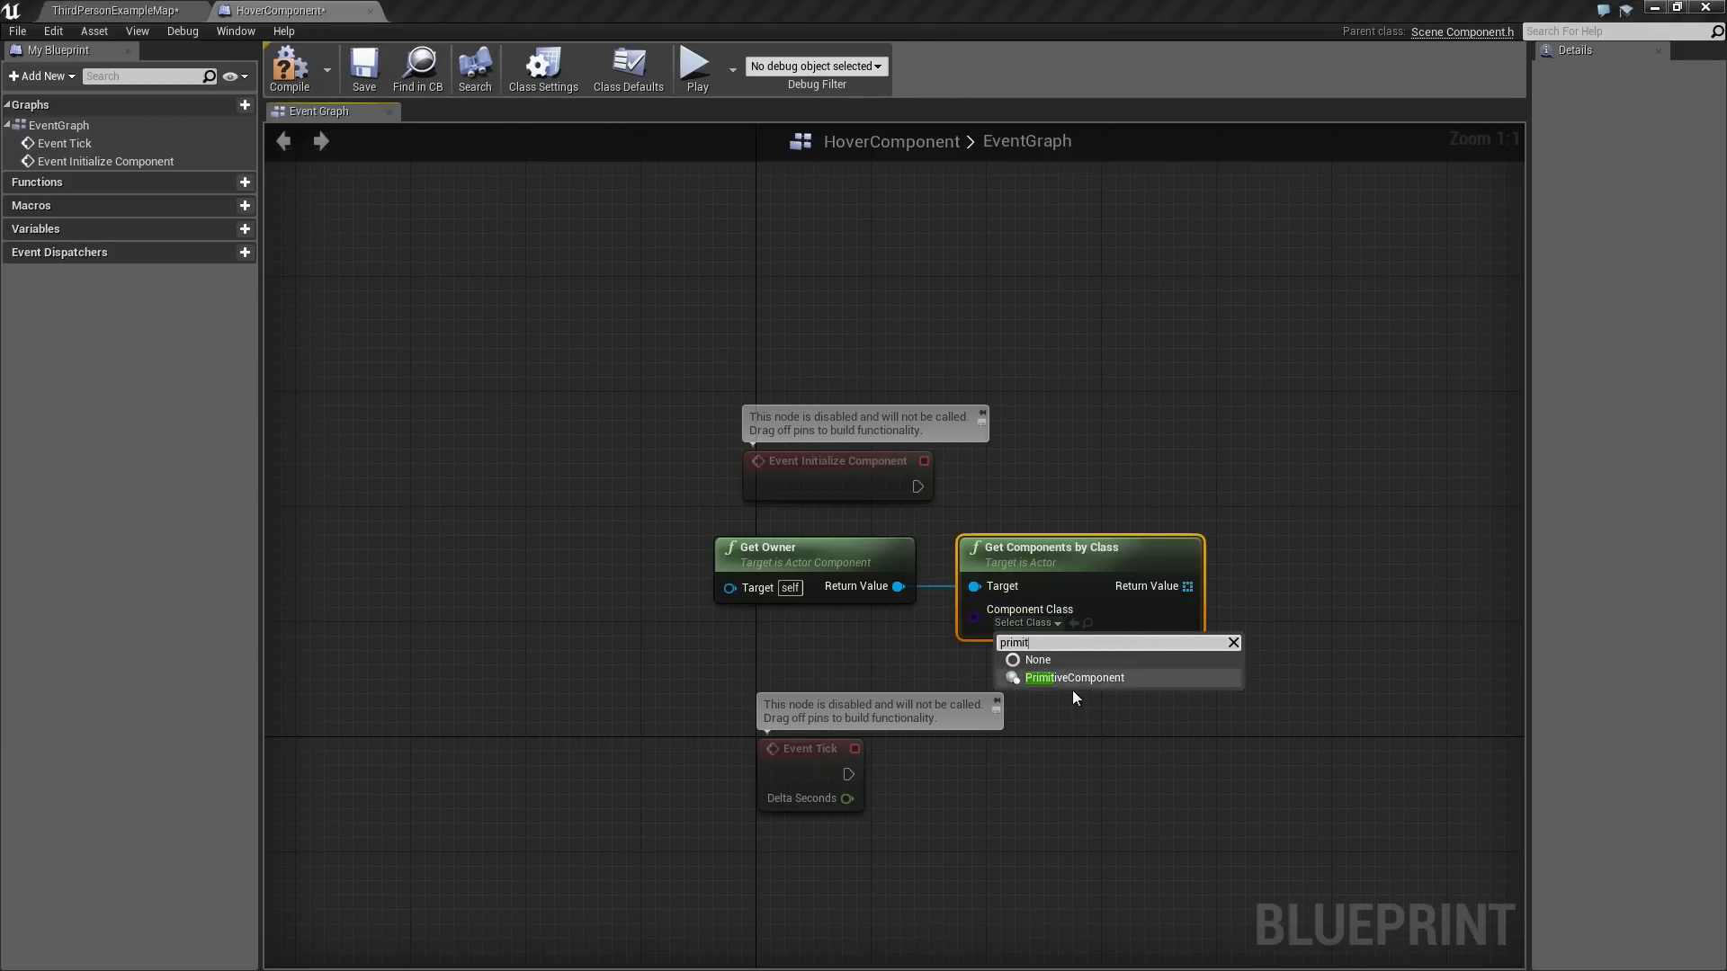
pyautogui.click(1074, 677)
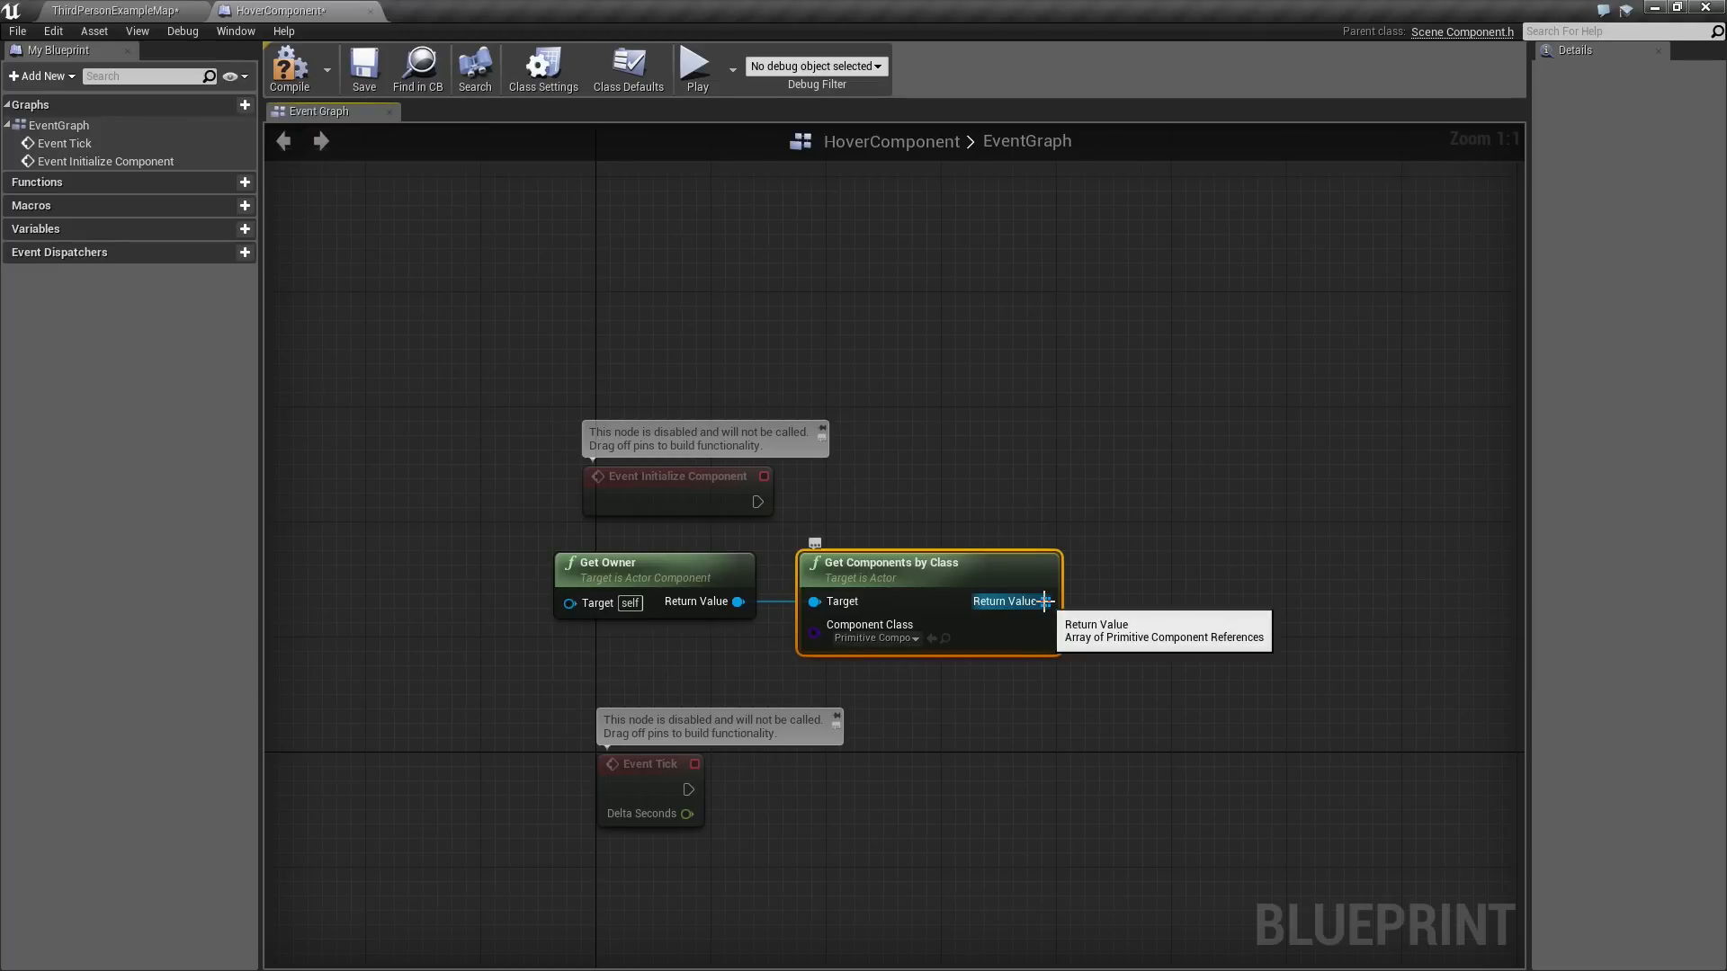
# Get element 0 of the found components and promote it to variable 'PrimitiveComponent'.
pyautogui.moveTo(1043, 602); pyautogui.dragTo(1109, 598)
pyautogui.write('get')
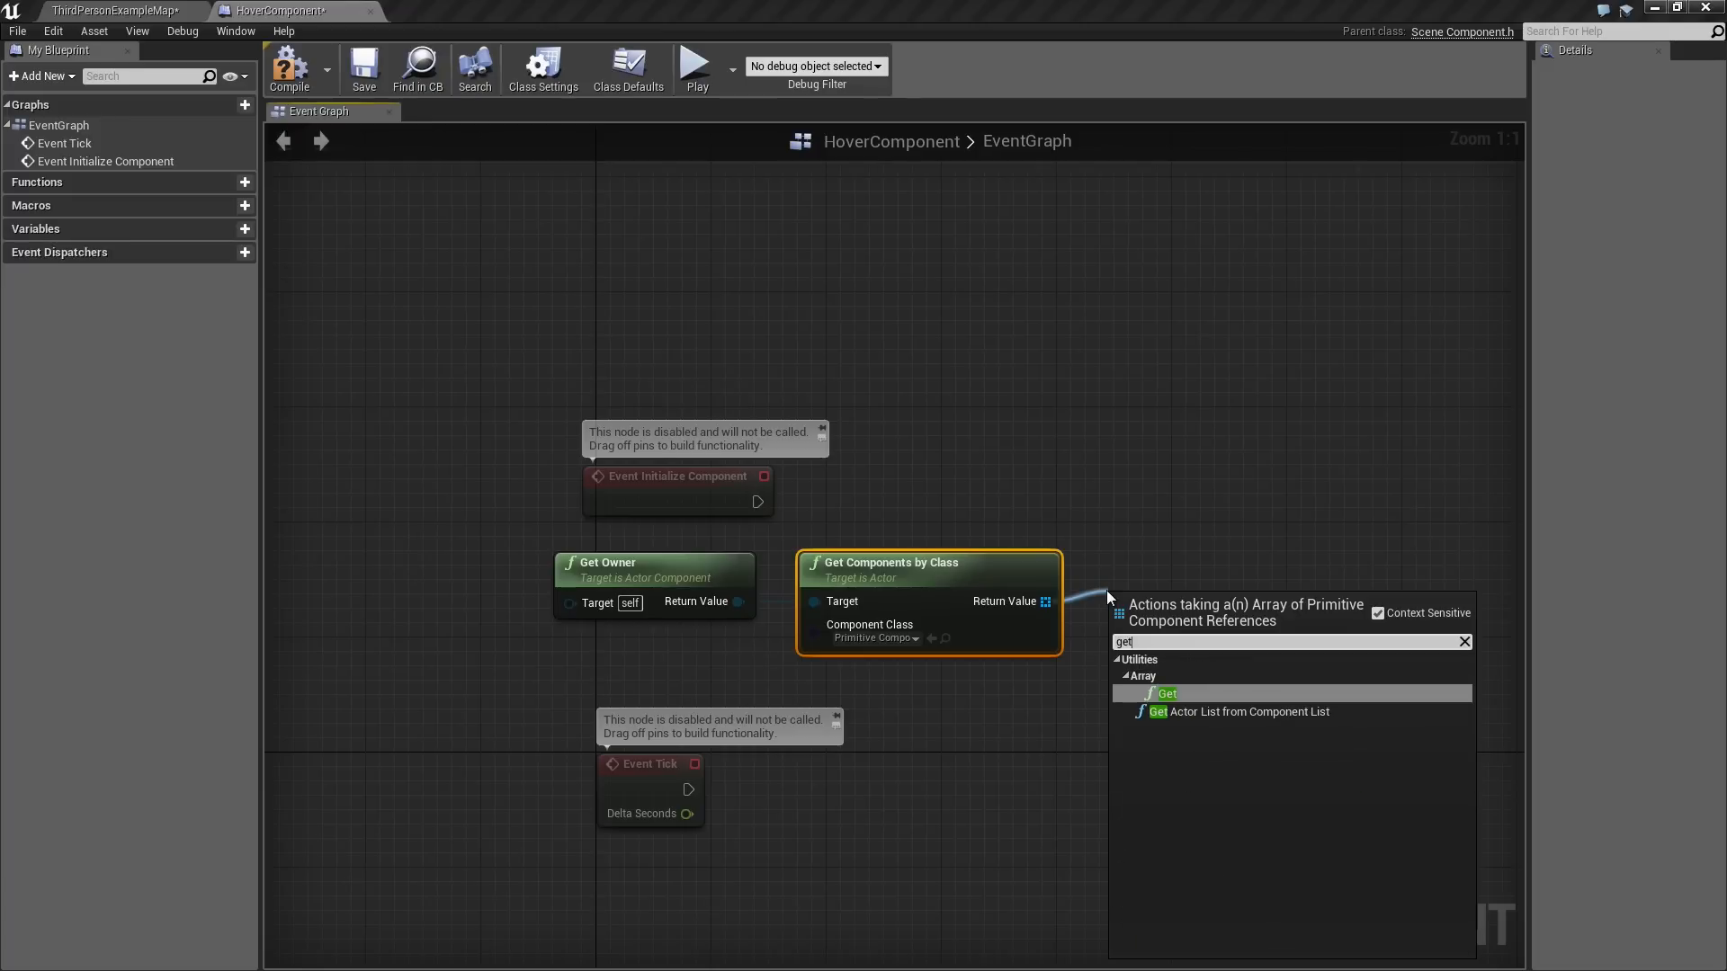
pyautogui.click(1166, 692)
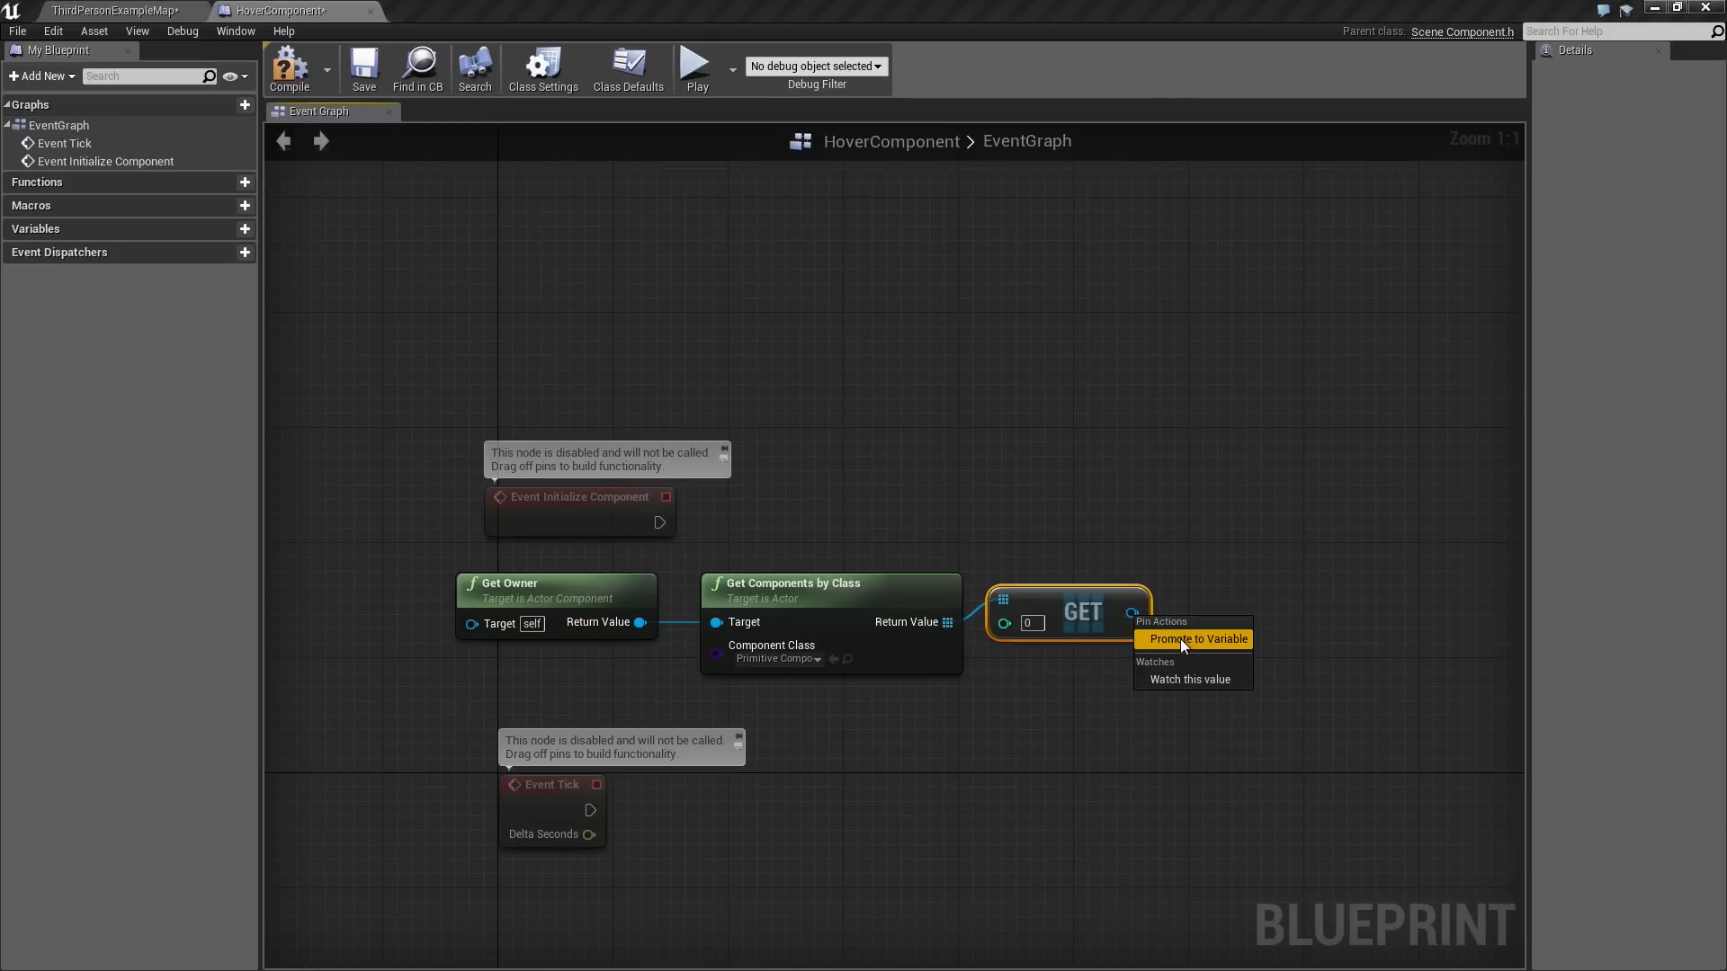
pyautogui.click(1193, 638)
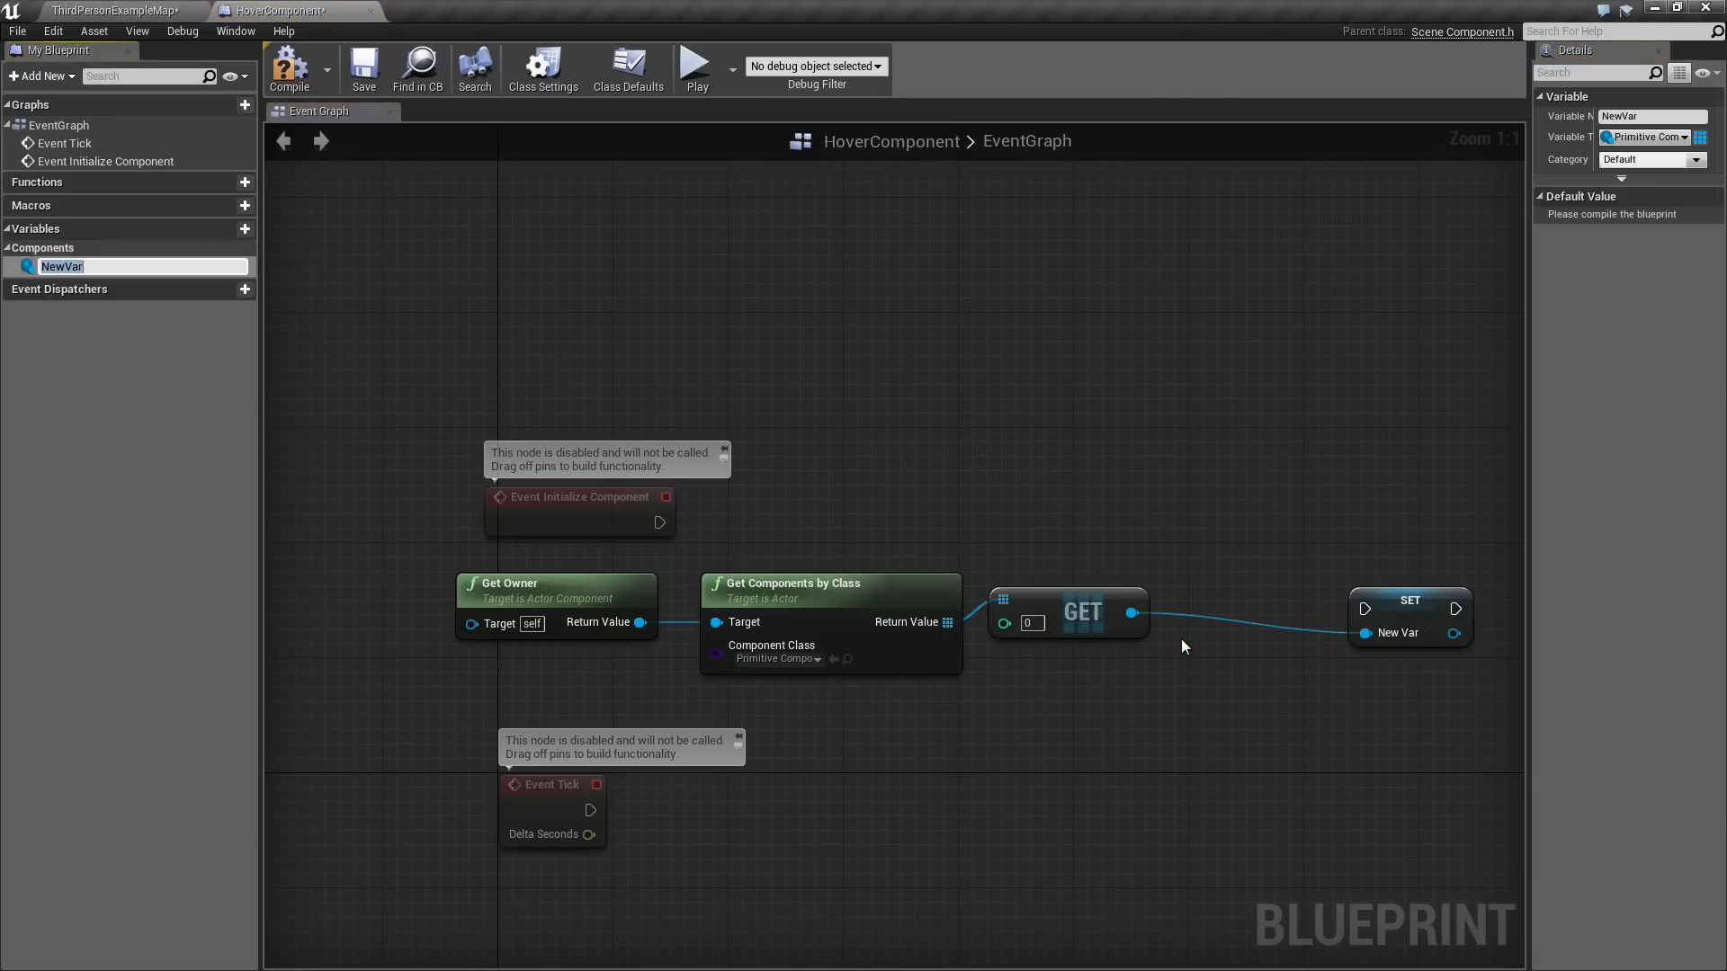
pyautogui.write('Prim')
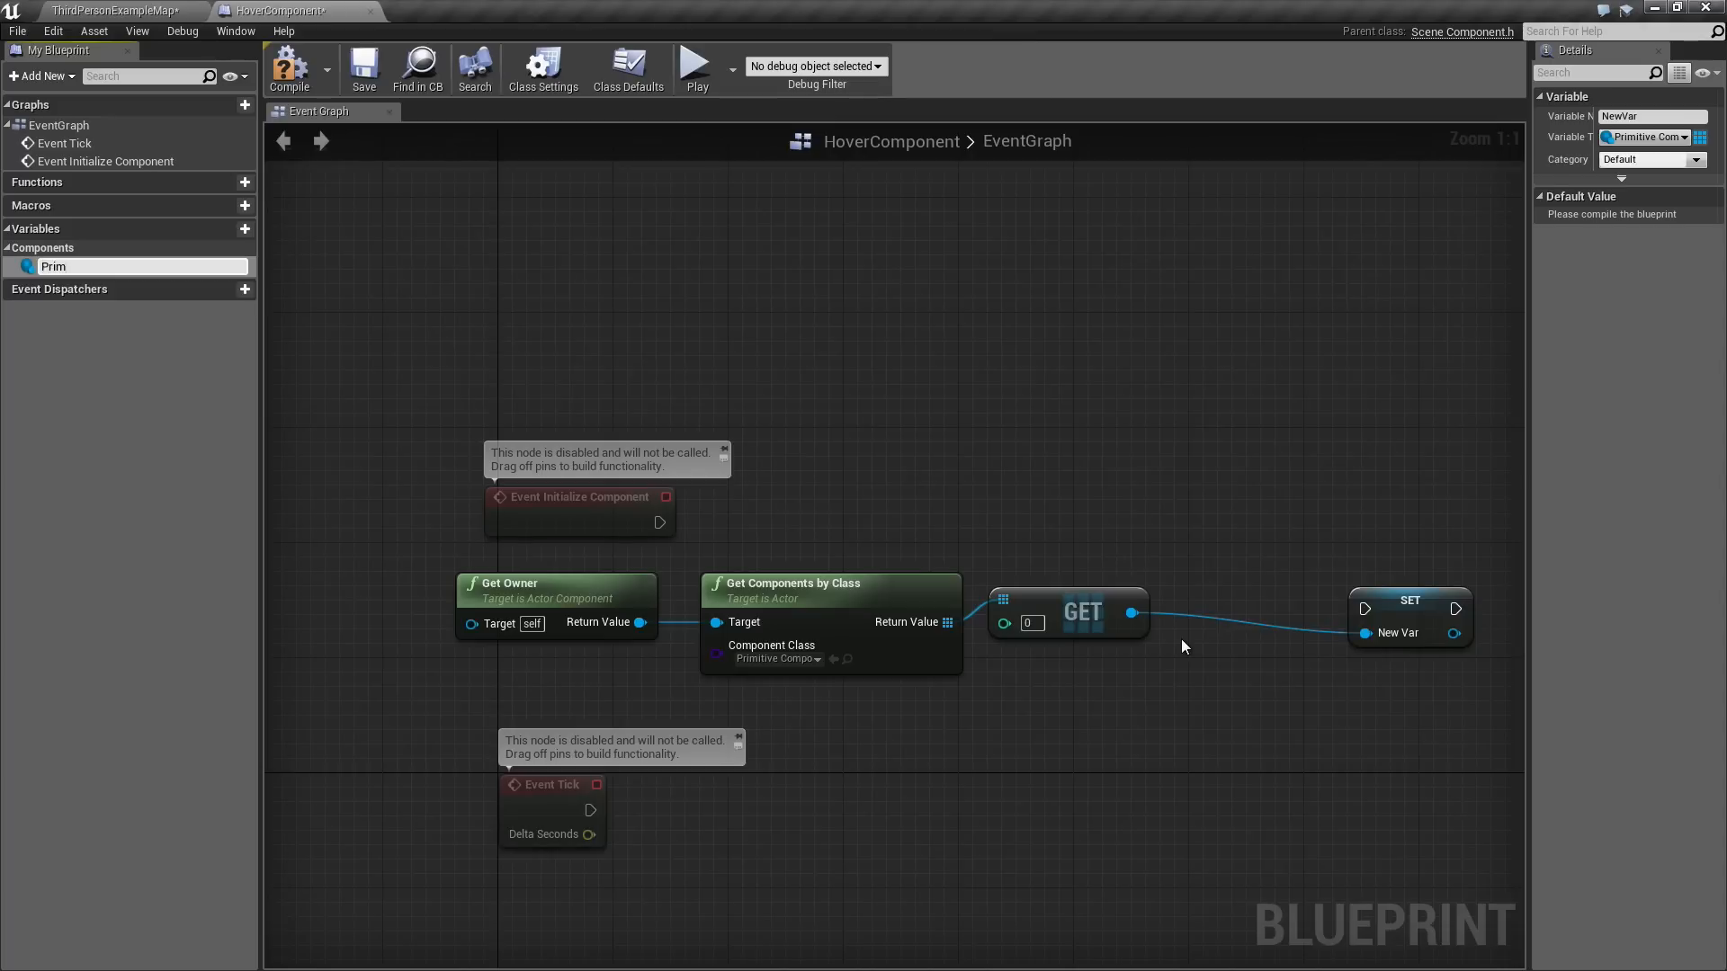
pyautogui.write('PrimitiveComponent')
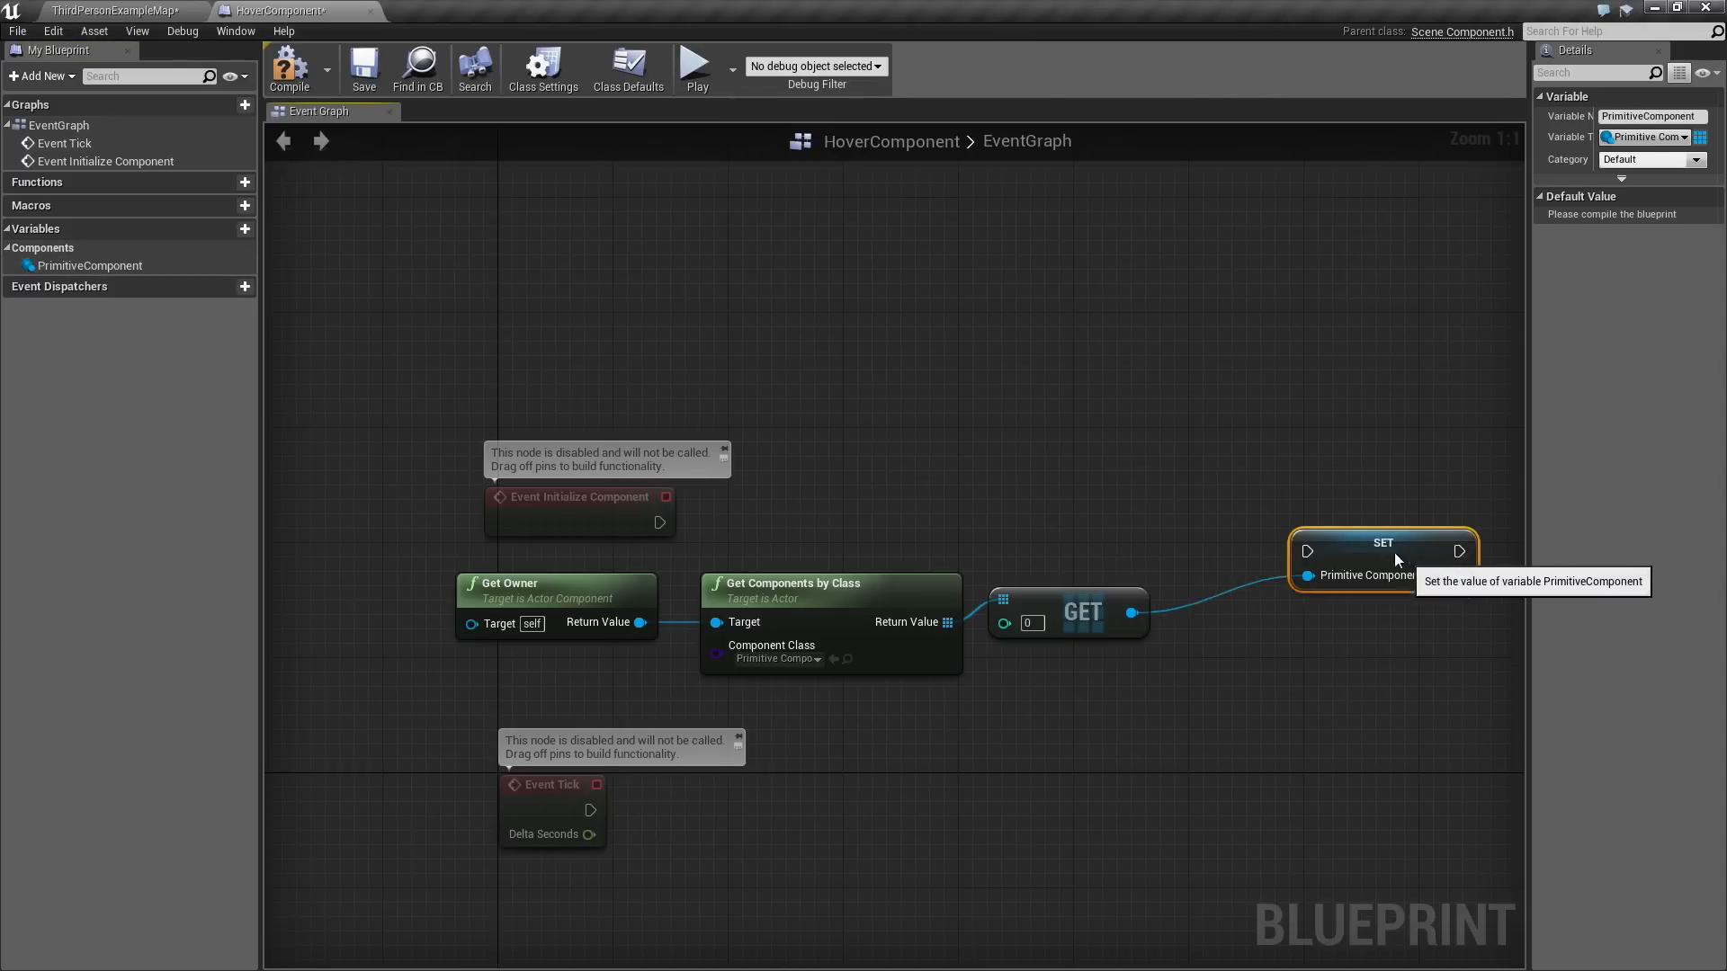
pyautogui.moveTo(1382, 556); pyautogui.dragTo(1311, 545)
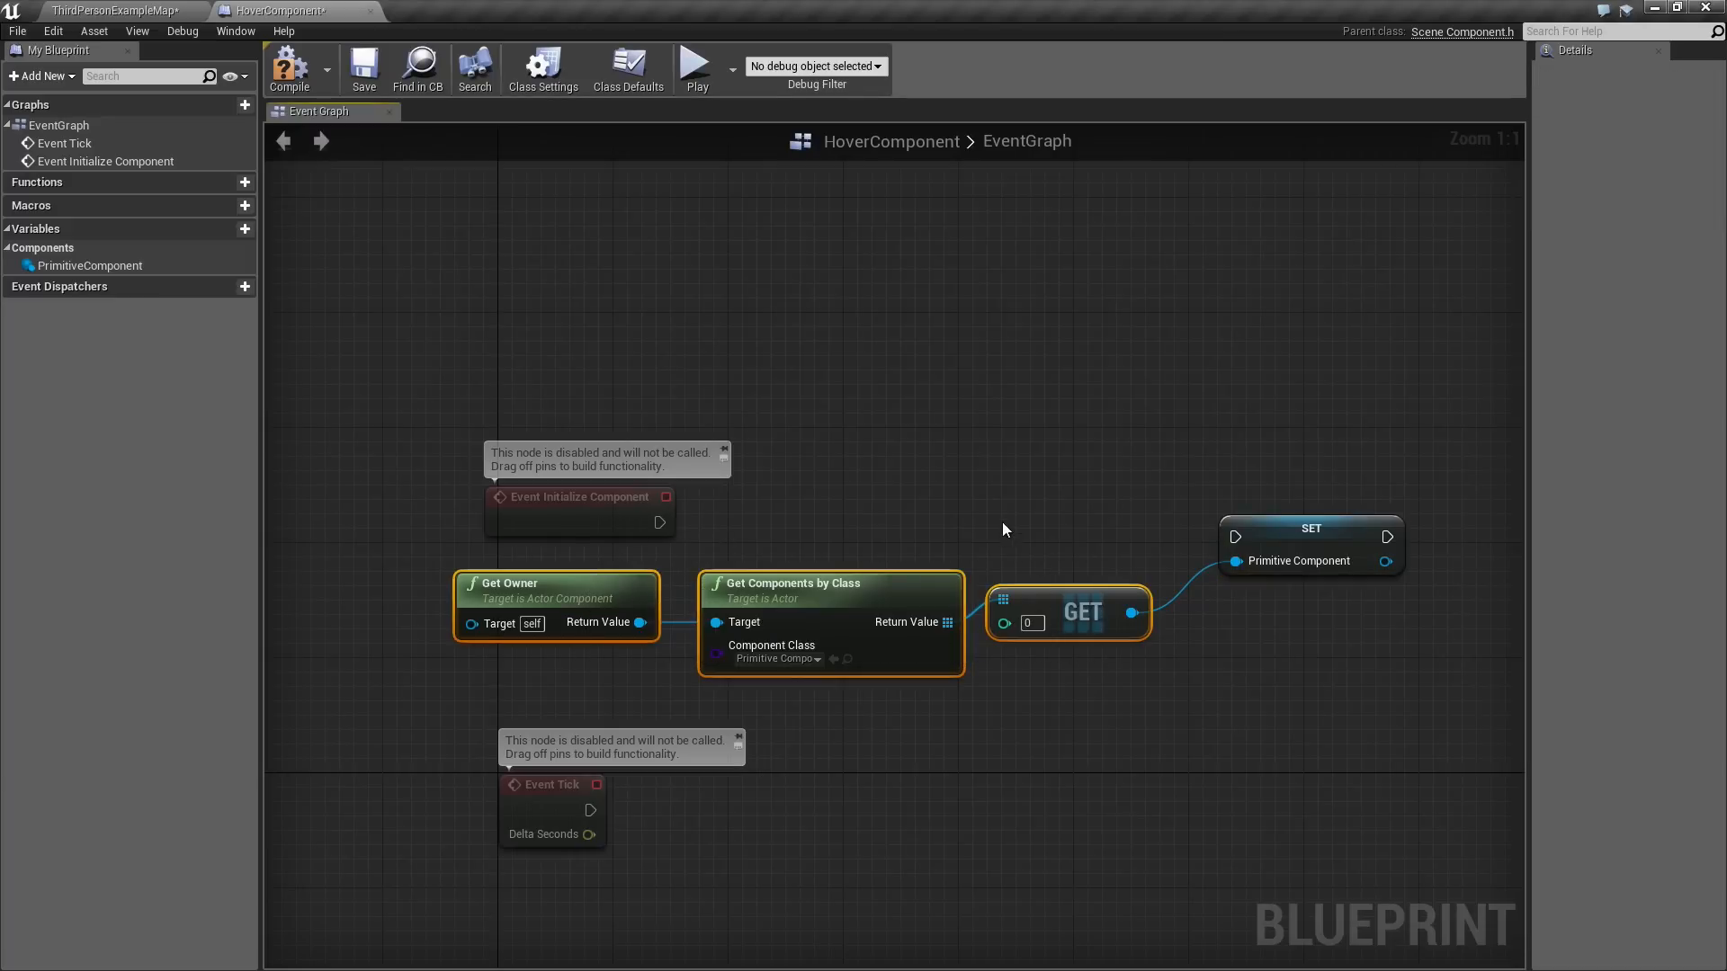
# Wire Event Initialize Component to the SET, then to Set Simulate Physics with Simulate ticked.
pyautogui.moveTo(668, 521); pyautogui.dragTo(1230, 540)
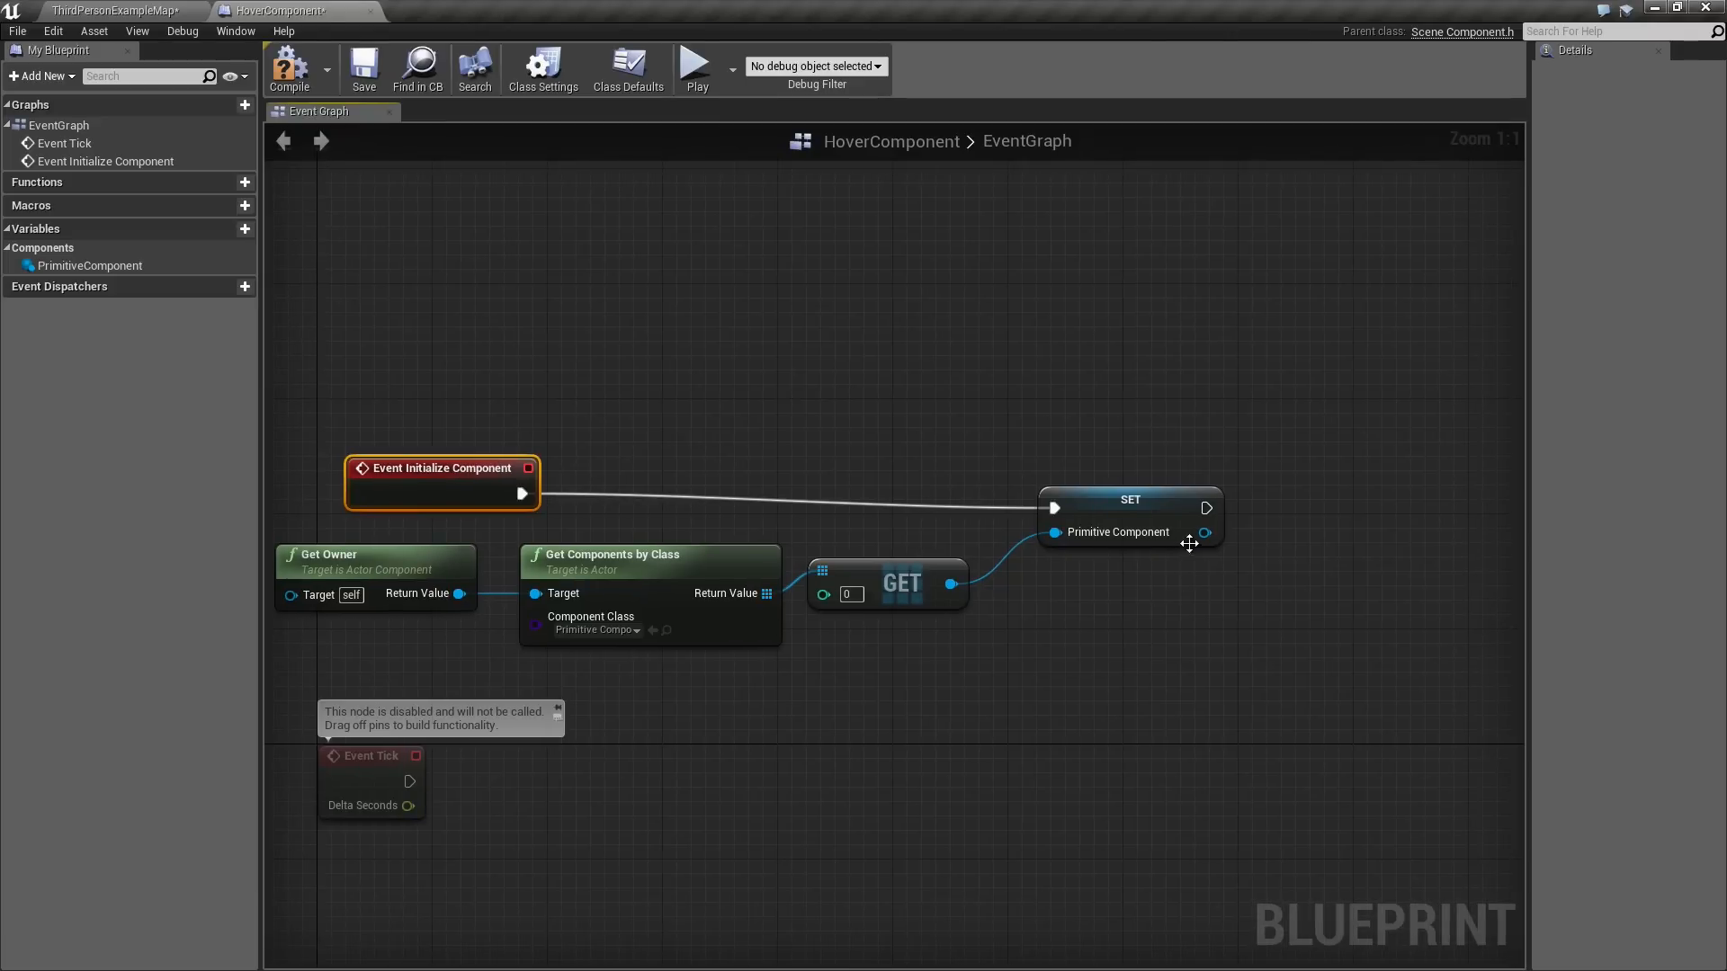
pyautogui.moveTo(1205, 532); pyautogui.dragTo(1277, 544)
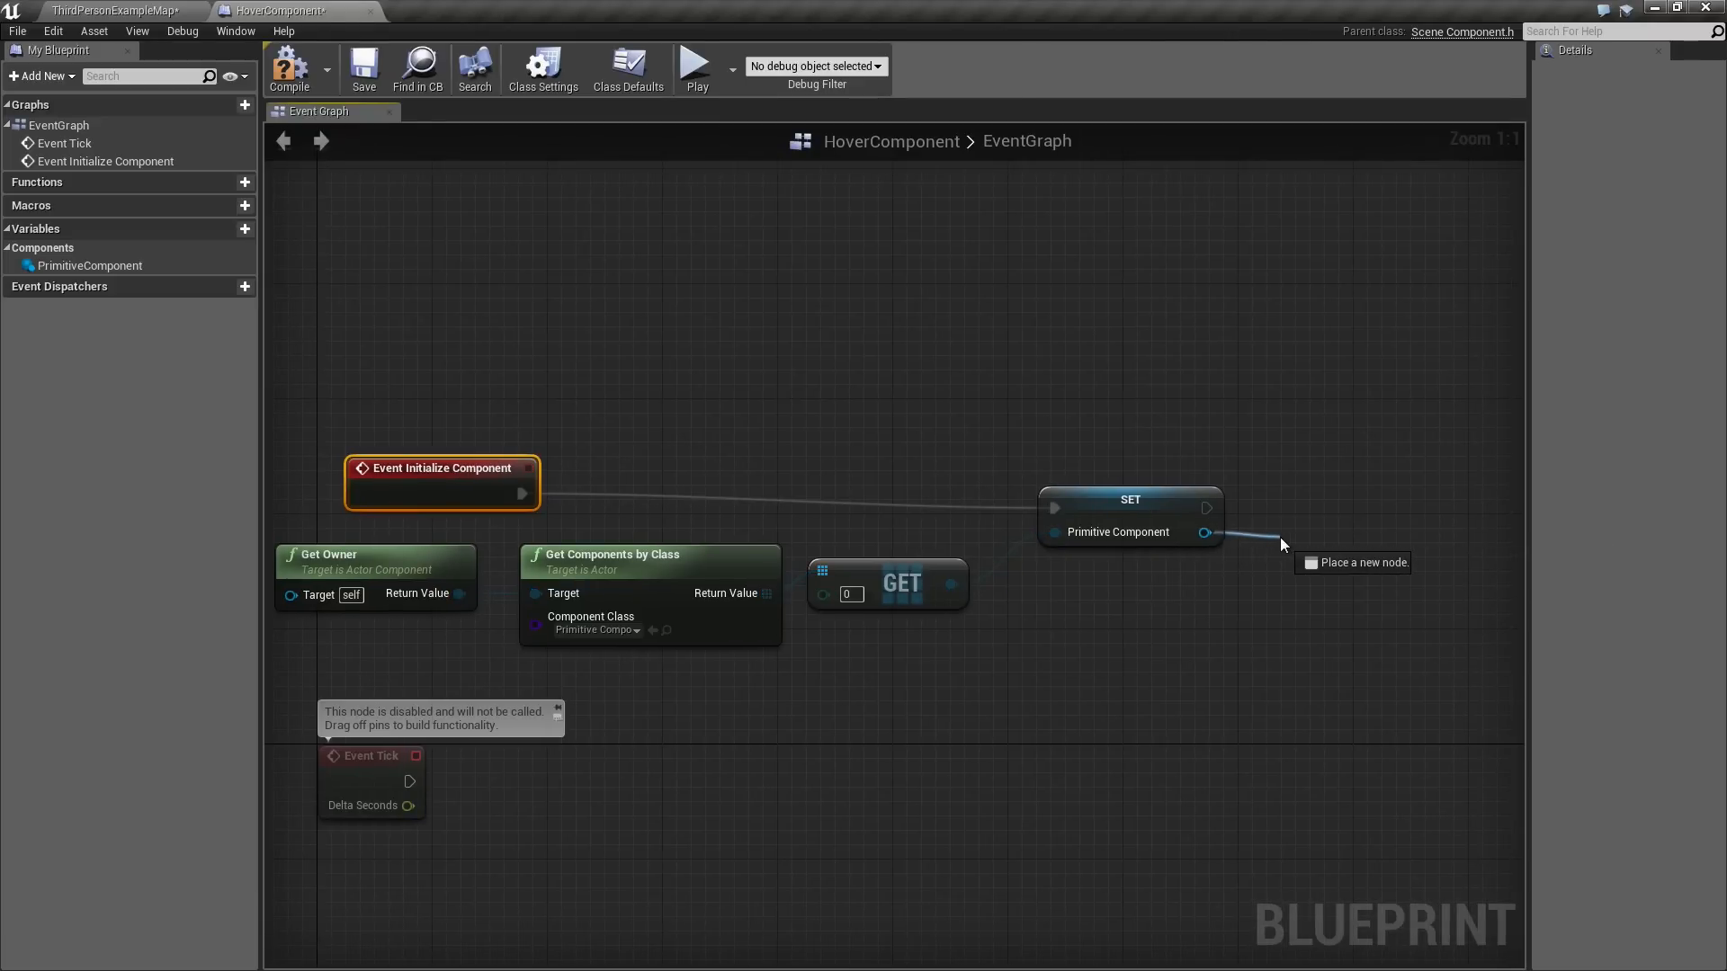
pyautogui.write('simulat')
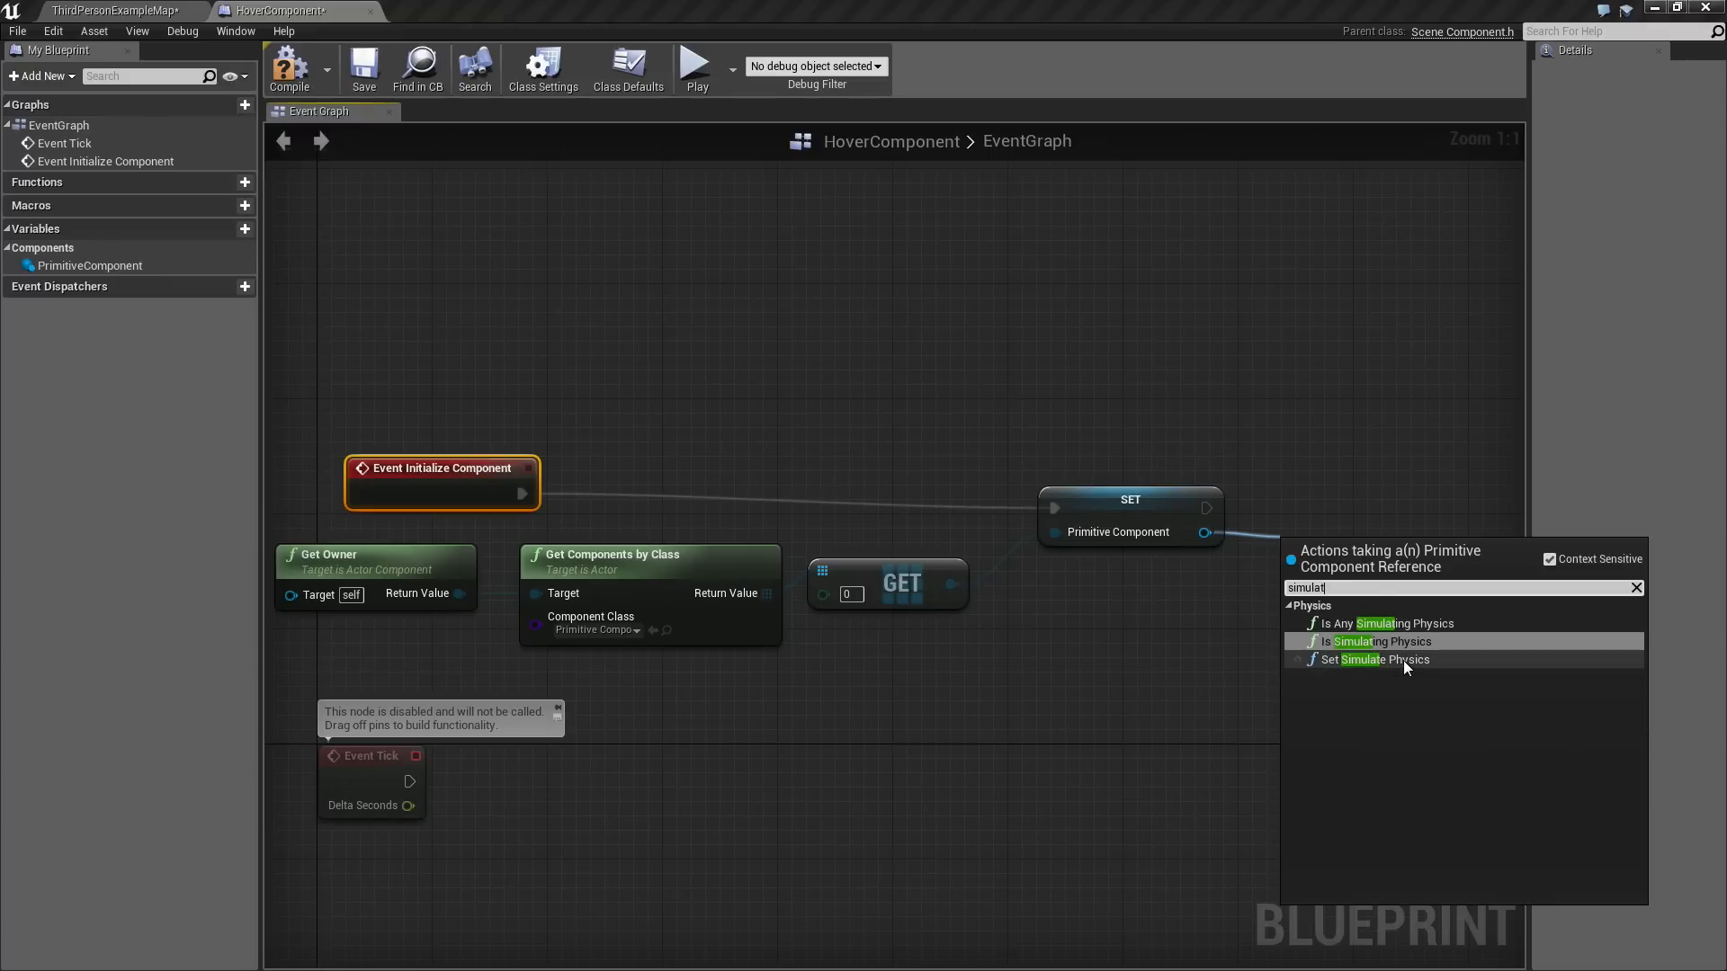
pyautogui.click(1374, 659)
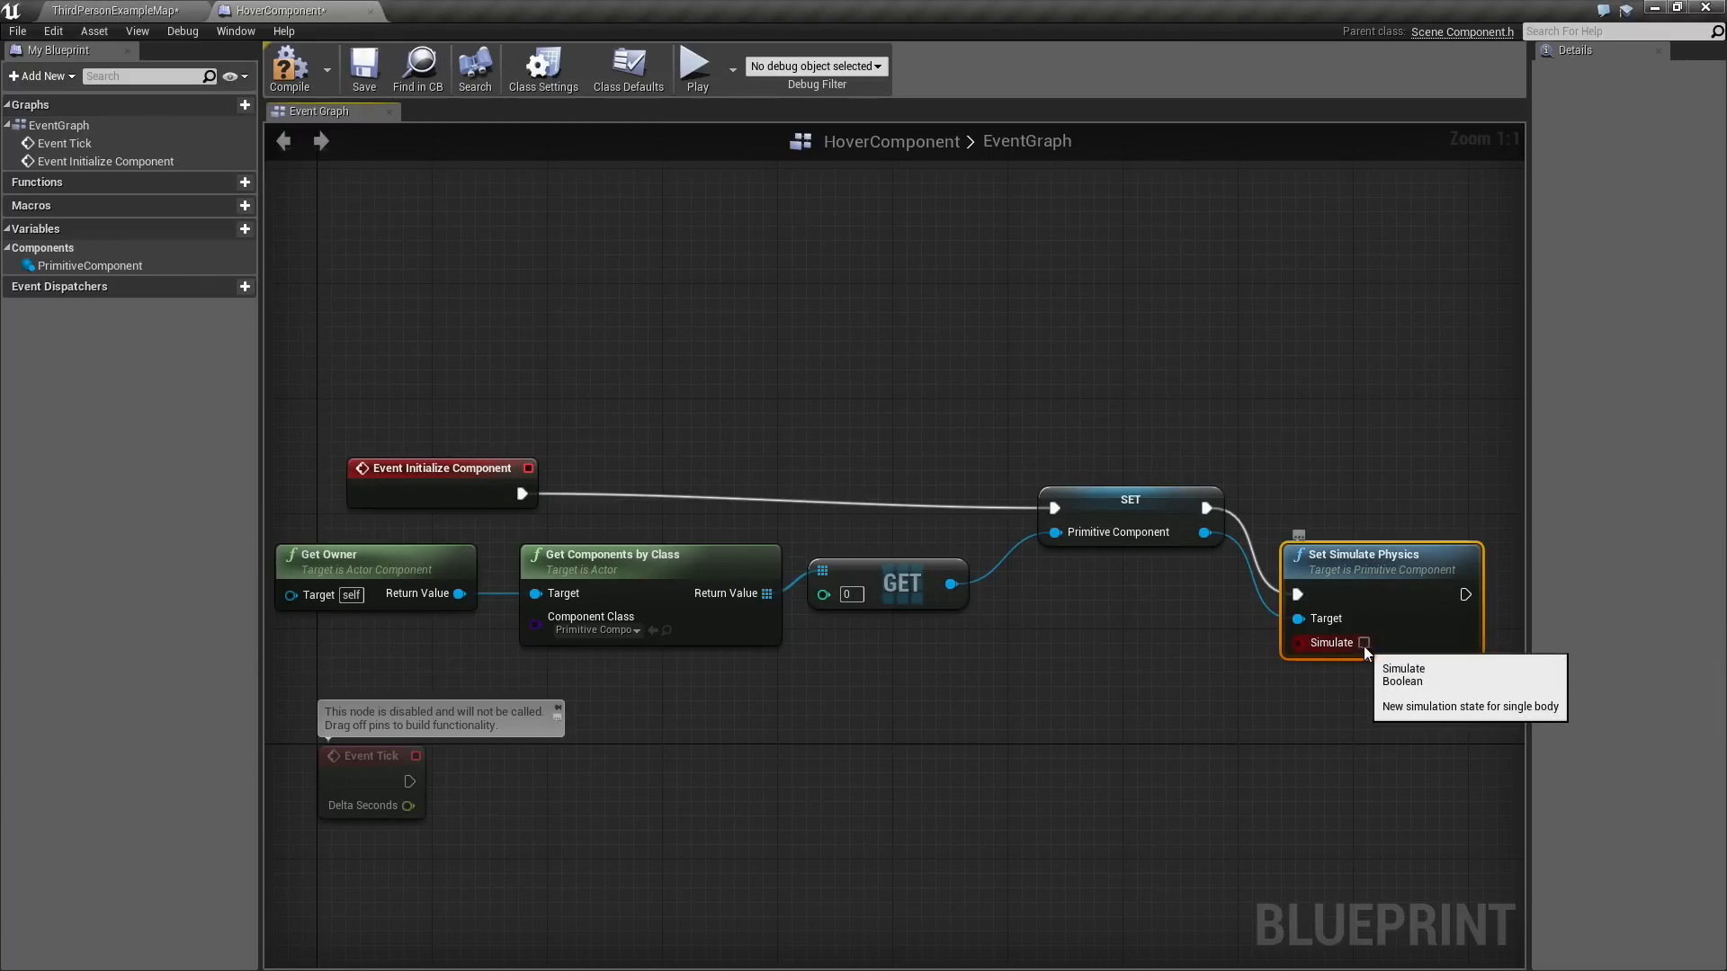
pyautogui.click(1363, 643)
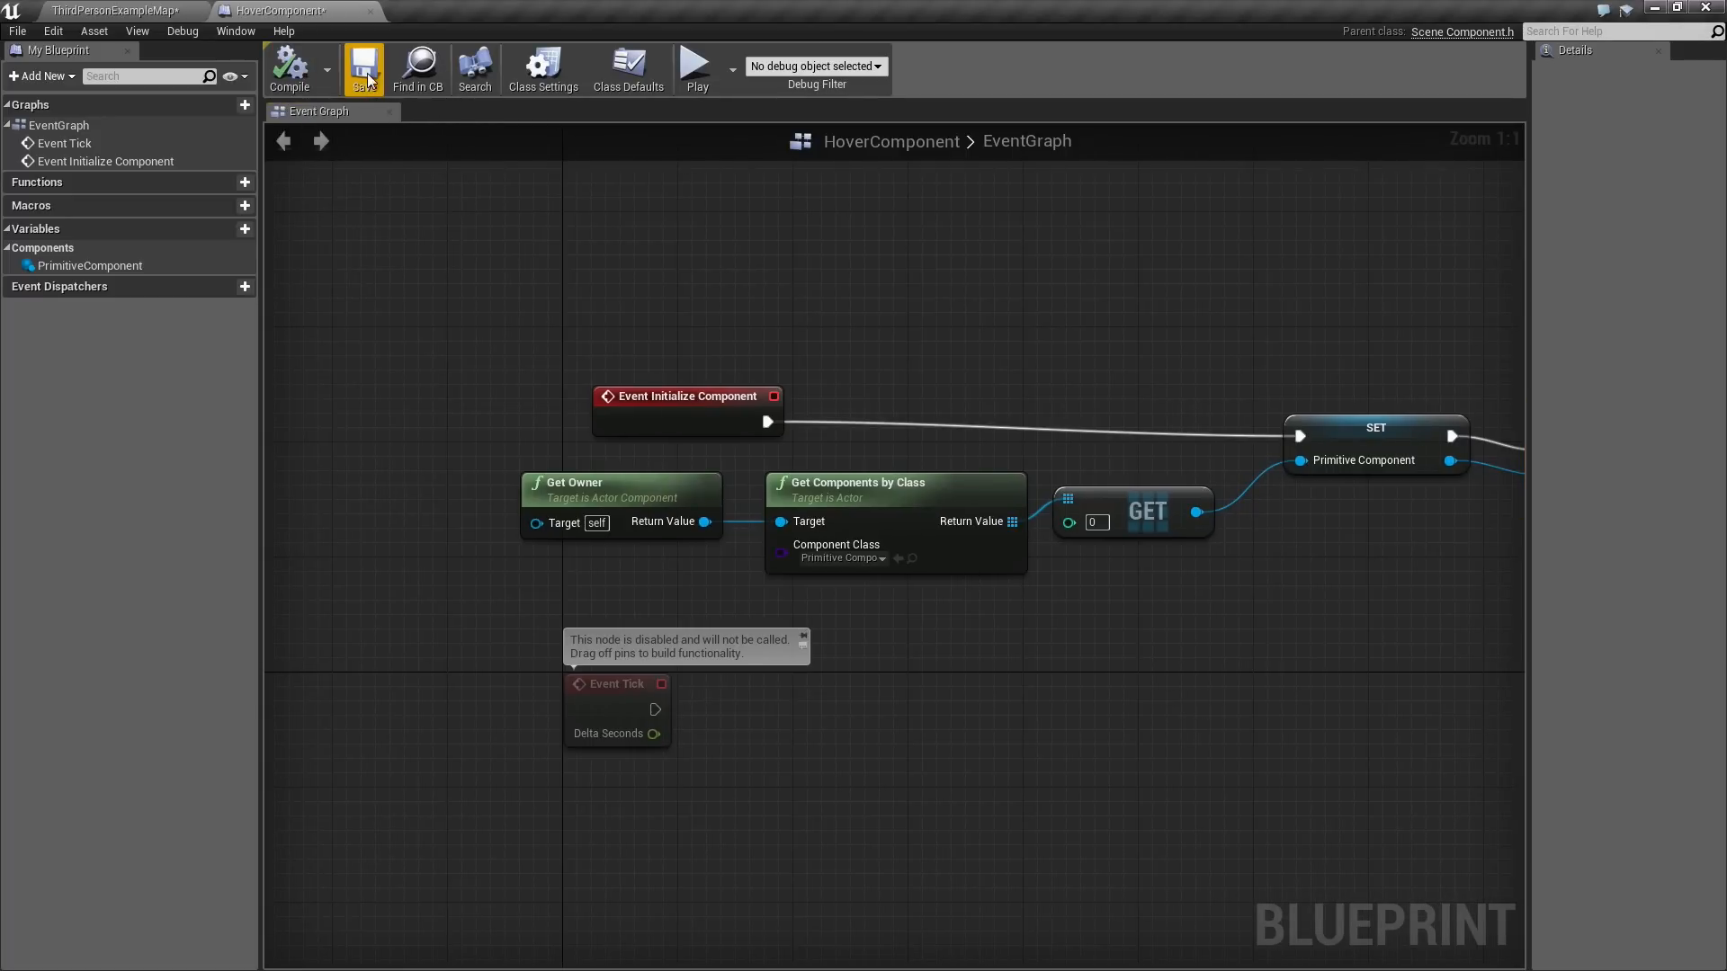
# Save HoverComponent, then place a movable Shape_Torus carrying HoverComponent in ThirdPersonExampleMap.
pyautogui.click(363, 66)
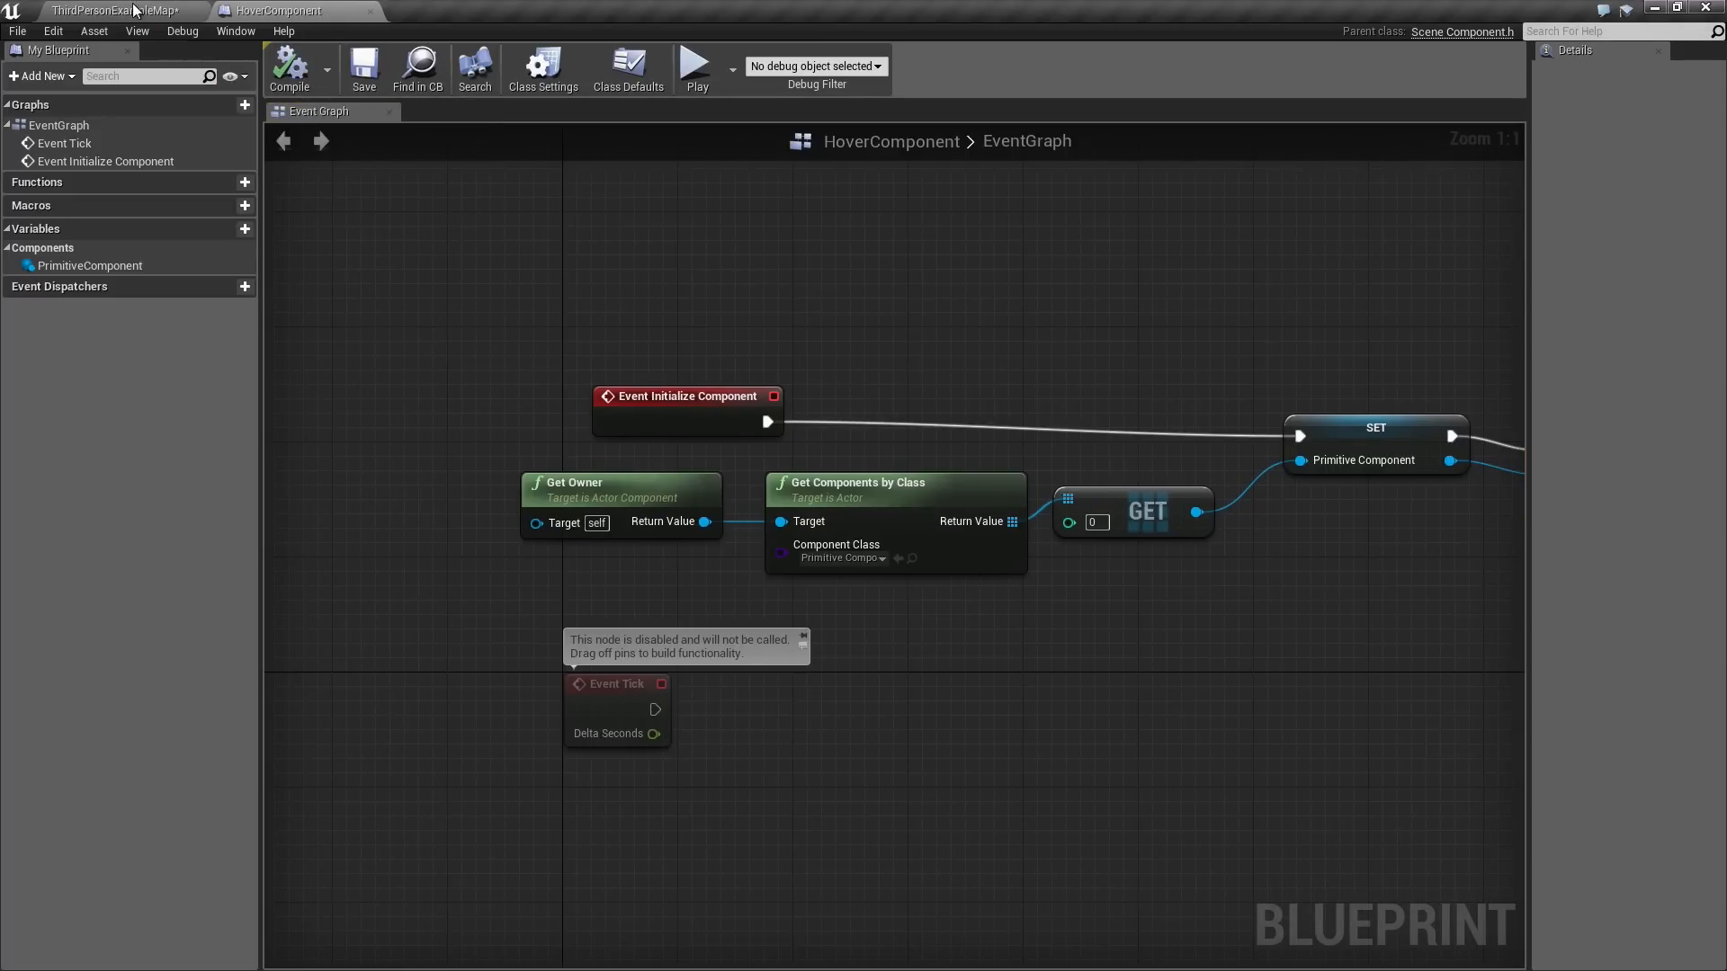
pyautogui.click(107, 9)
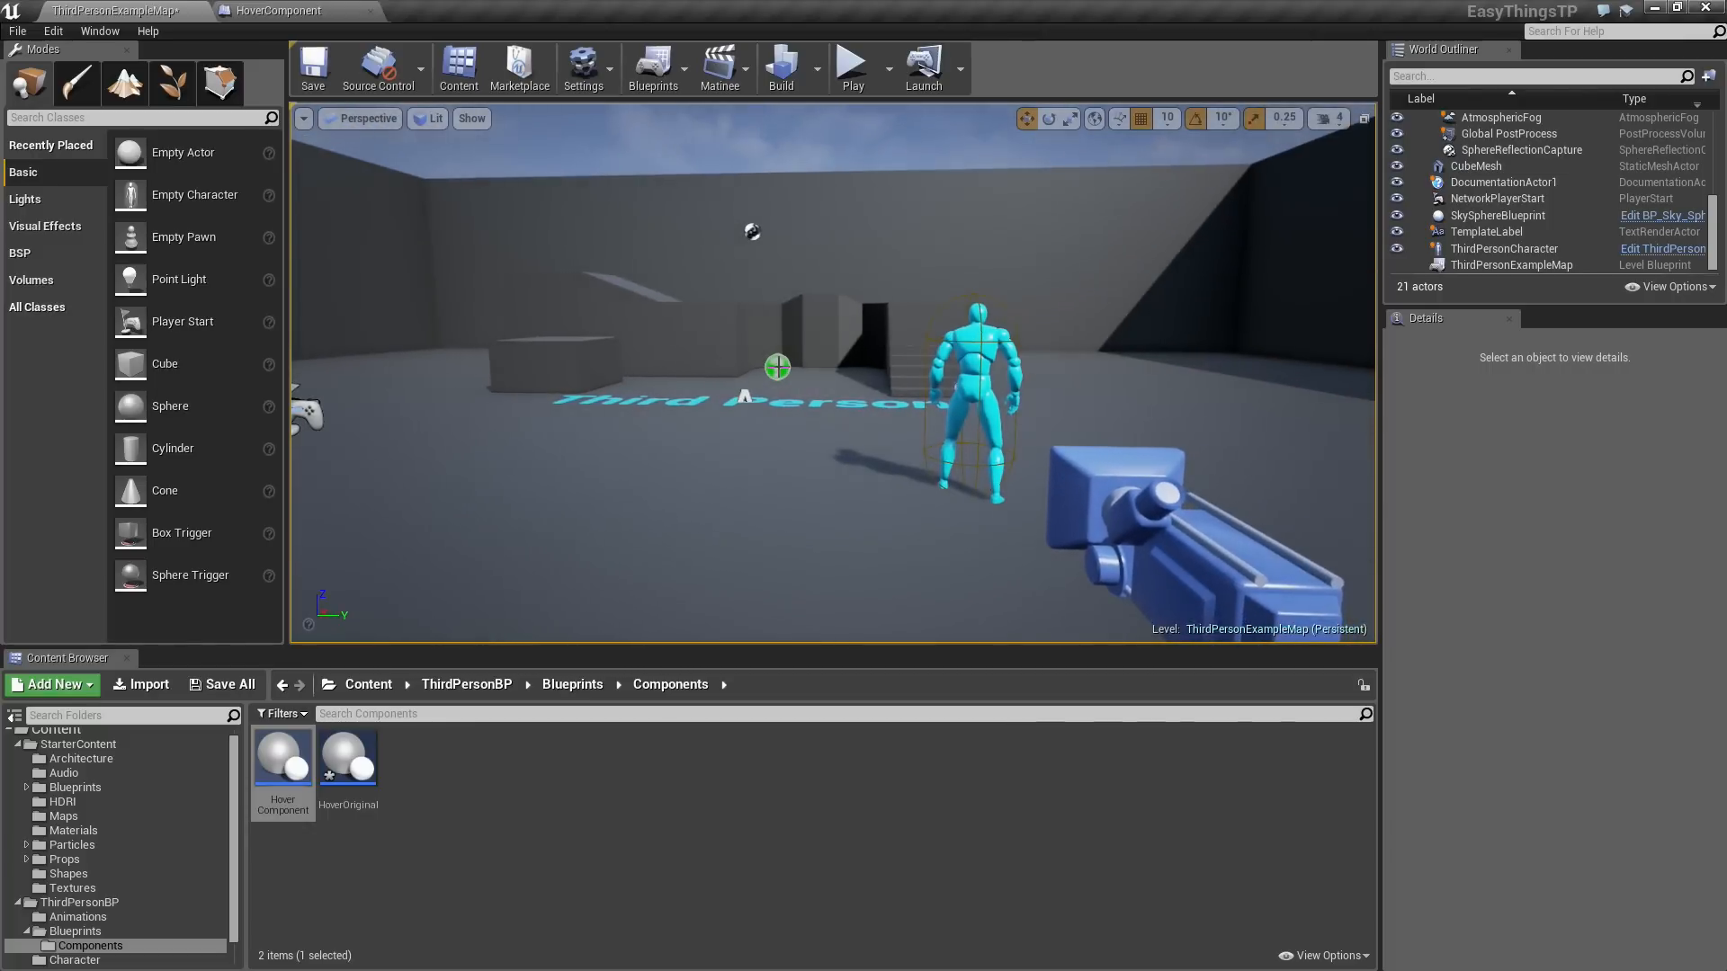
pyautogui.click(67, 873)
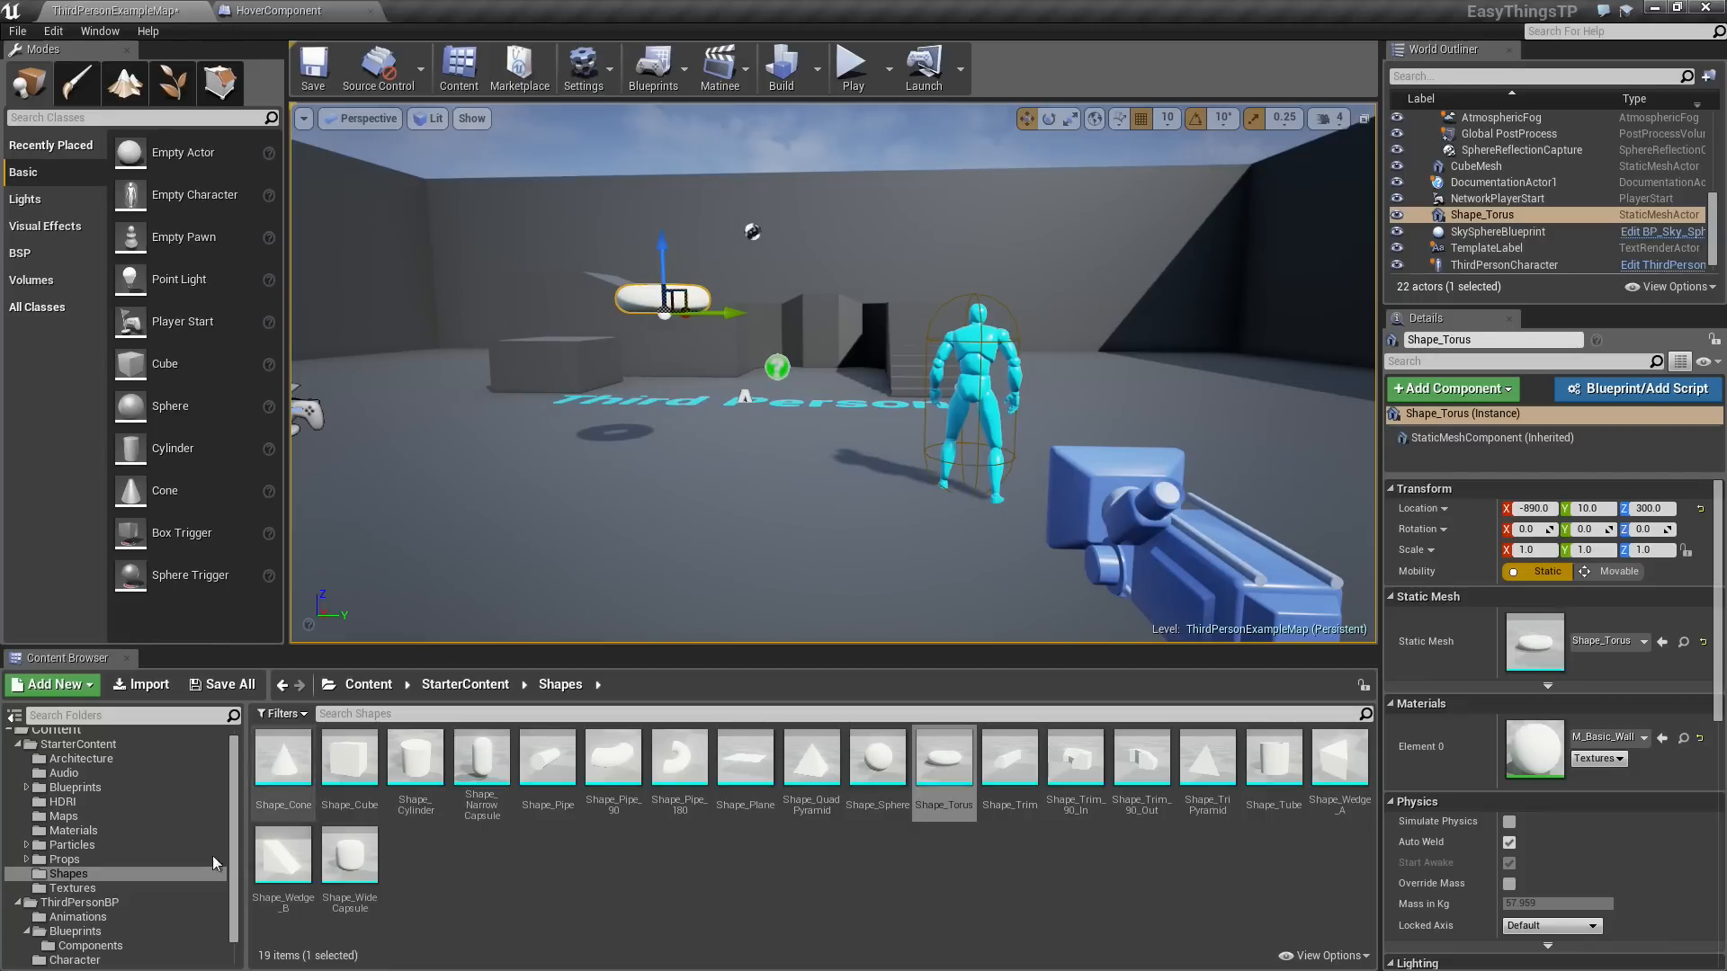
pyautogui.click(89, 946)
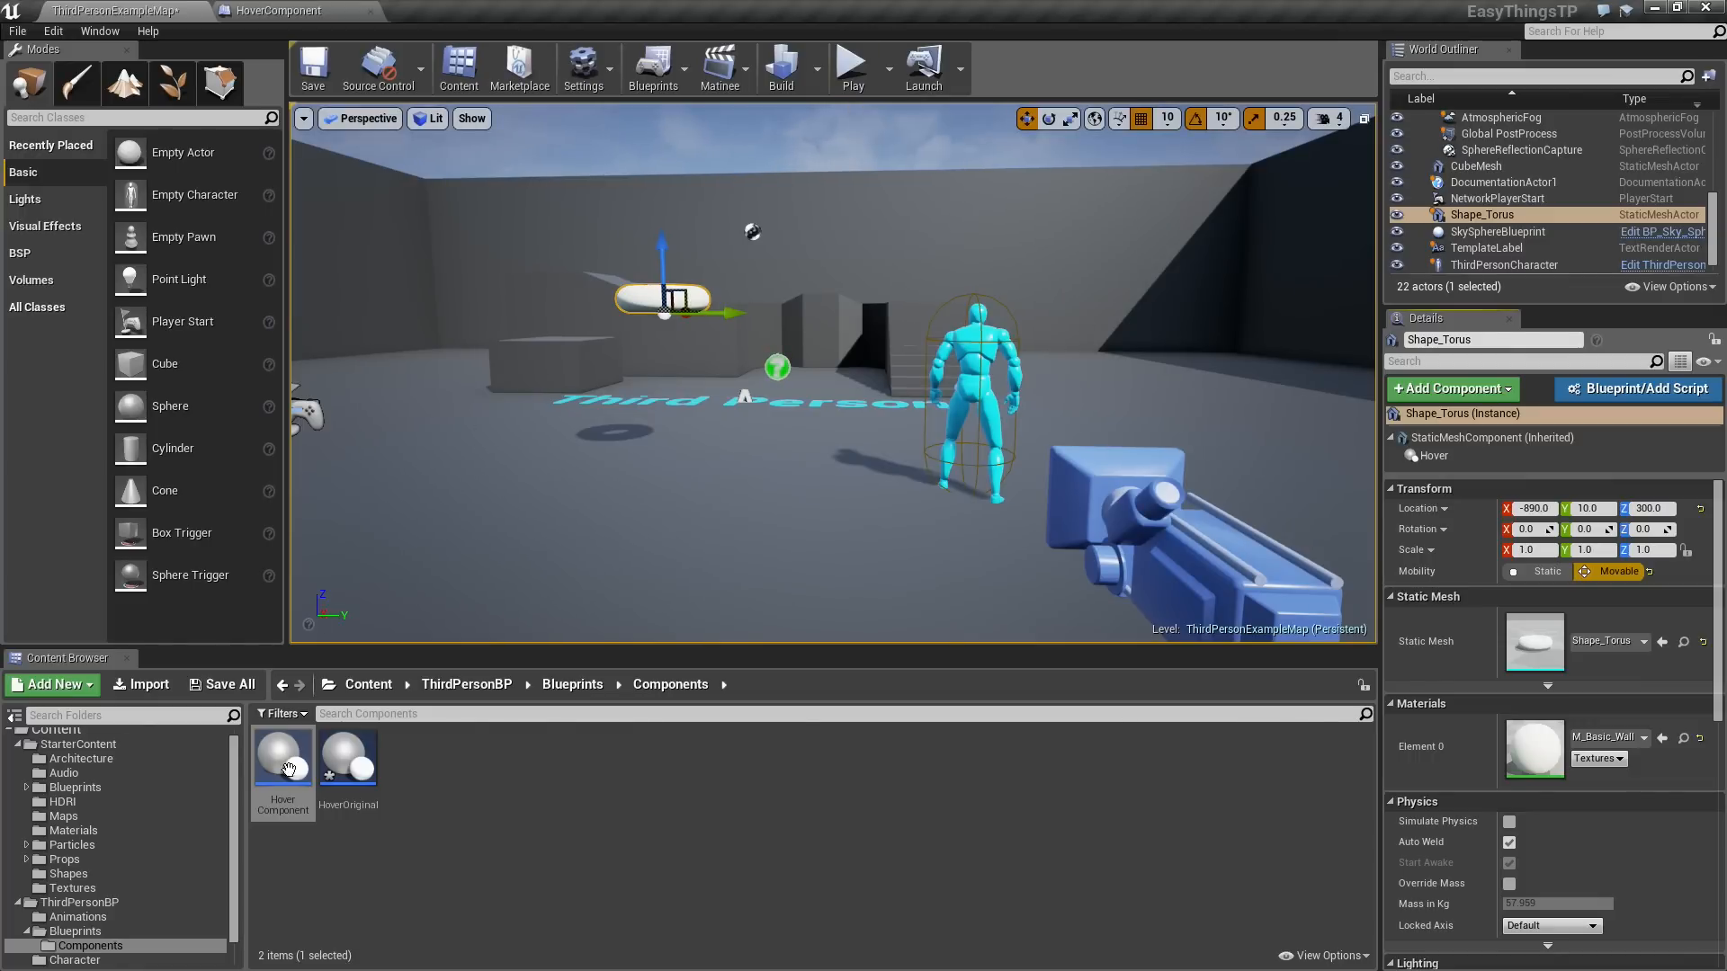
pyautogui.click(278, 10)
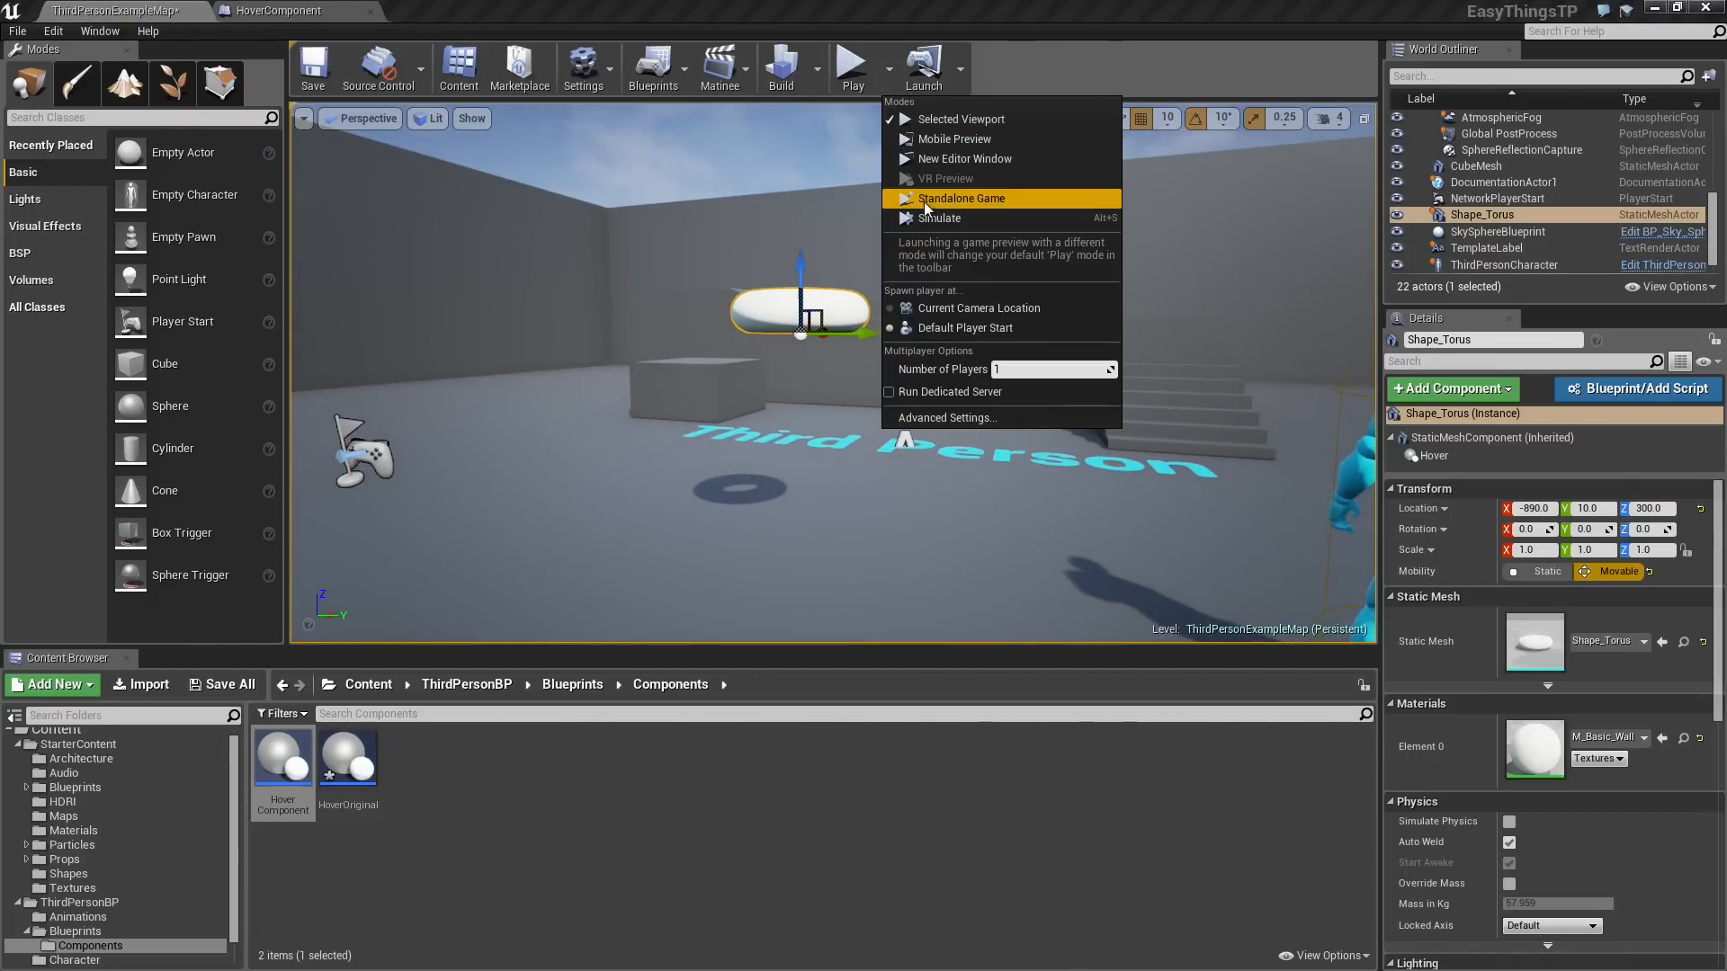
# Dismiss the Play options and return to the HoverComponent Blueprint tab.
pyautogui.click(960, 198)
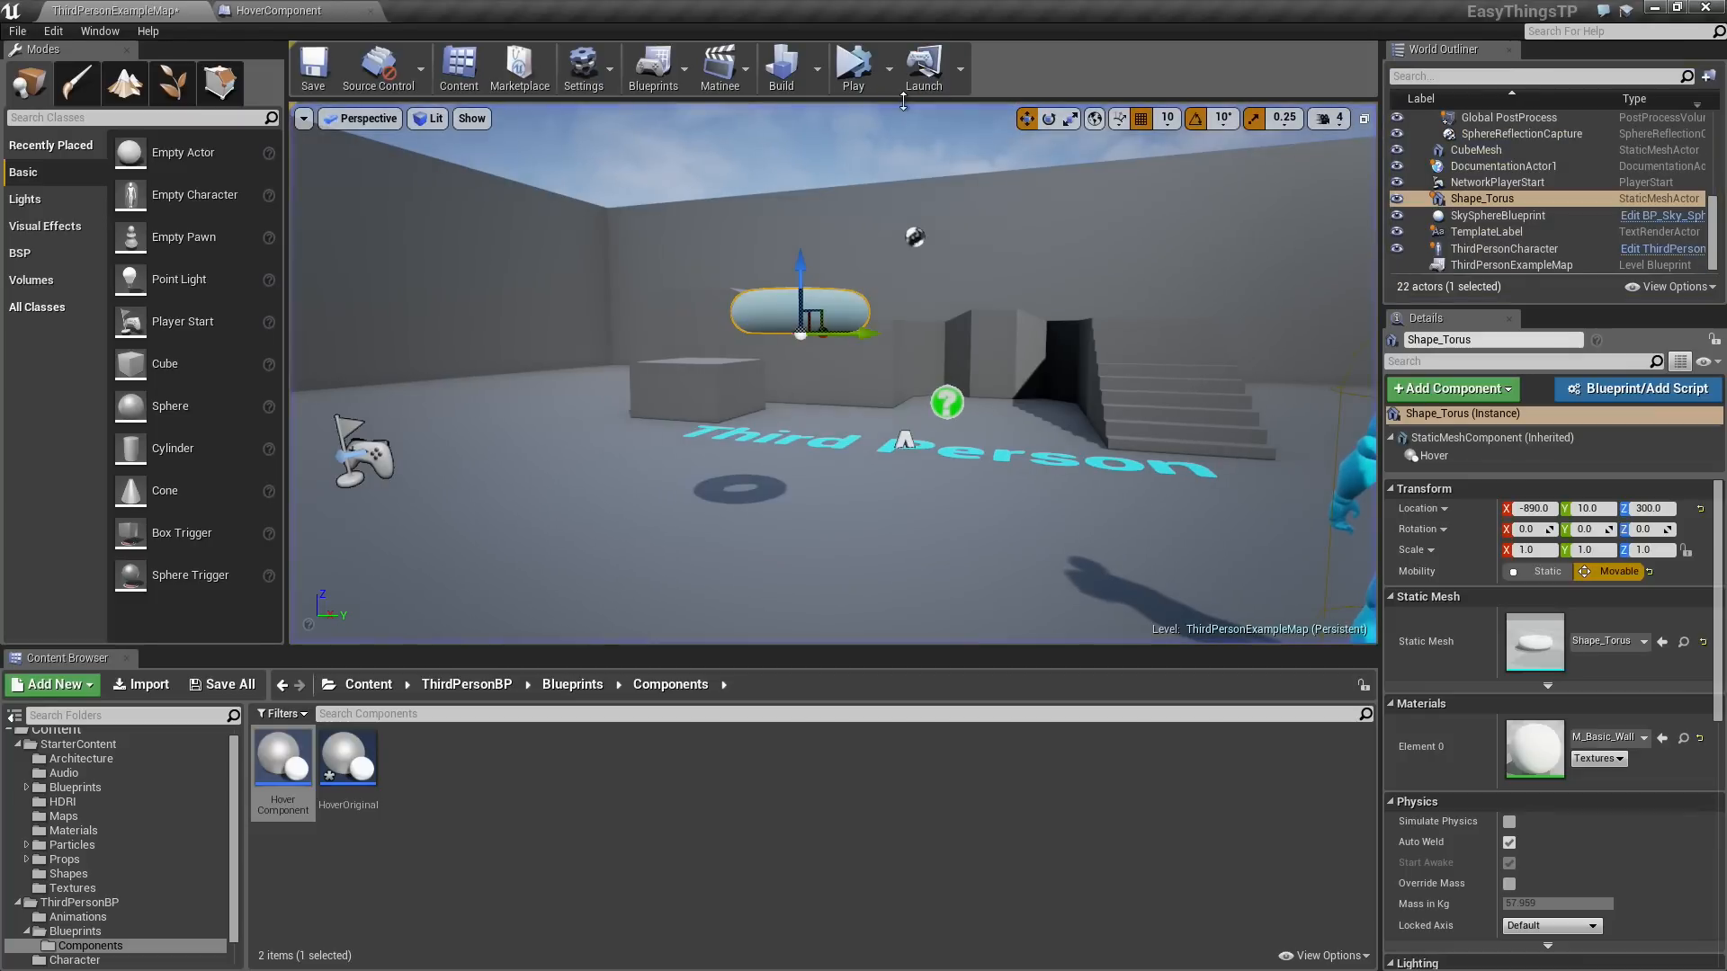
pyautogui.click(279, 10)
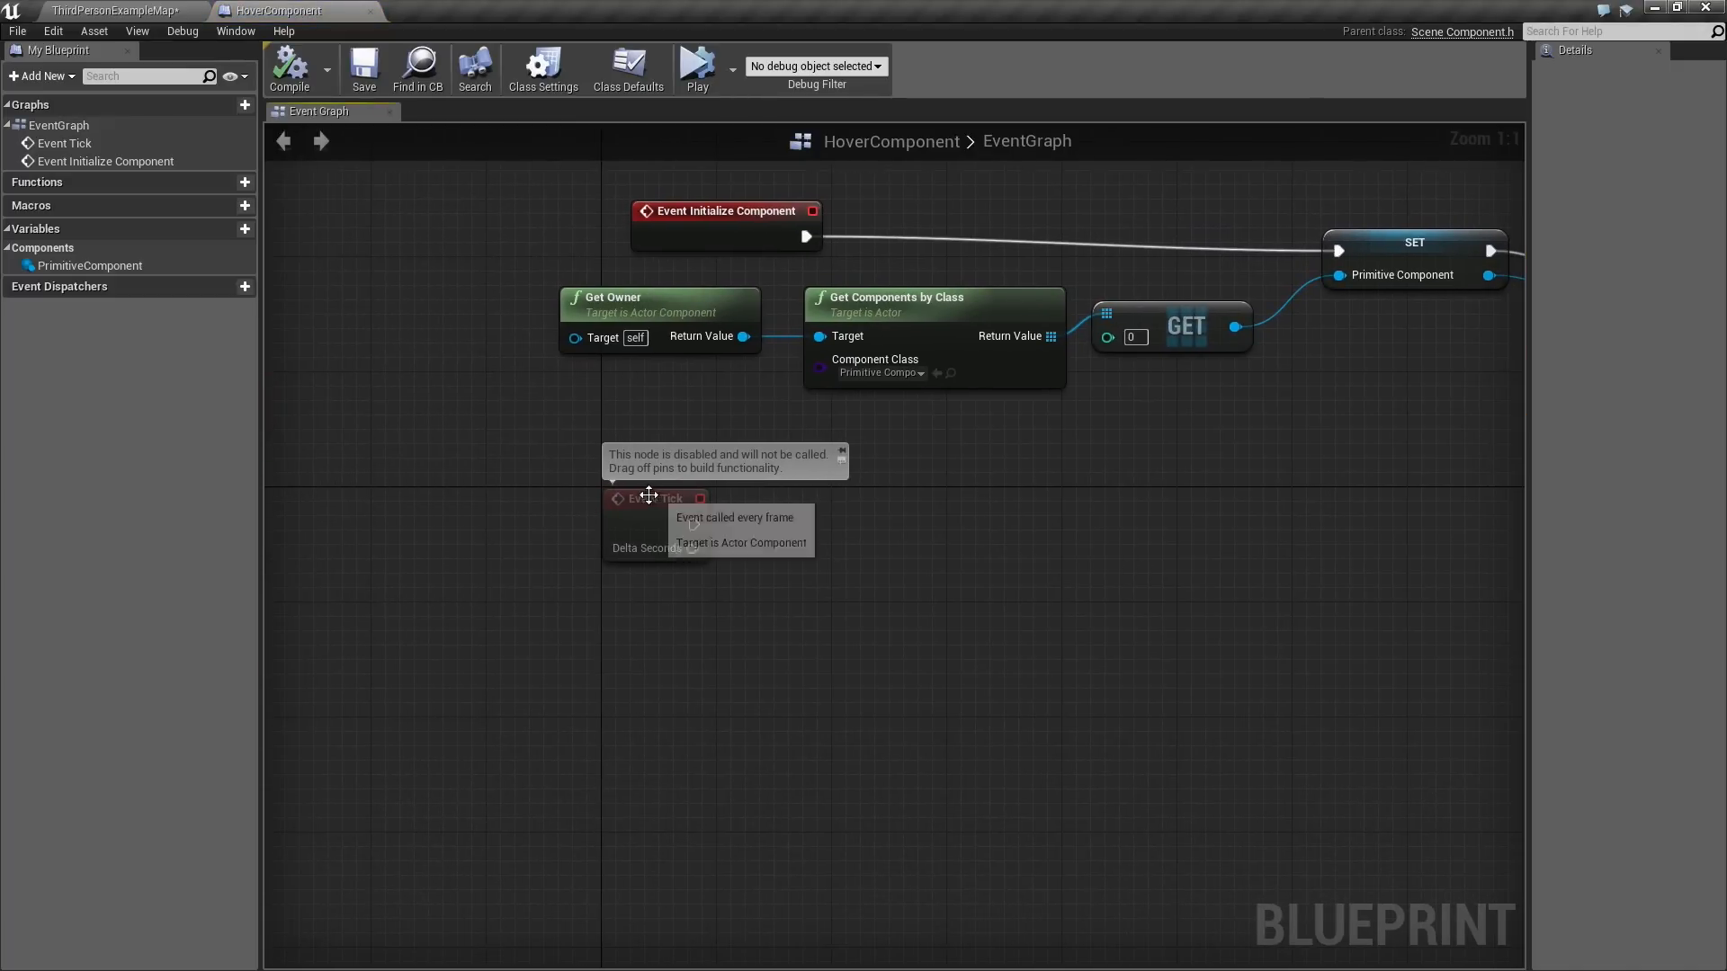
# Drag from Event Tick's exec pin to add a Line Trace by Channel node.
pyautogui.moveTo(648, 496); pyautogui.dragTo(642, 526)
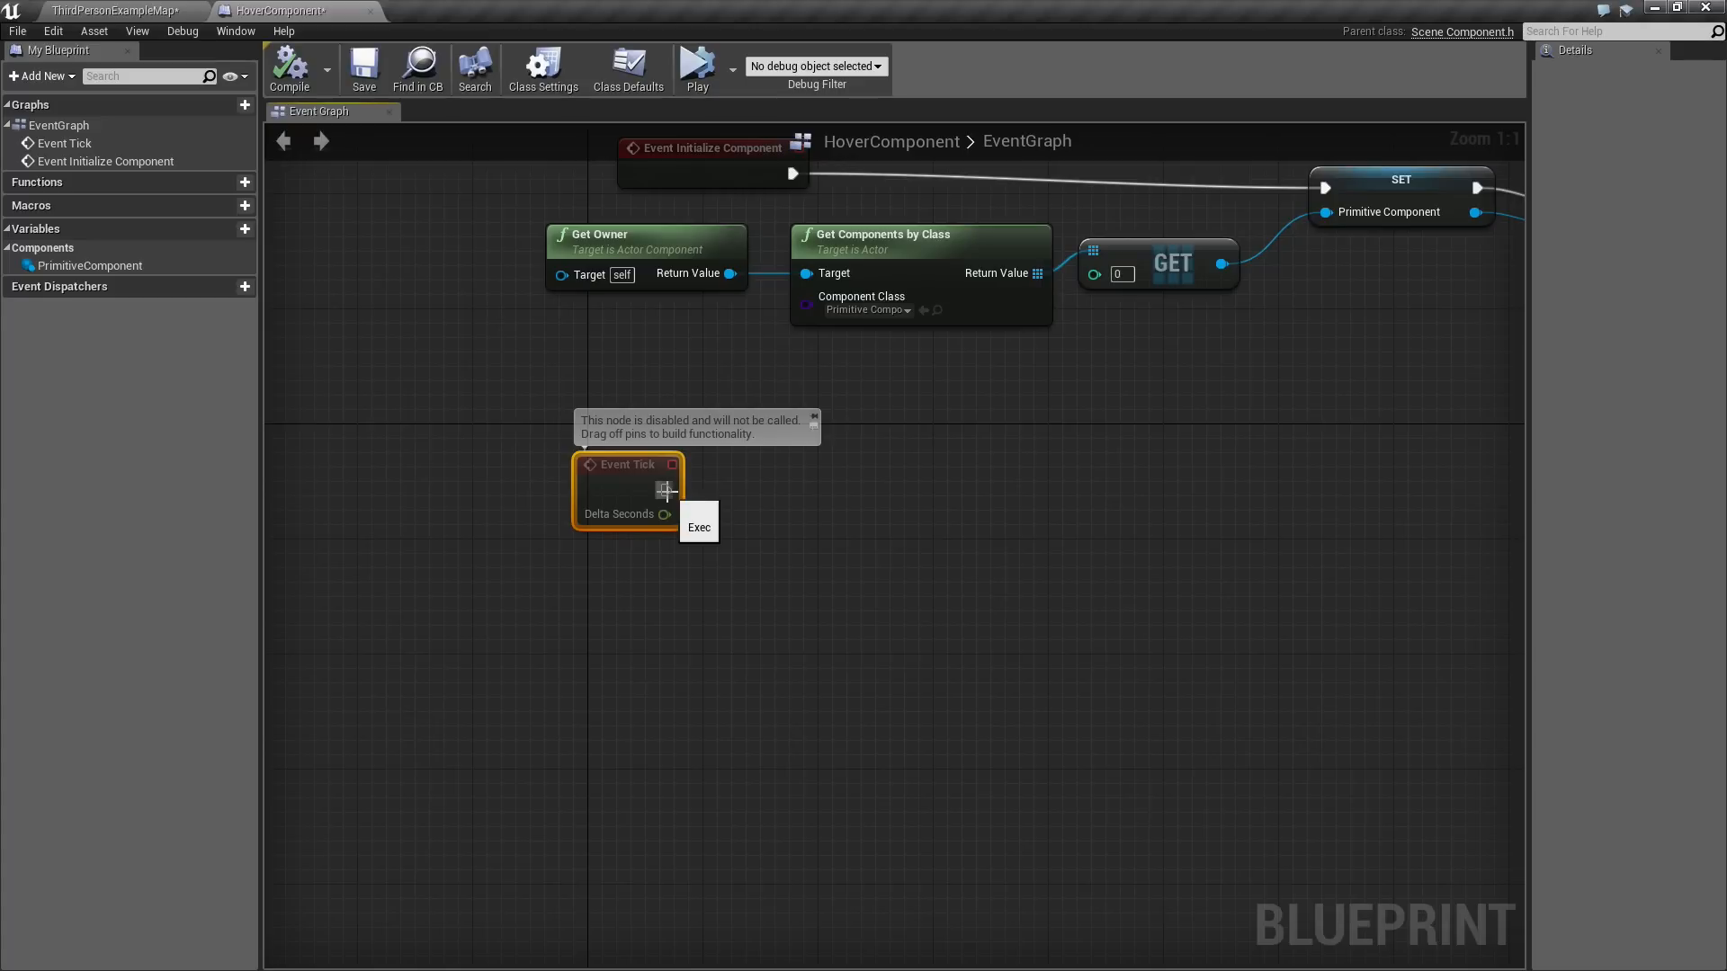
pyautogui.moveTo(669, 491); pyautogui.dragTo(887, 578)
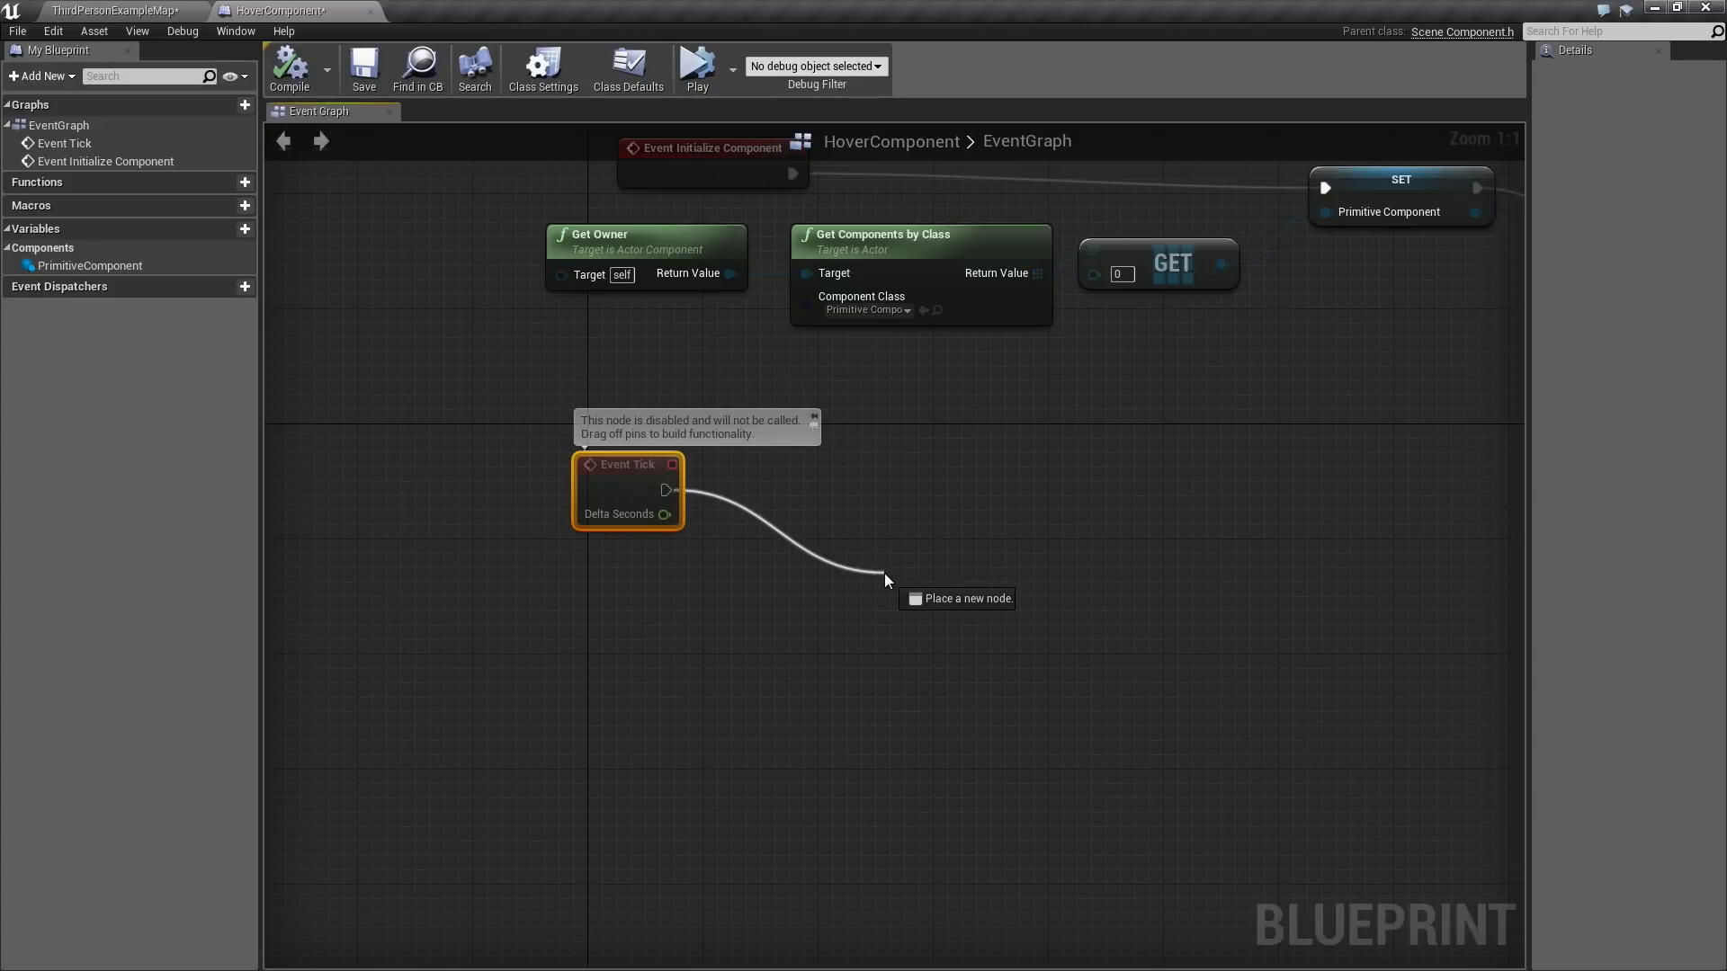
pyautogui.click(887, 580)
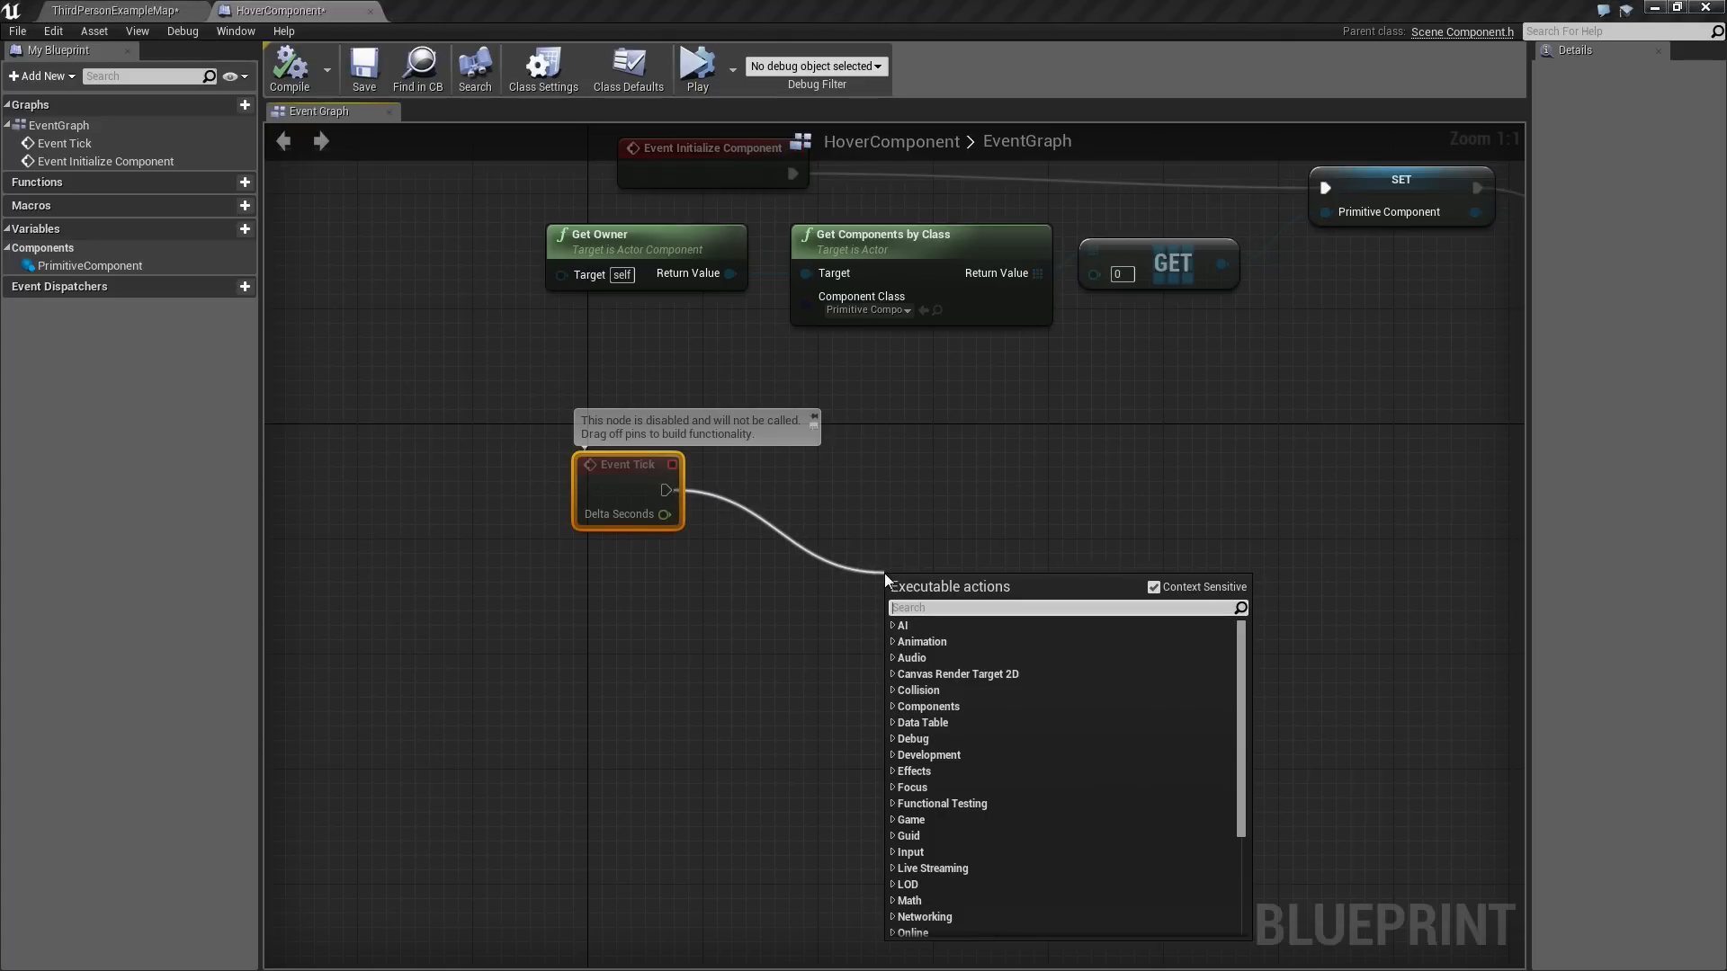
pyautogui.write('line trac')
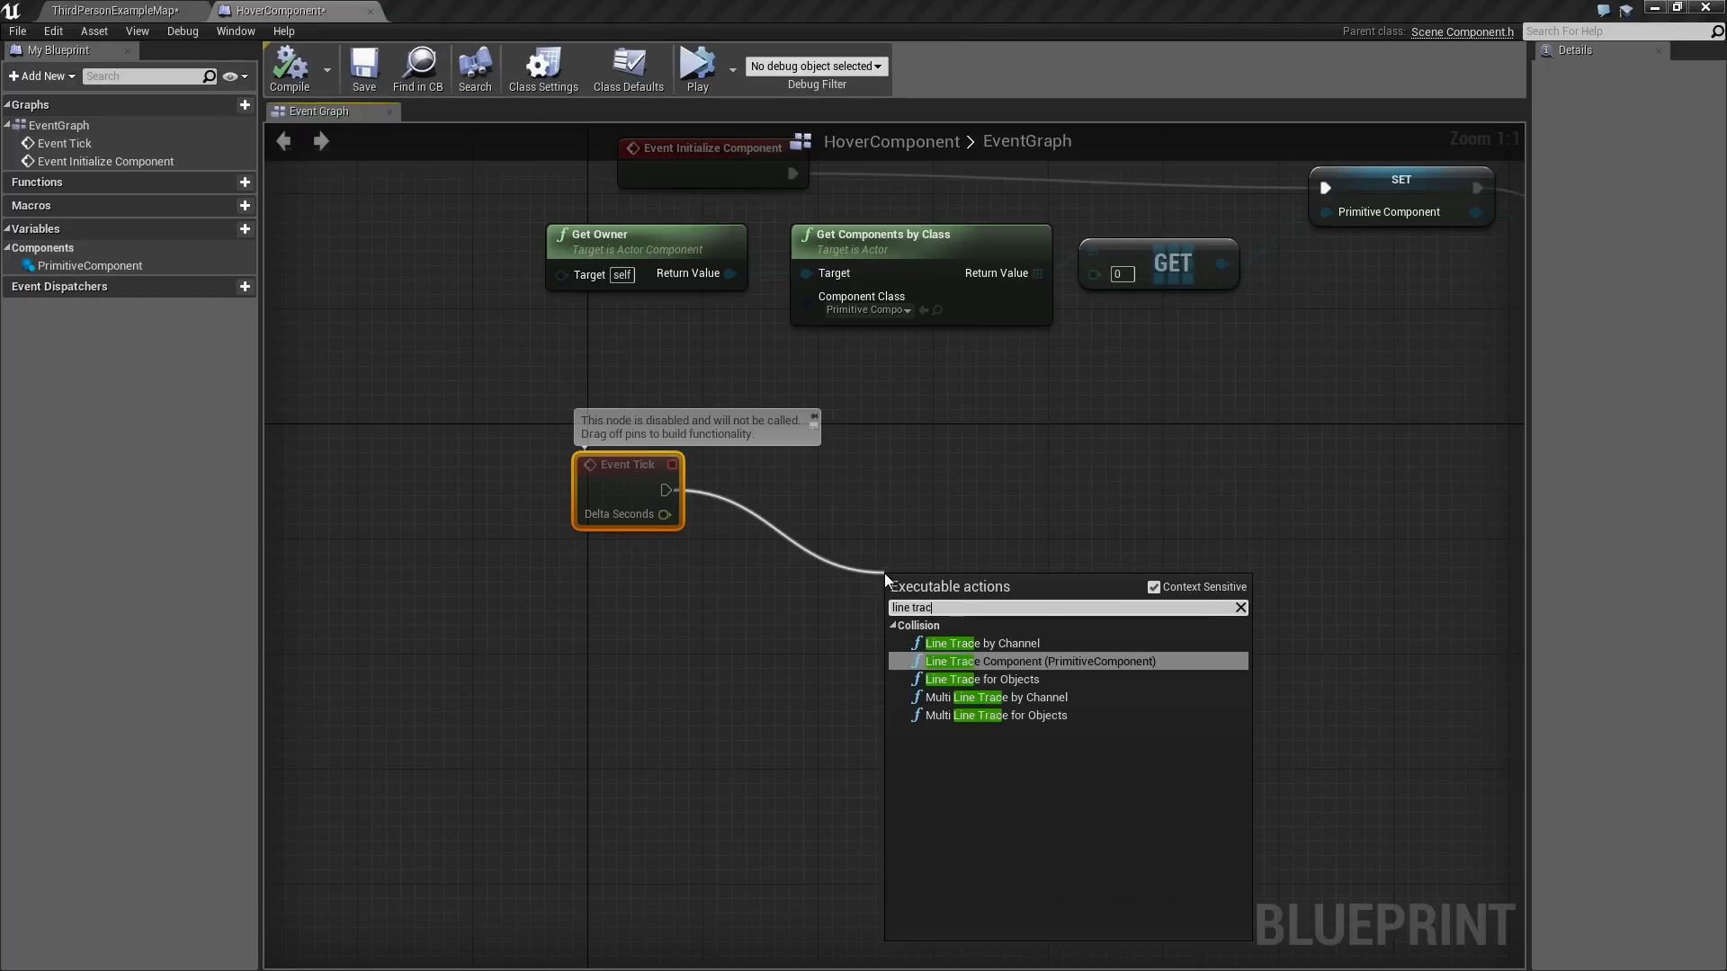
pyautogui.click(983, 643)
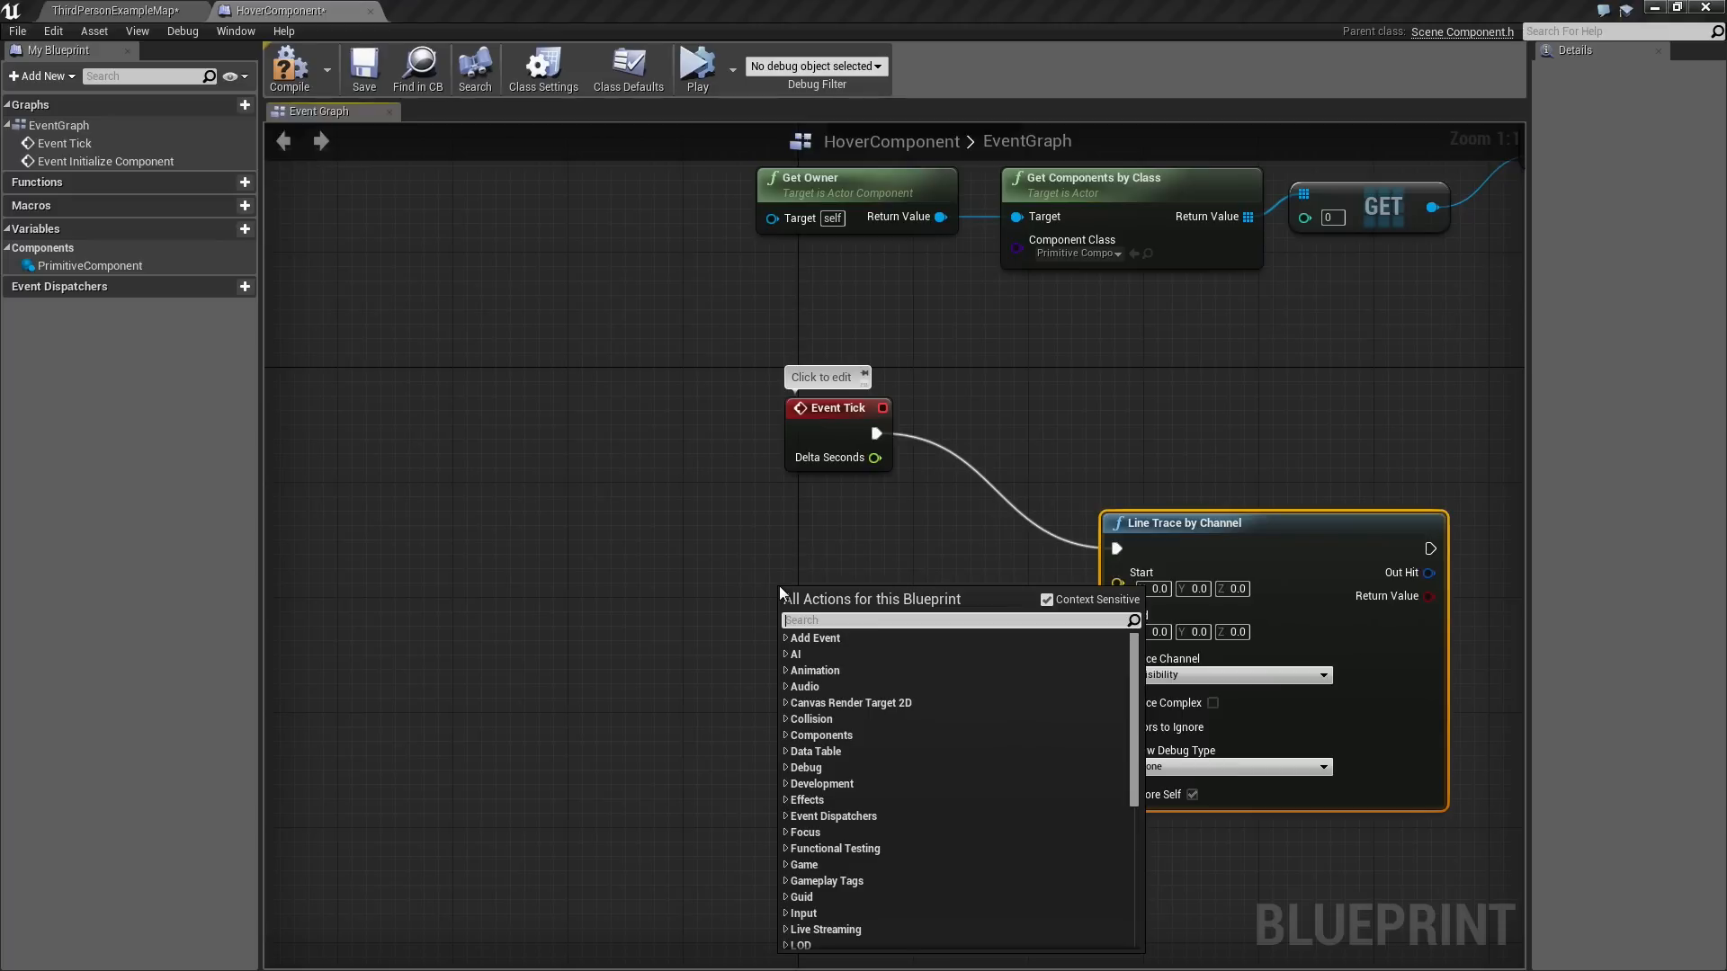
# Add Get World Location and wire its Return Value to the line trace's Start pin.
pyautogui.write('world loca')
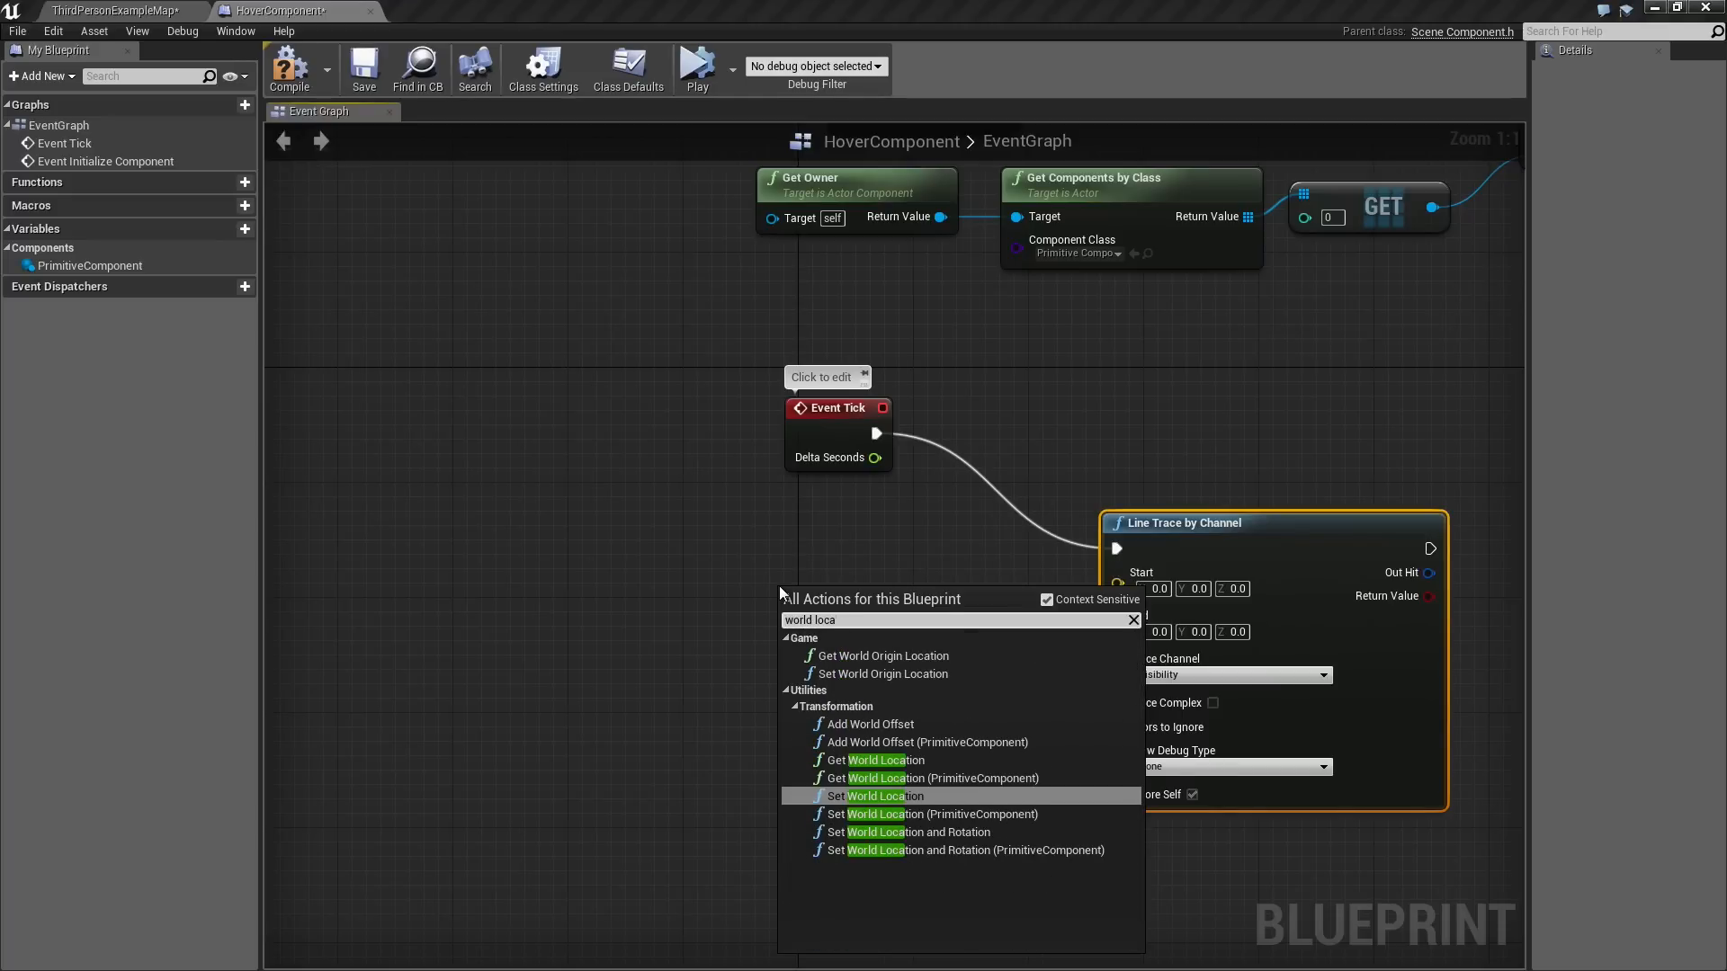
pyautogui.moveTo(877, 759)
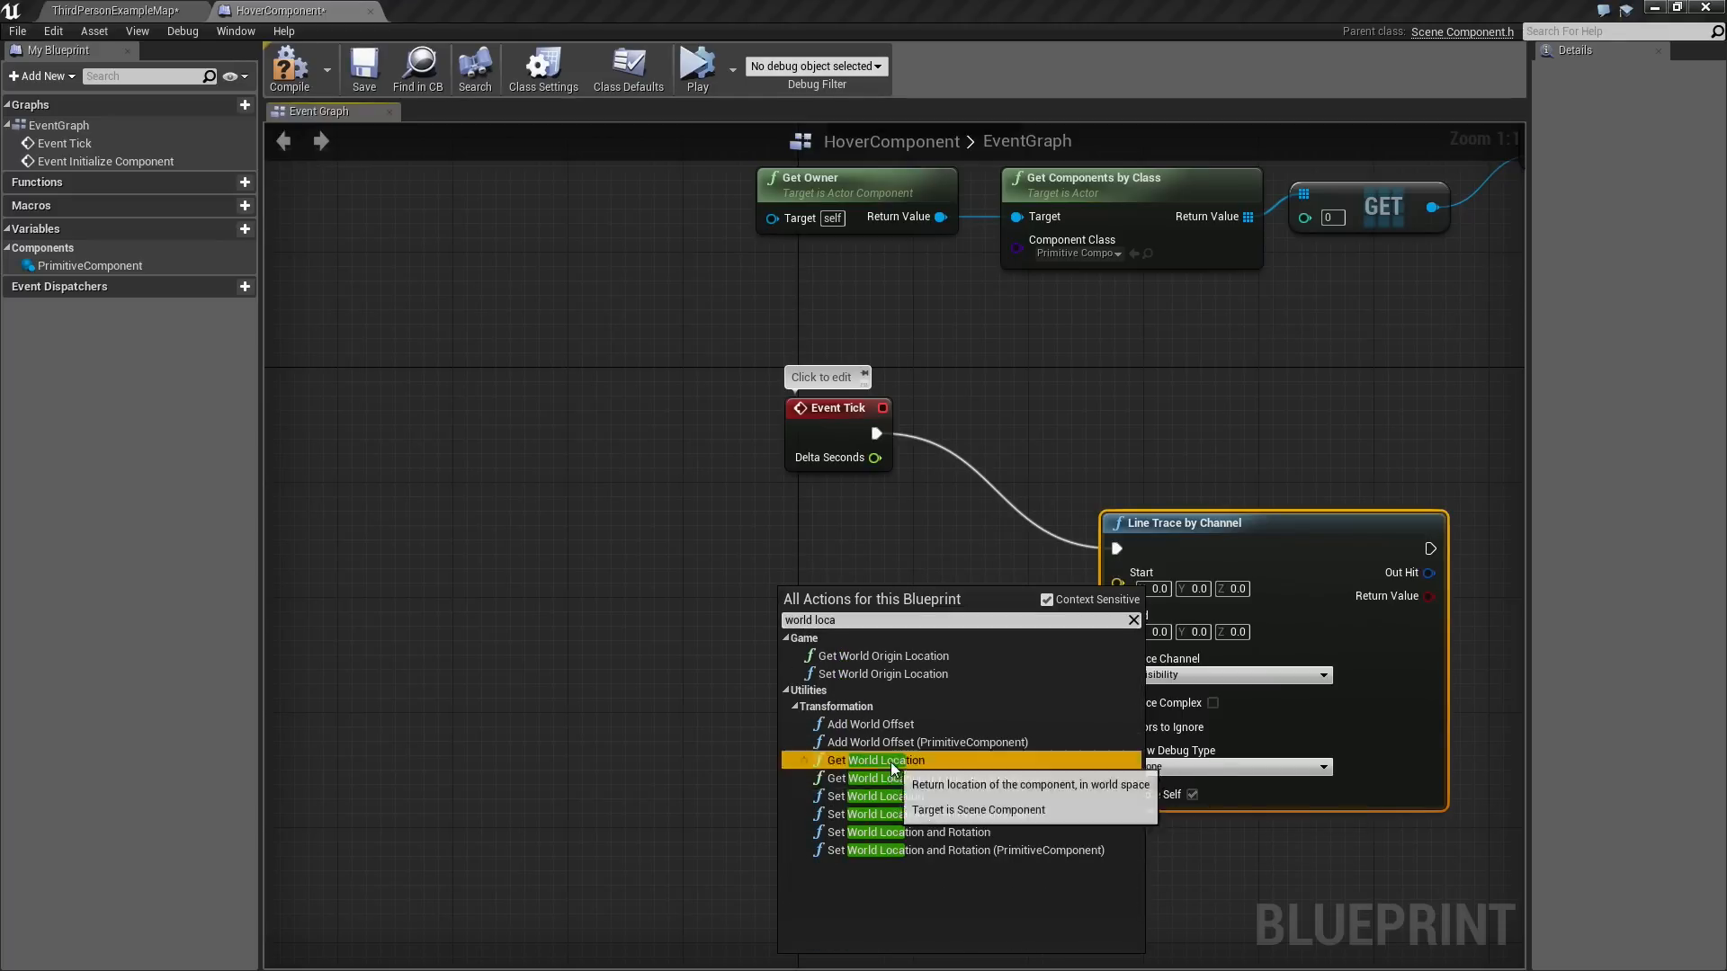
pyautogui.click(876, 760)
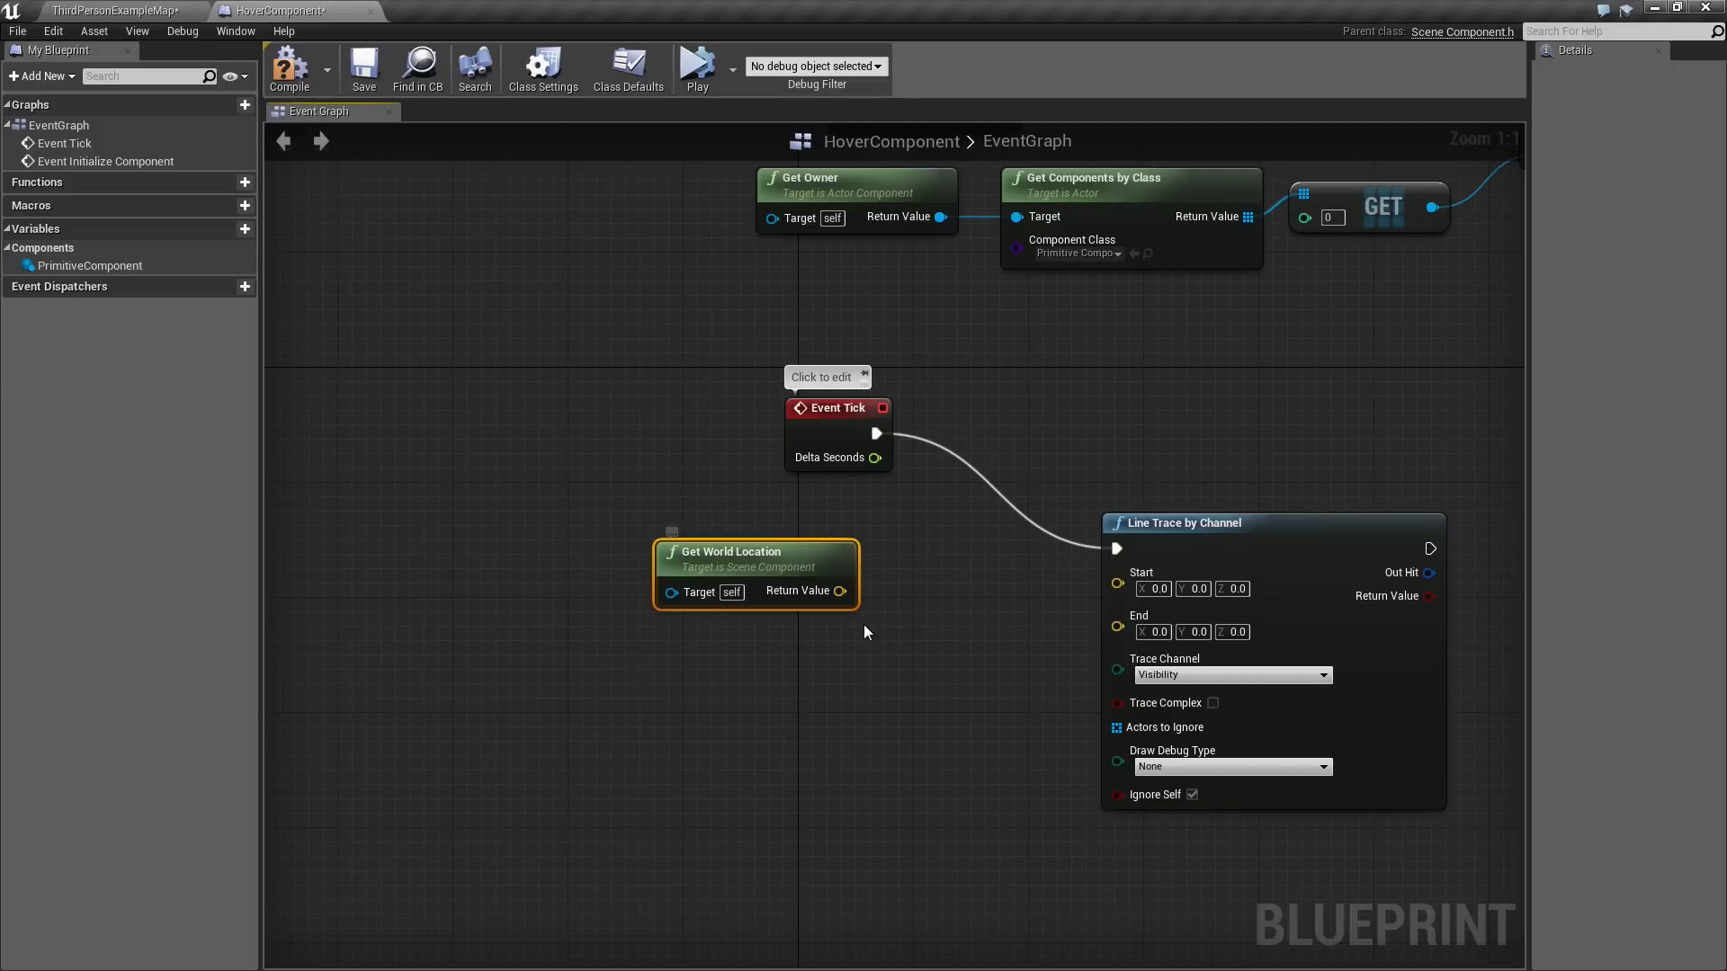
pyautogui.moveTo(843, 590); pyautogui.dragTo(1118, 598)
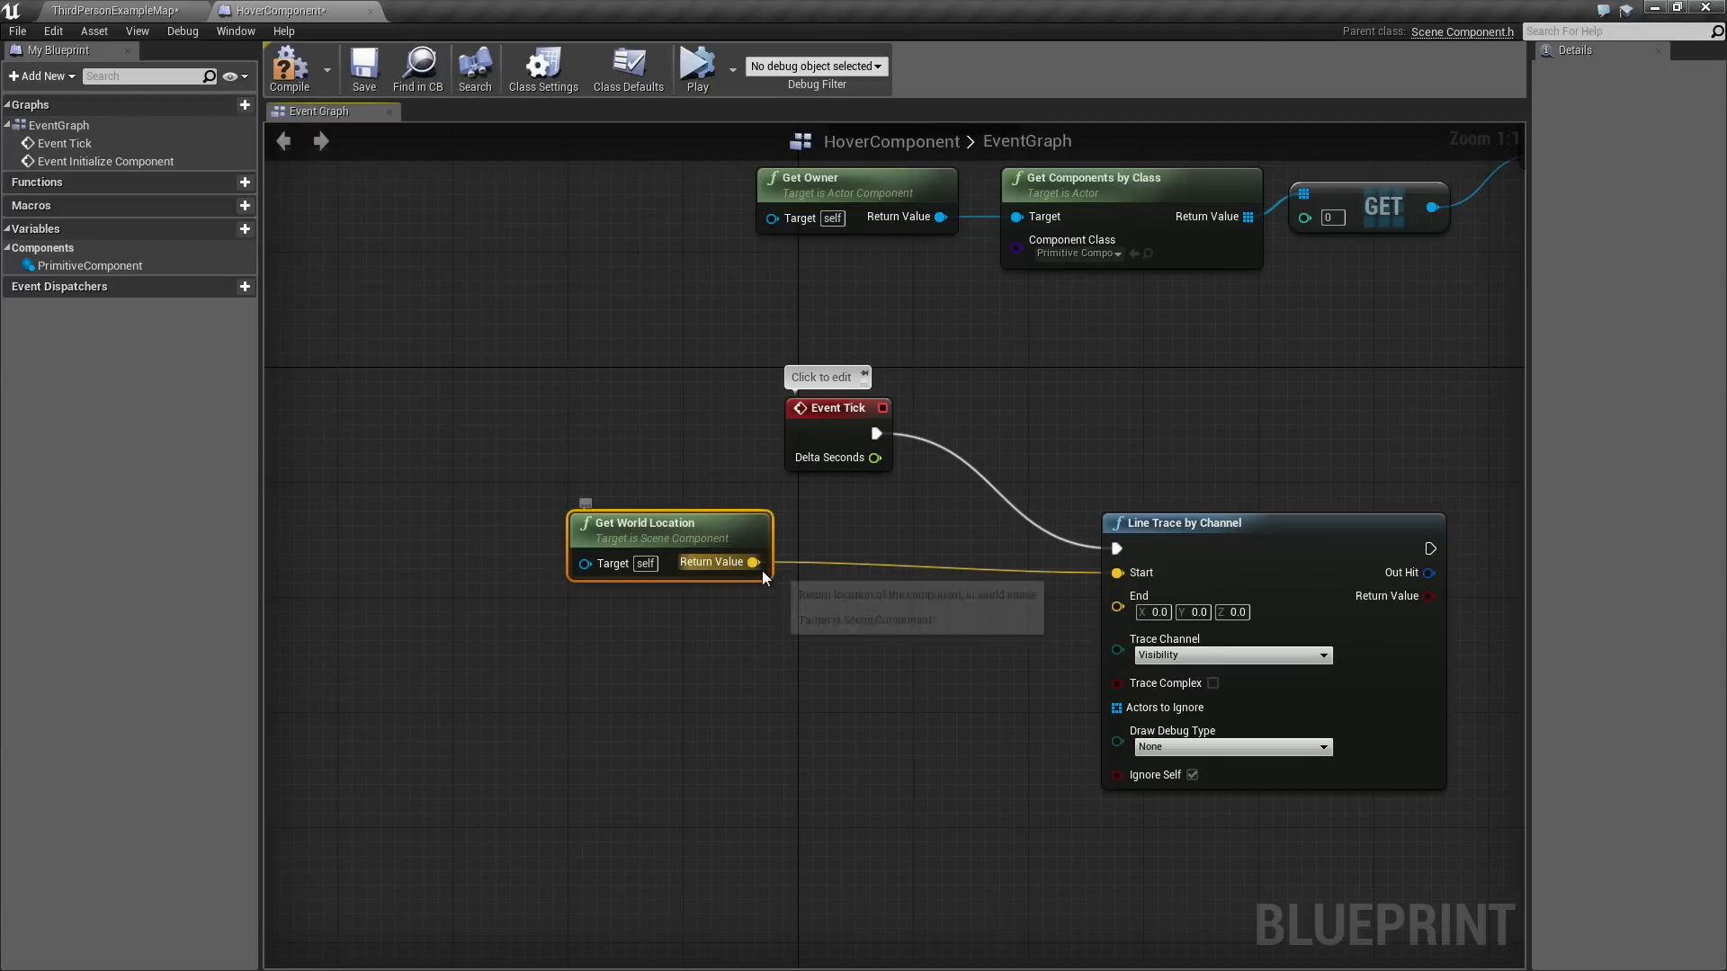
# Add a (0,0,150) offset to the world location and select the Line Trace by Channel node.
pyautogui.moveTo(755, 561); pyautogui.dragTo(839, 627)
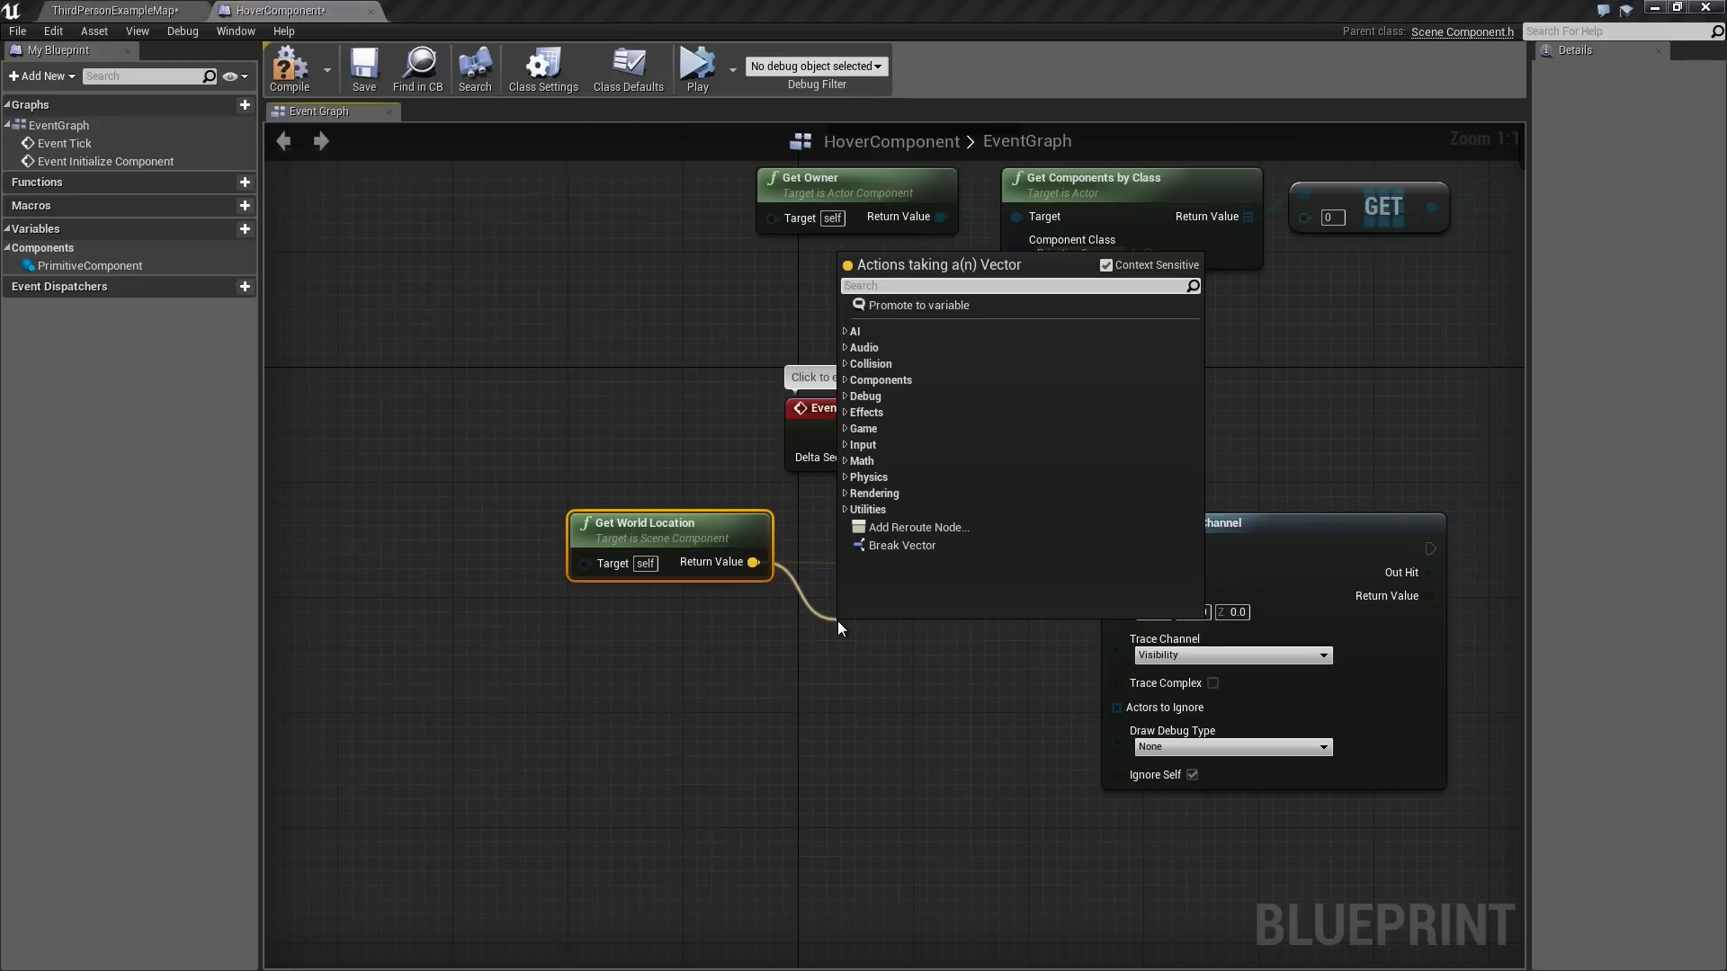
pyautogui.write('-')
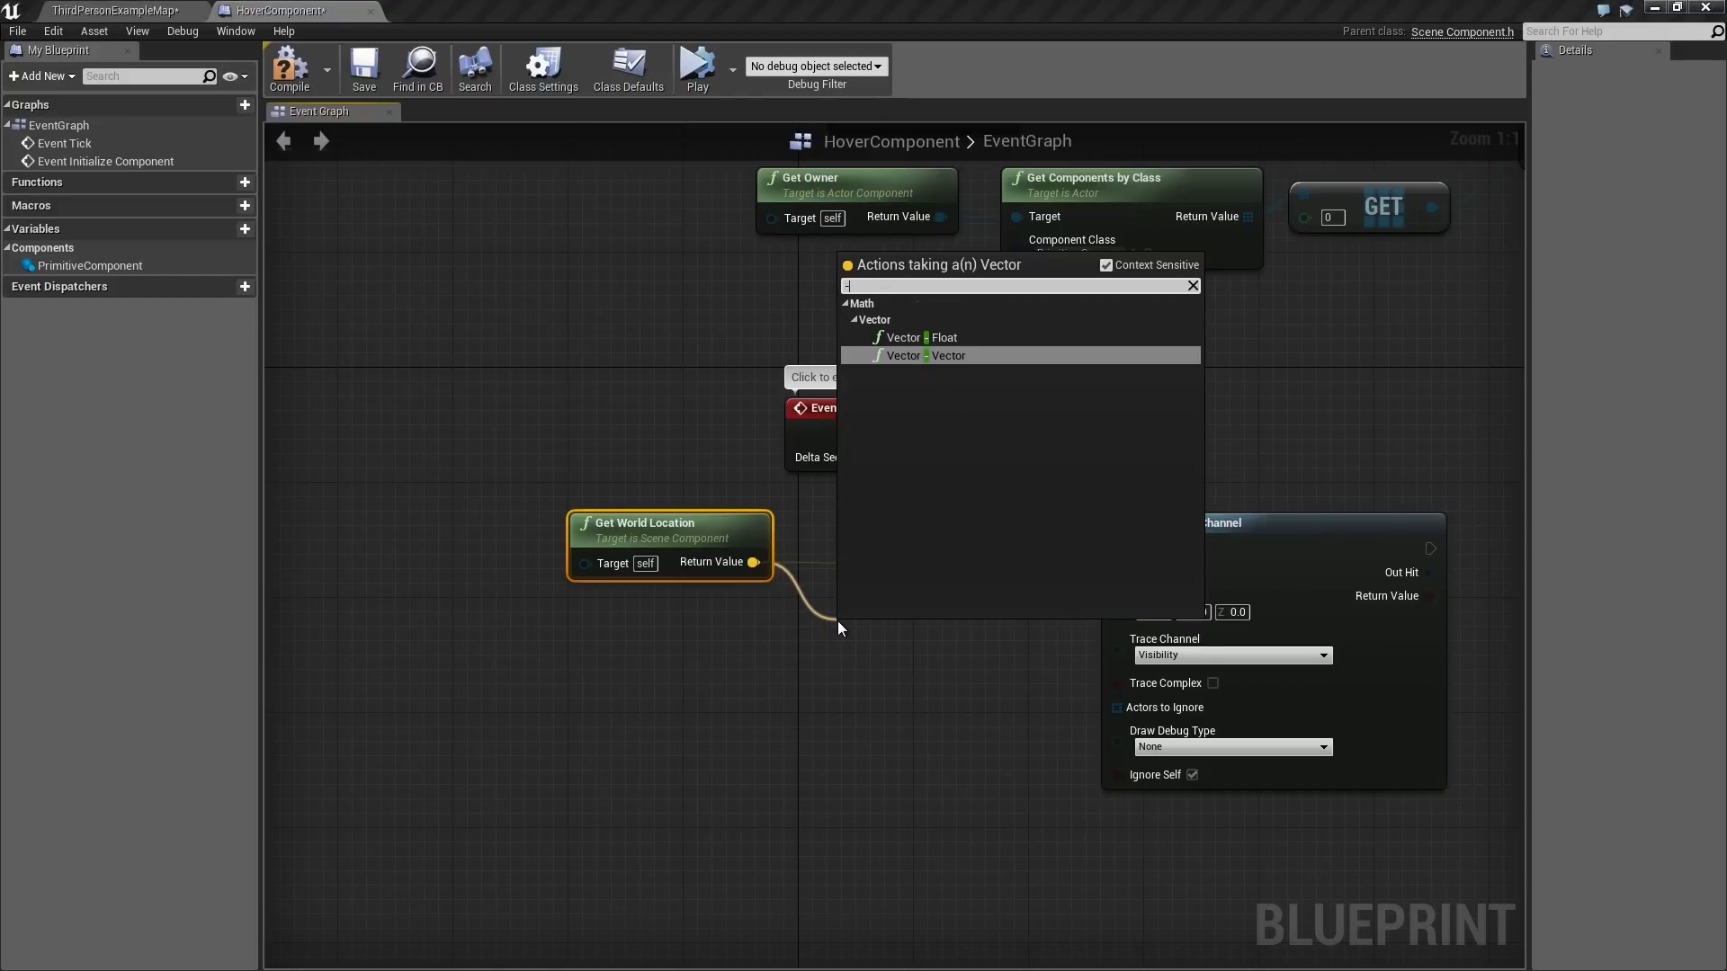
pyautogui.moveTo(903, 355)
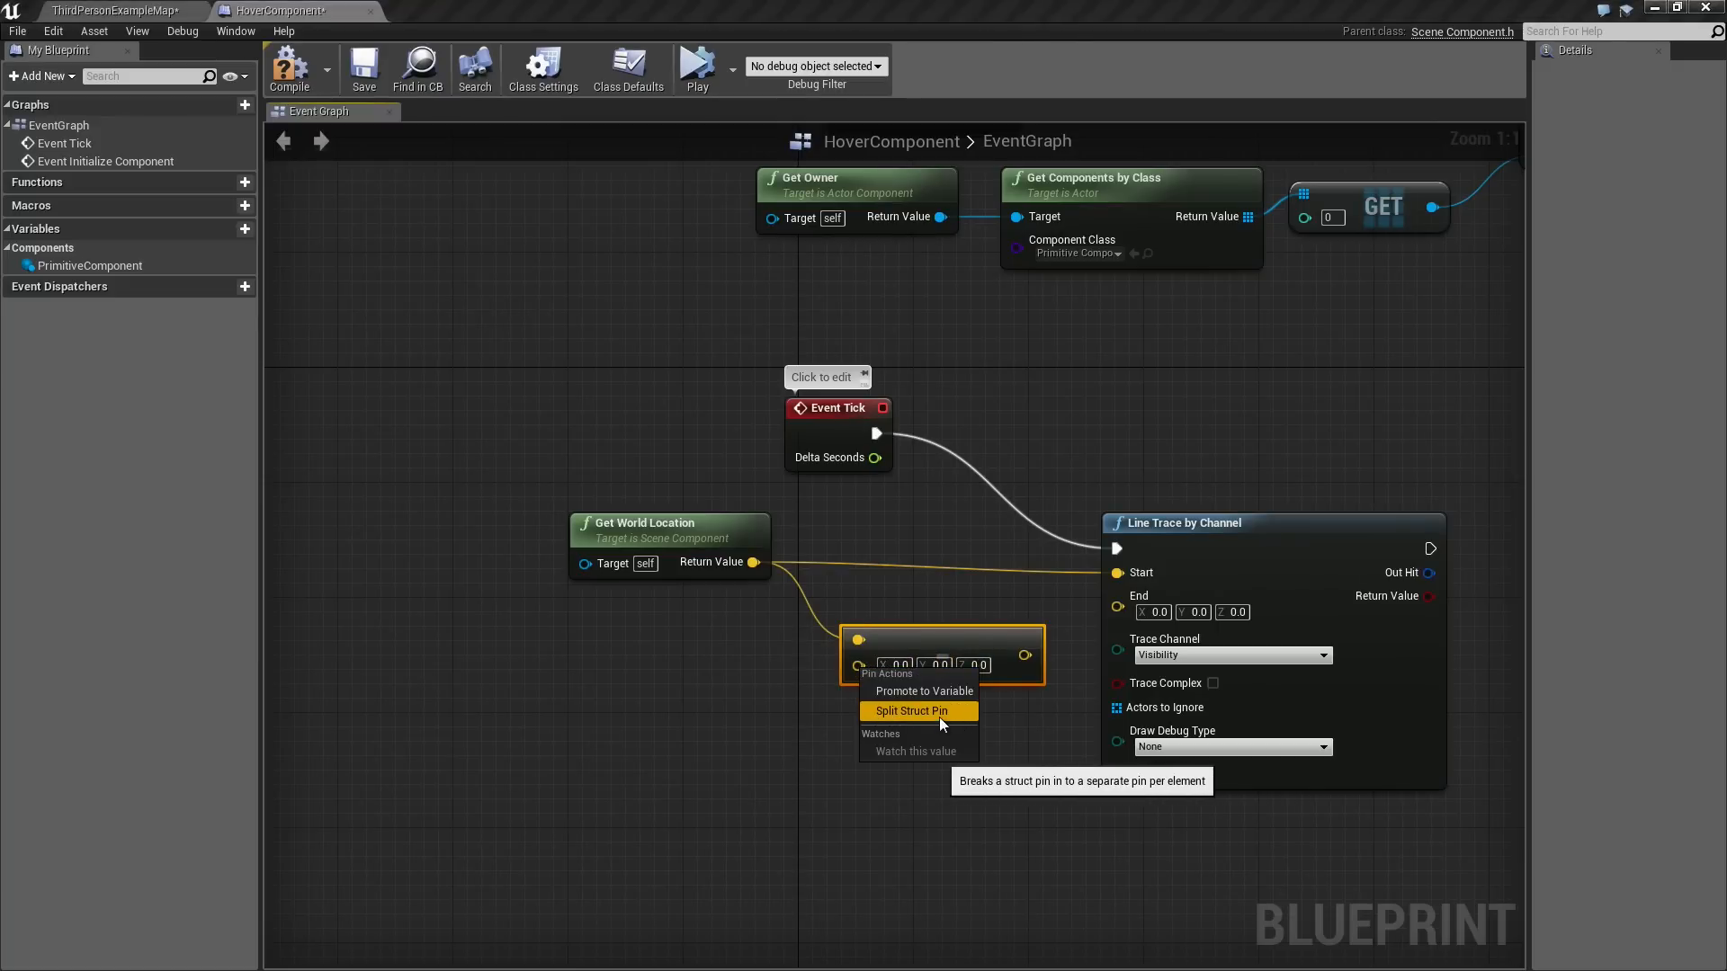
pyautogui.click(909, 710)
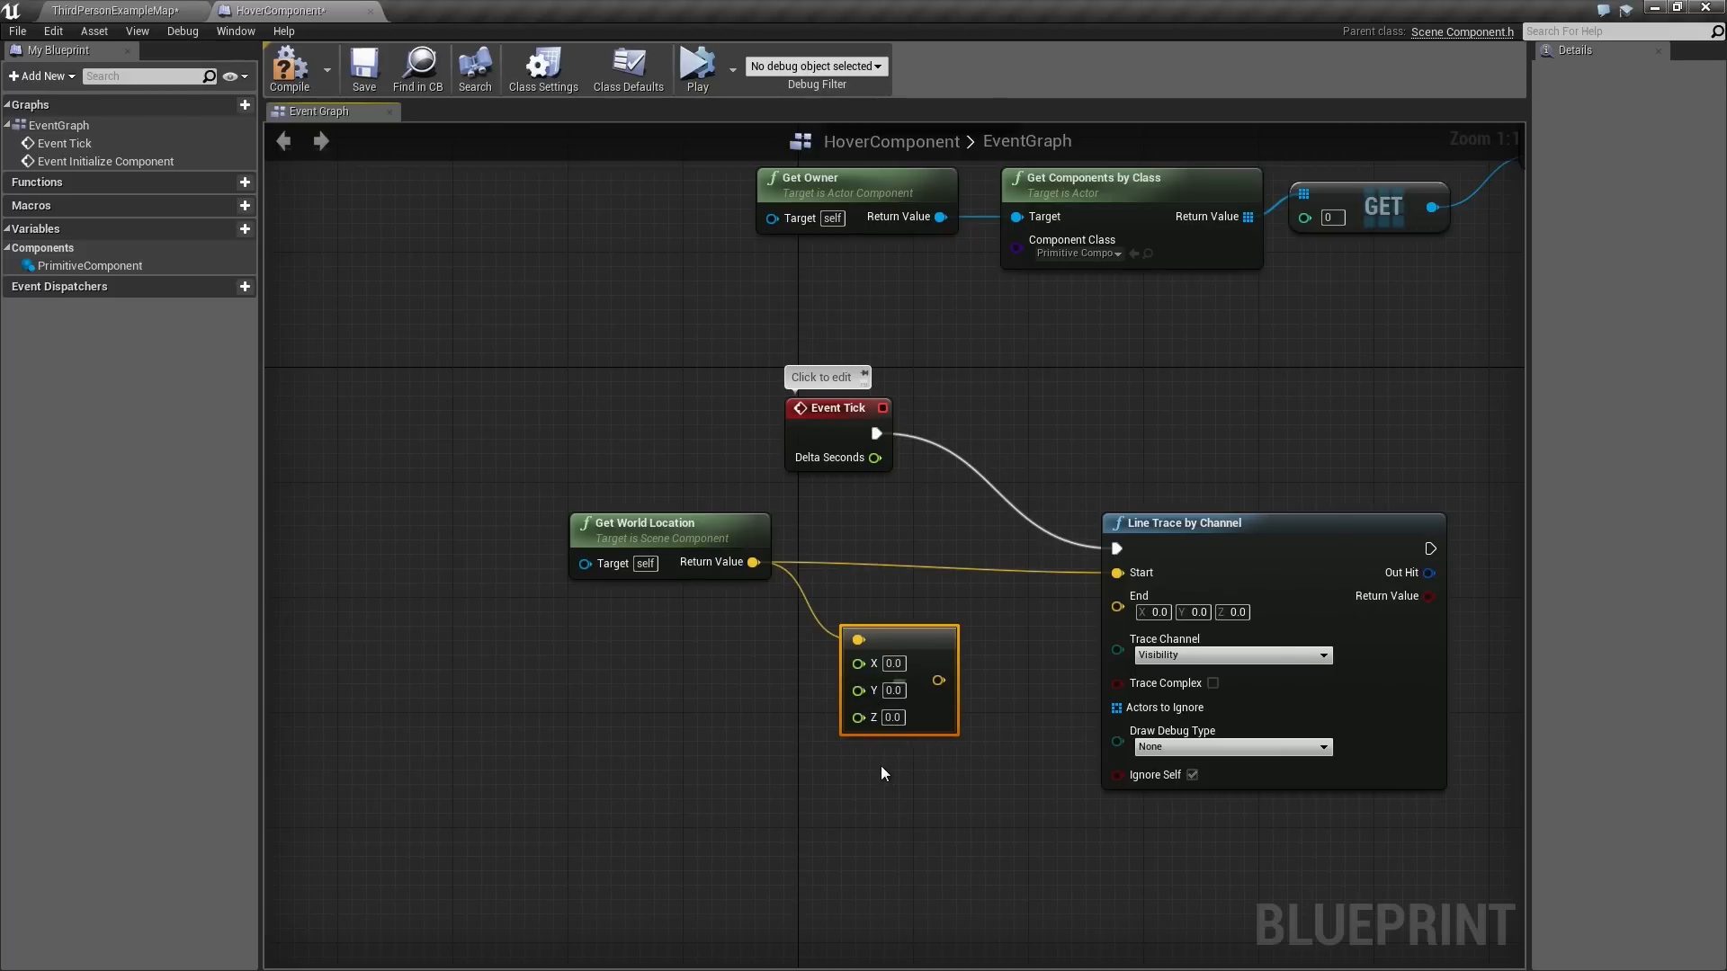
pyautogui.moveTo(881, 774); pyautogui.dragTo(956, 766)
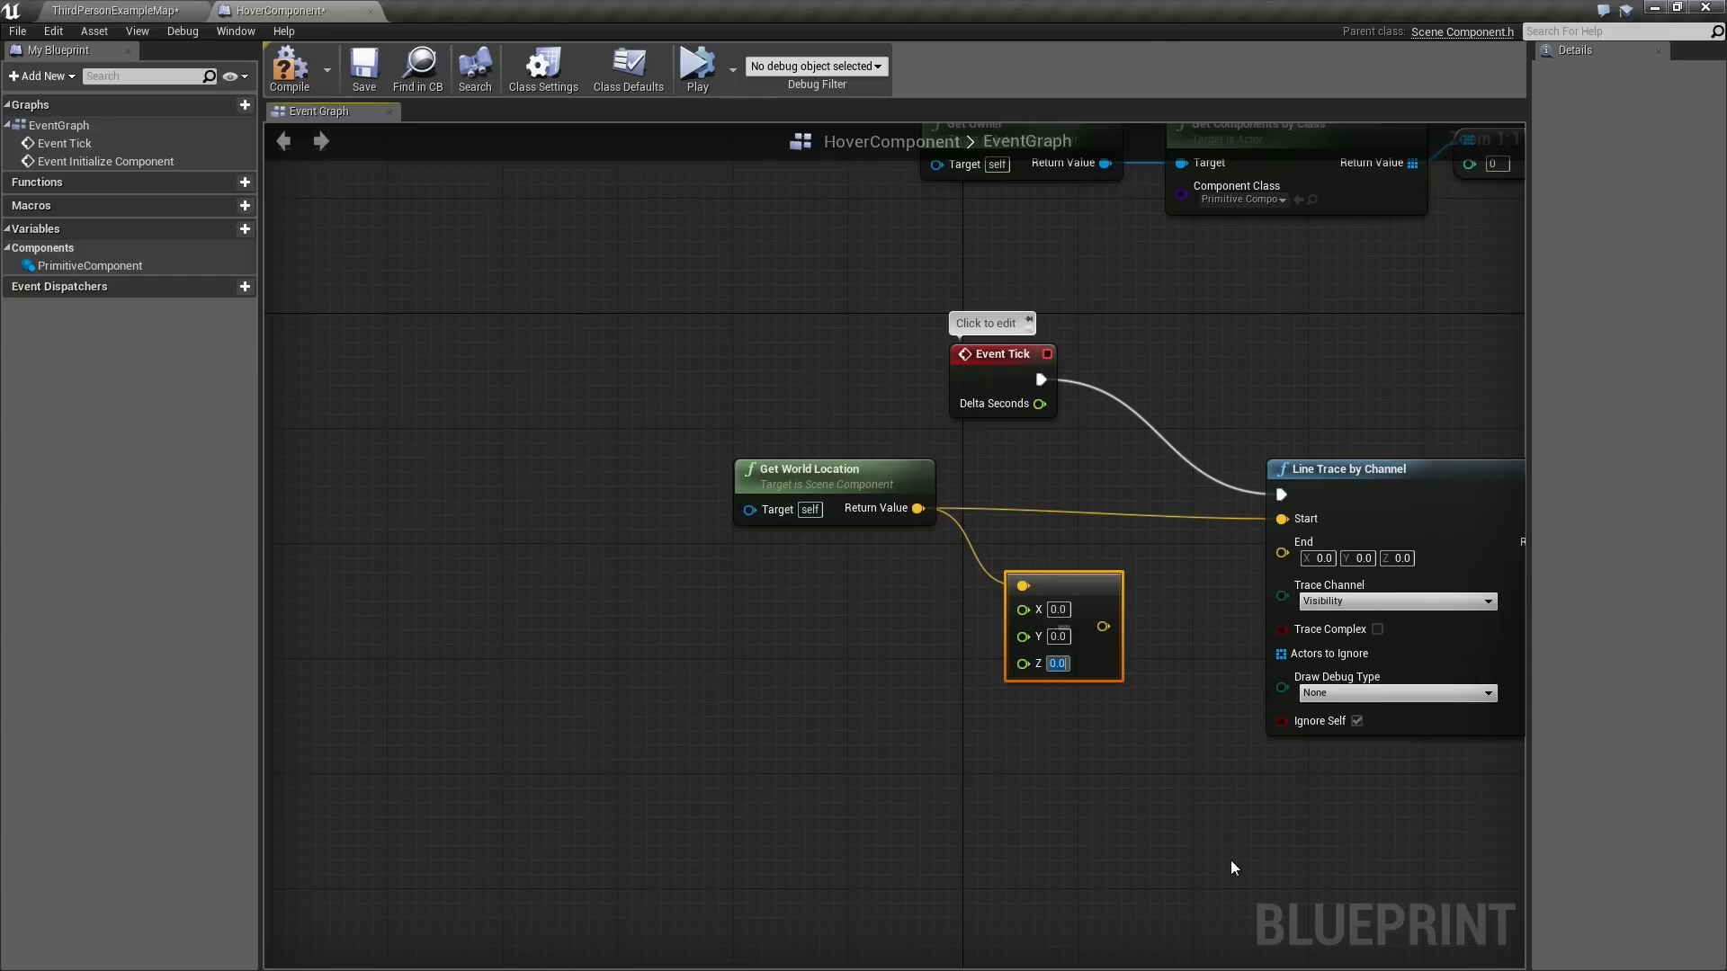
pyautogui.write('150')
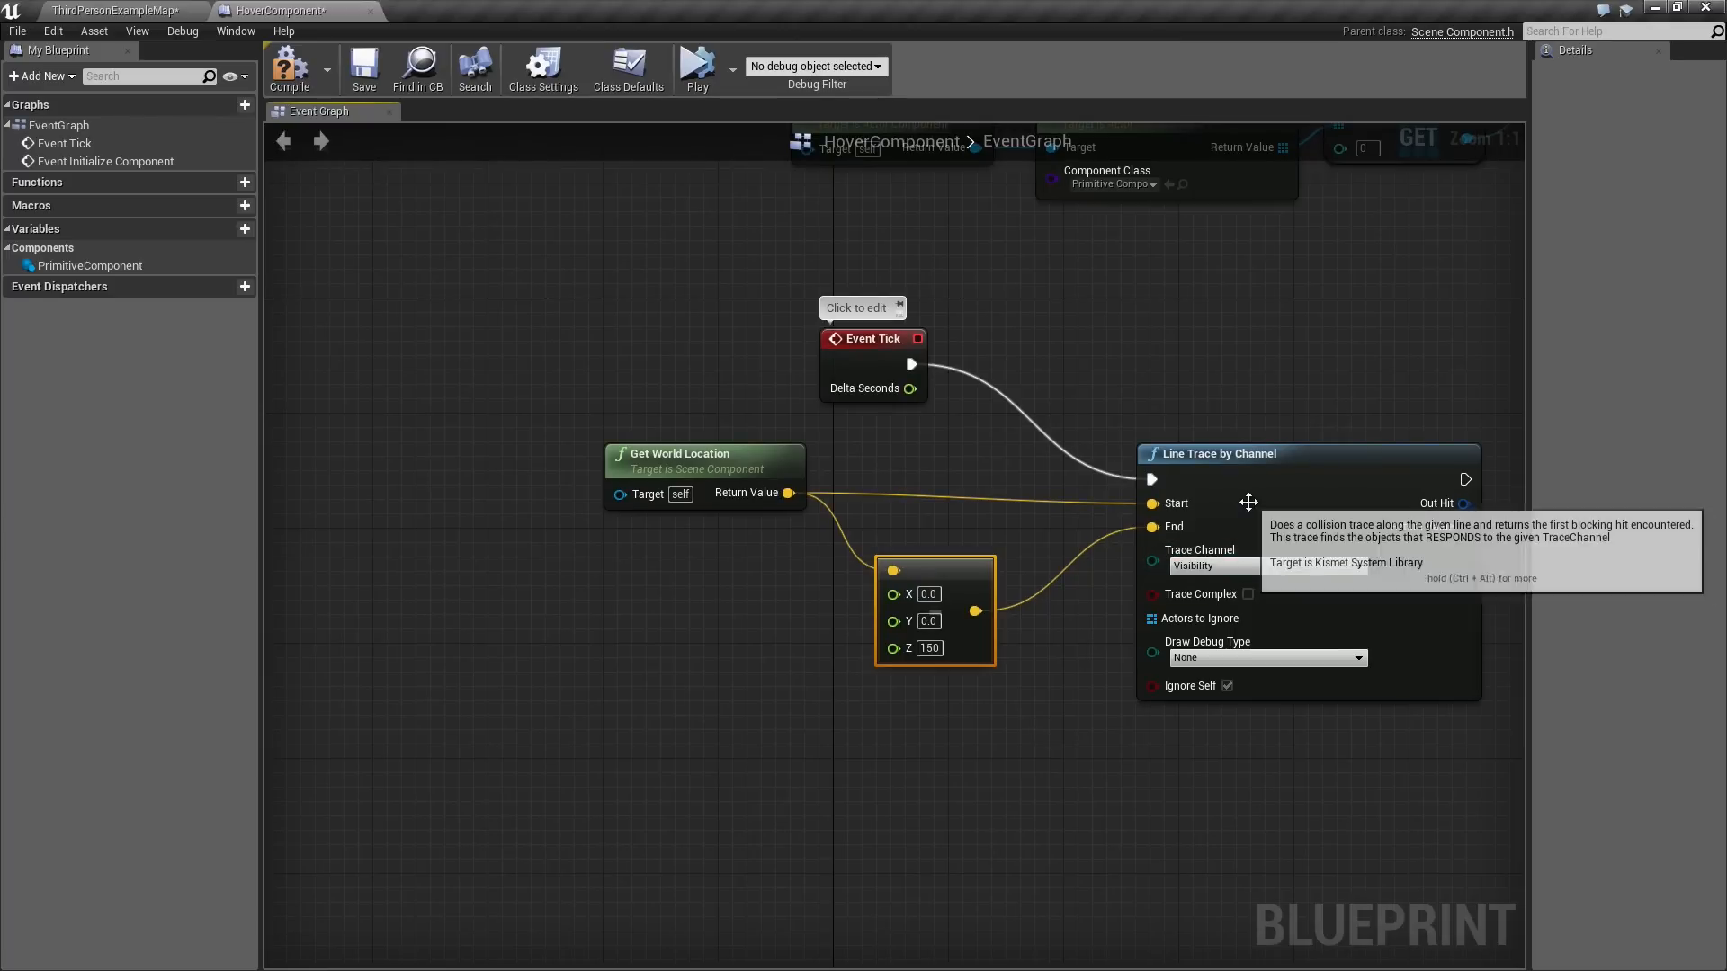
pyautogui.click(1267, 452)
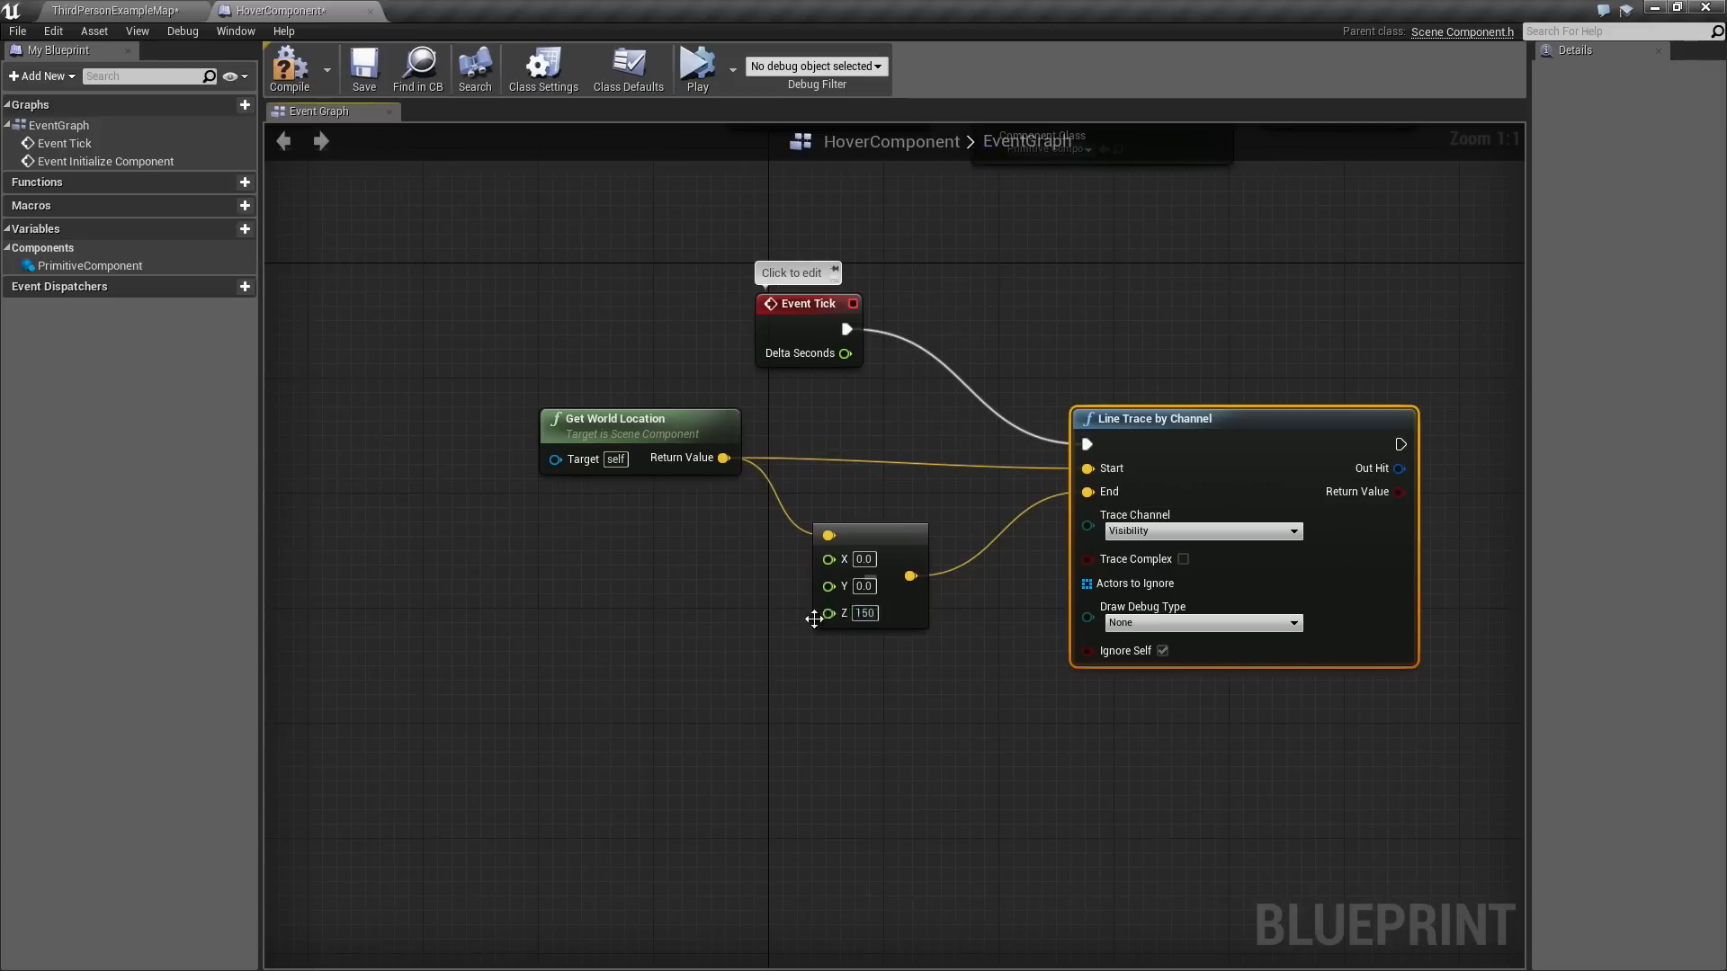
pyautogui.moveTo(827, 613)
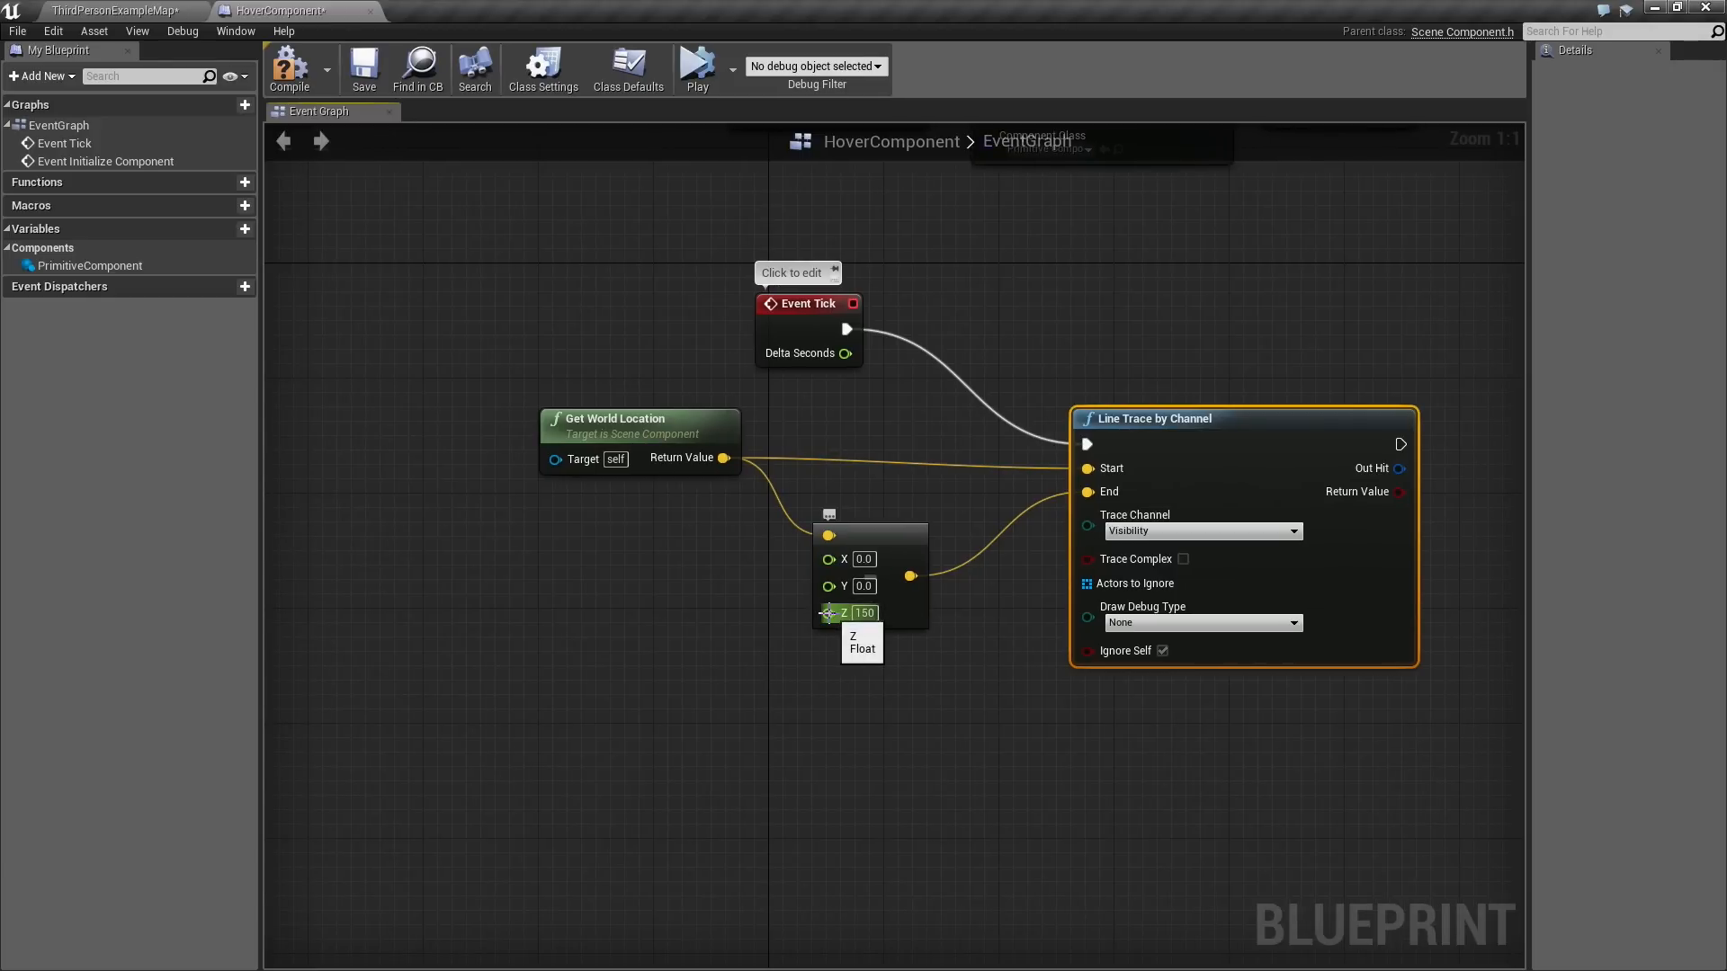
# Promote the Z offset pin to a float variable TraceLength and verify its 150 default.
pyautogui.rightClick(848, 613)
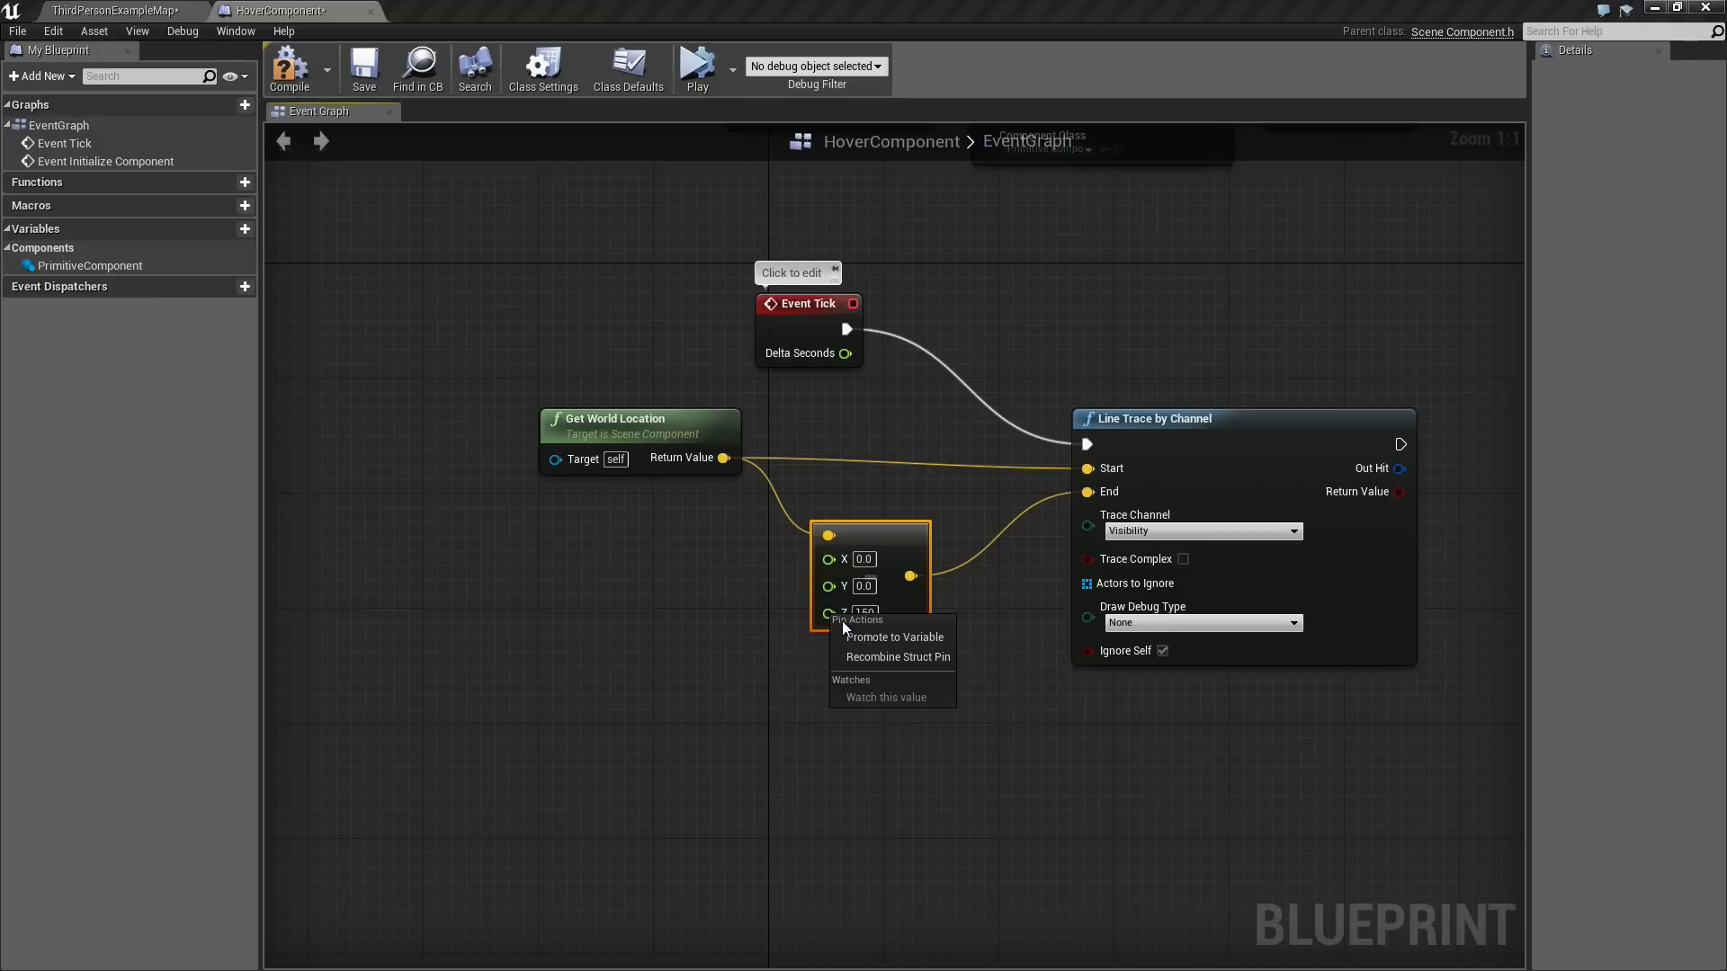
pyautogui.click(896, 636)
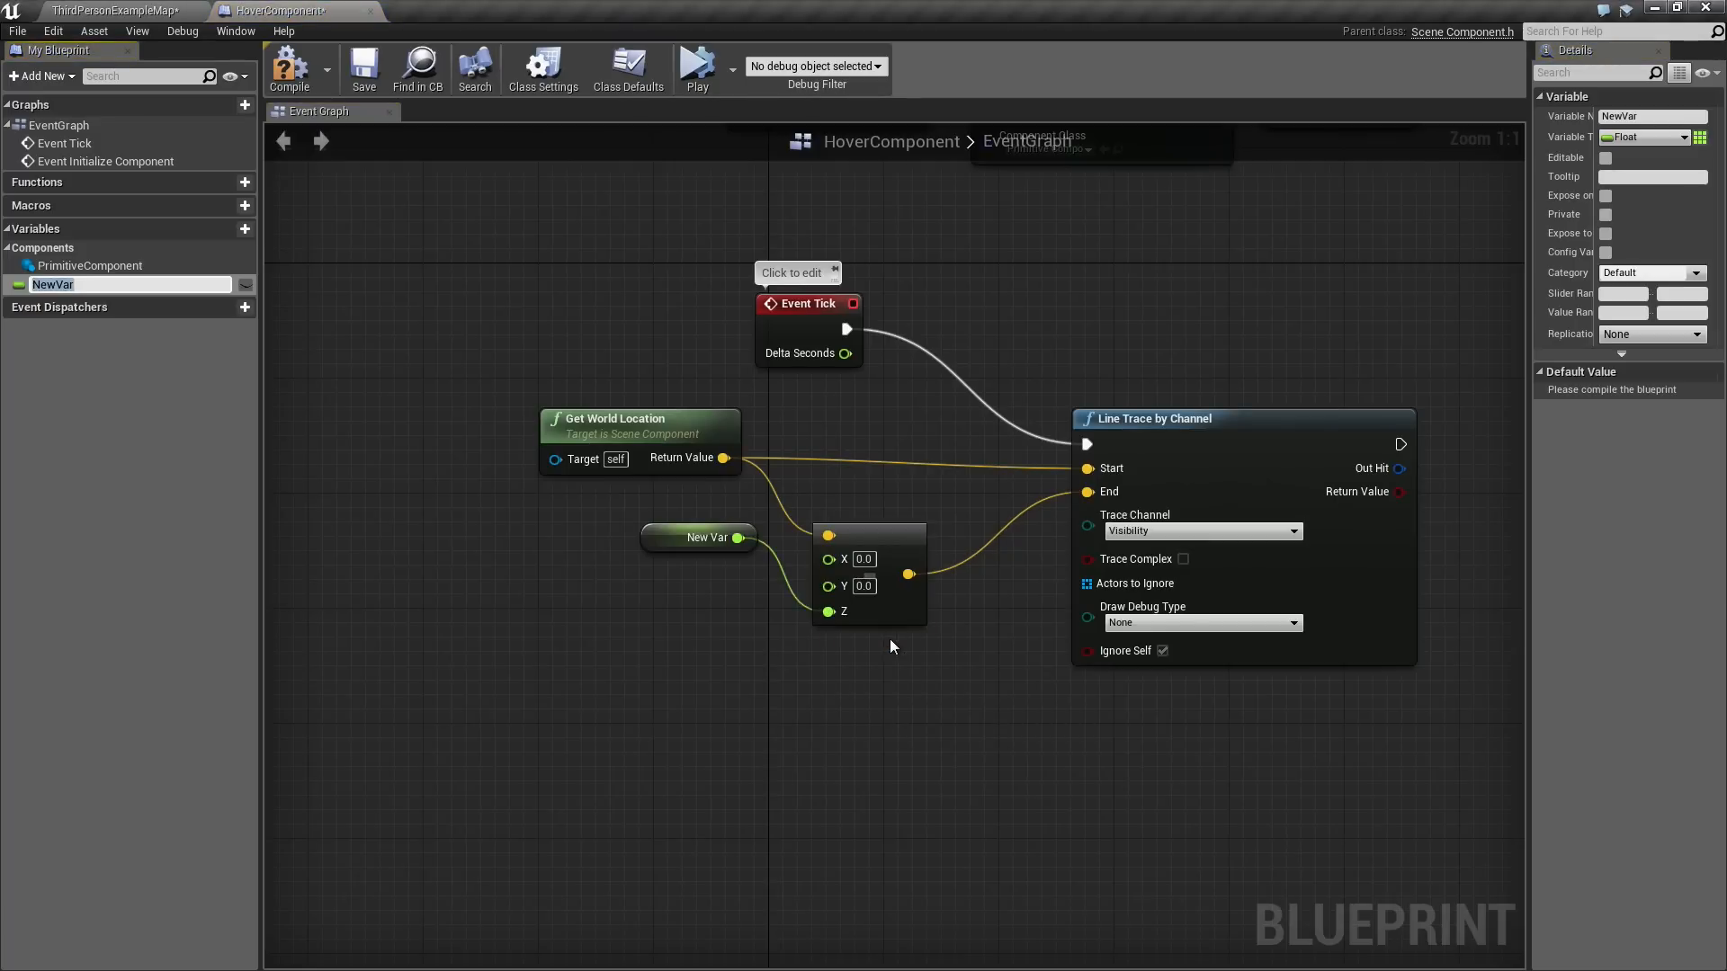
pyautogui.write('TraceLength')
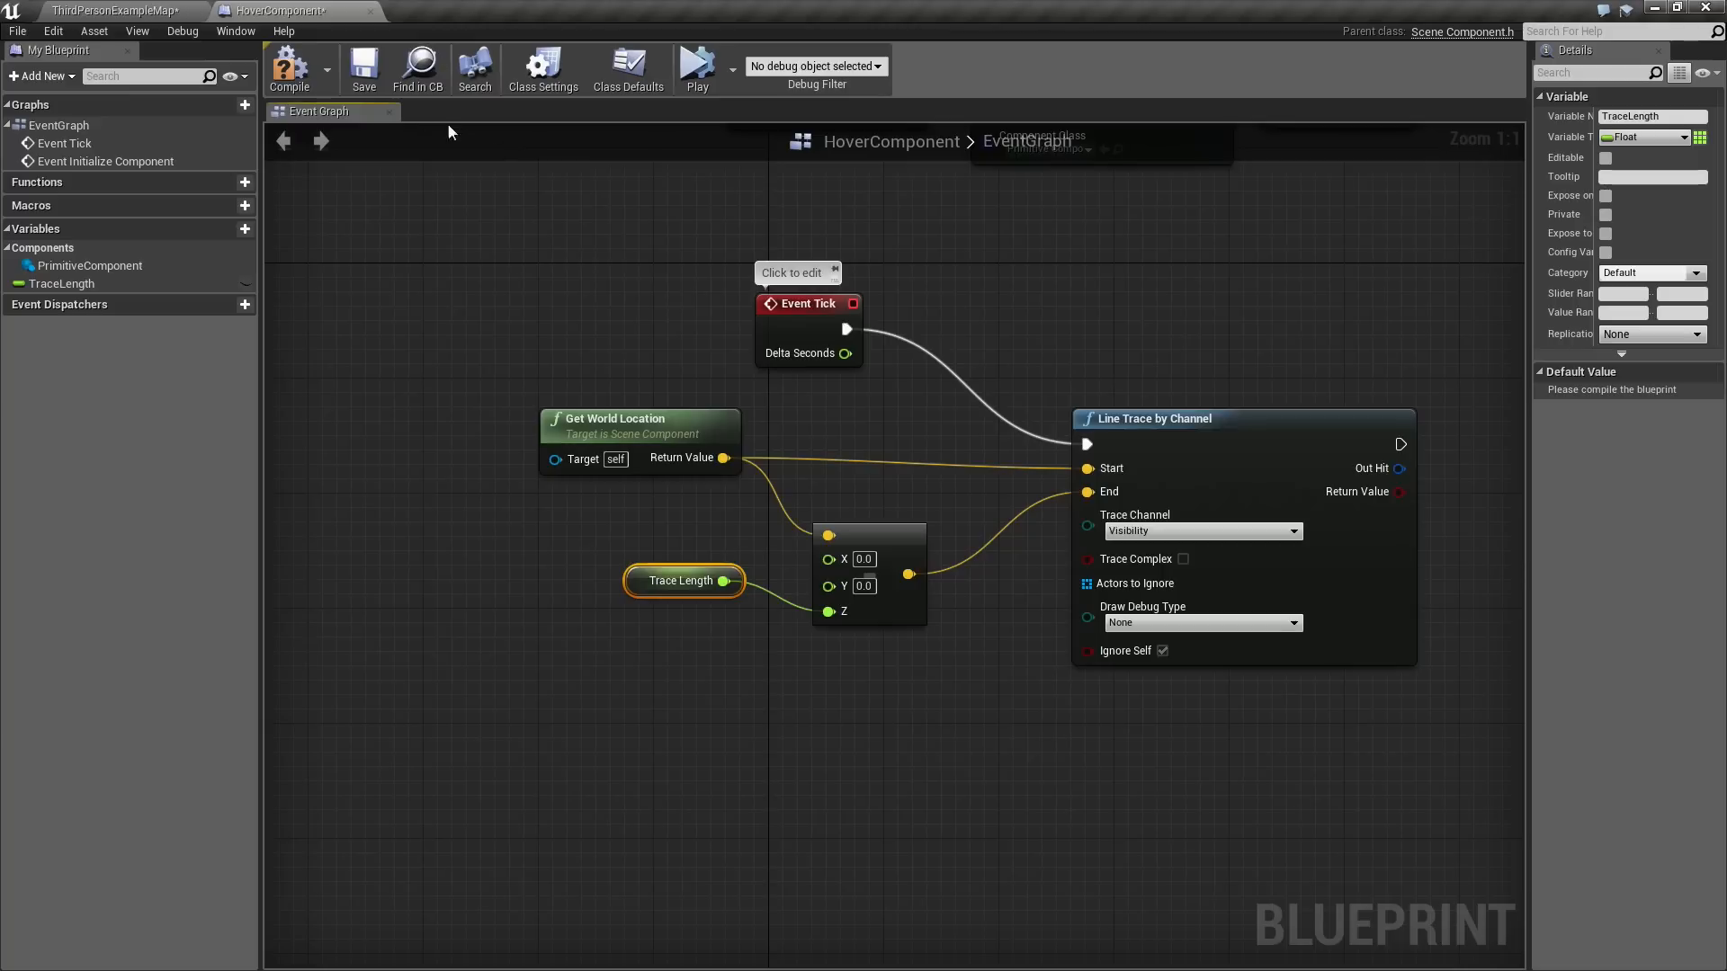
pyautogui.click(682, 580)
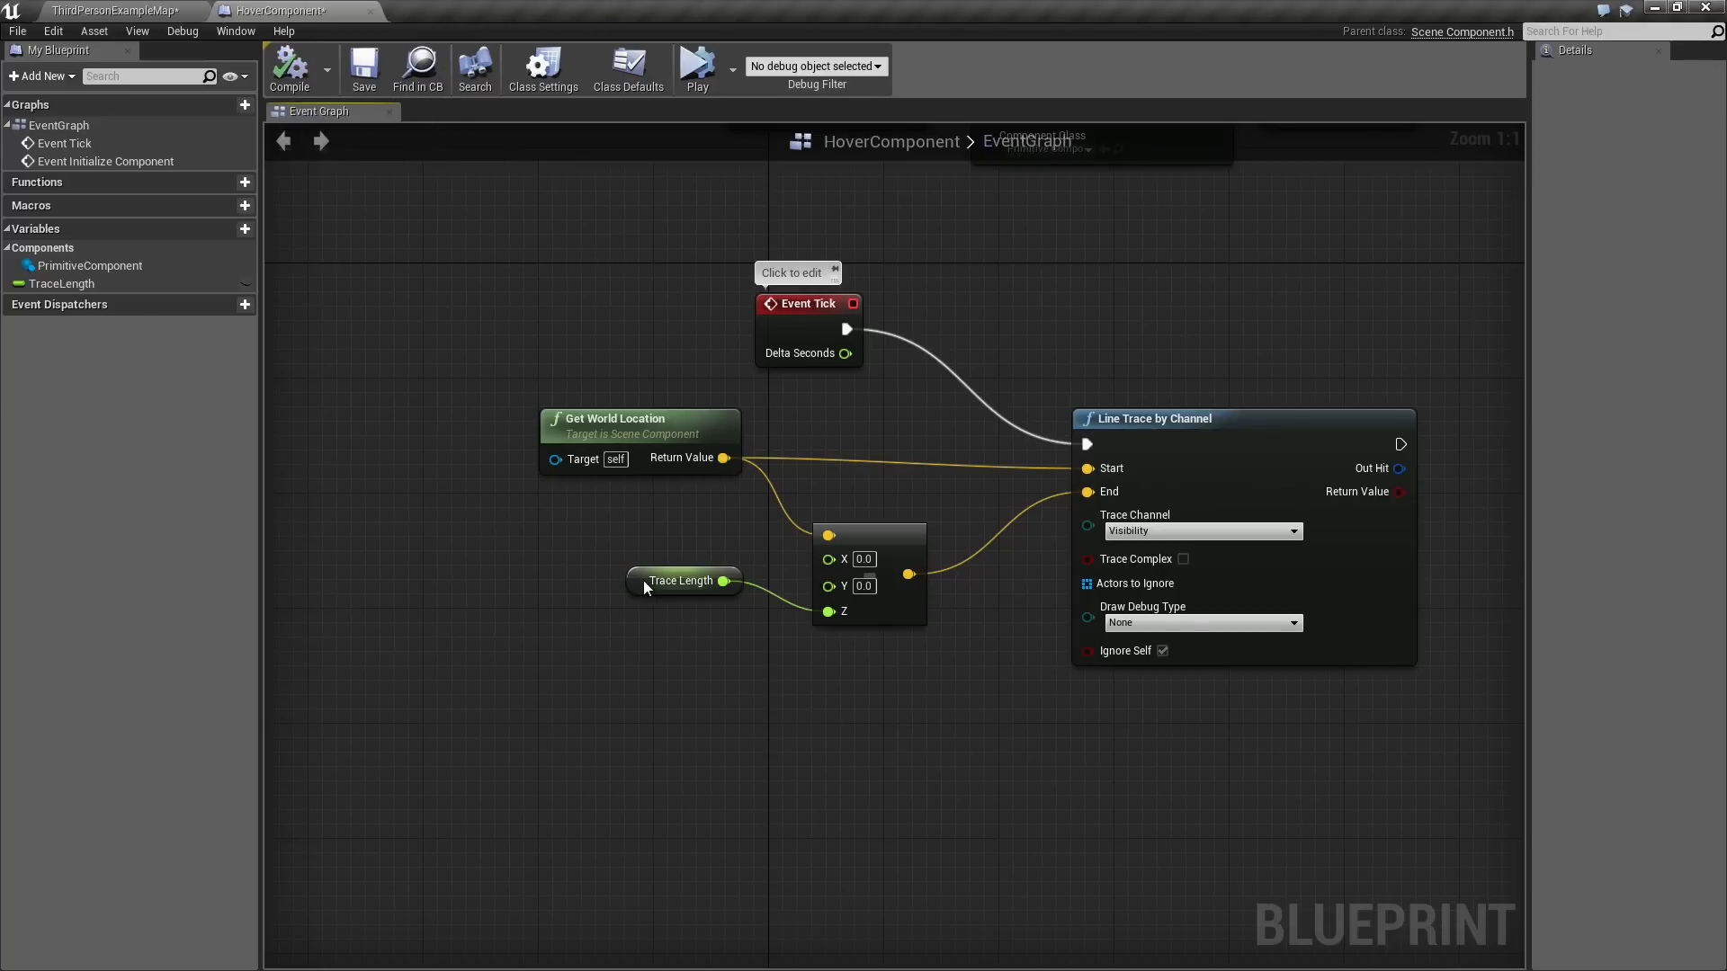
pyautogui.click(680, 580)
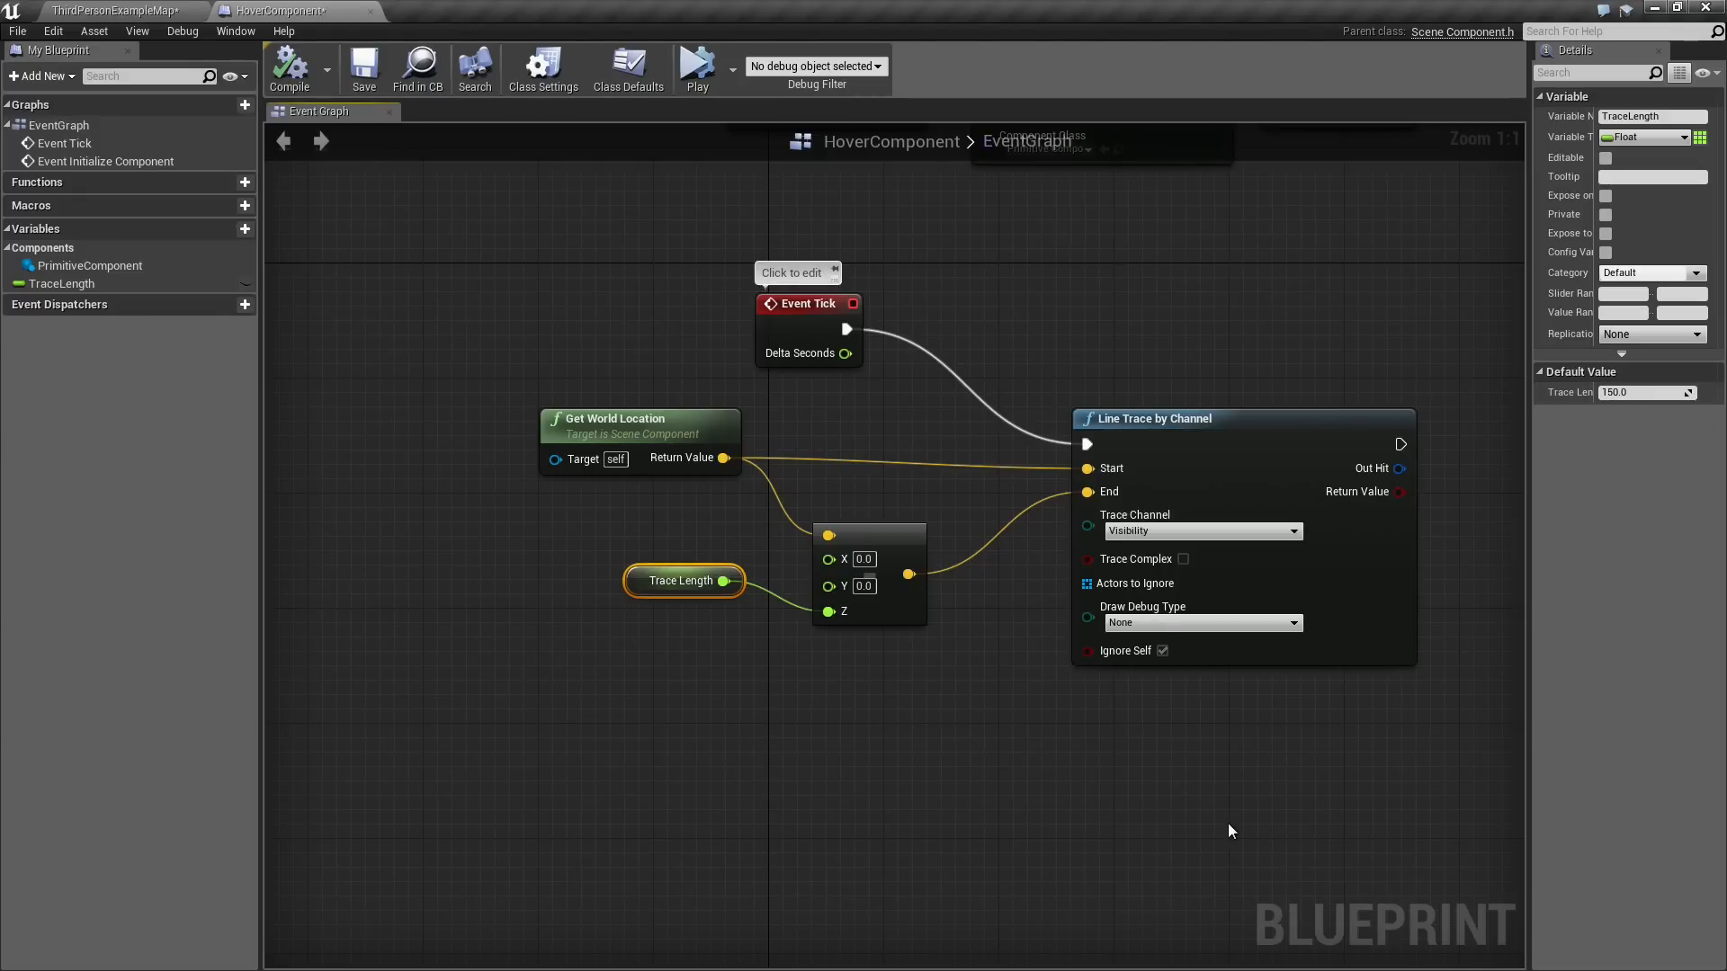
pyautogui.moveTo(1261, 800)
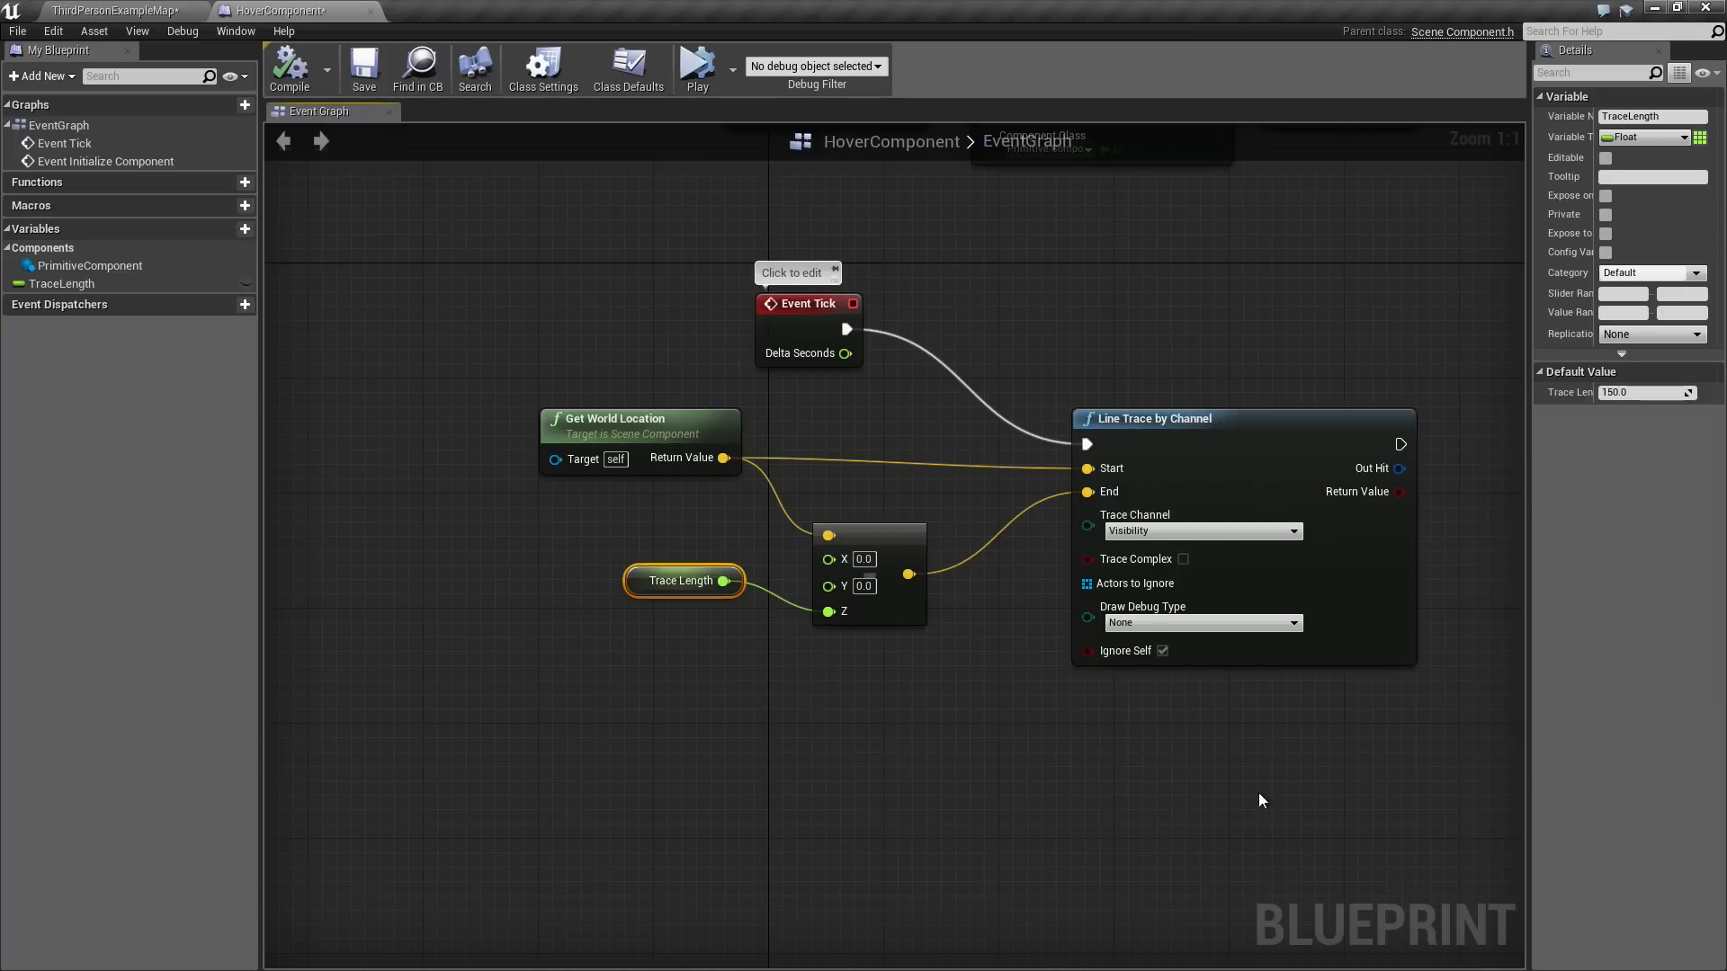
pyautogui.moveTo(1340, 717)
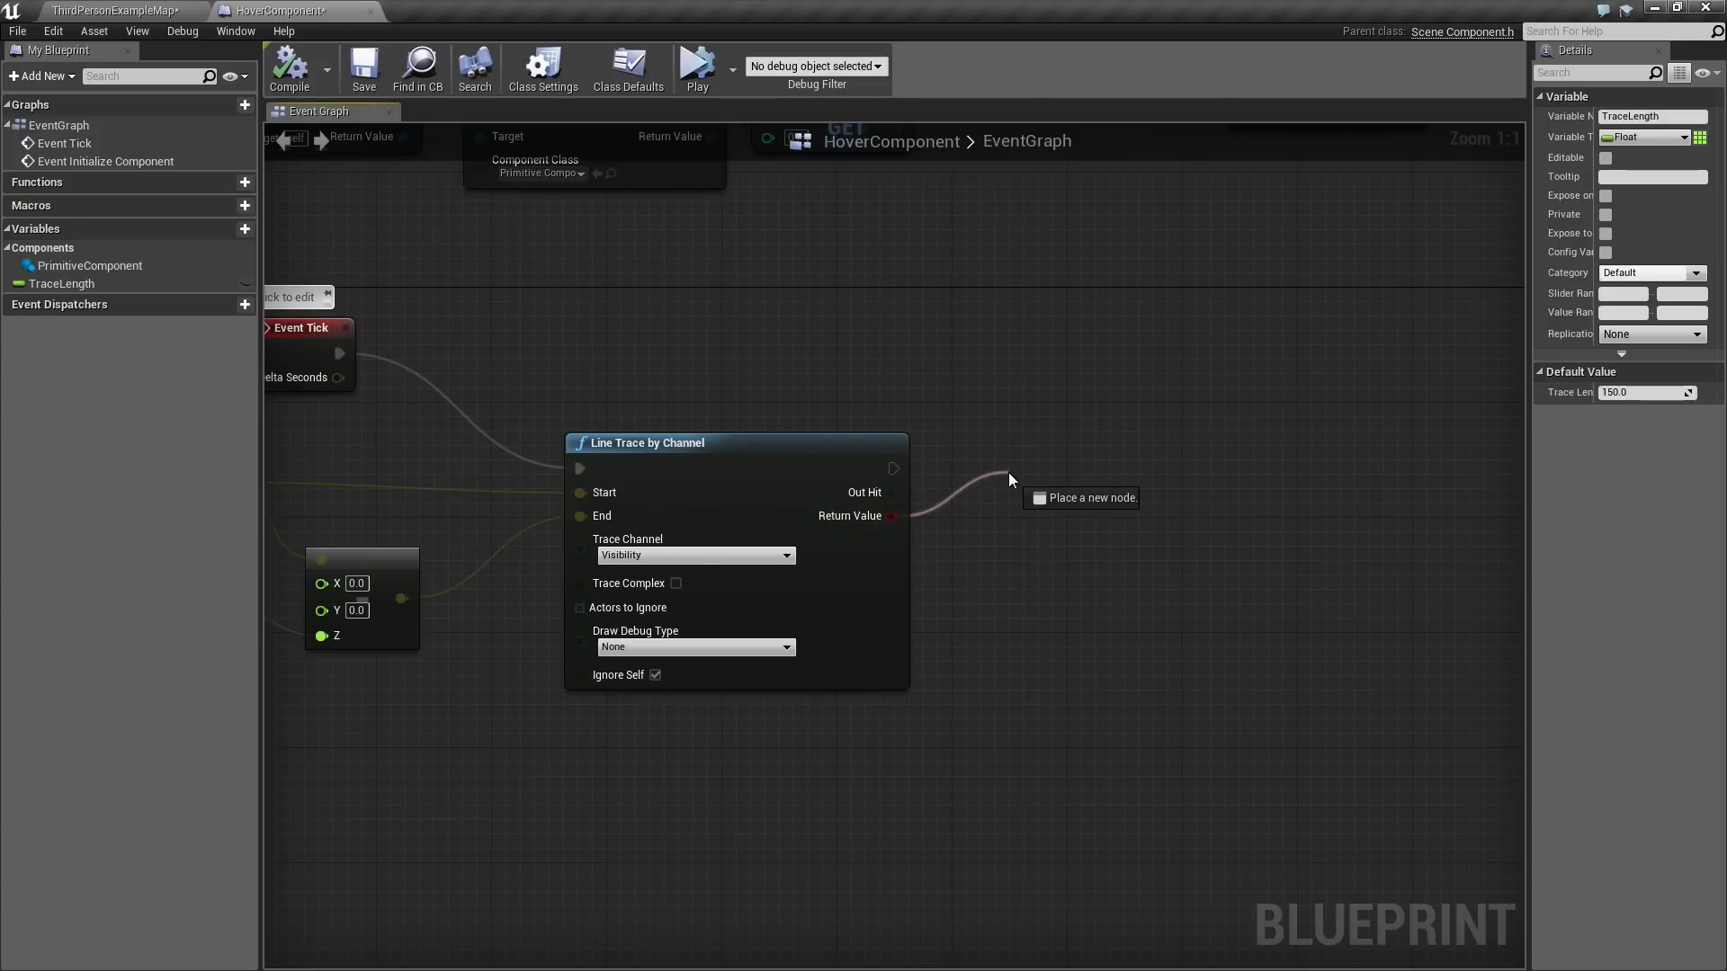
# Add a Branch node after the trace, using its Return Value as Condition.
pyautogui.write('bra')
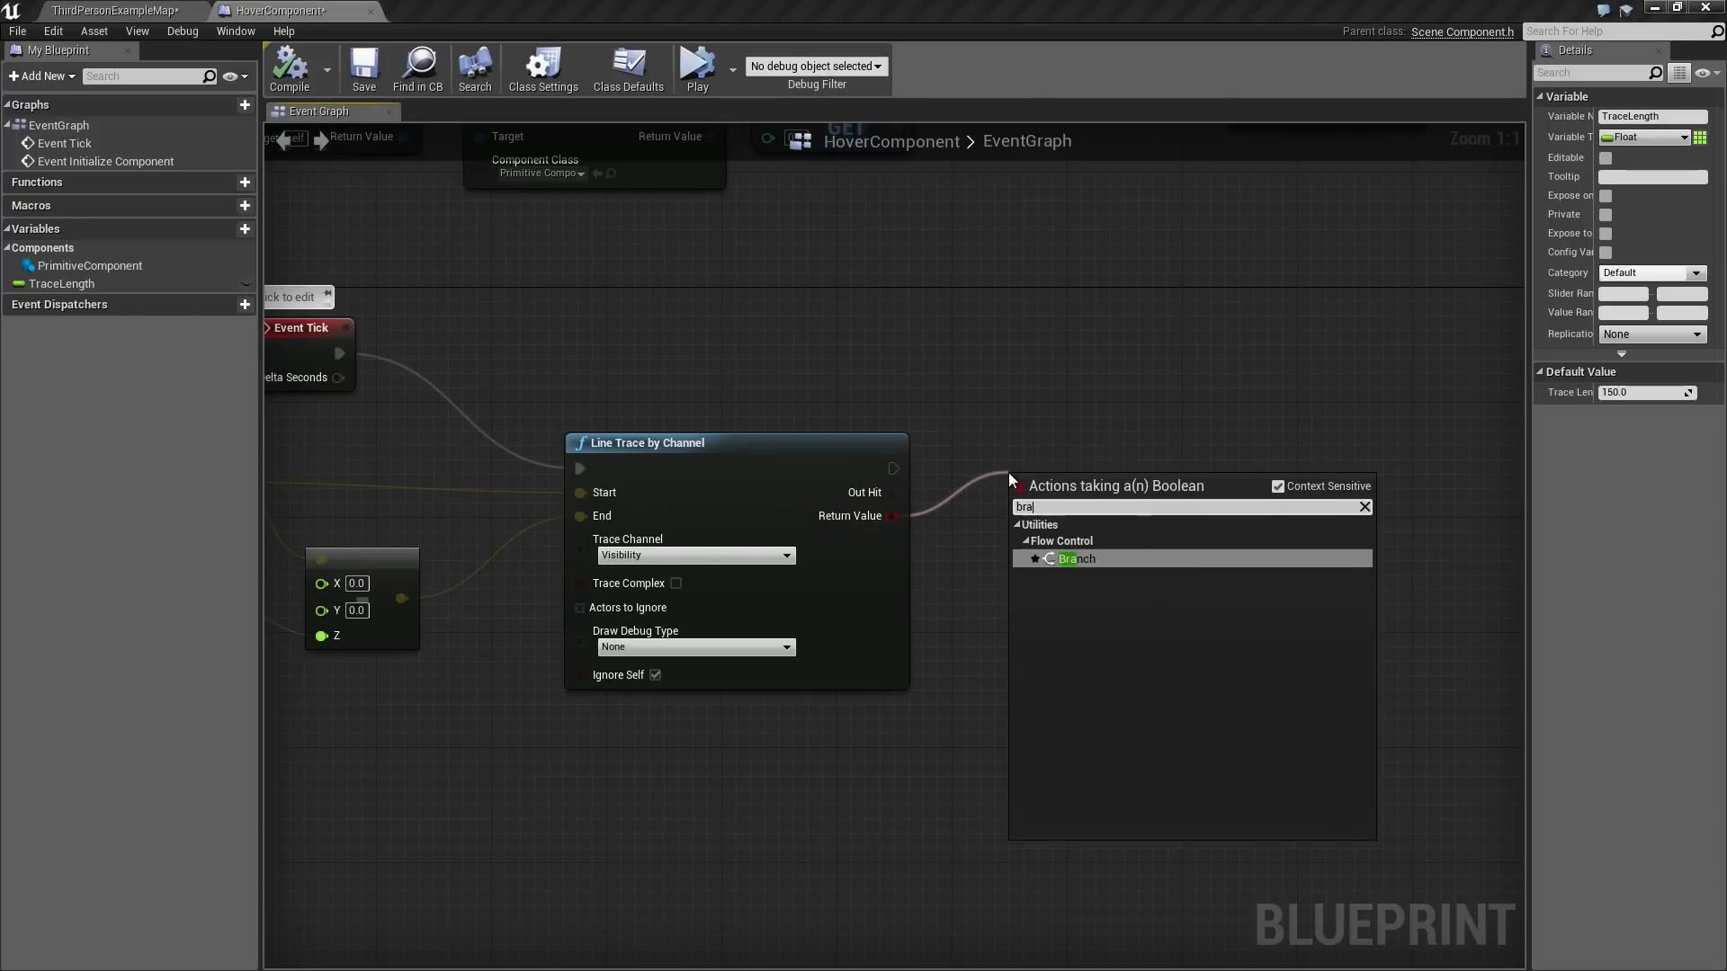
pyautogui.click(1075, 558)
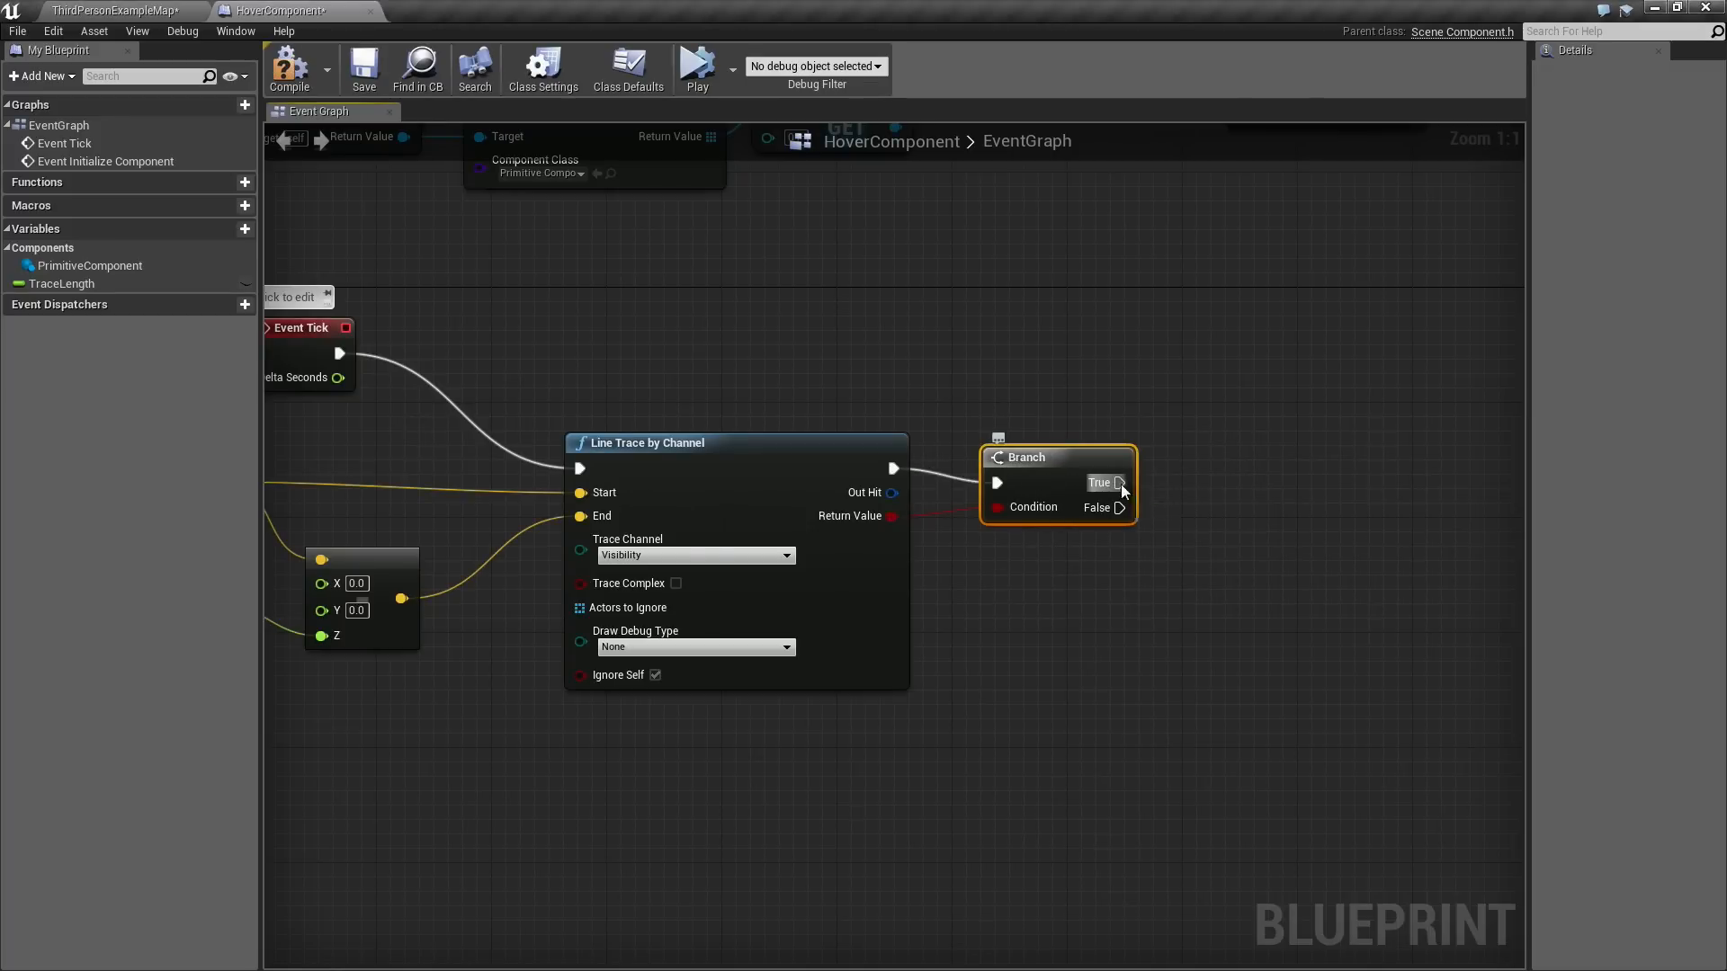
pyautogui.moveTo(1119, 483); pyautogui.dragTo(1151, 507)
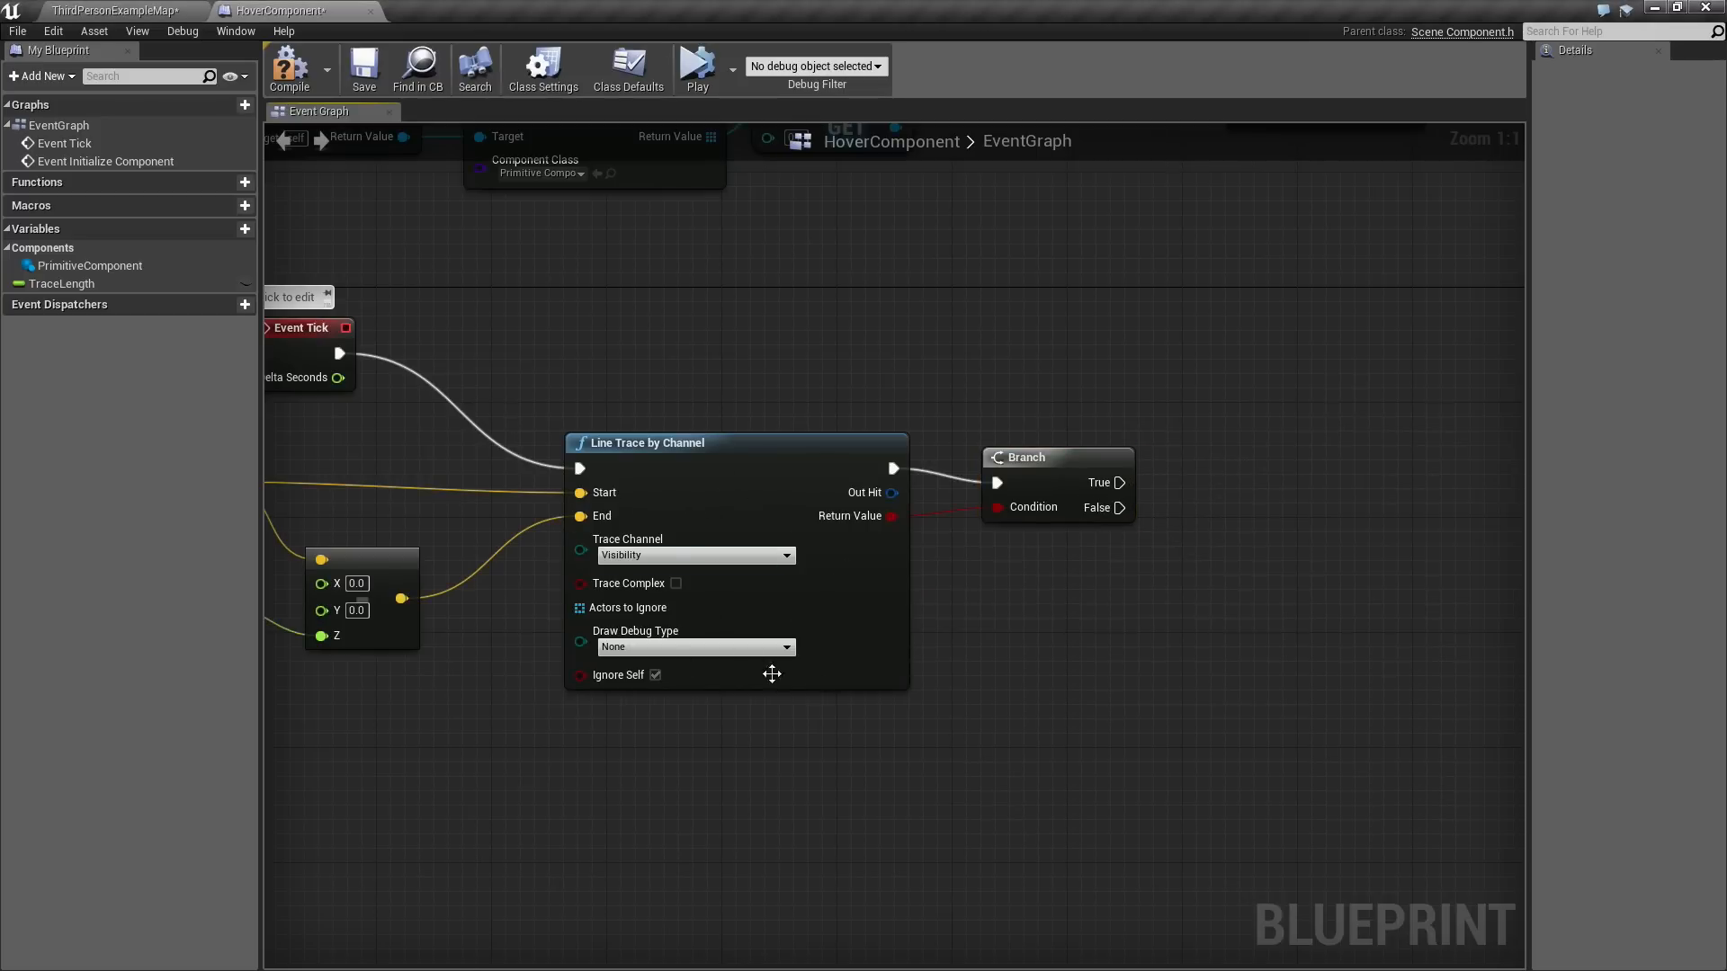
pyautogui.moveTo(1118, 507)
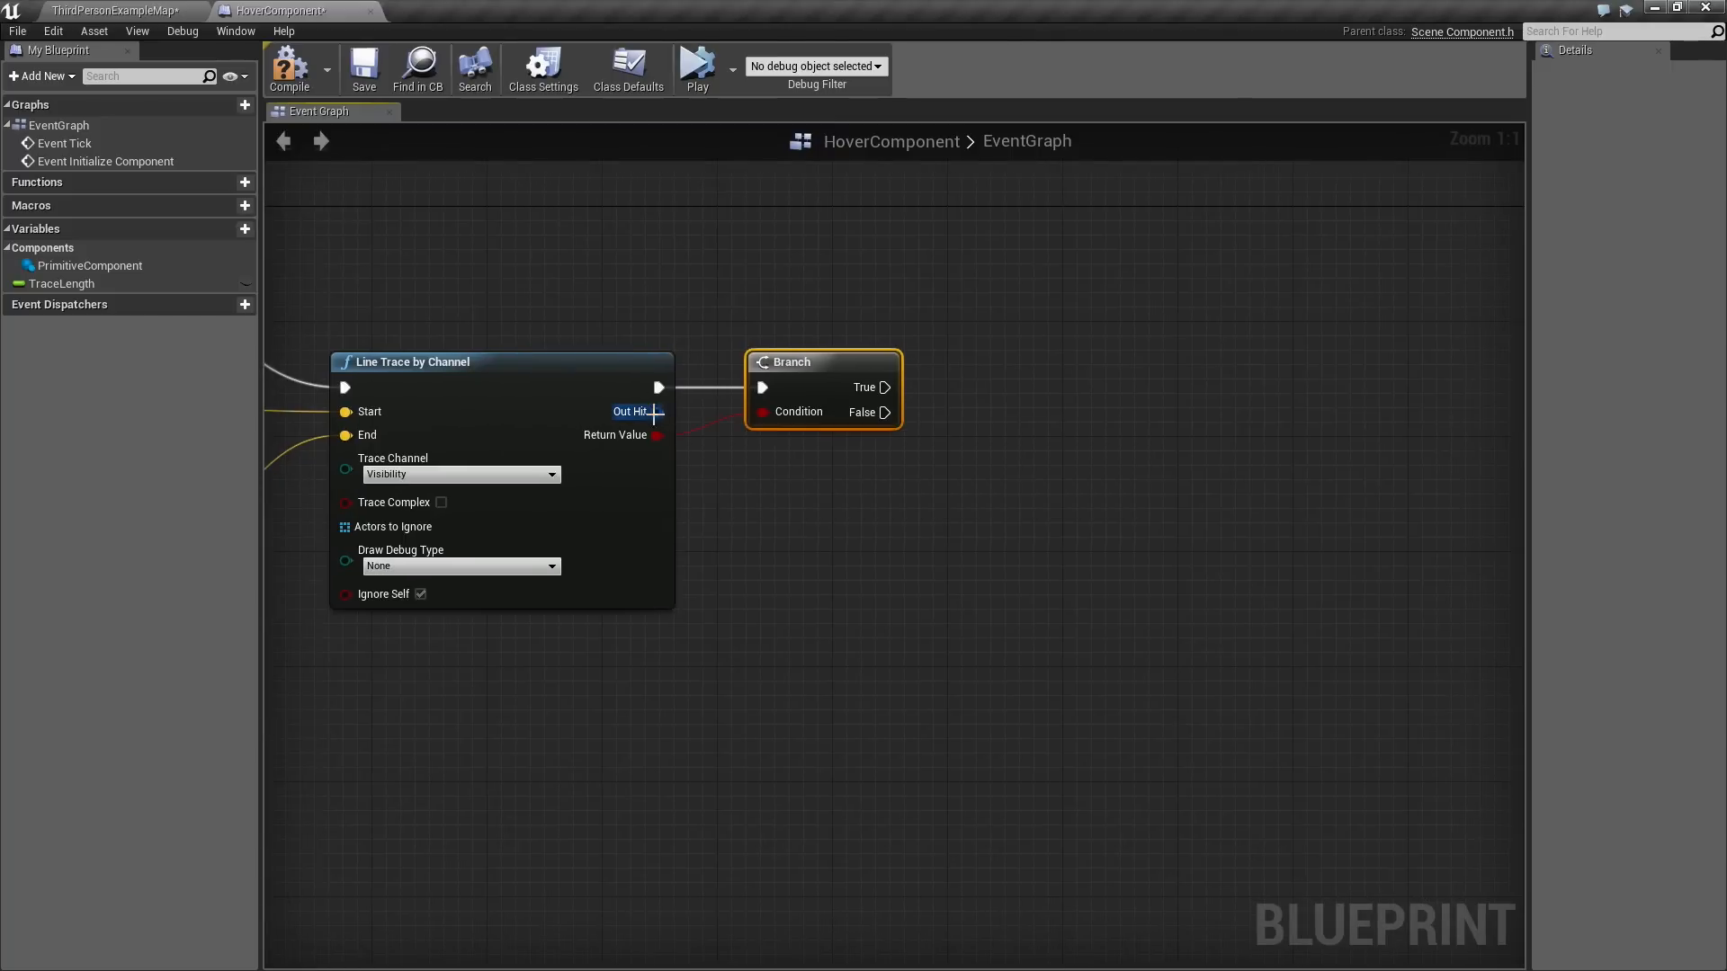
# Add a Break Hit Result node from the trace's Out Hit pin.
pyautogui.moveTo(657, 411); pyautogui.dragTo(732, 475)
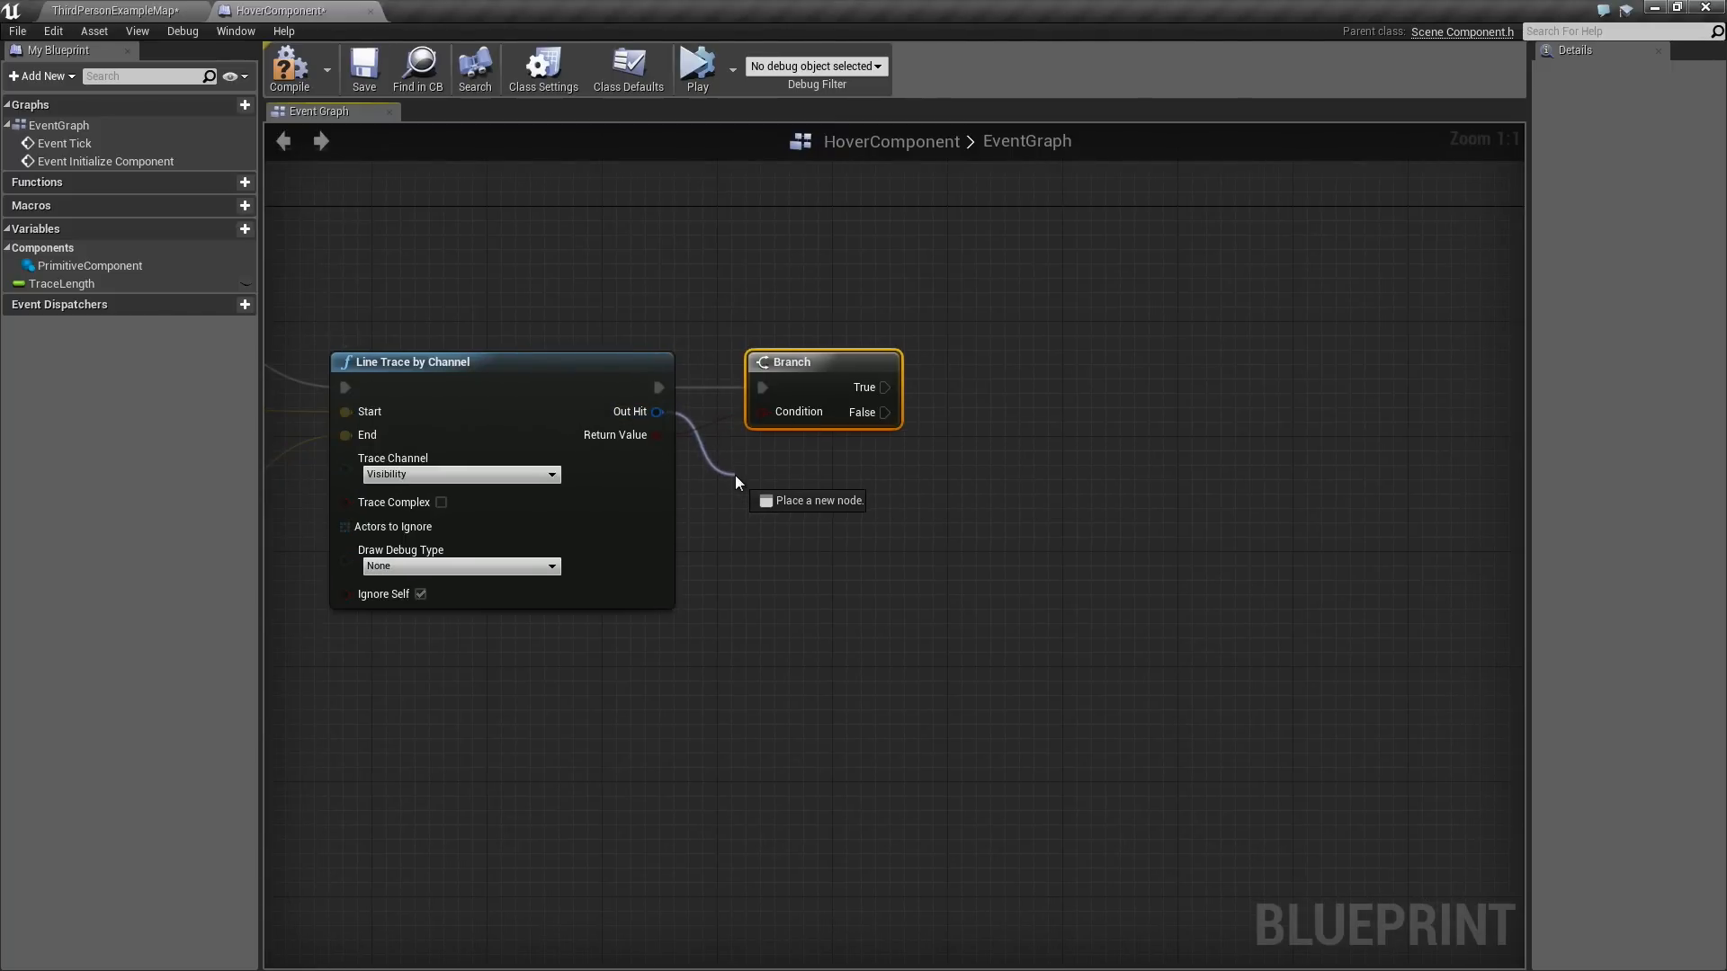
pyautogui.write('br')
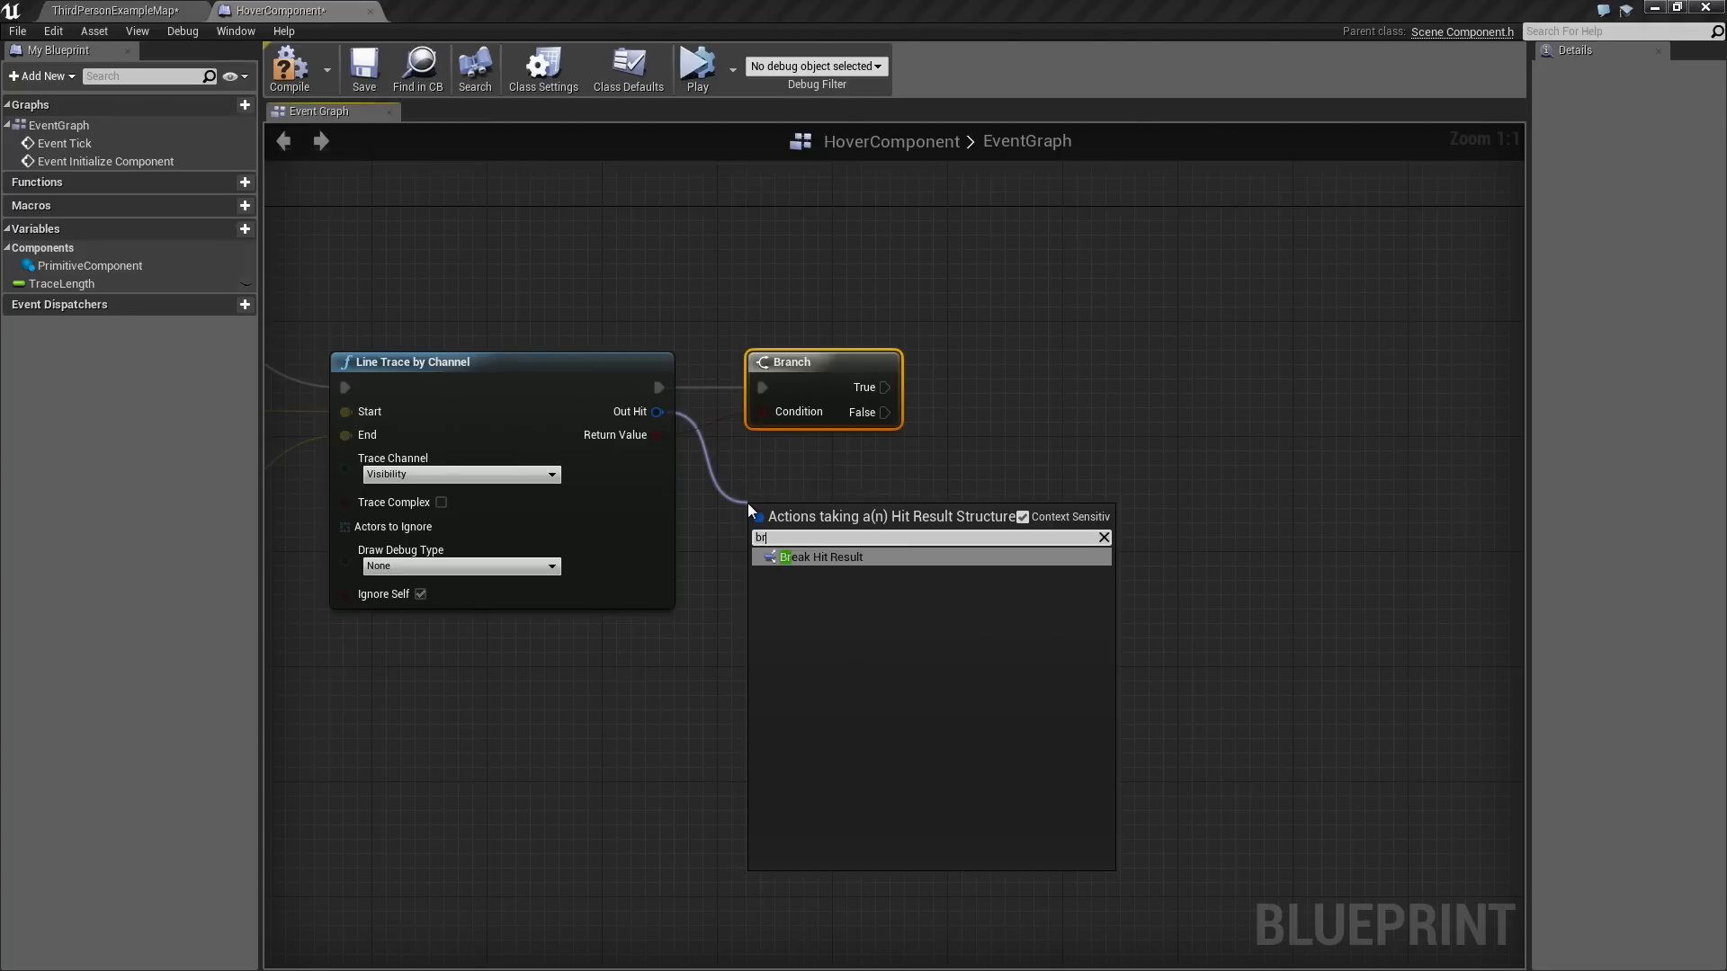
pyautogui.click(820, 556)
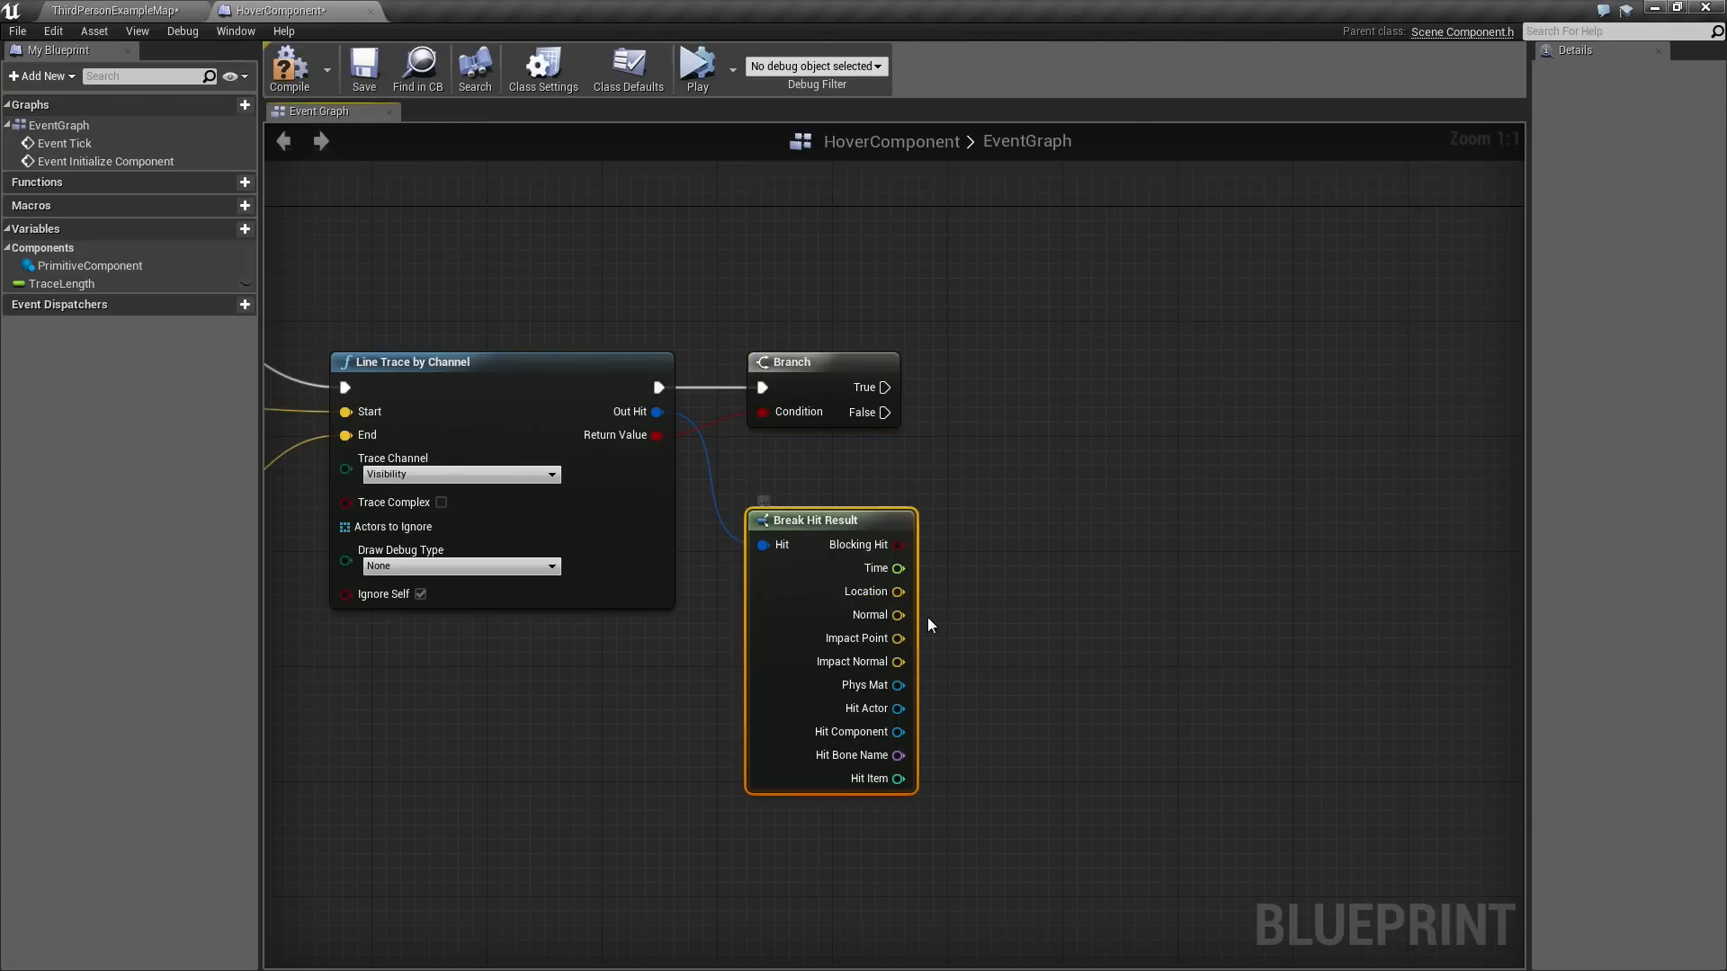
pyautogui.moveTo(855, 661)
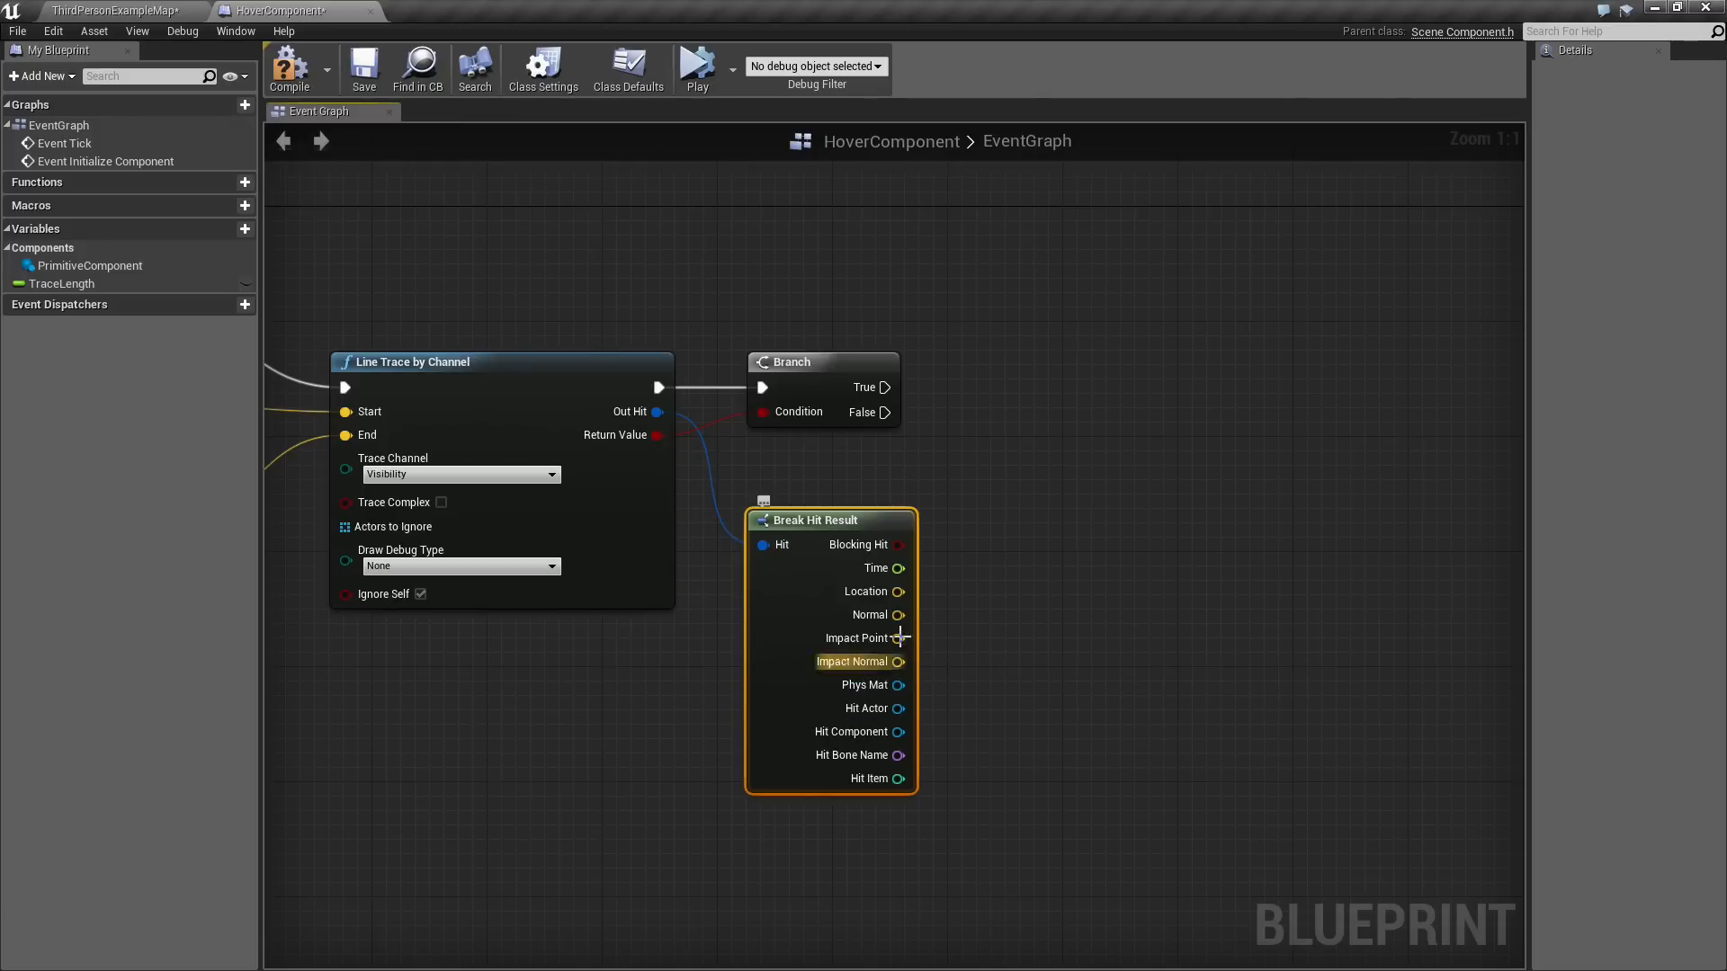
pyautogui.moveTo(995, 652)
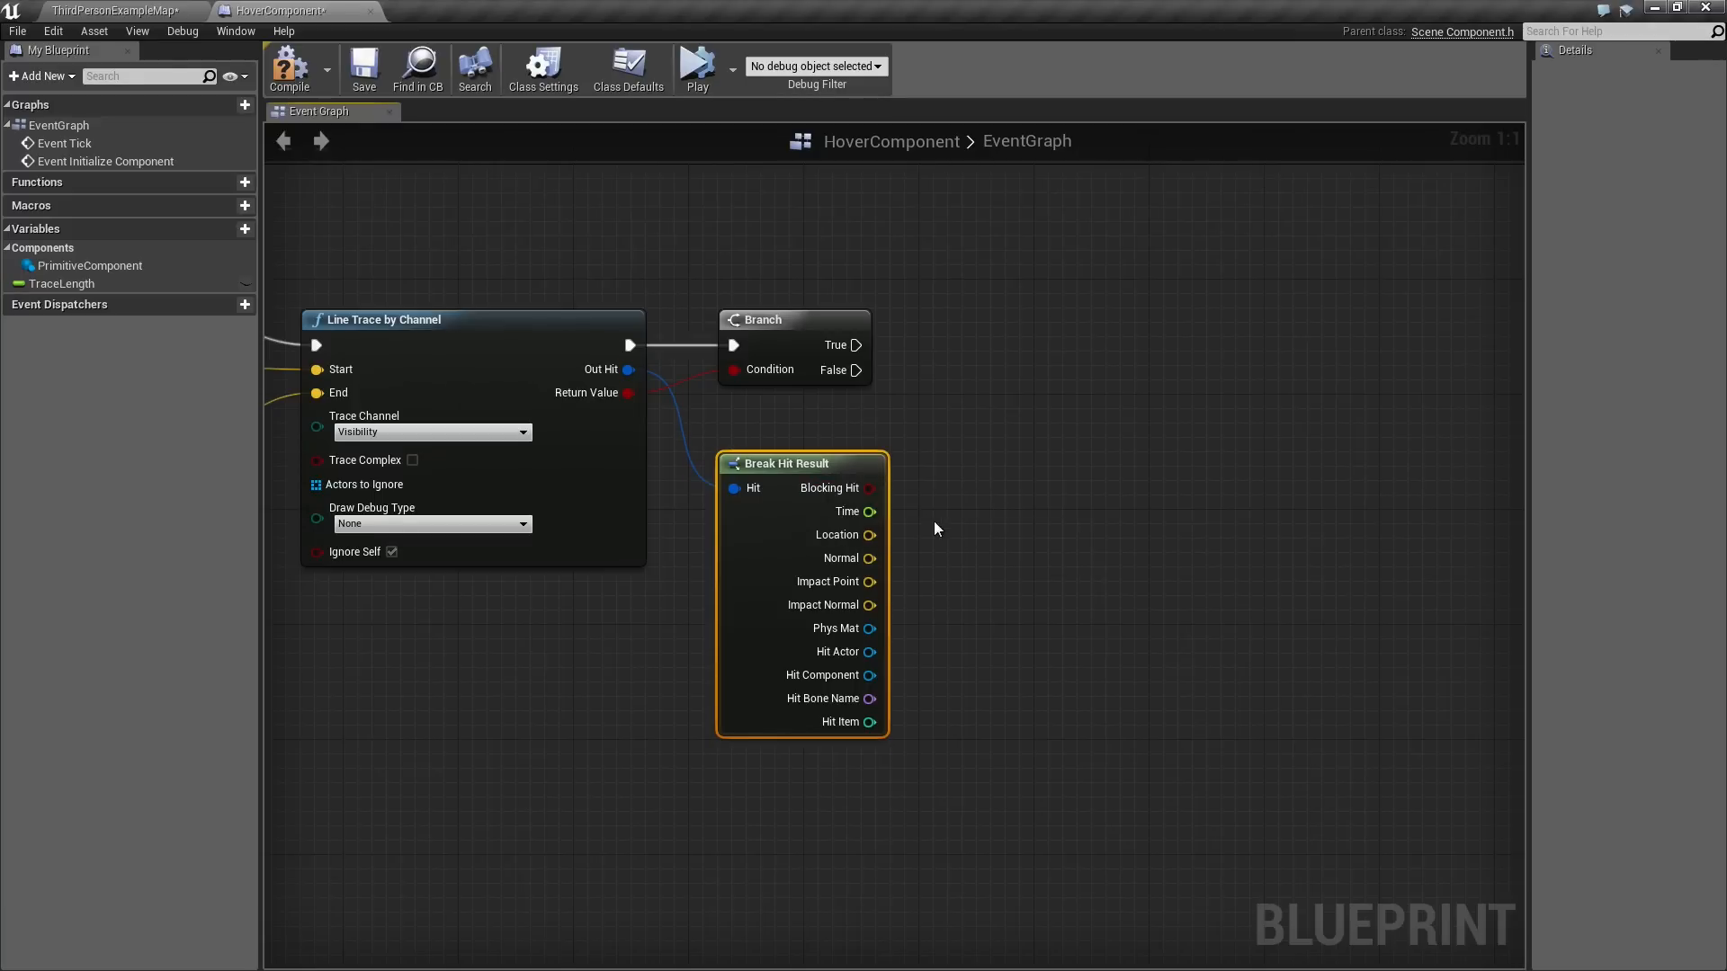
# Subtract a new Get World Location from the hit Location using Vector - Vector.
pyautogui.moveTo(870, 535); pyautogui.dragTo(1007, 600)
pyautogui.write('-')
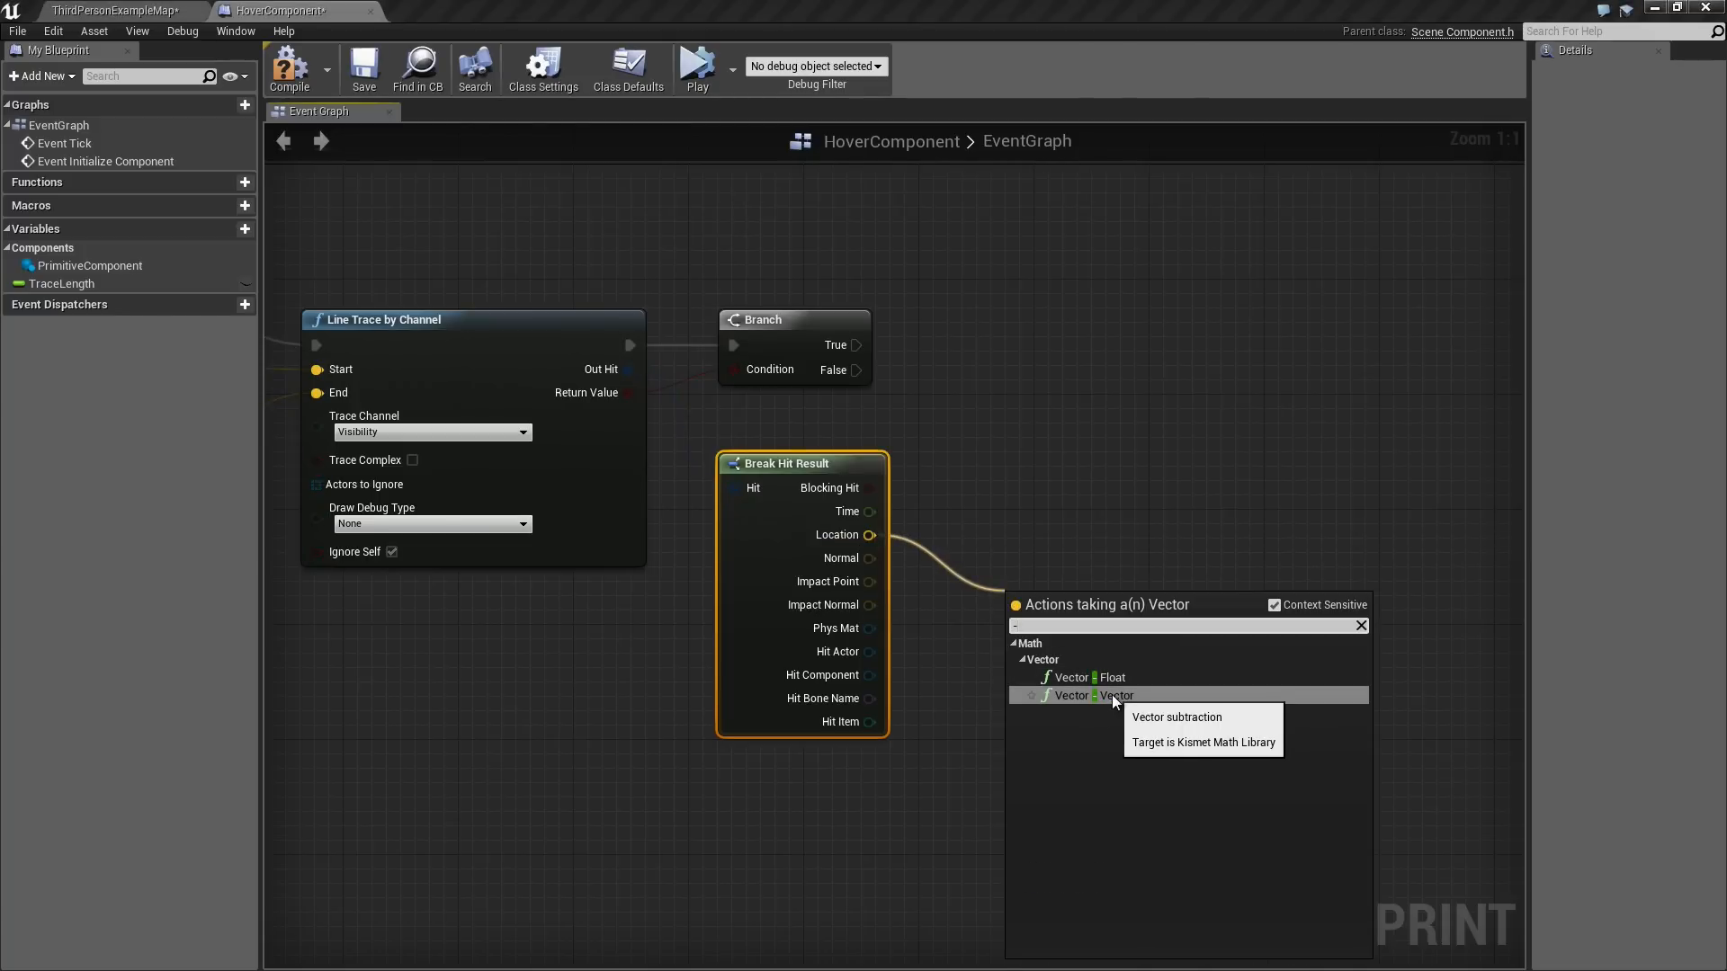
pyautogui.click(1090, 695)
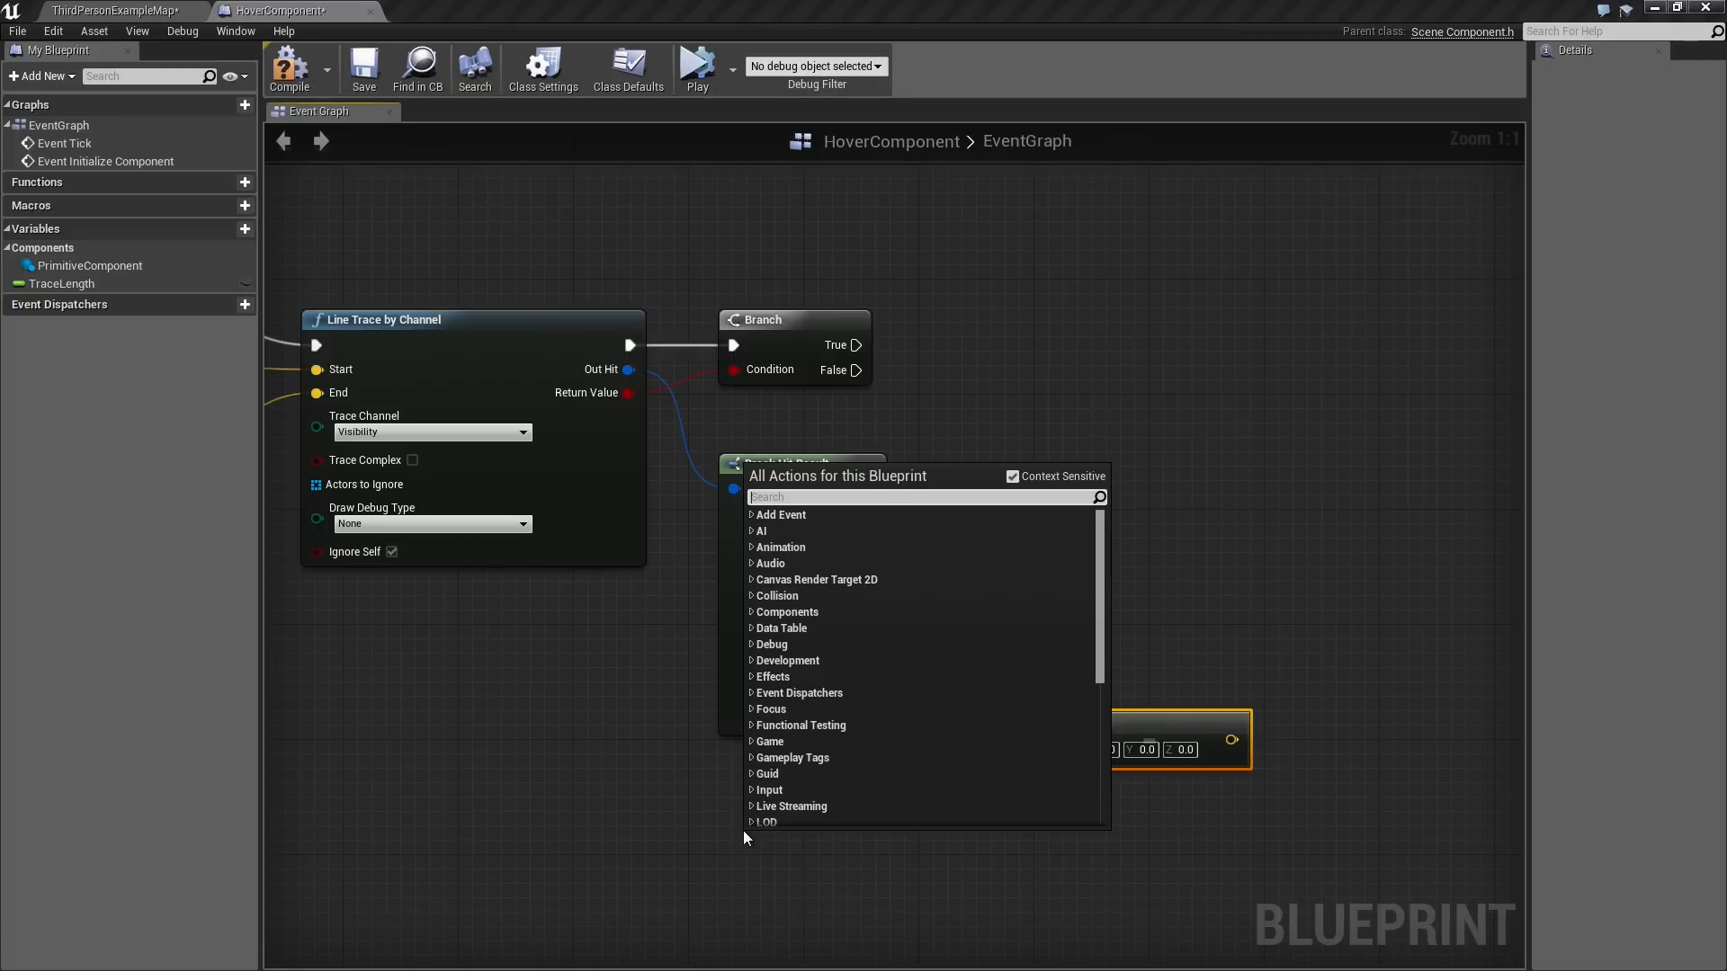
pyautogui.write('world local')
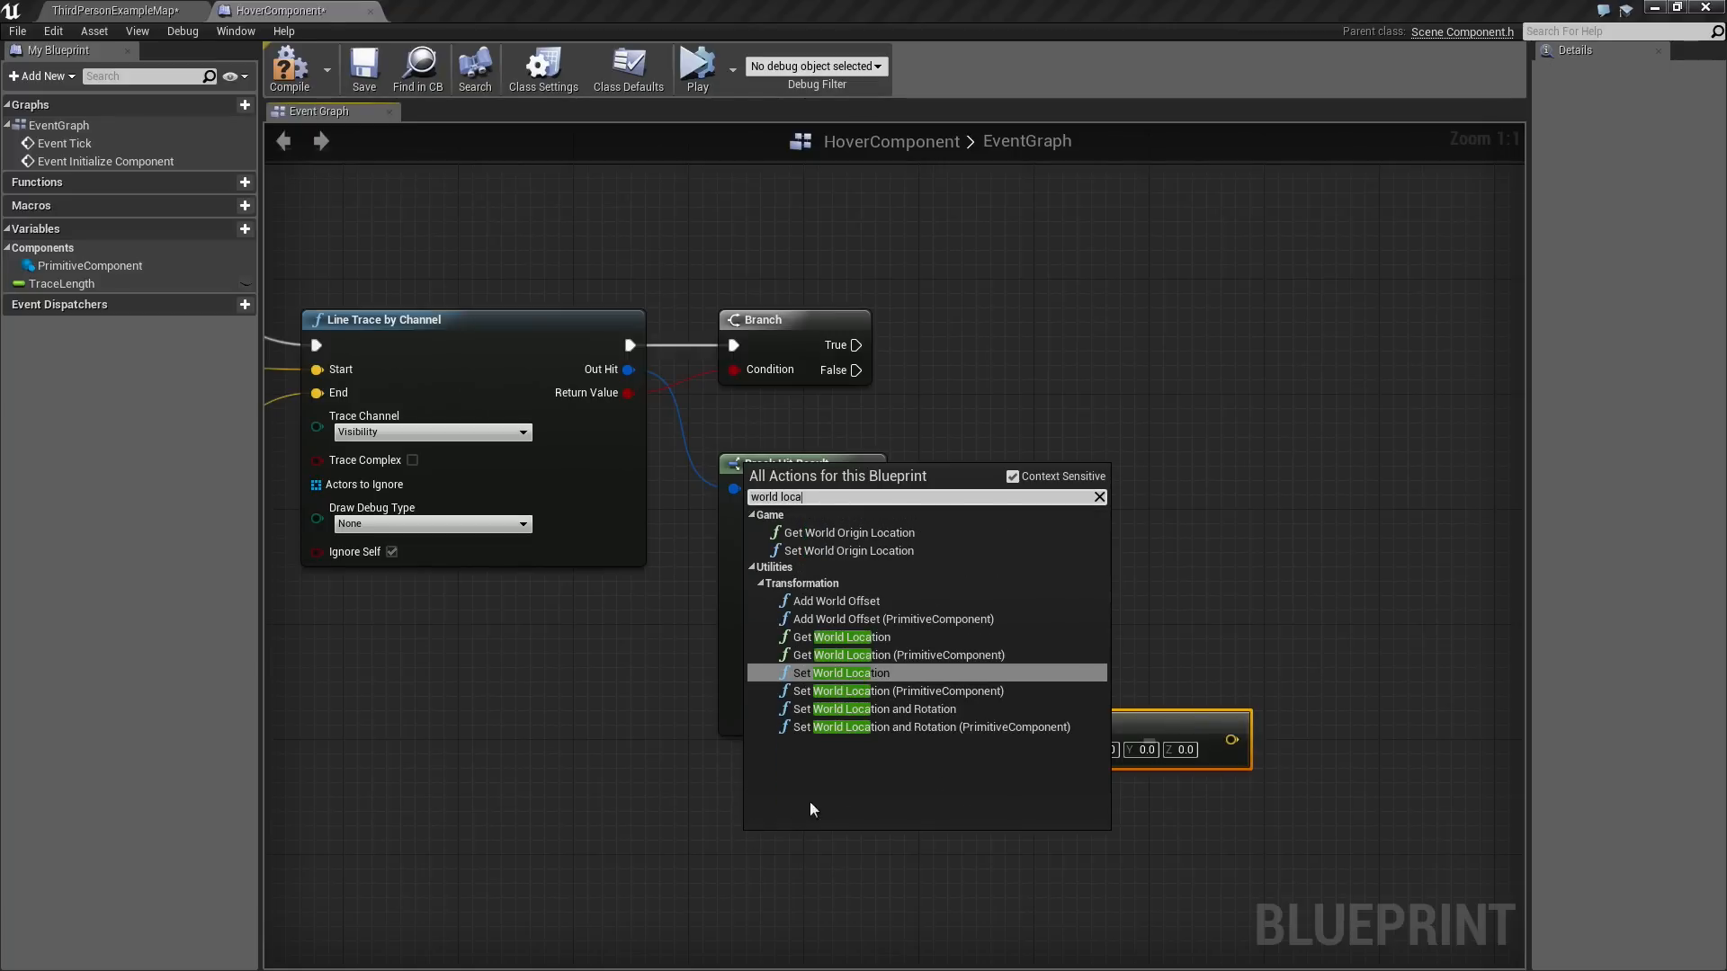
pyautogui.click(845, 636)
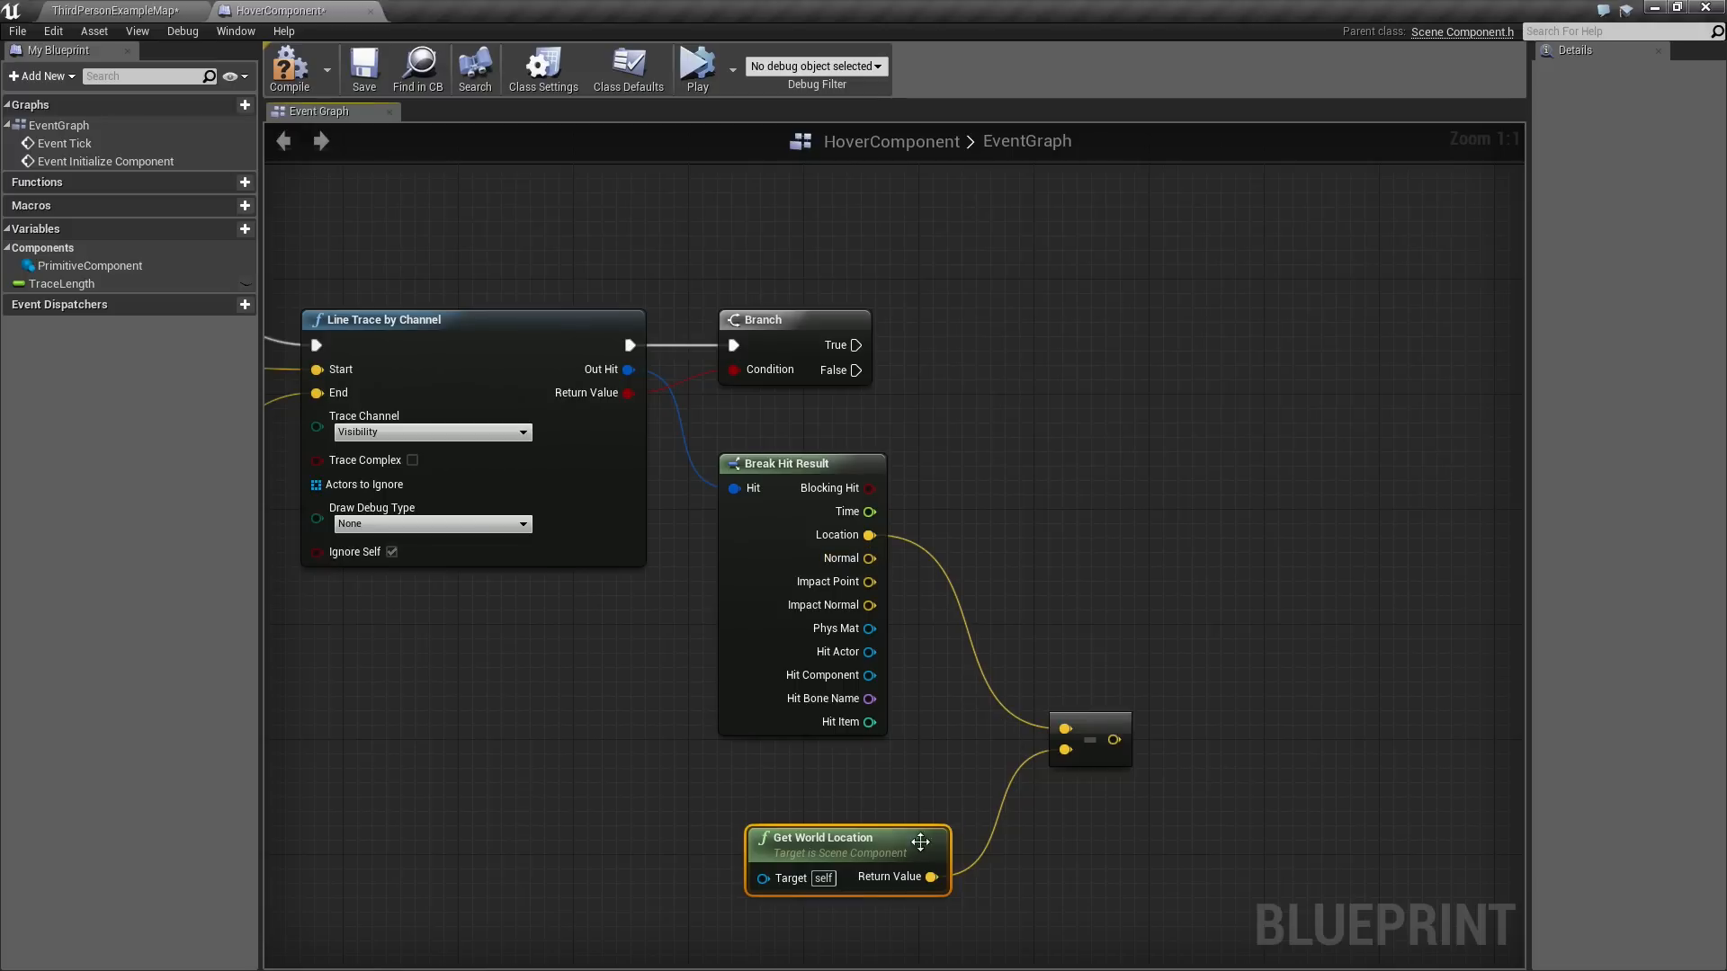
pyautogui.moveTo(1030, 721)
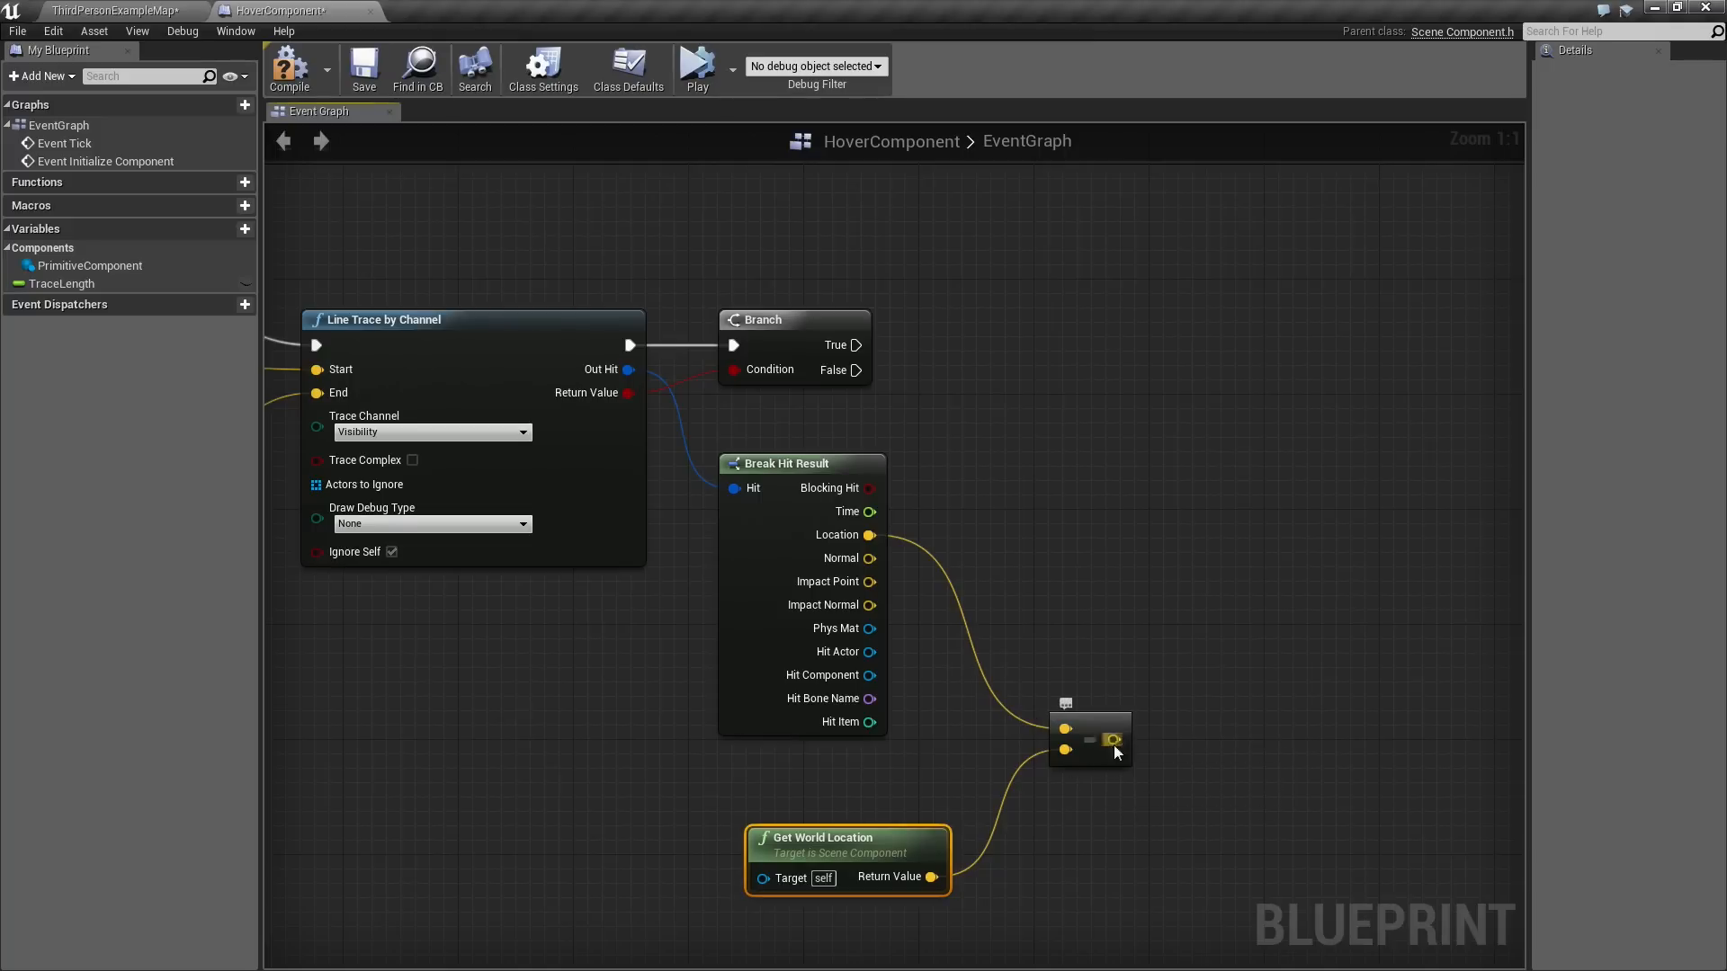
pyautogui.moveTo(1112, 740)
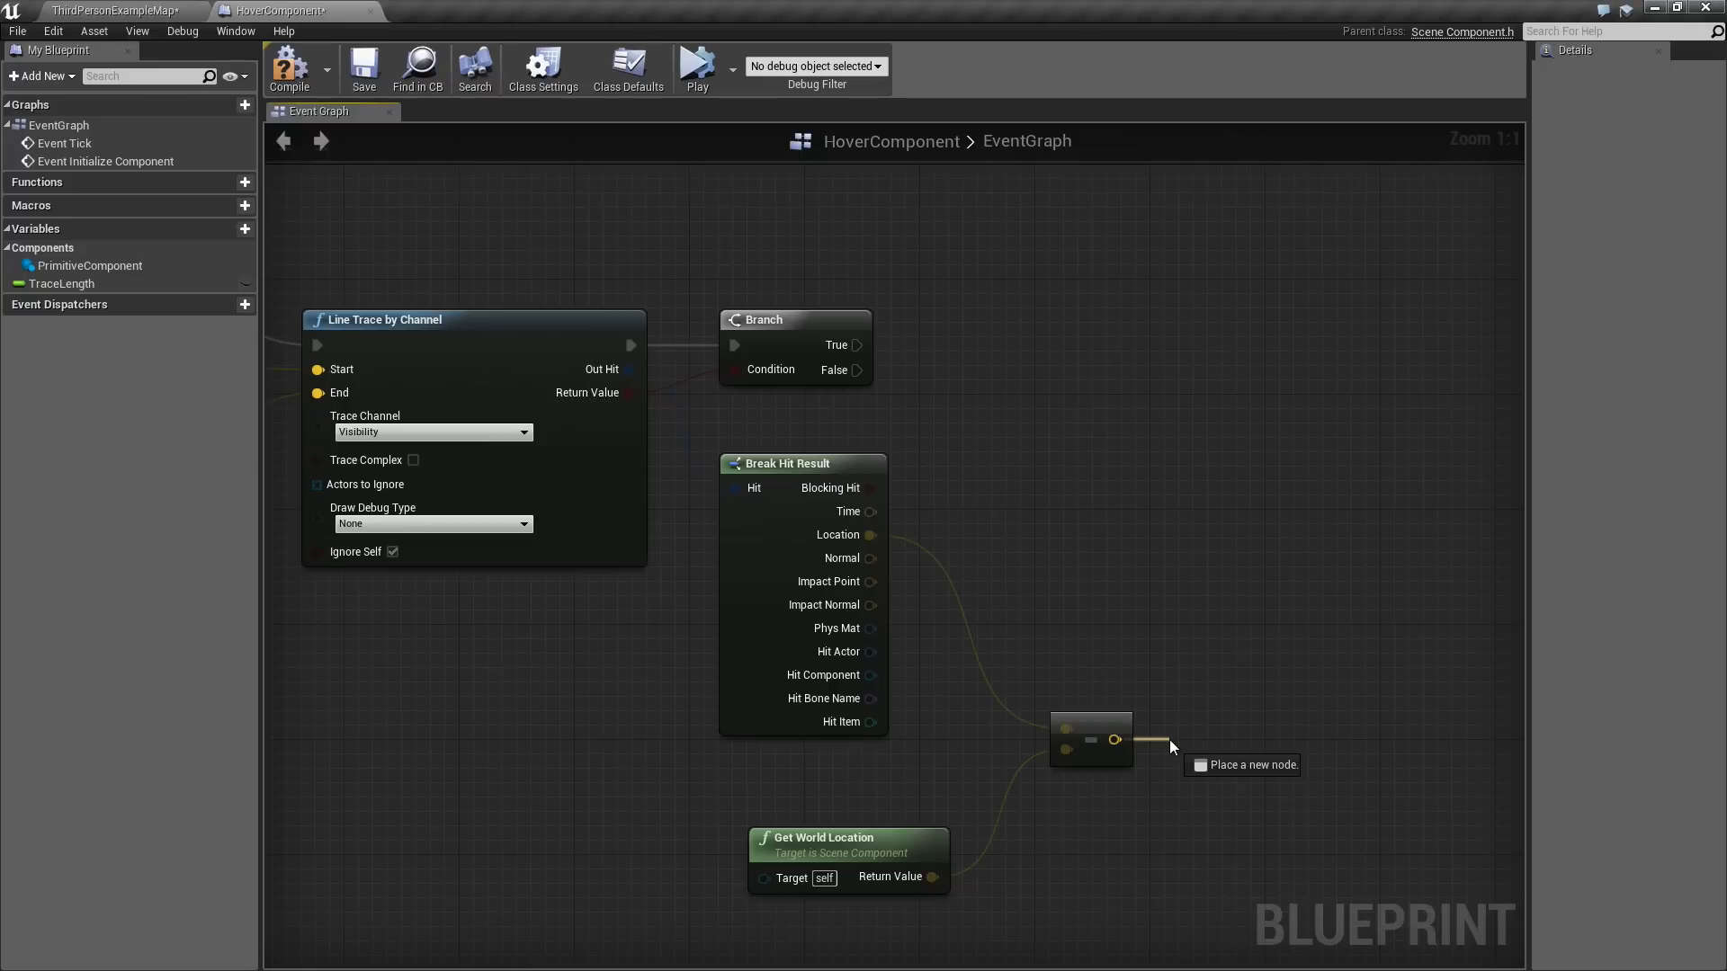
# Add a Vector Length node on the subtraction result.
pyautogui.write('length')
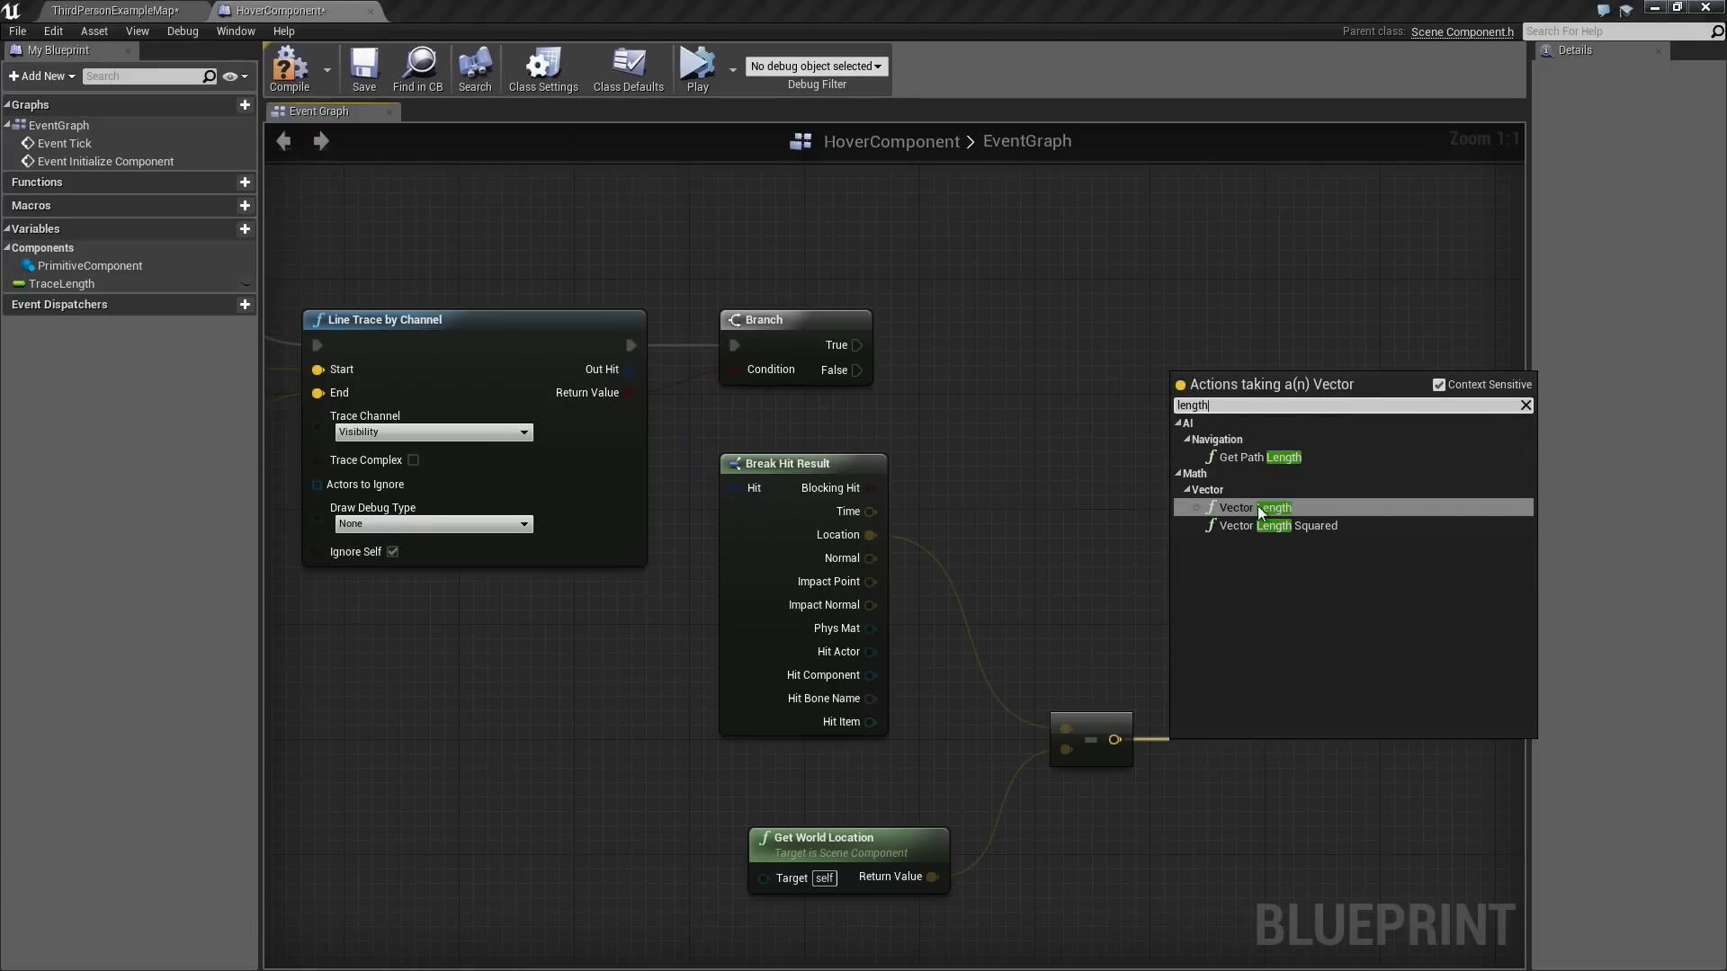
pyautogui.click(1252, 507)
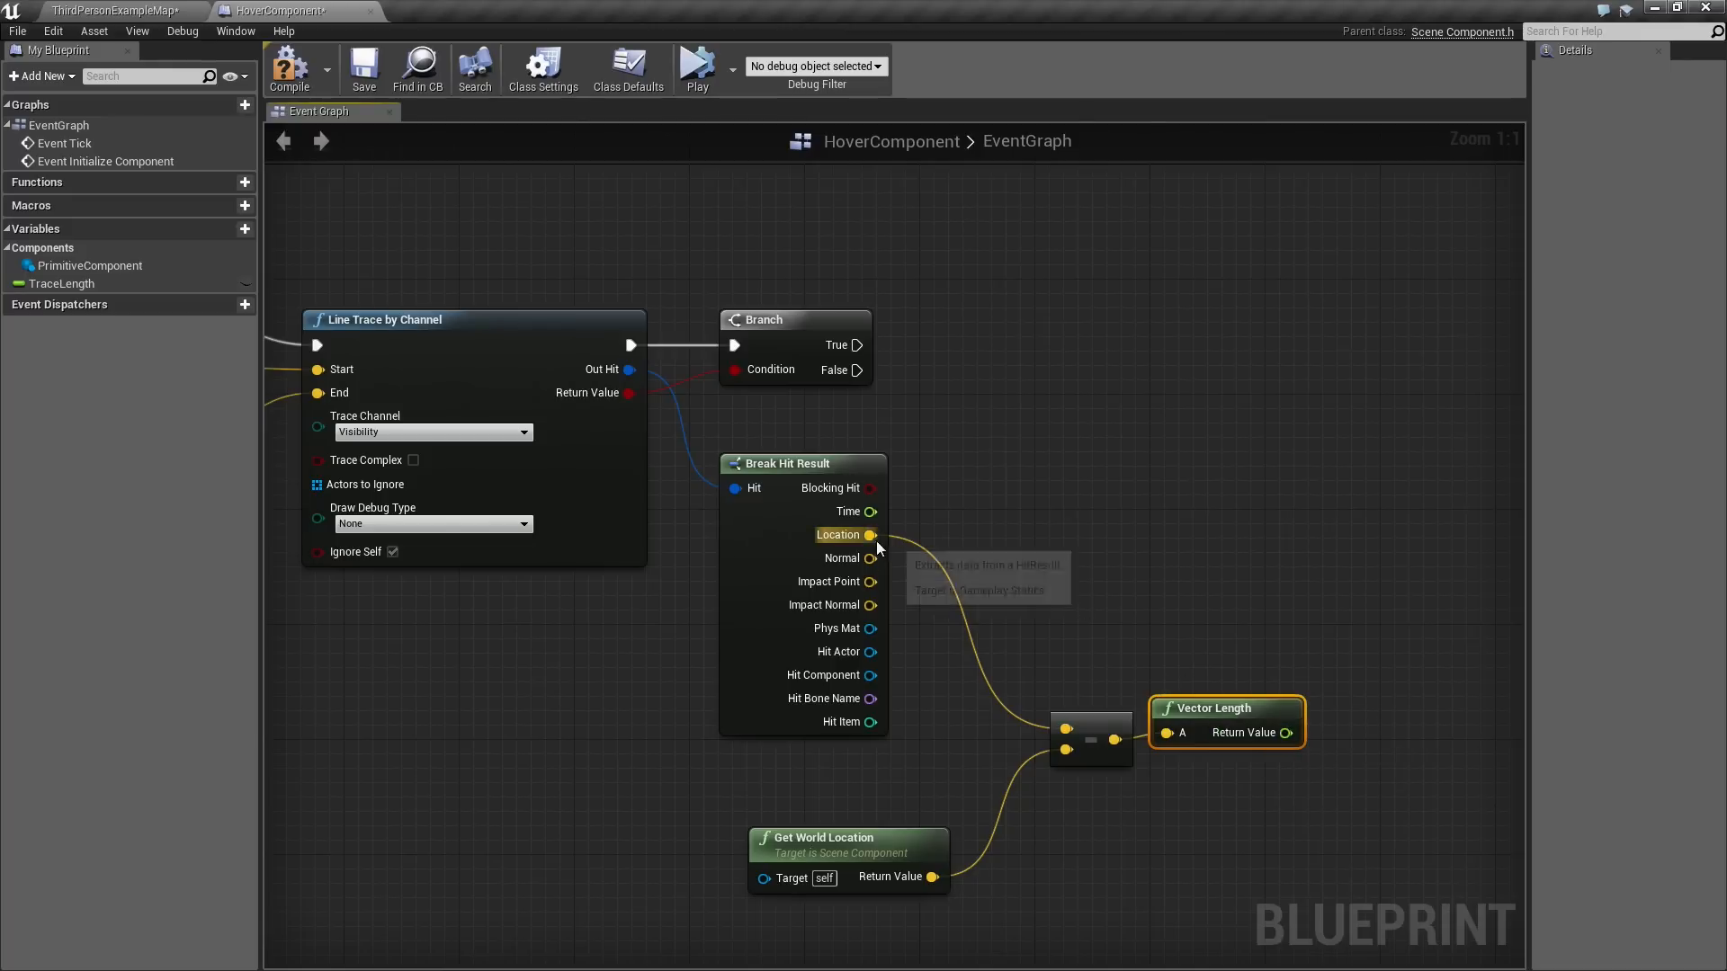
pyautogui.moveTo(887, 842)
pyautogui.write('/')
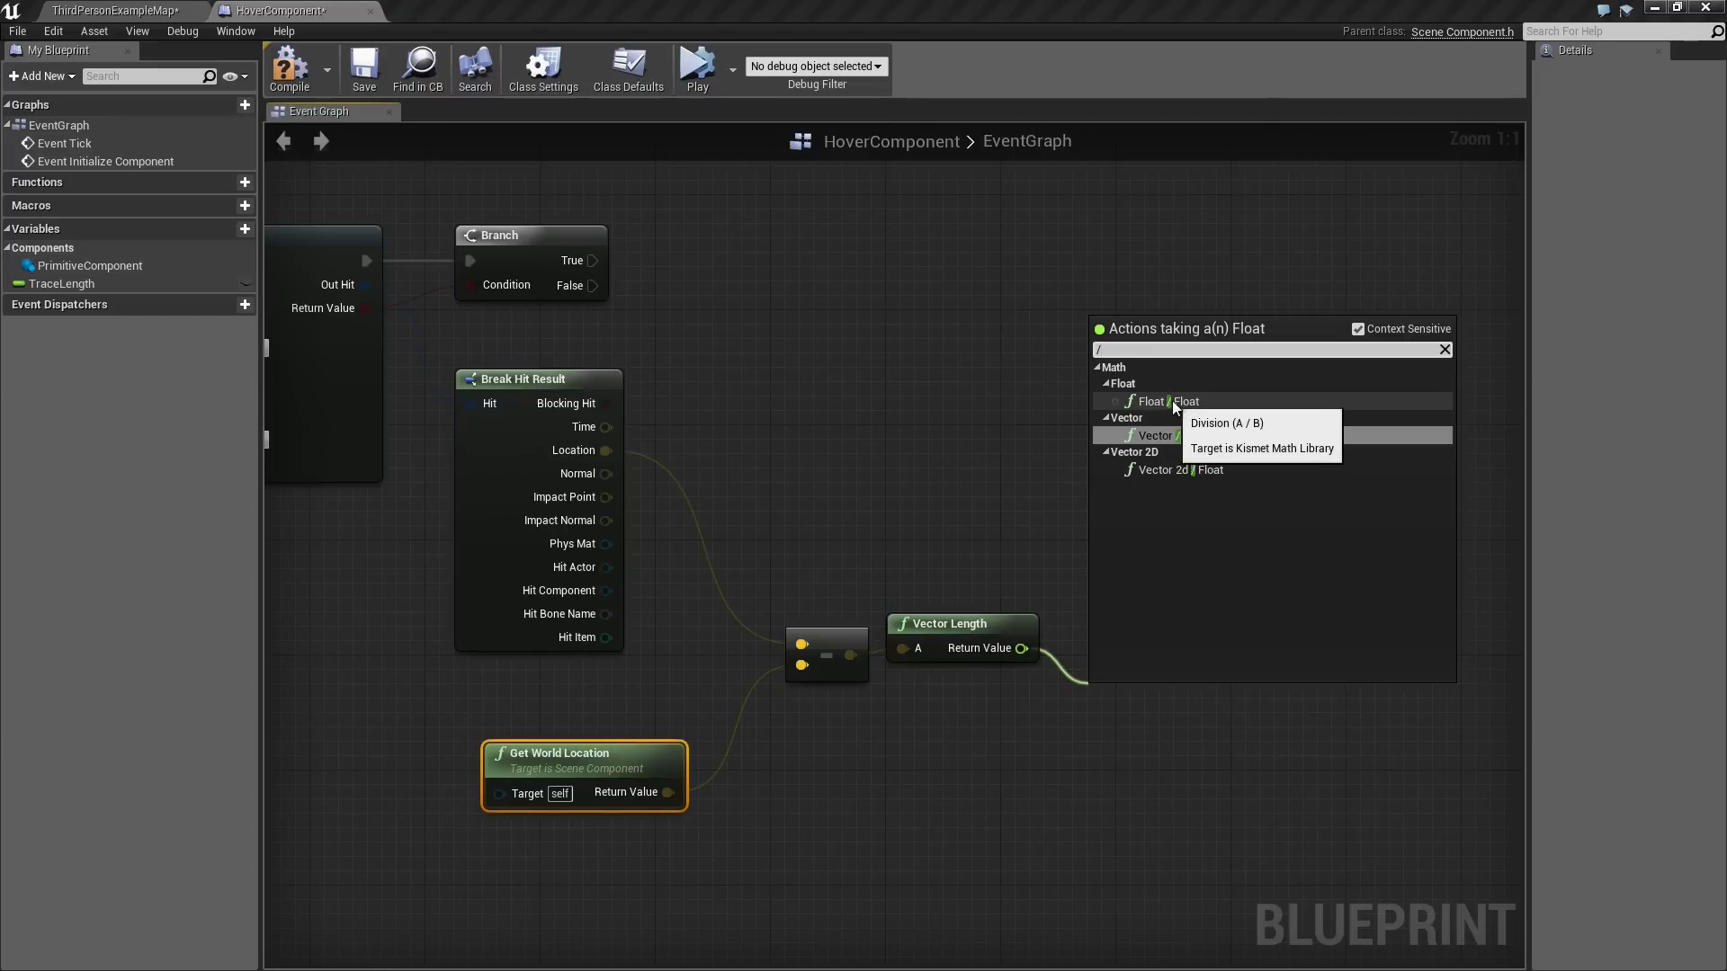
# Add a float Divide node: Vector Length divided by TraceLength.
pyautogui.click(1149, 402)
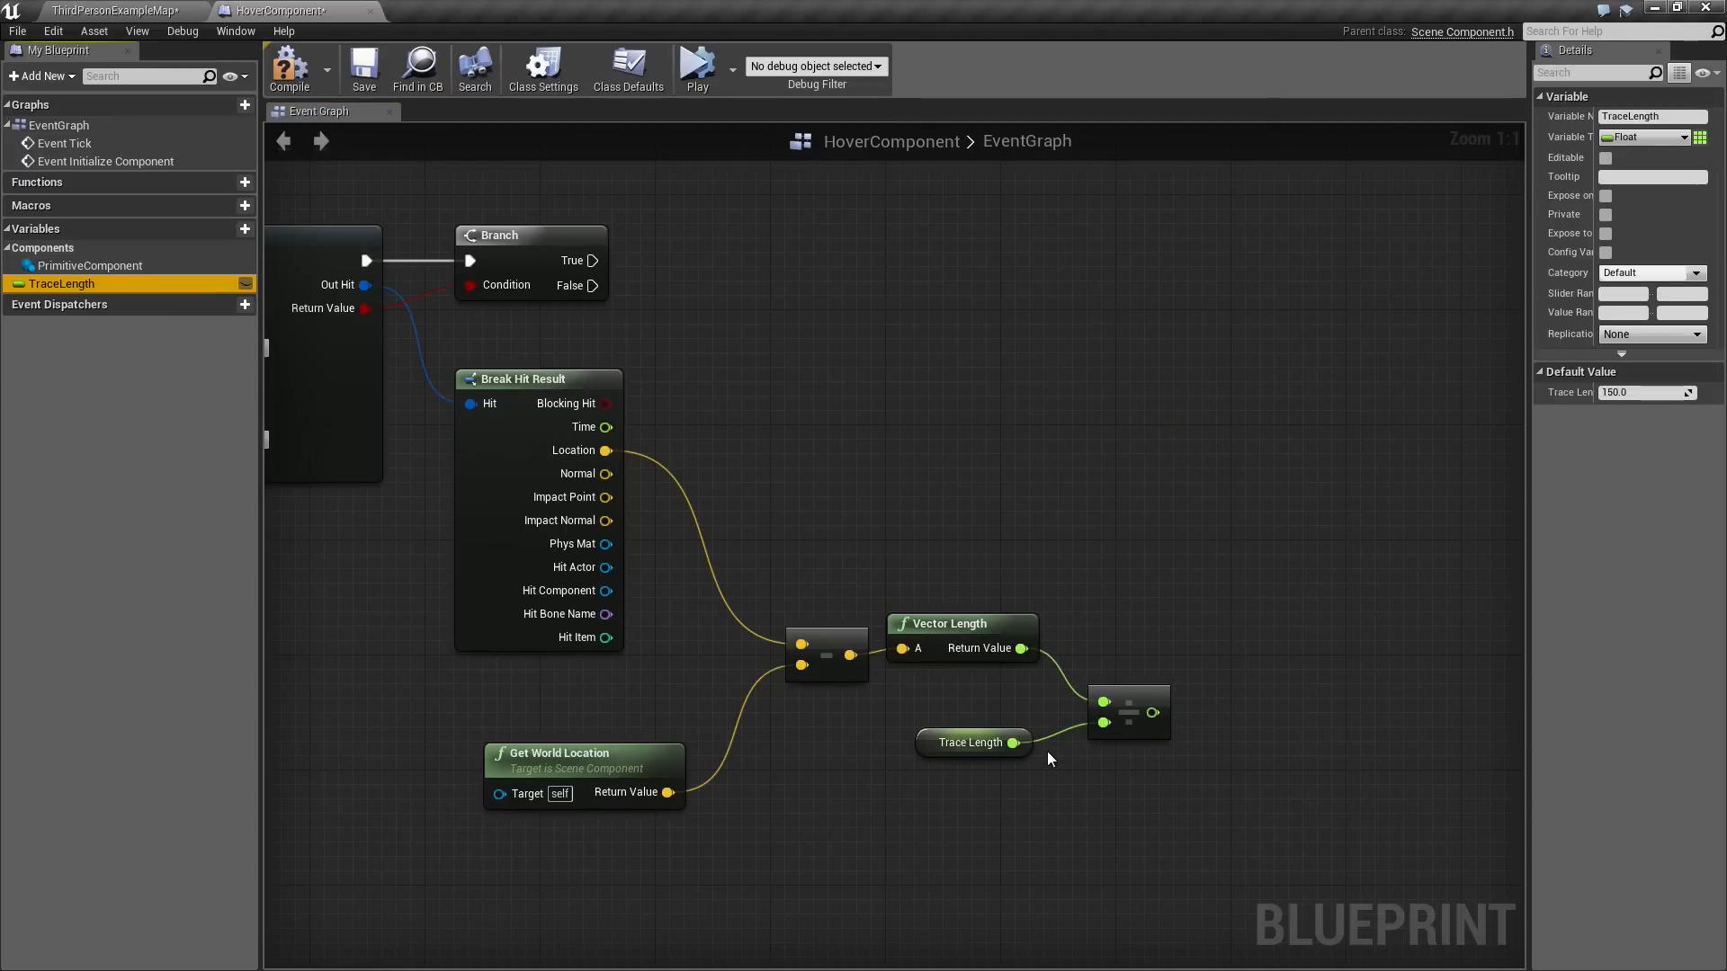
pyautogui.moveTo(1151, 712)
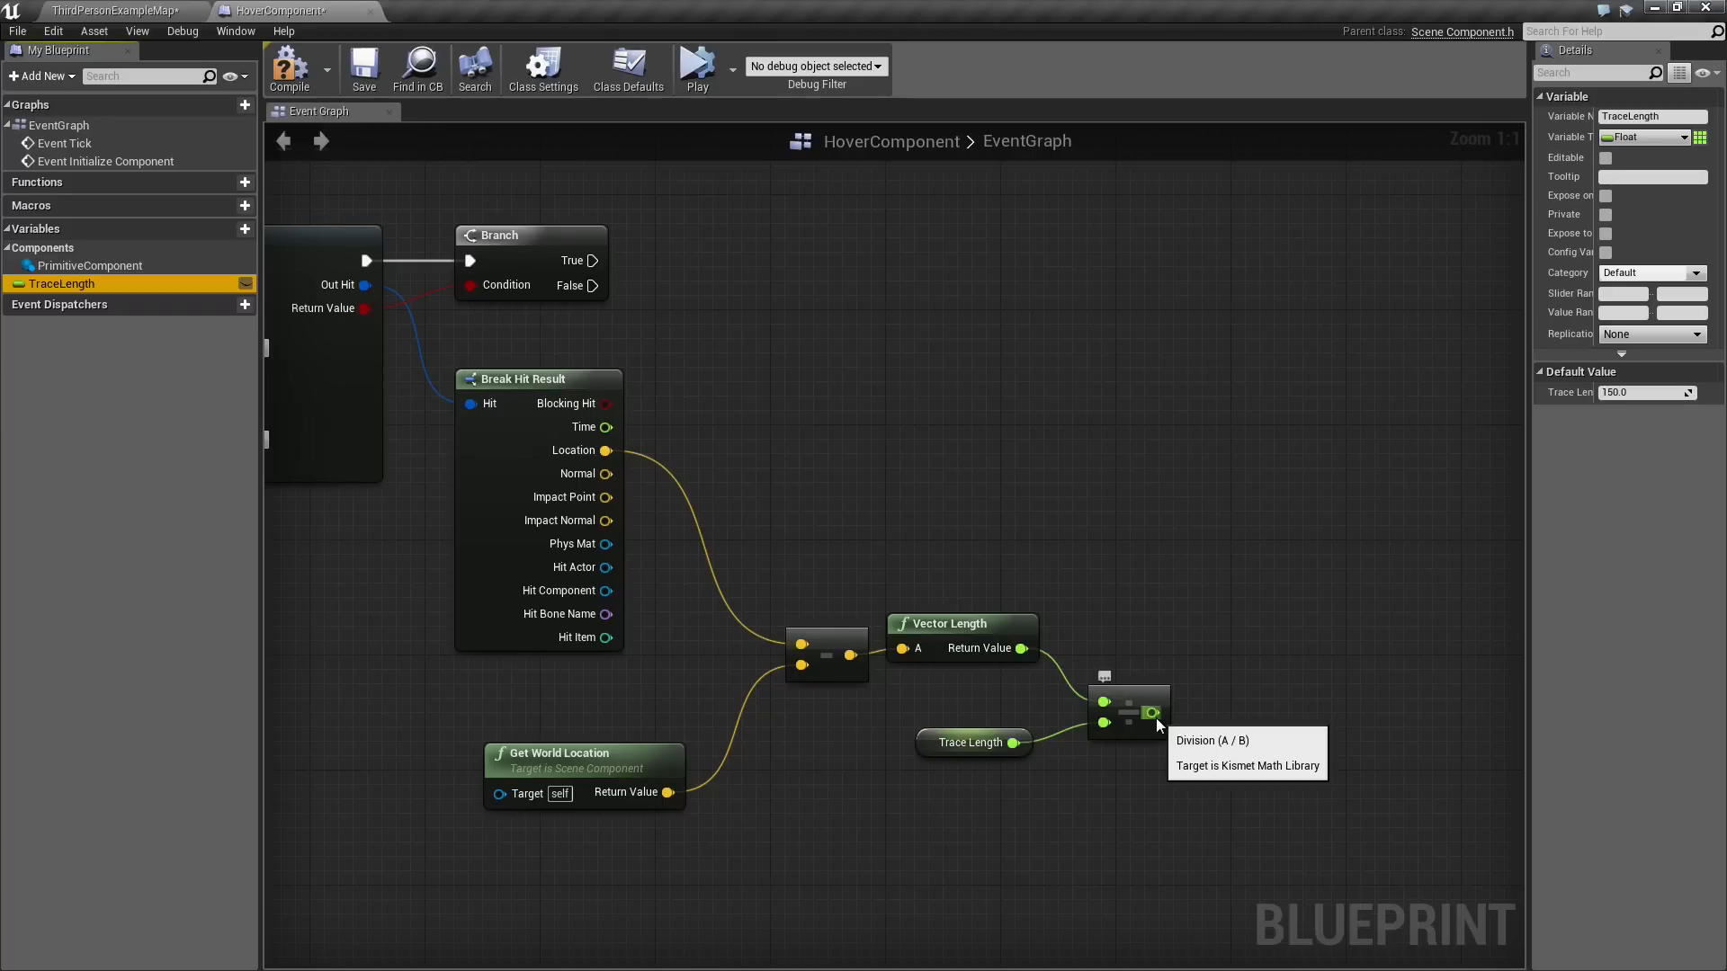
pyautogui.moveTo(1186, 730)
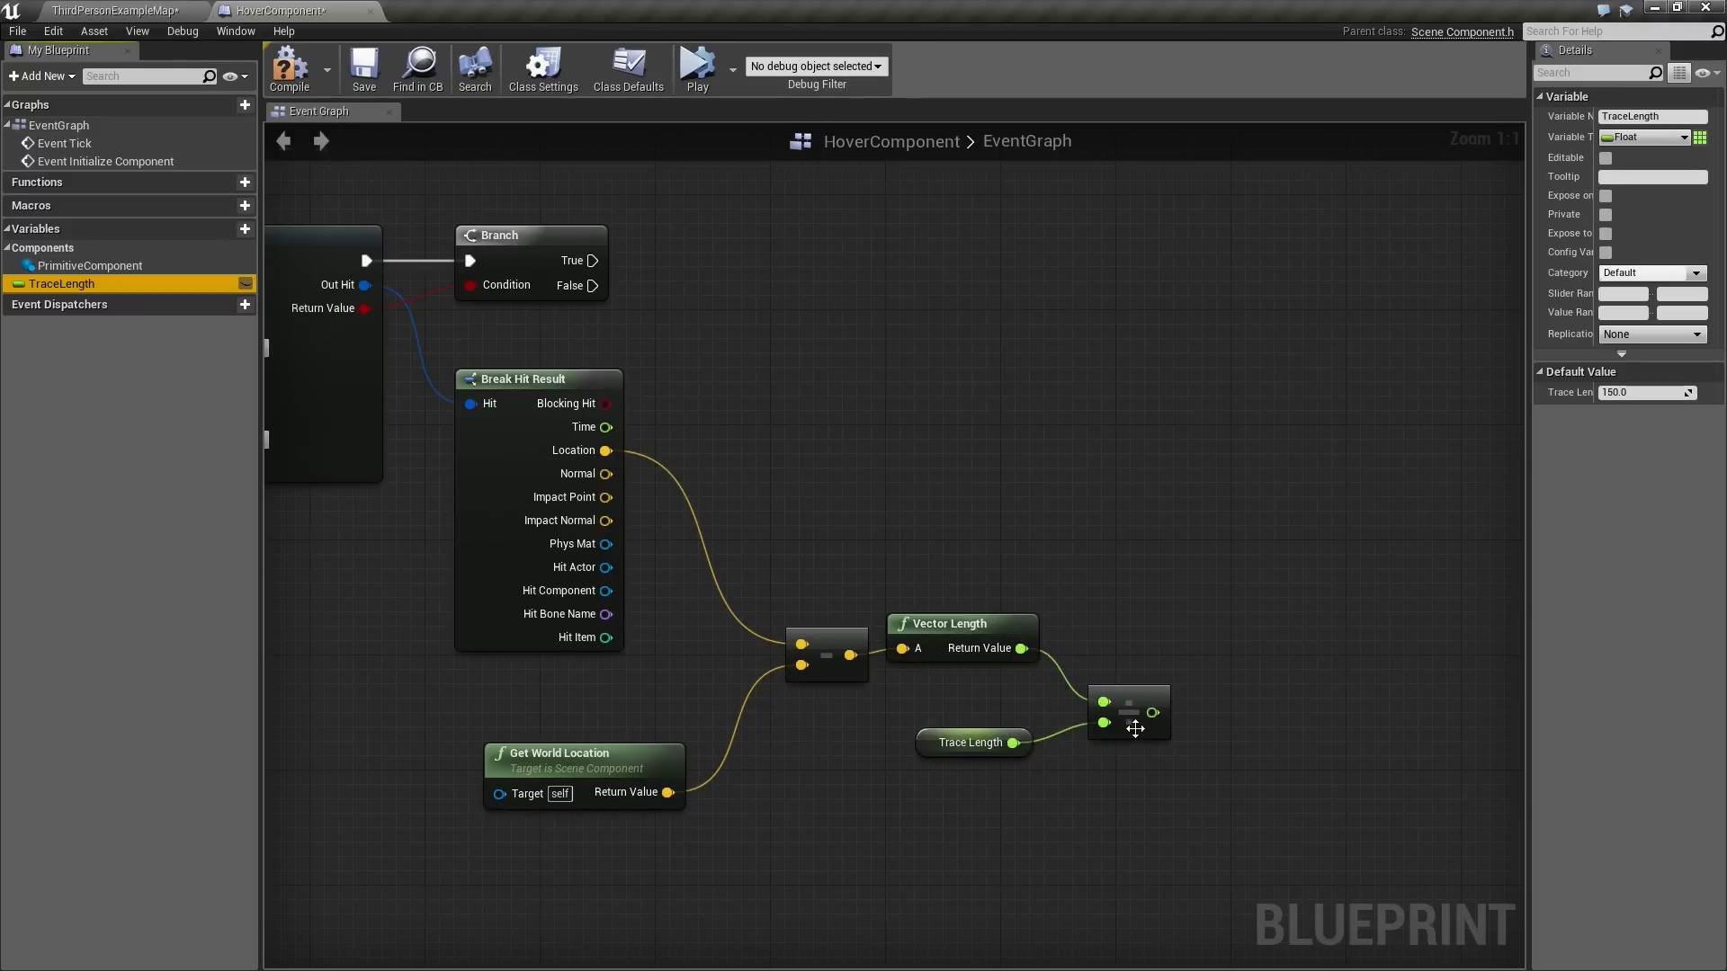
pyautogui.moveTo(1153, 713)
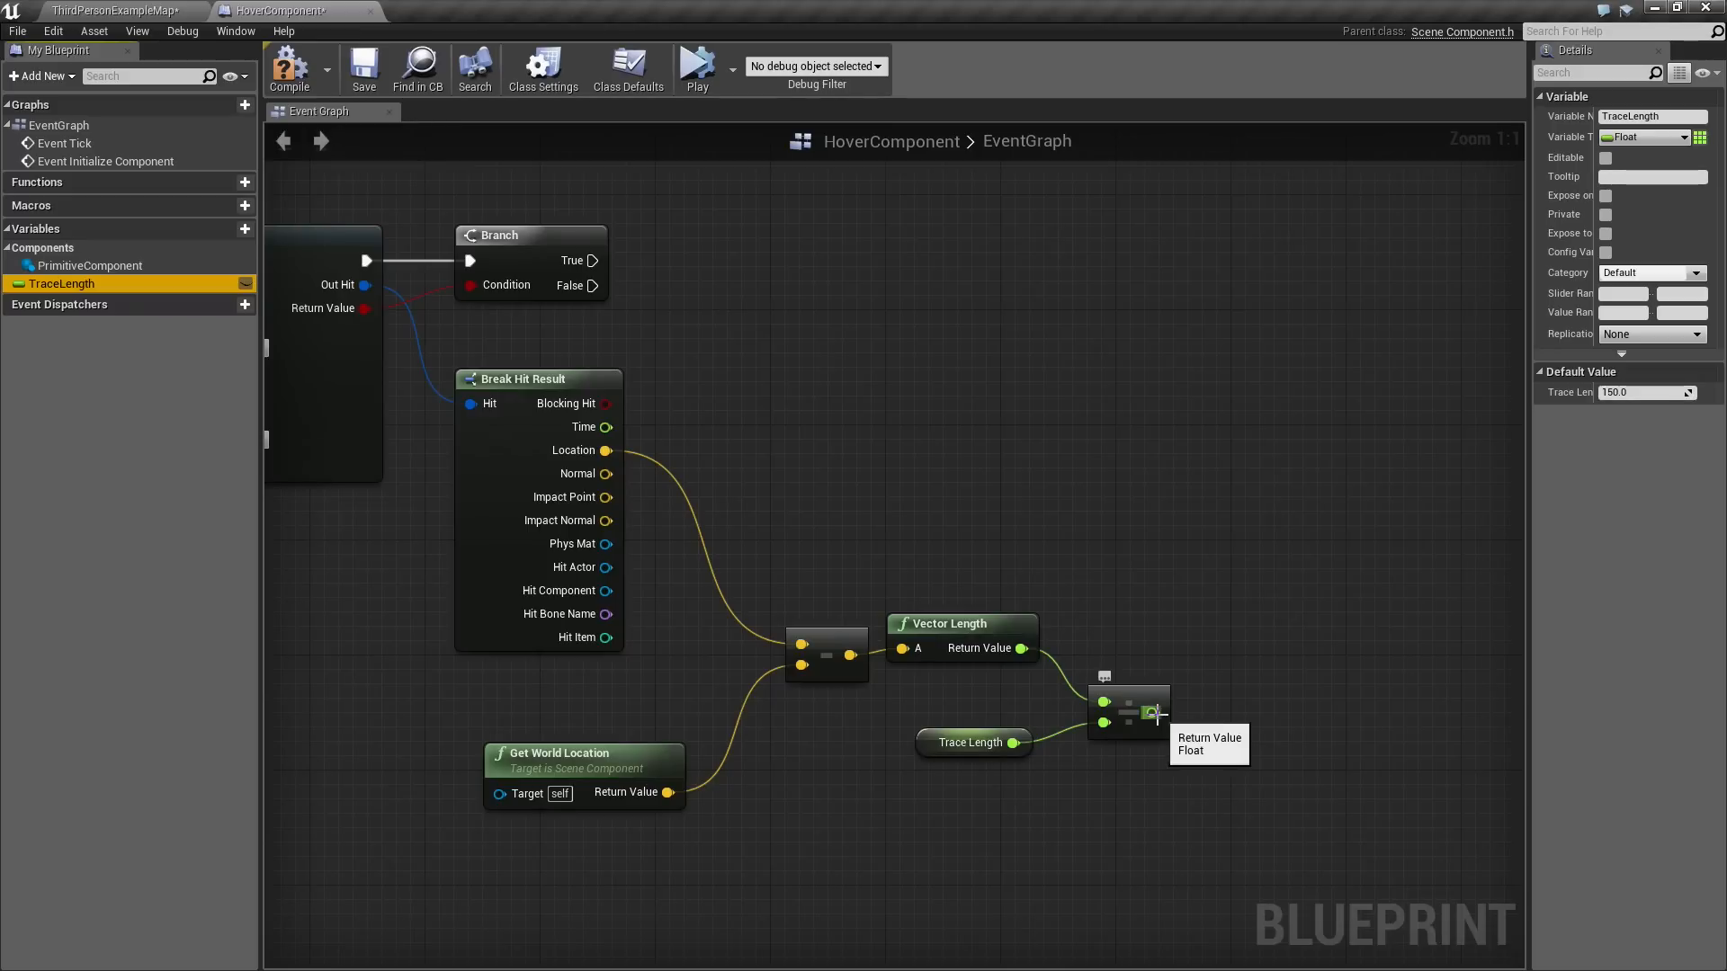
pyautogui.moveTo(1124, 730)
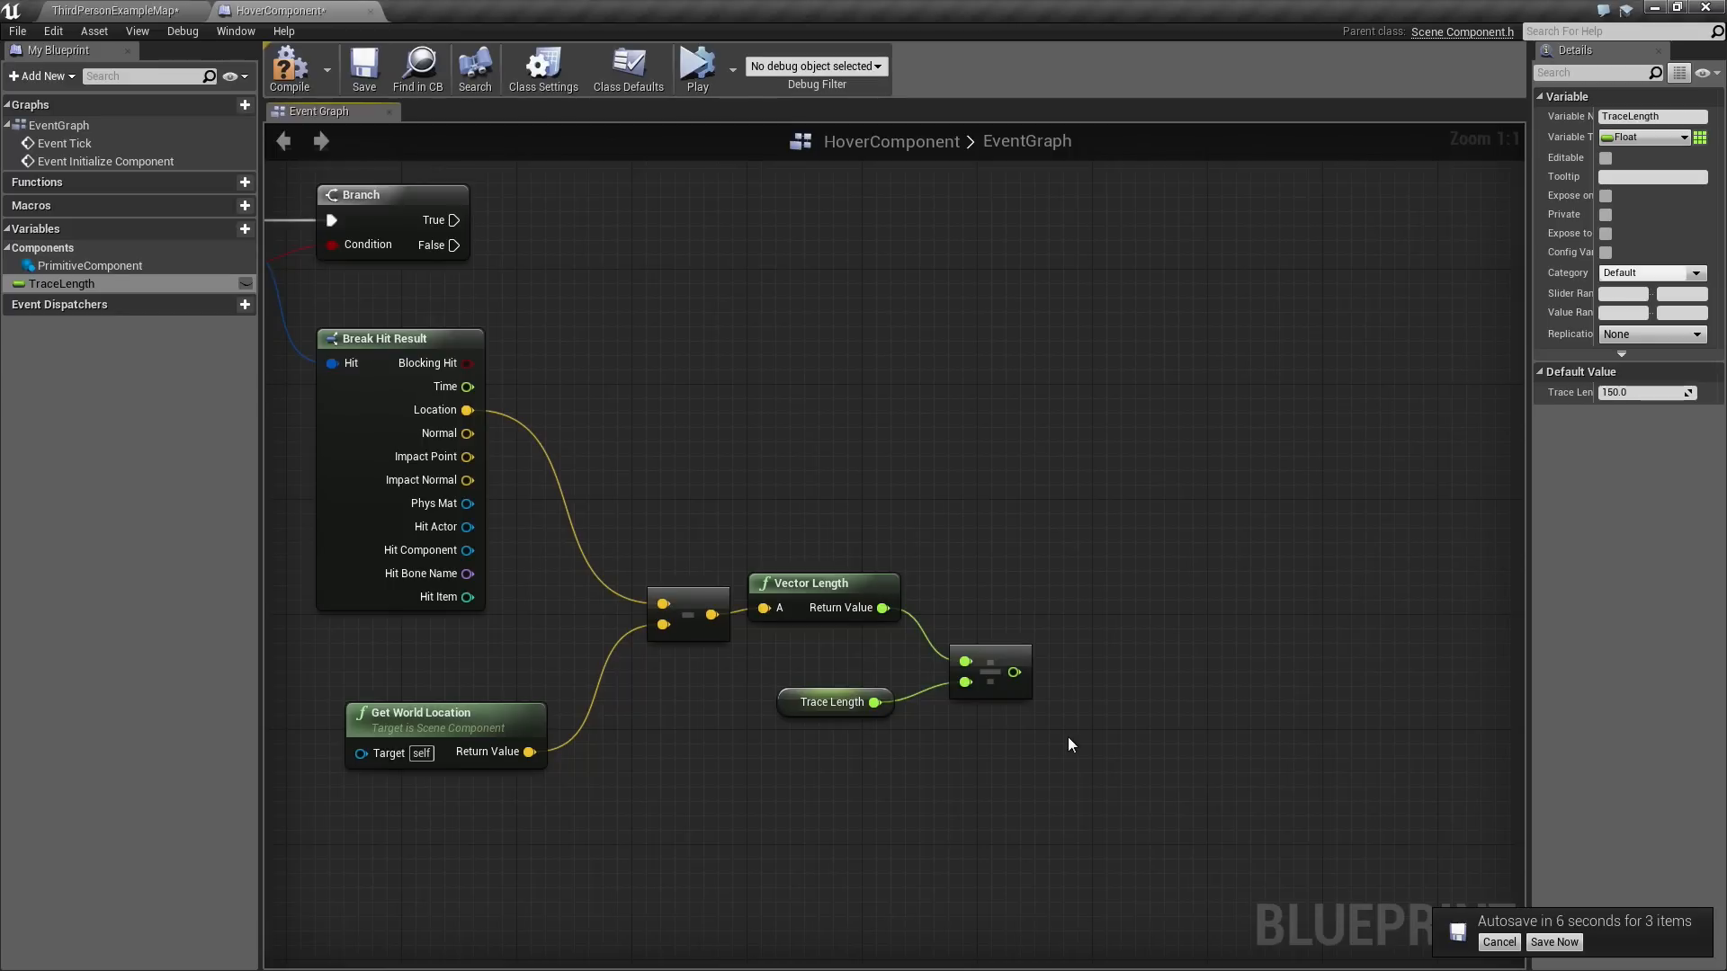
pyautogui.moveTo(1068, 666)
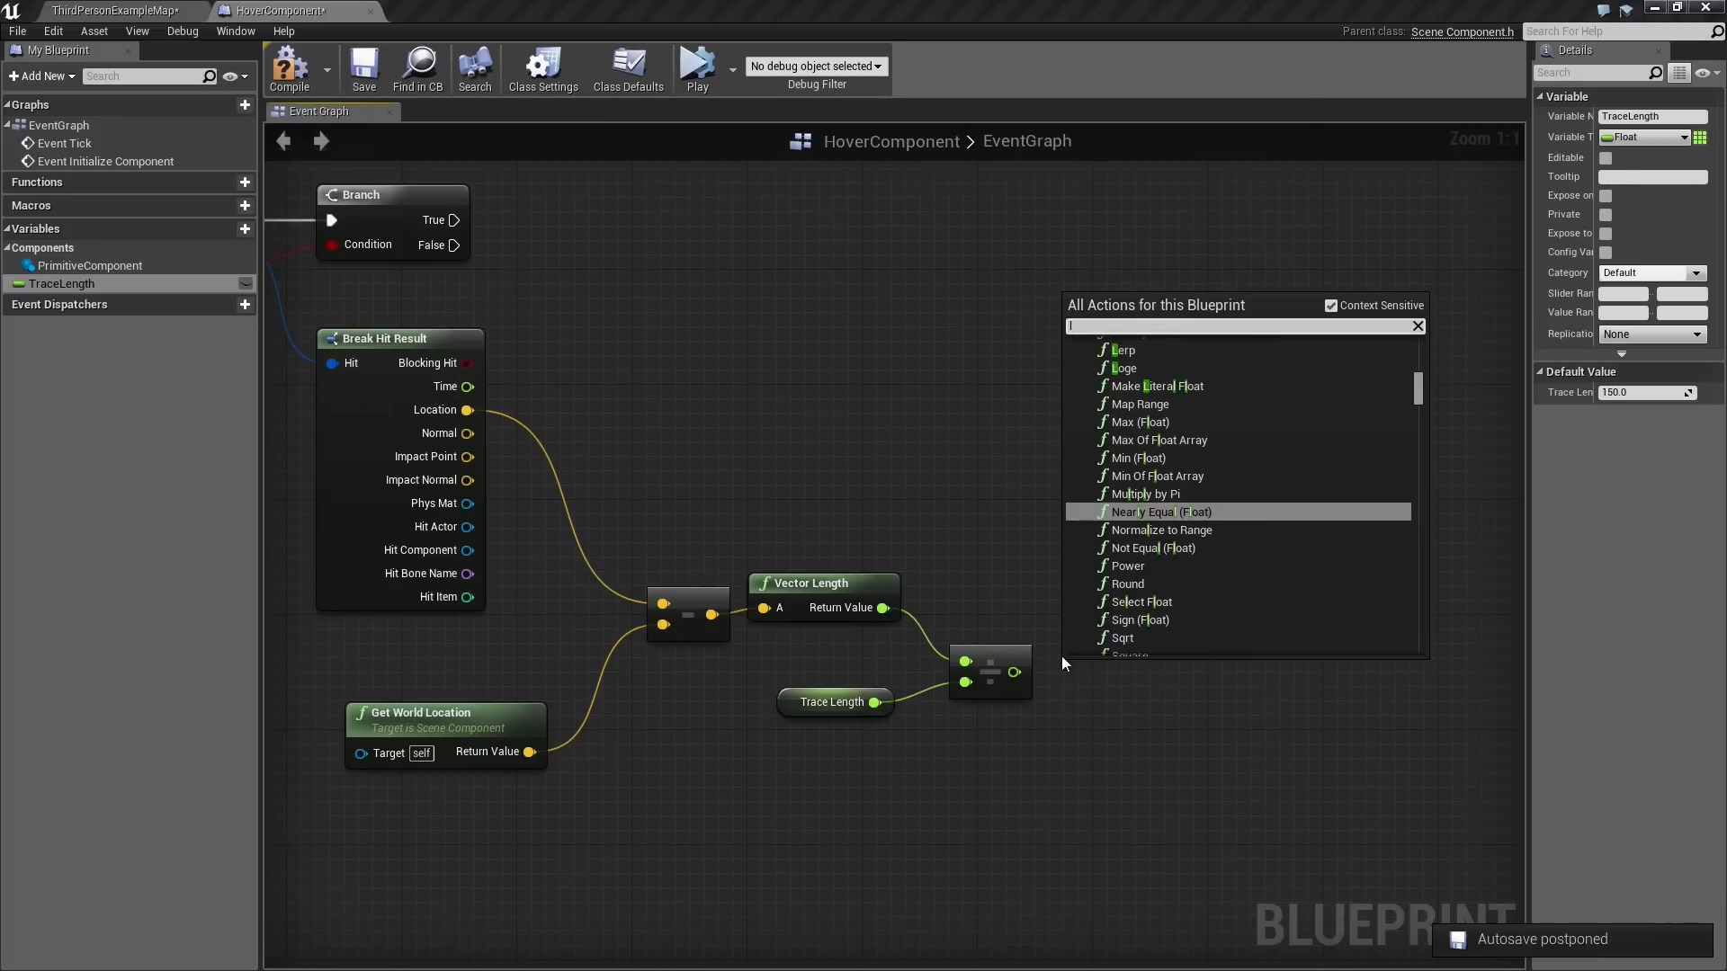
# Add a Lerp with the division result as Alpha and A set to 500000.
pyautogui.write('lerp')
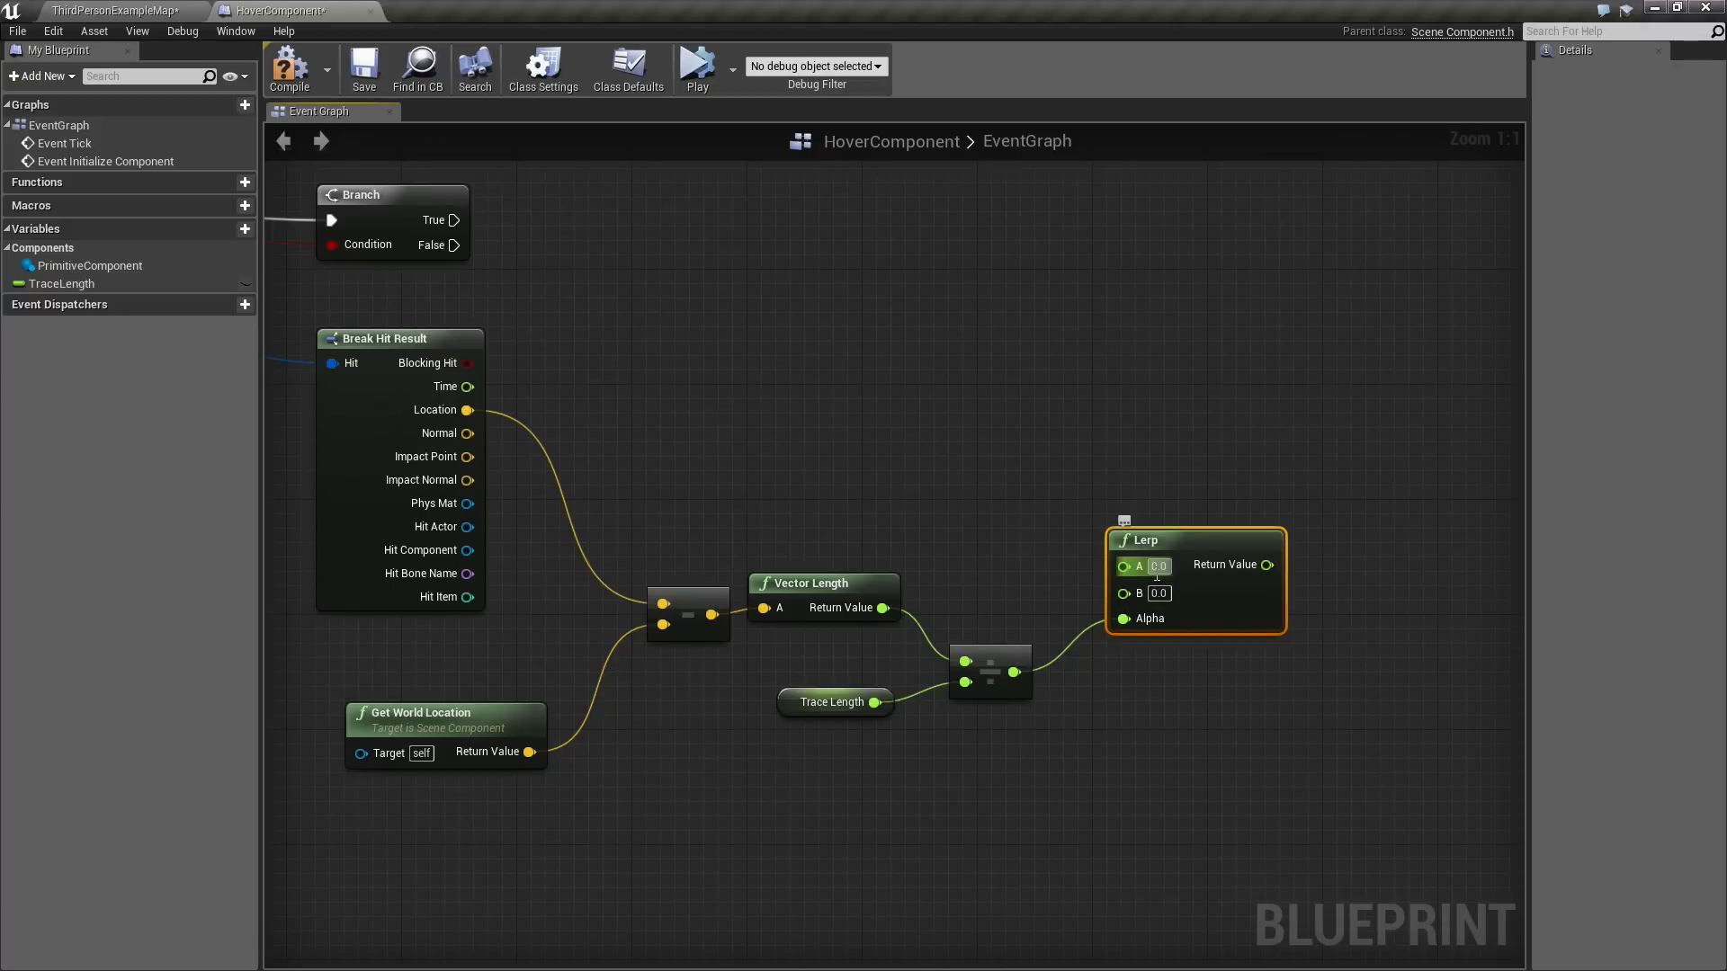
pyautogui.moveTo(1149, 617)
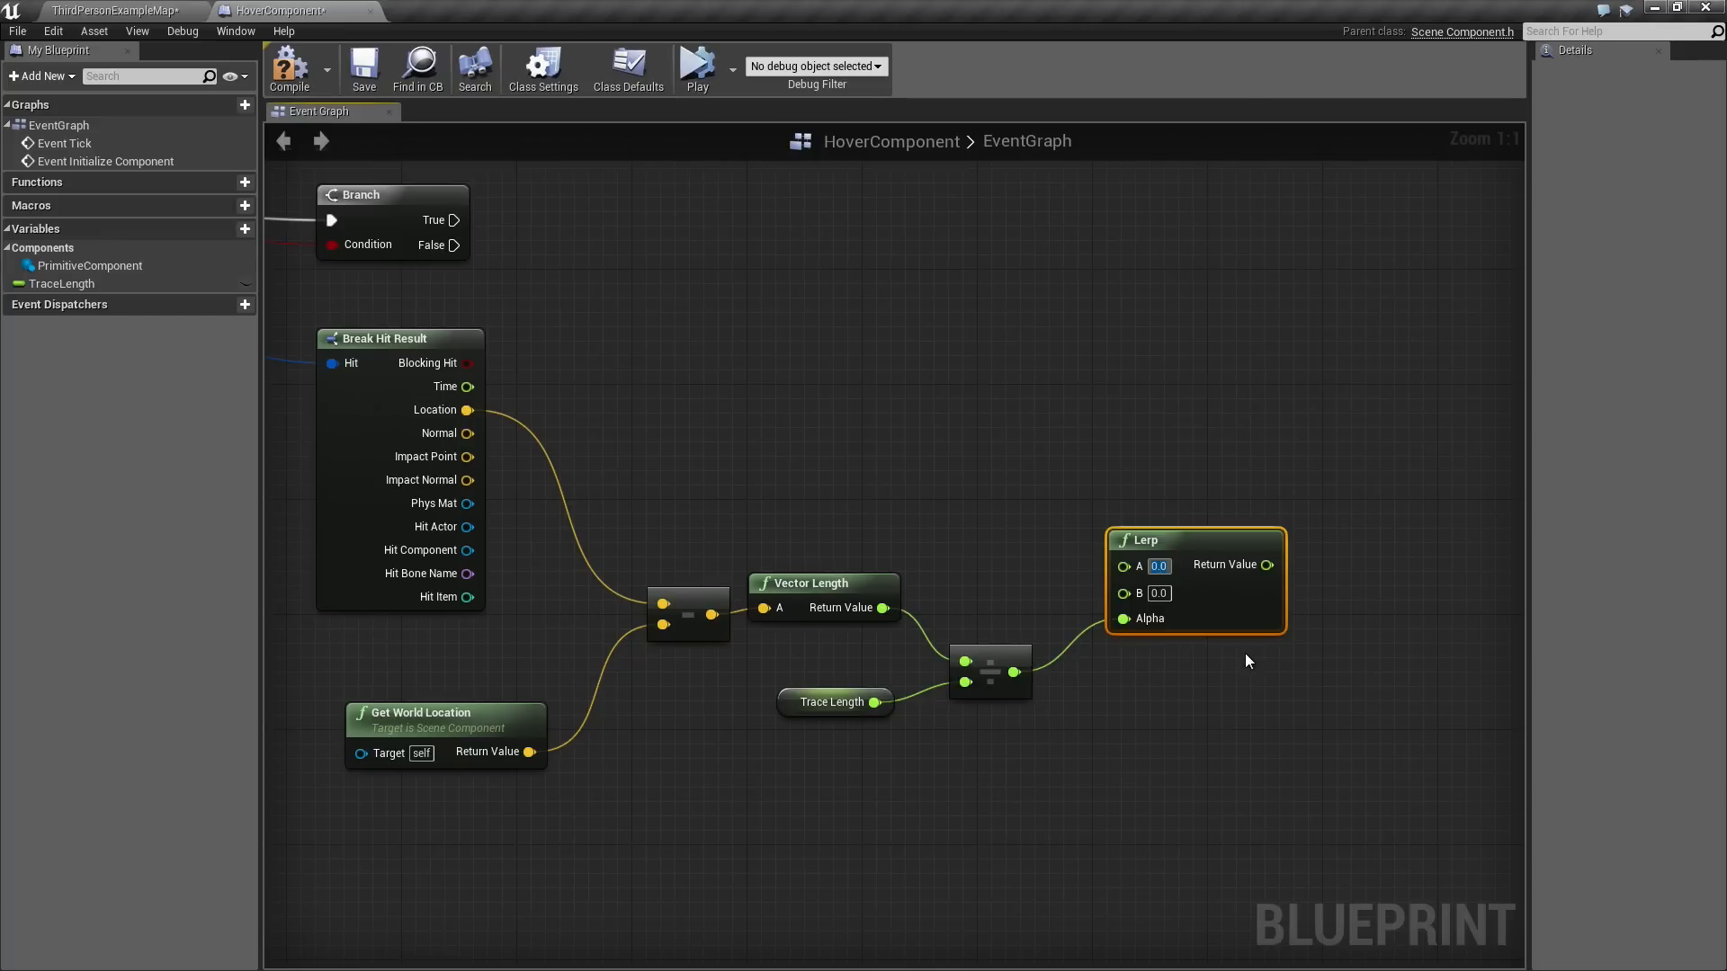
pyautogui.write('500000')
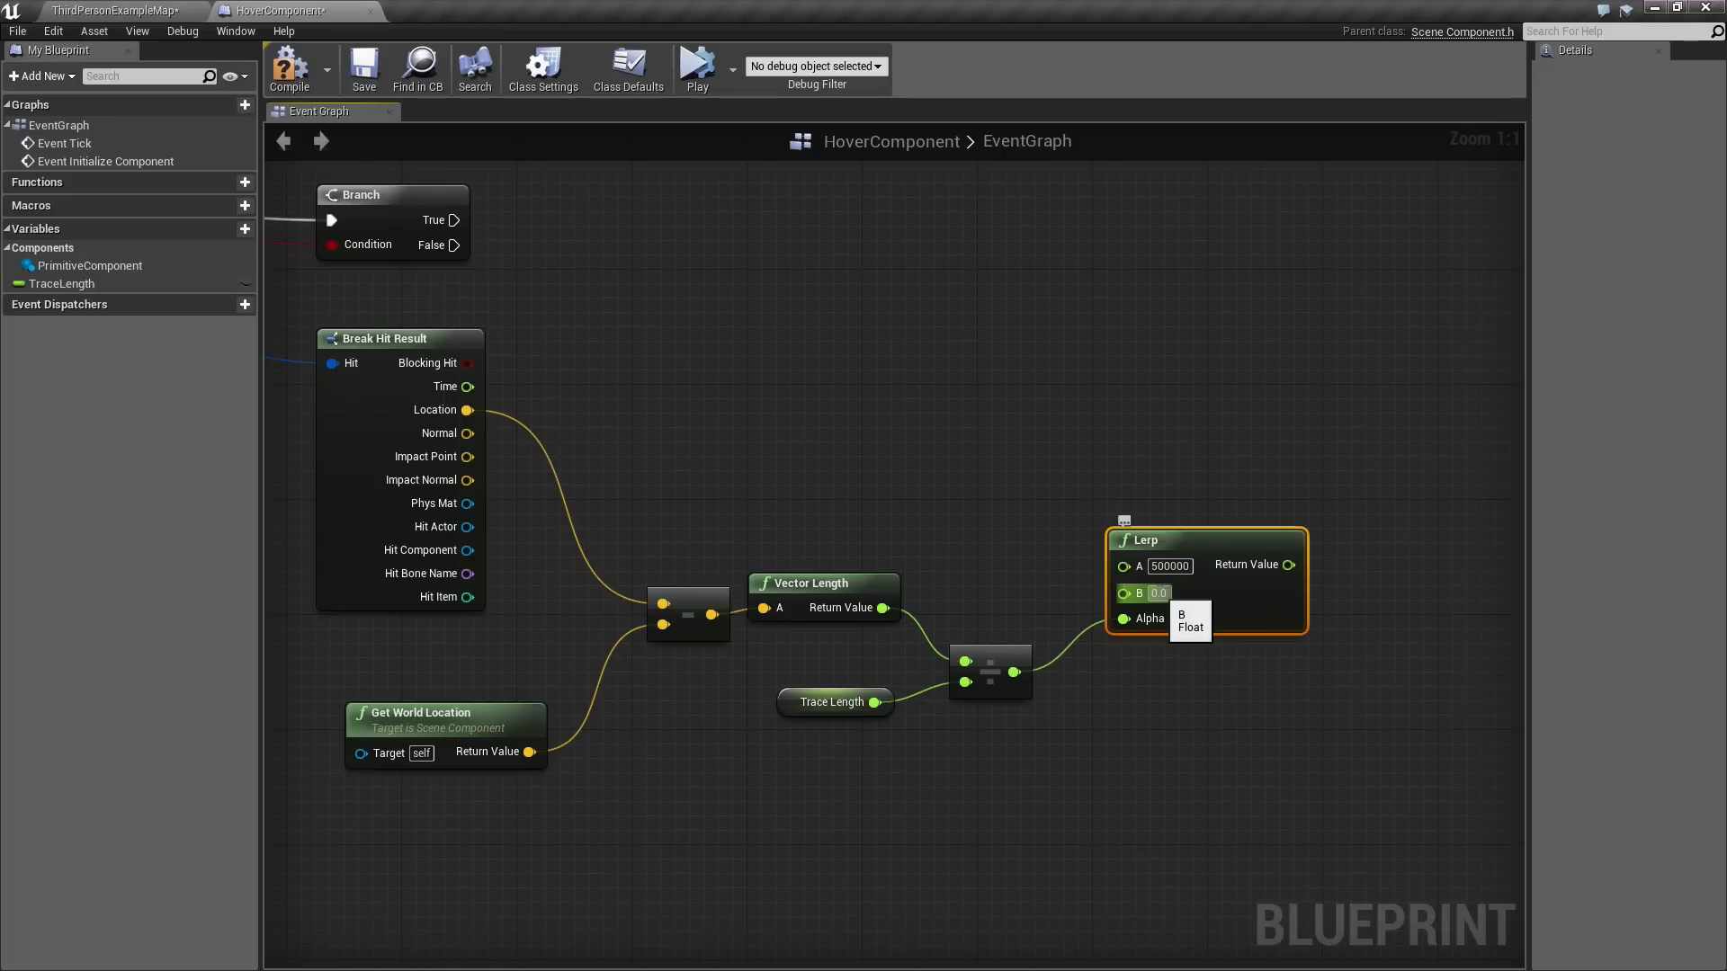
pyautogui.moveTo(1340, 695)
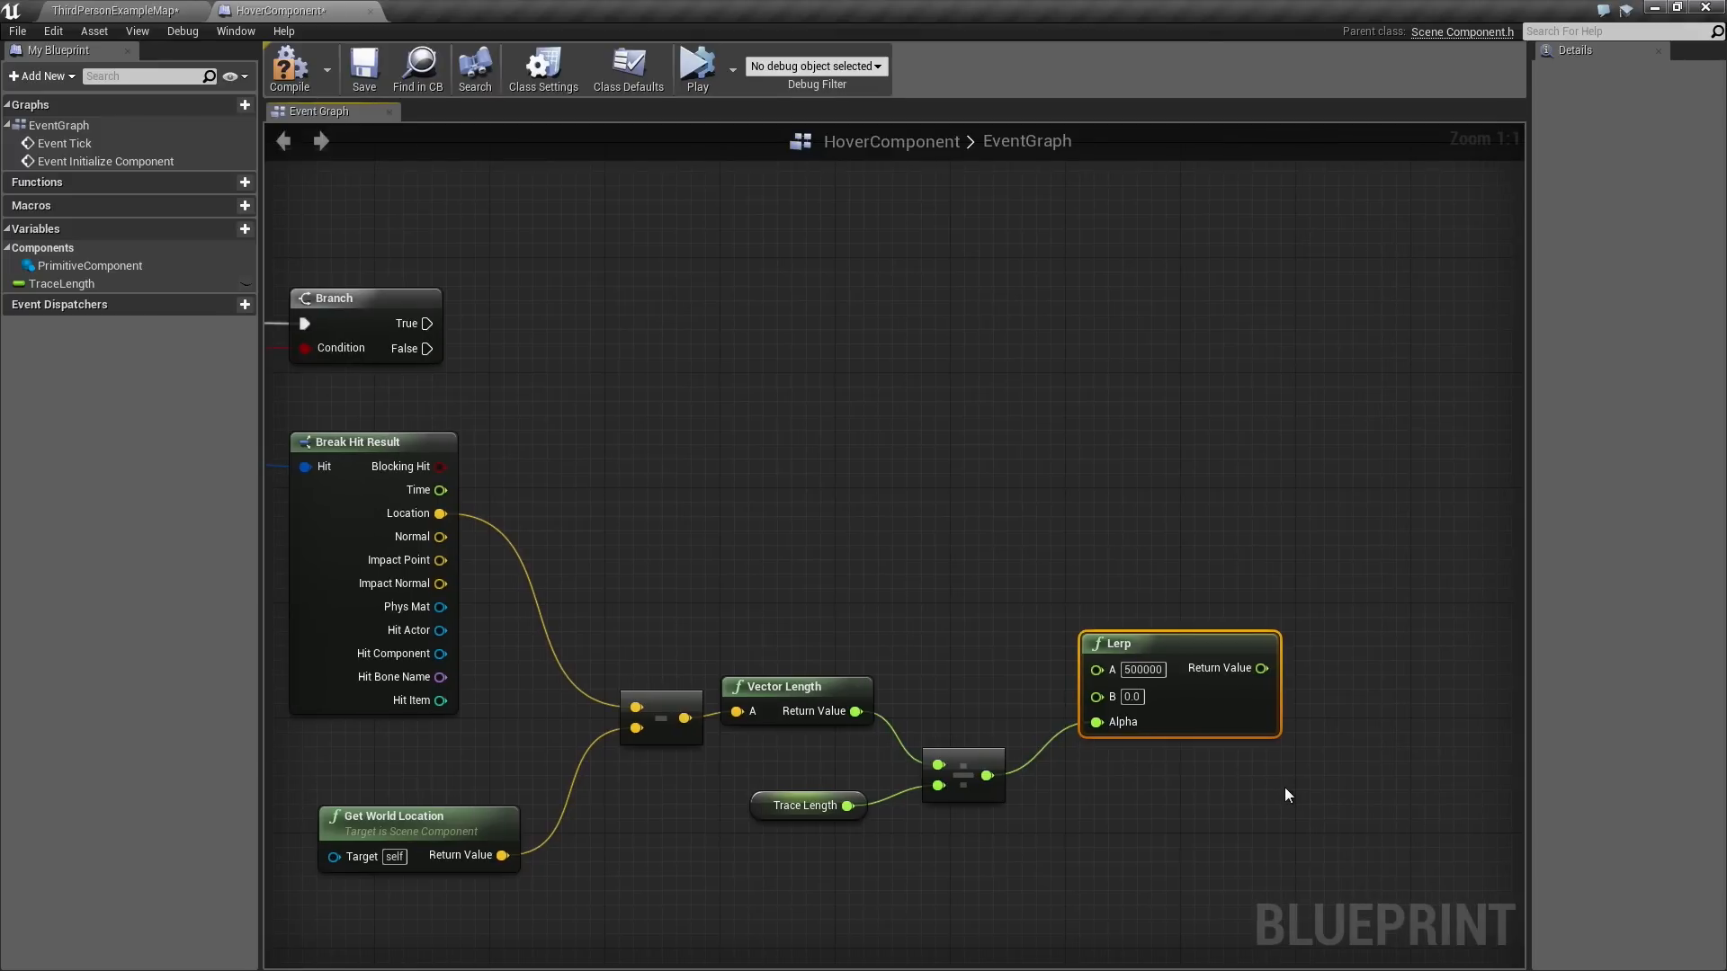
pyautogui.moveTo(712, 631)
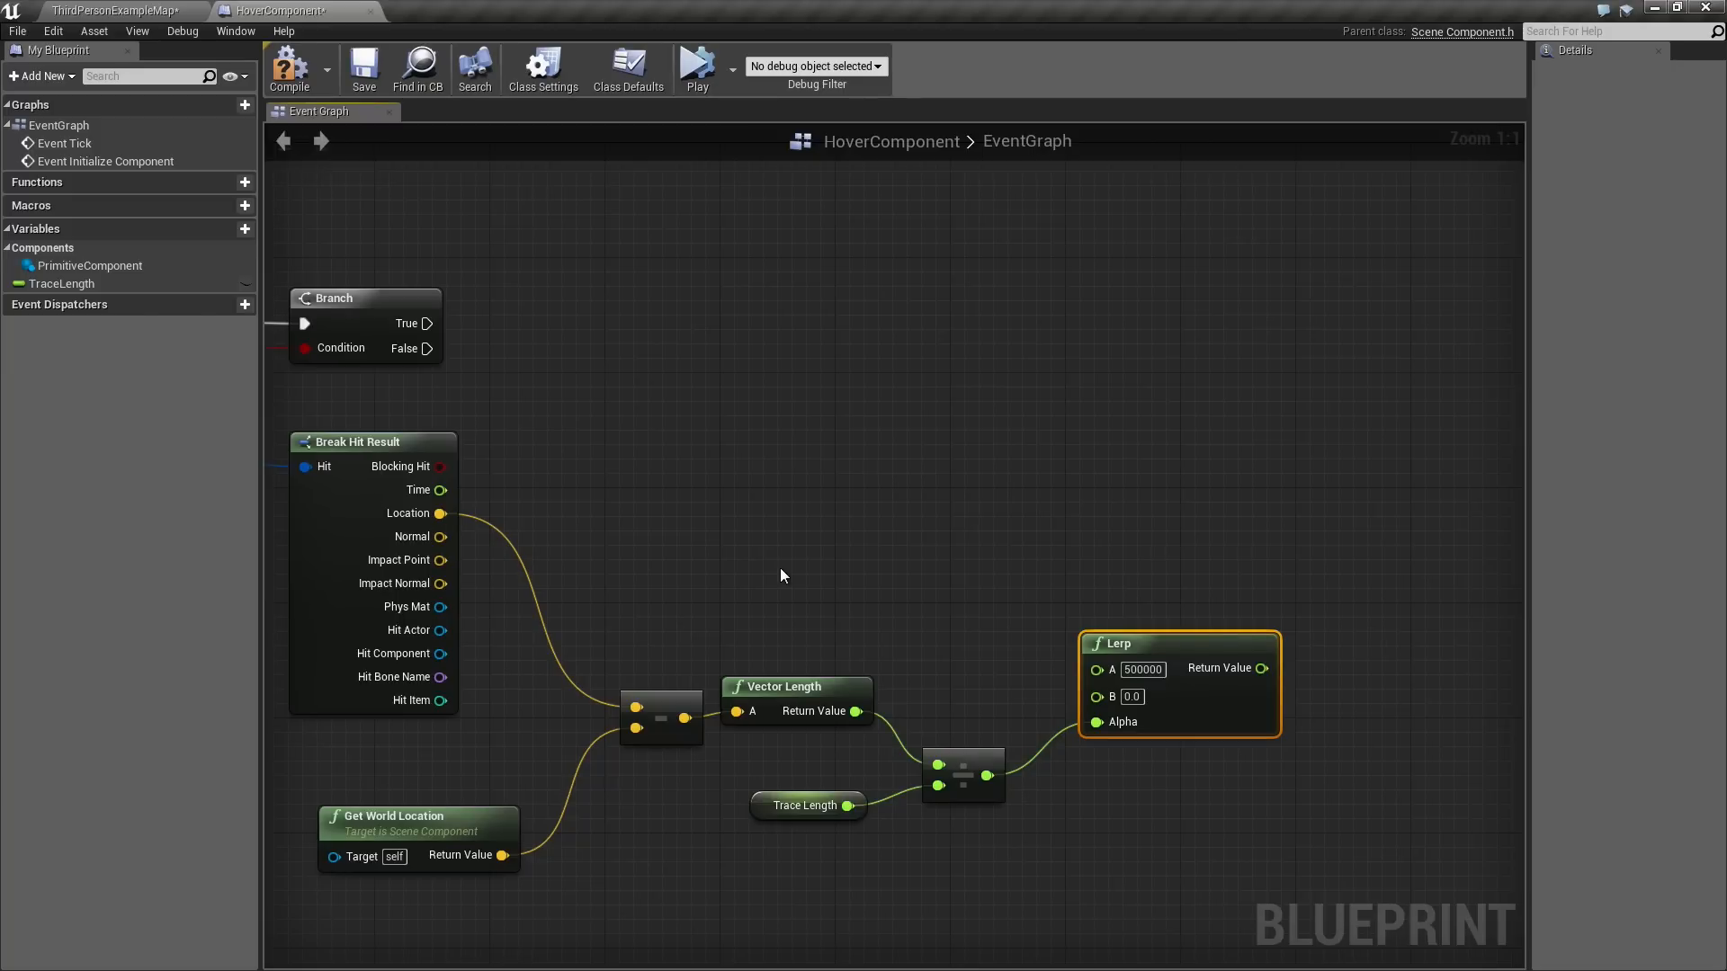
pyautogui.moveTo(498, 585)
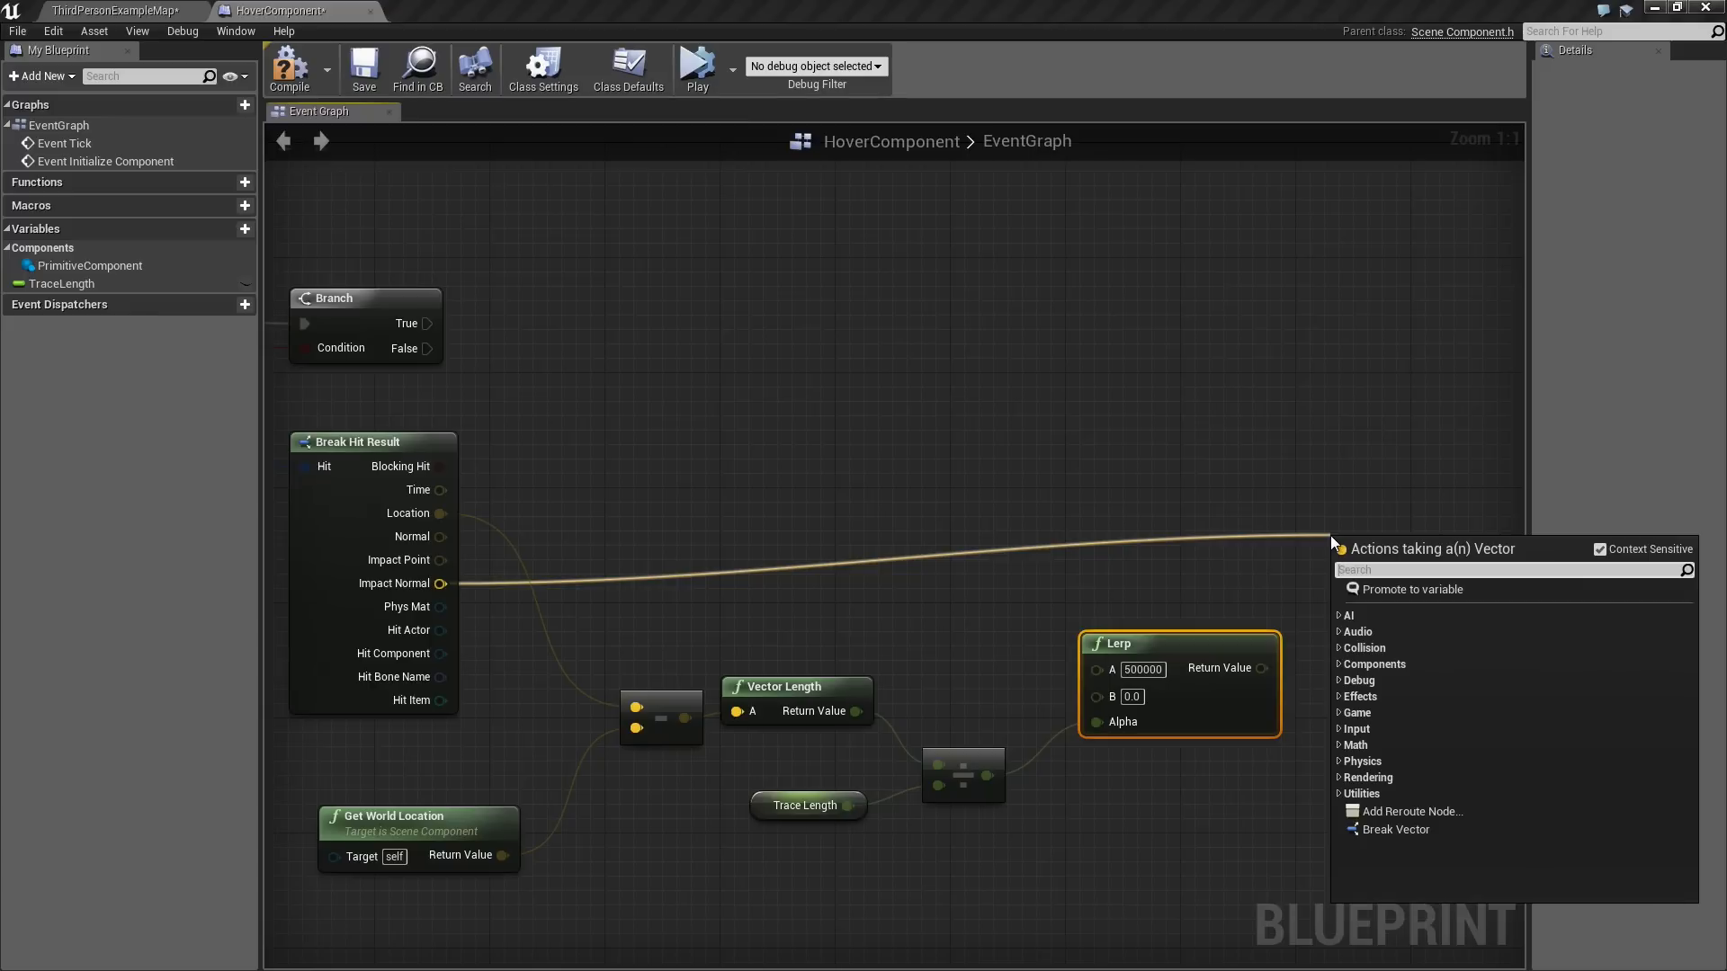
# Add a Vector * Float node multiplying Impact Normal by the Lerp result.
pyautogui.write('vector')
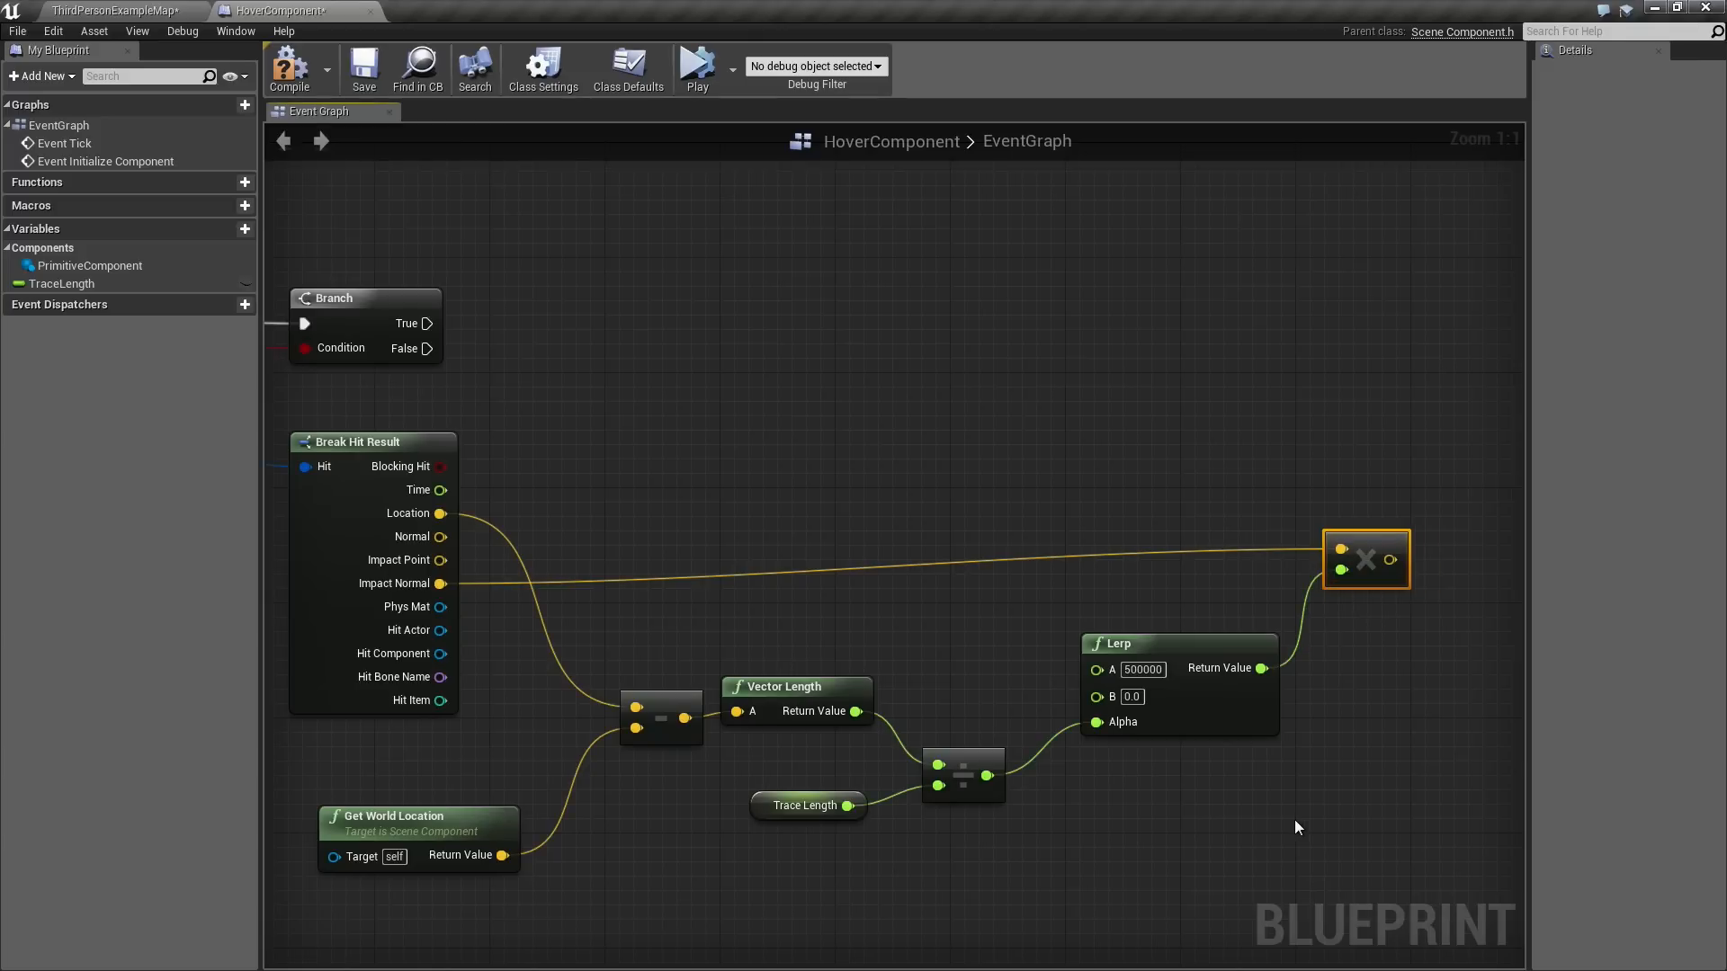
pyautogui.moveTo(1363, 574)
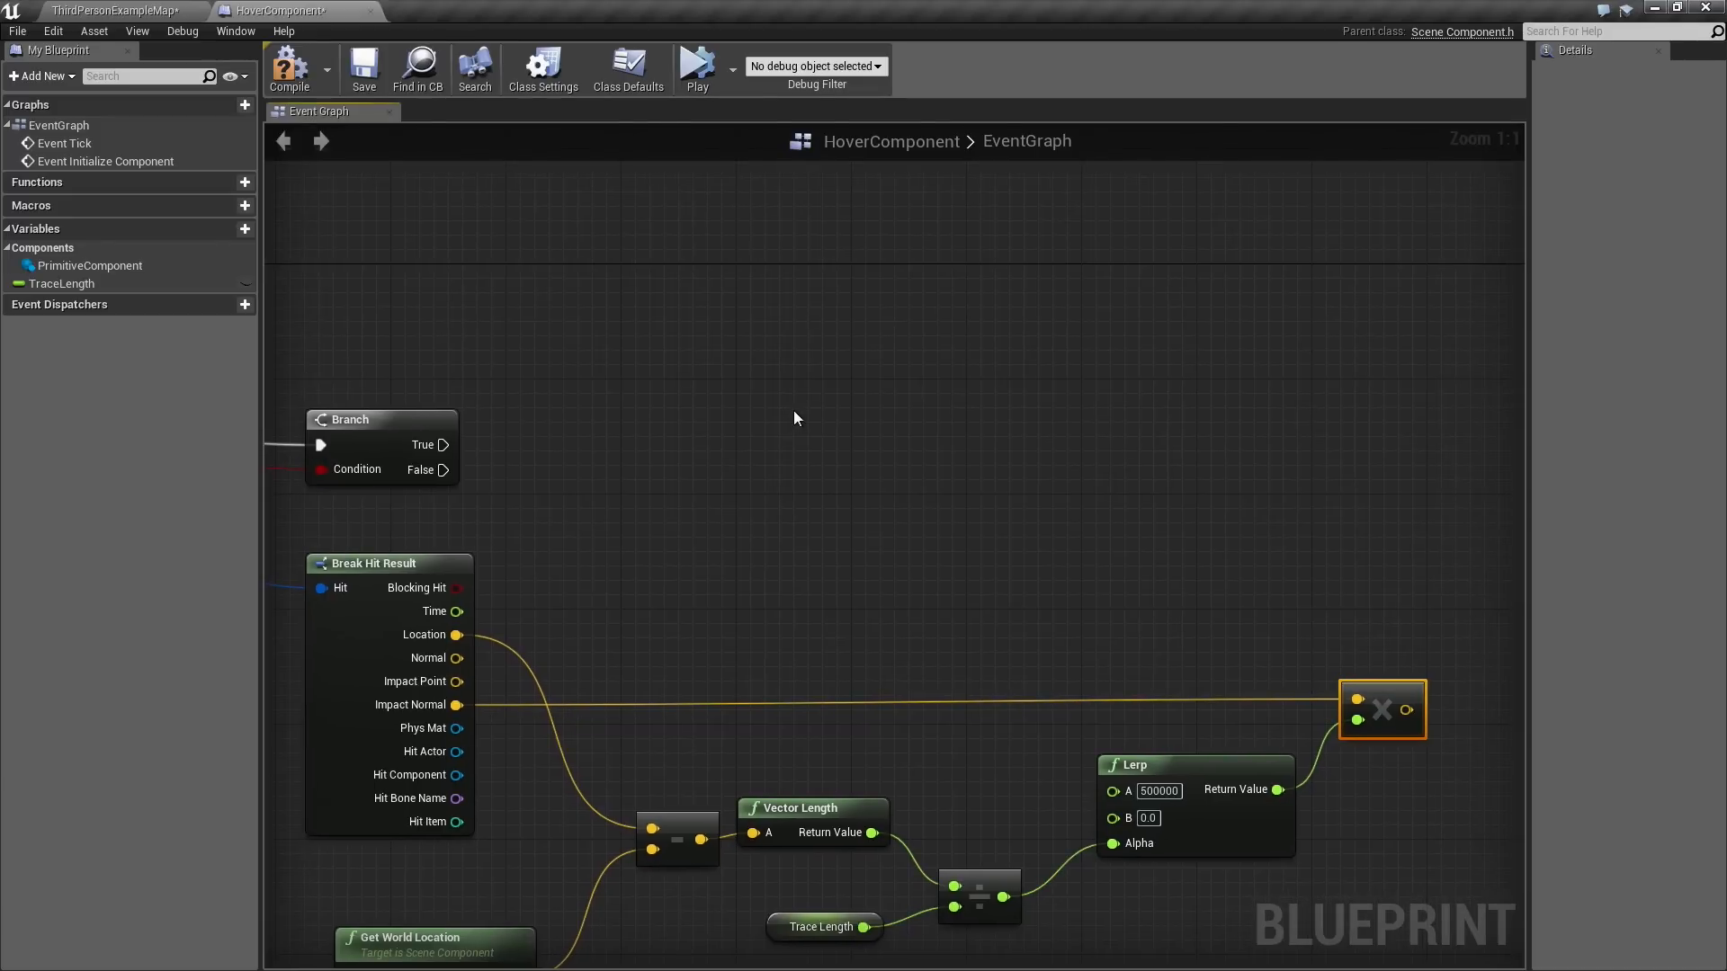
pyautogui.moveTo(116, 270)
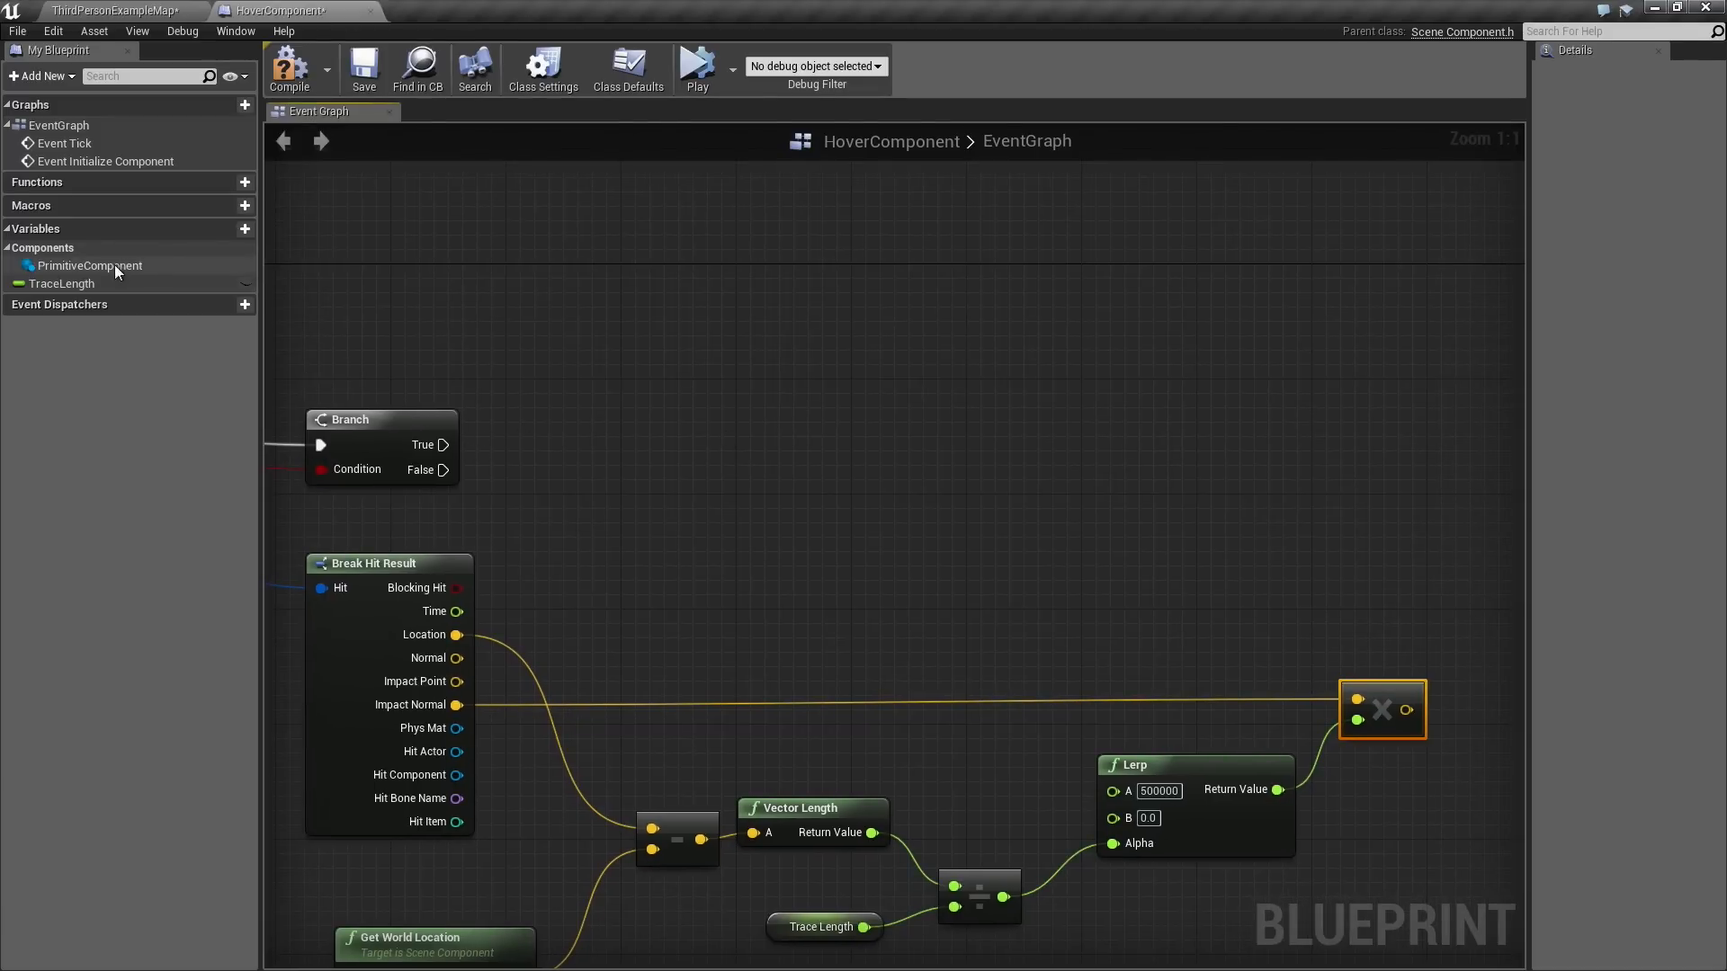
# Add Force to the PrimitiveComponent using the scaled impact normal.
pyautogui.click(89, 266)
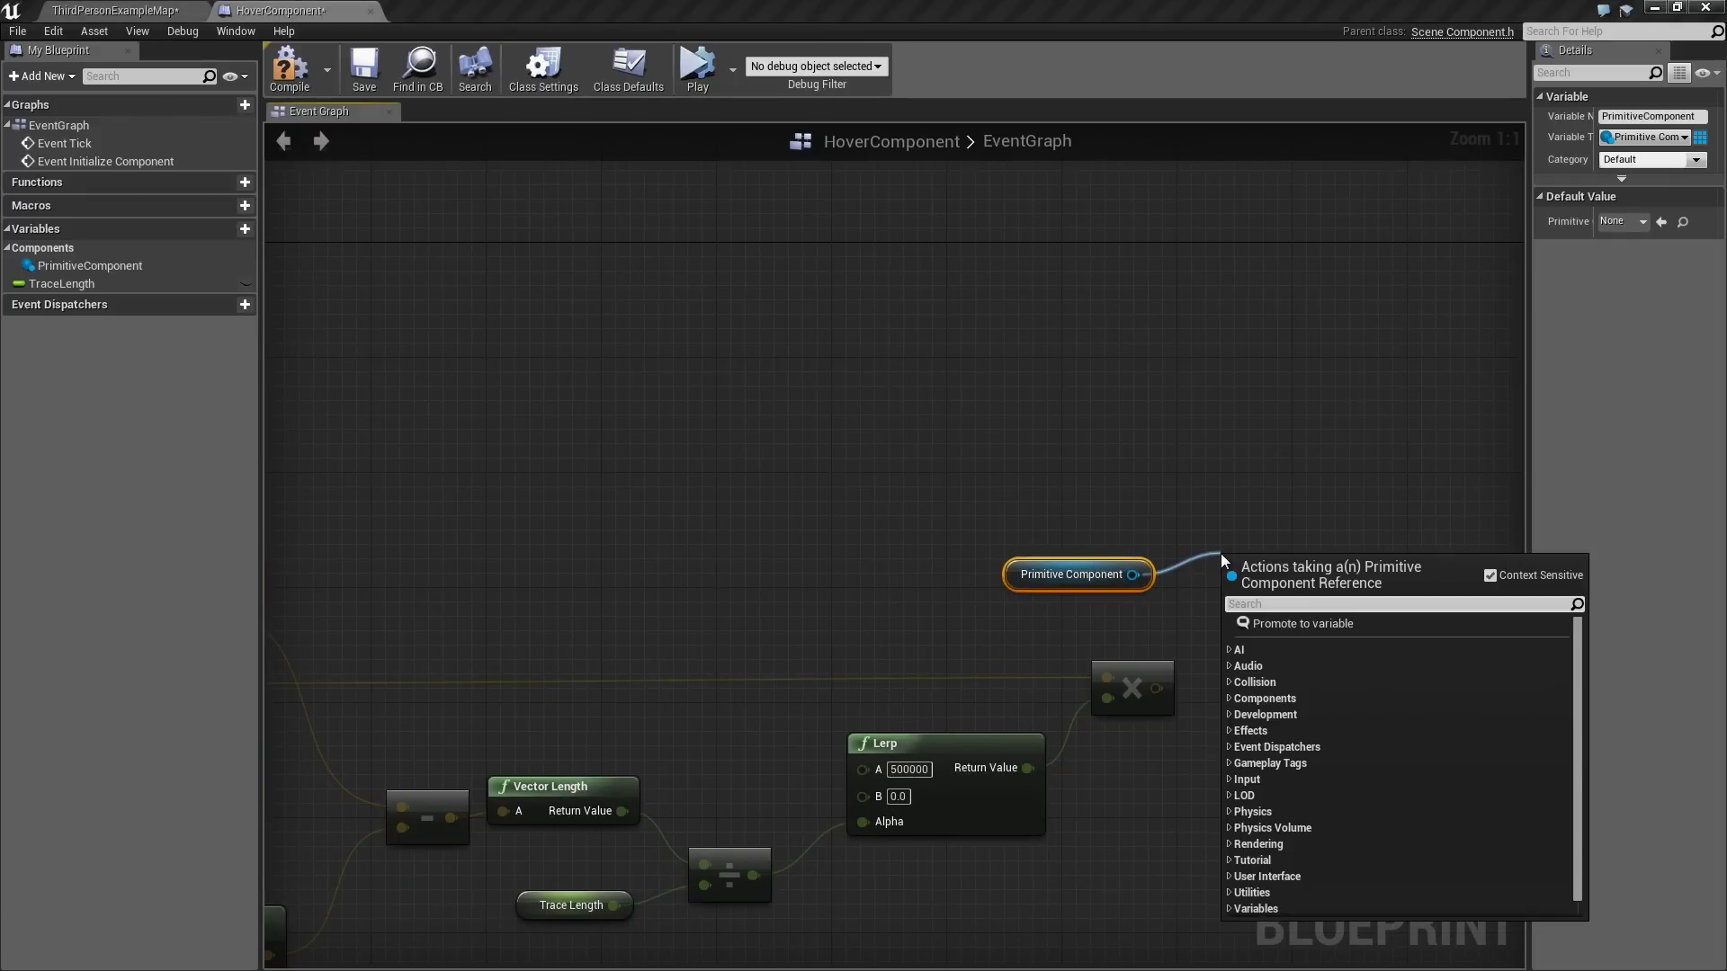
pyautogui.write('for')
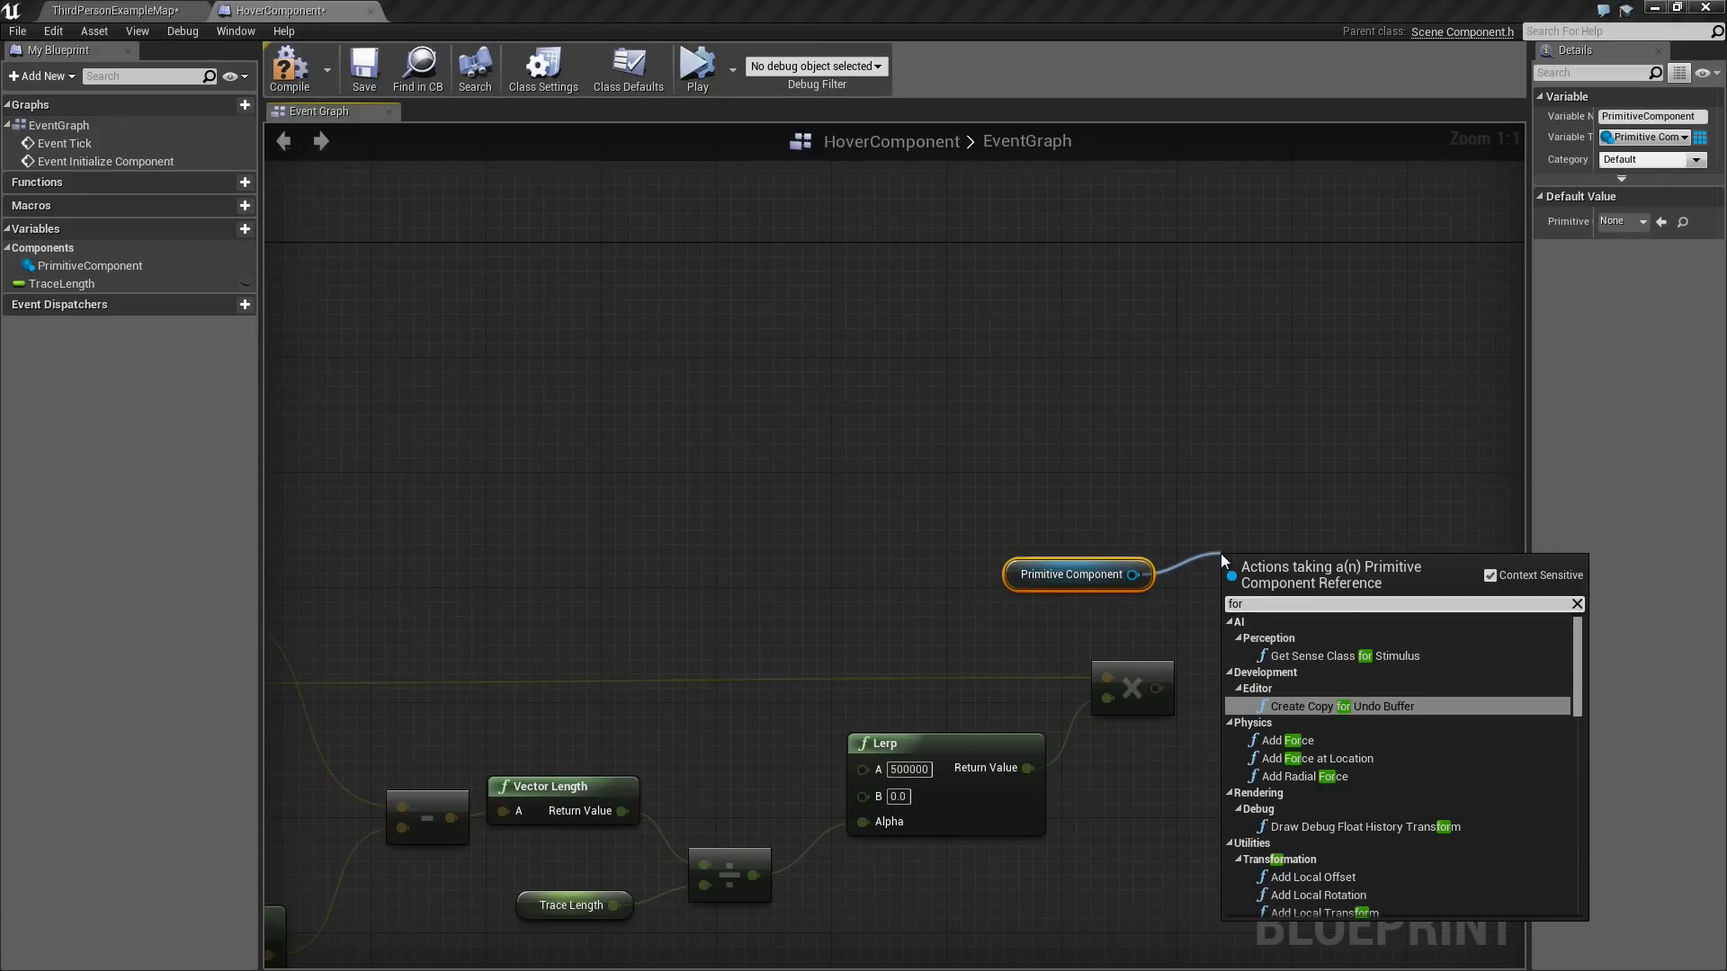
pyautogui.click(1284, 740)
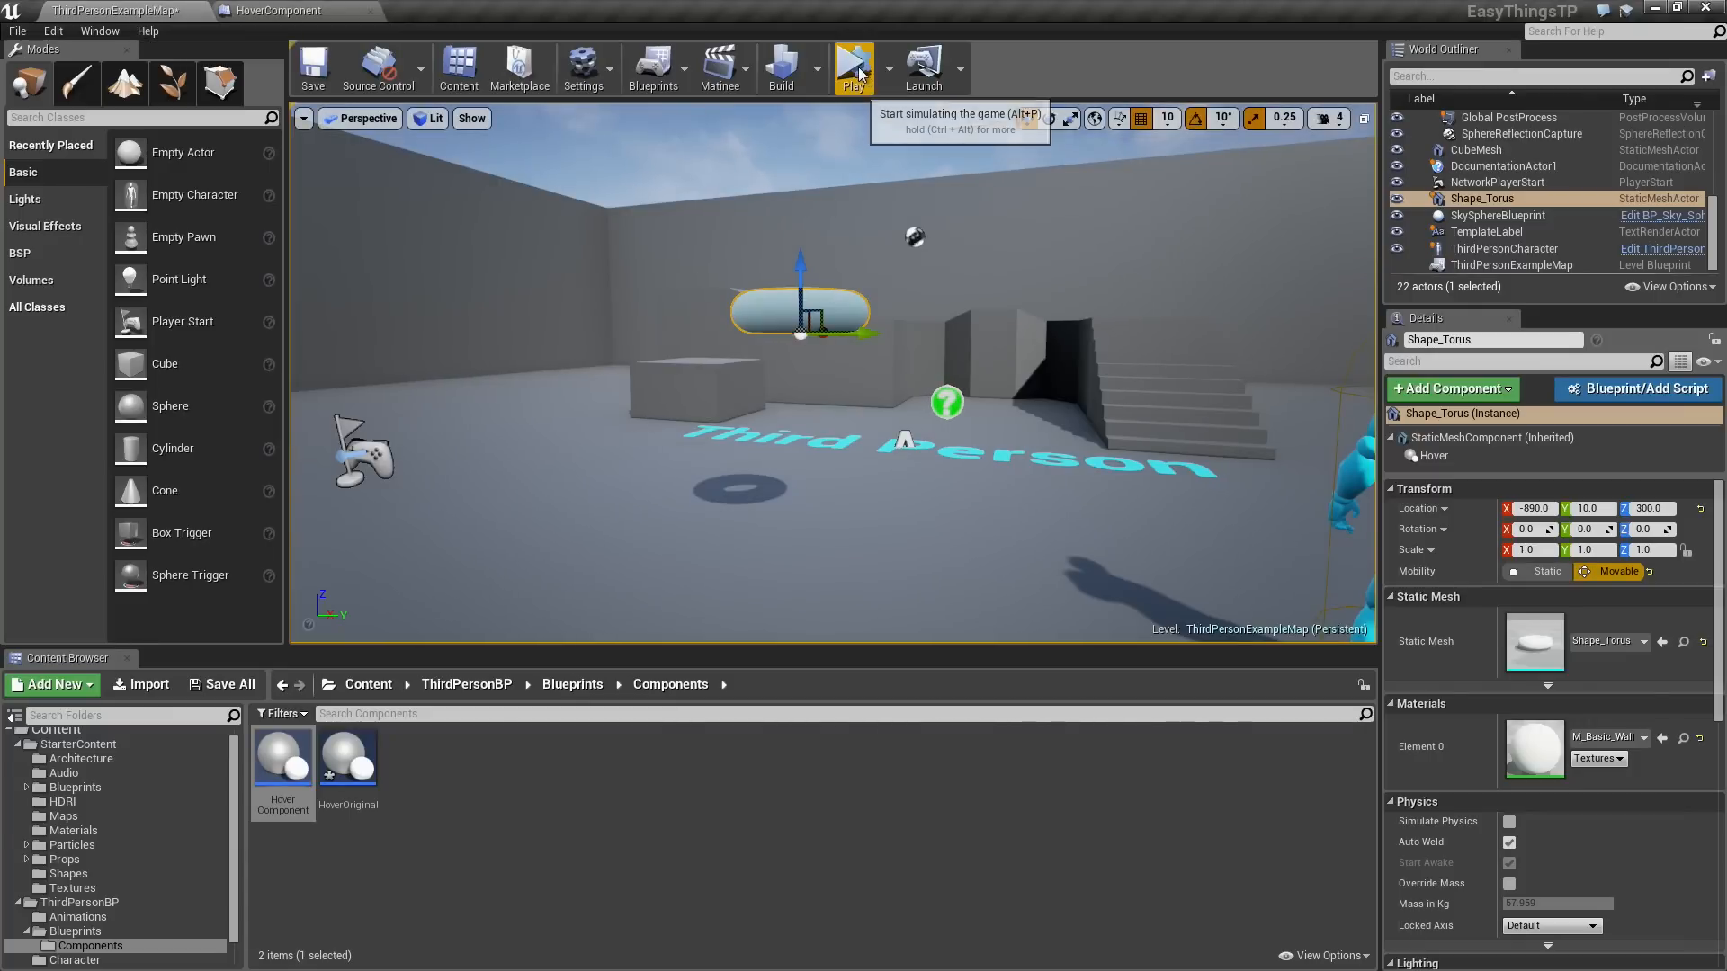
pyautogui.click(853, 64)
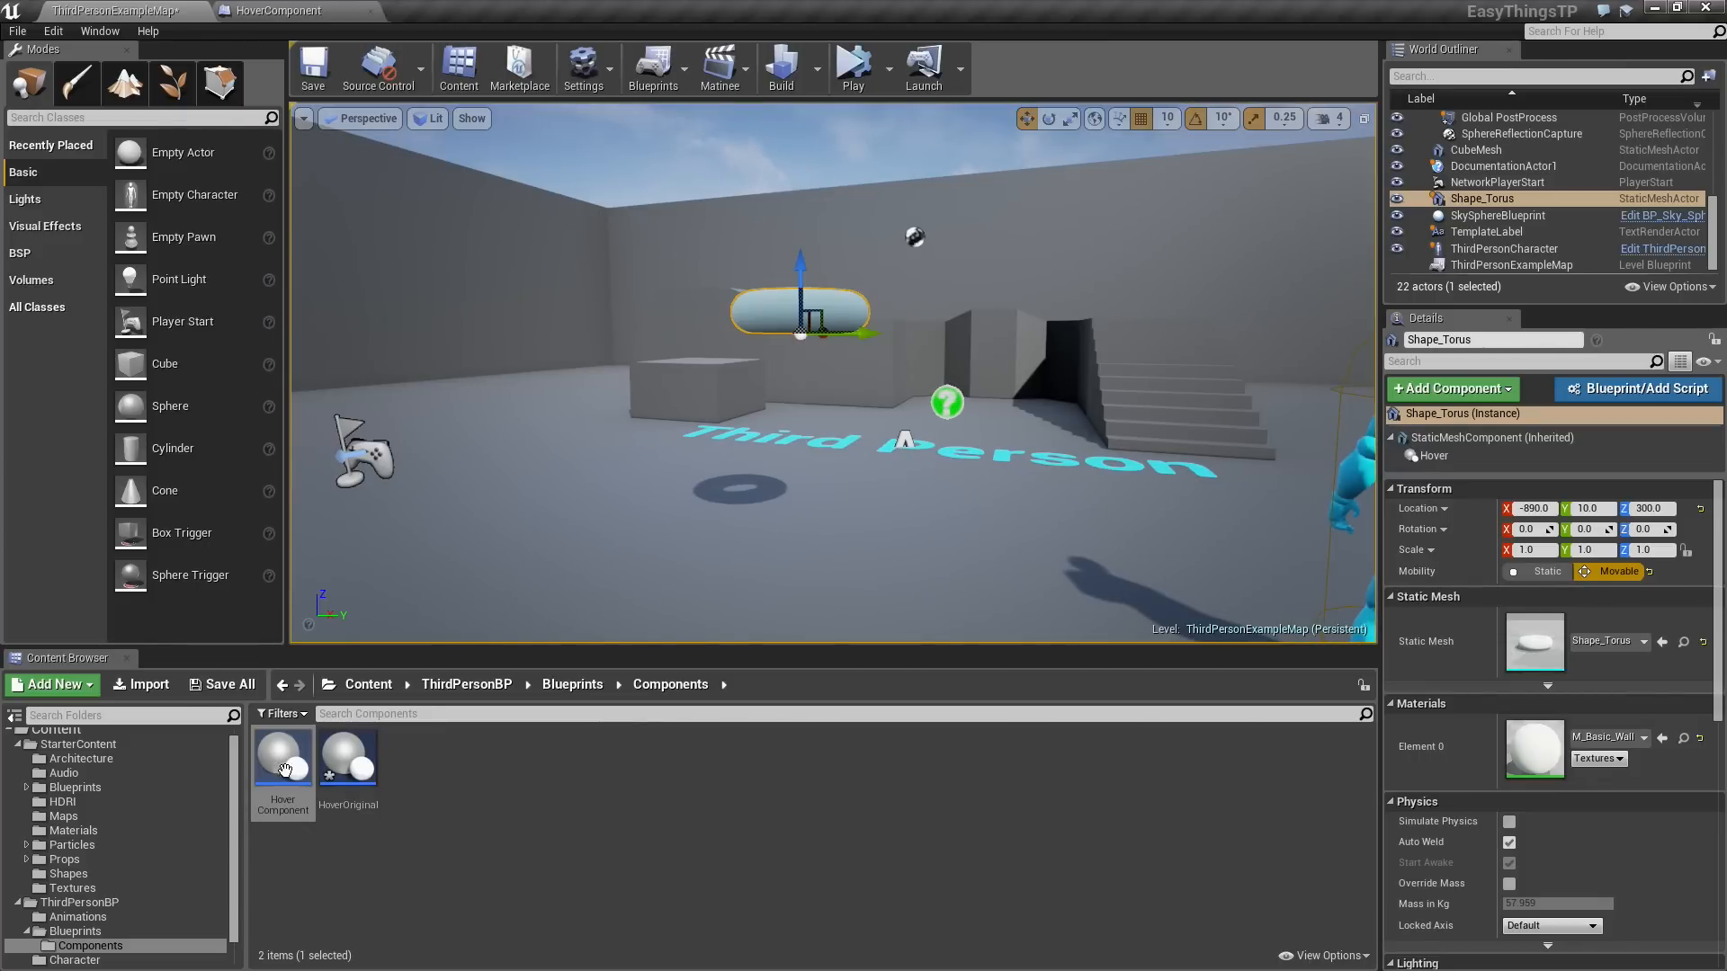
# Chain Set Linear Damping with In Damping 1 after Add Force, then add Set Angular Damping.
pyautogui.click(280, 10)
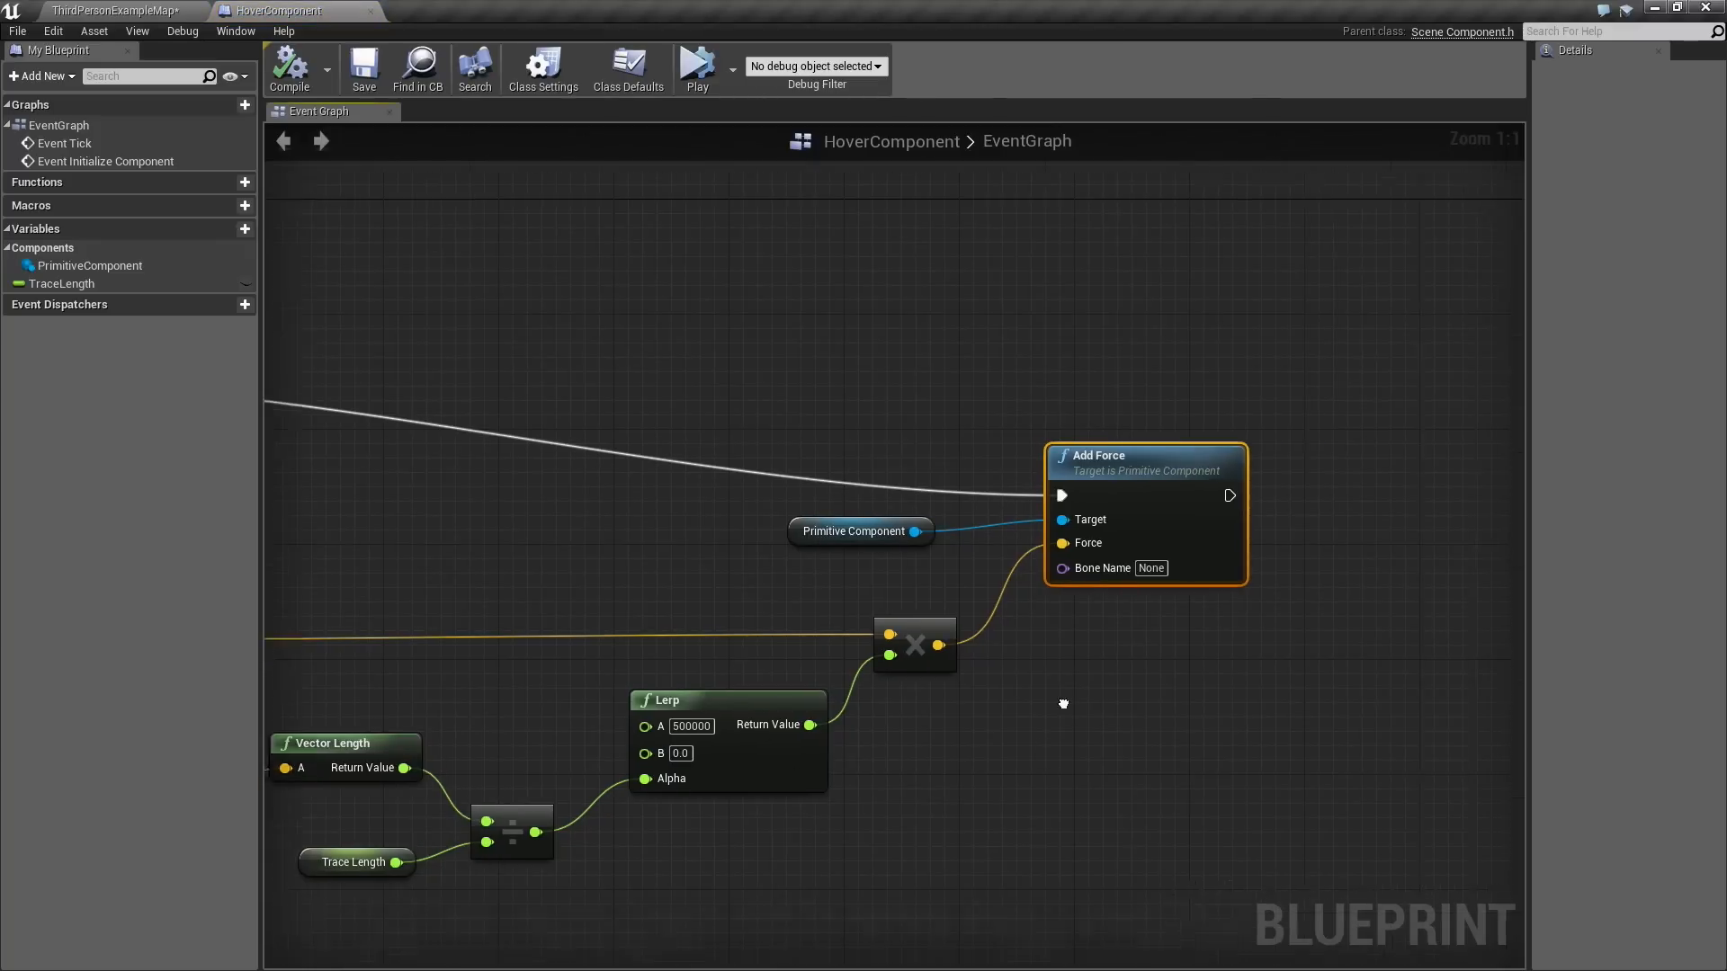
pyautogui.click(860, 530)
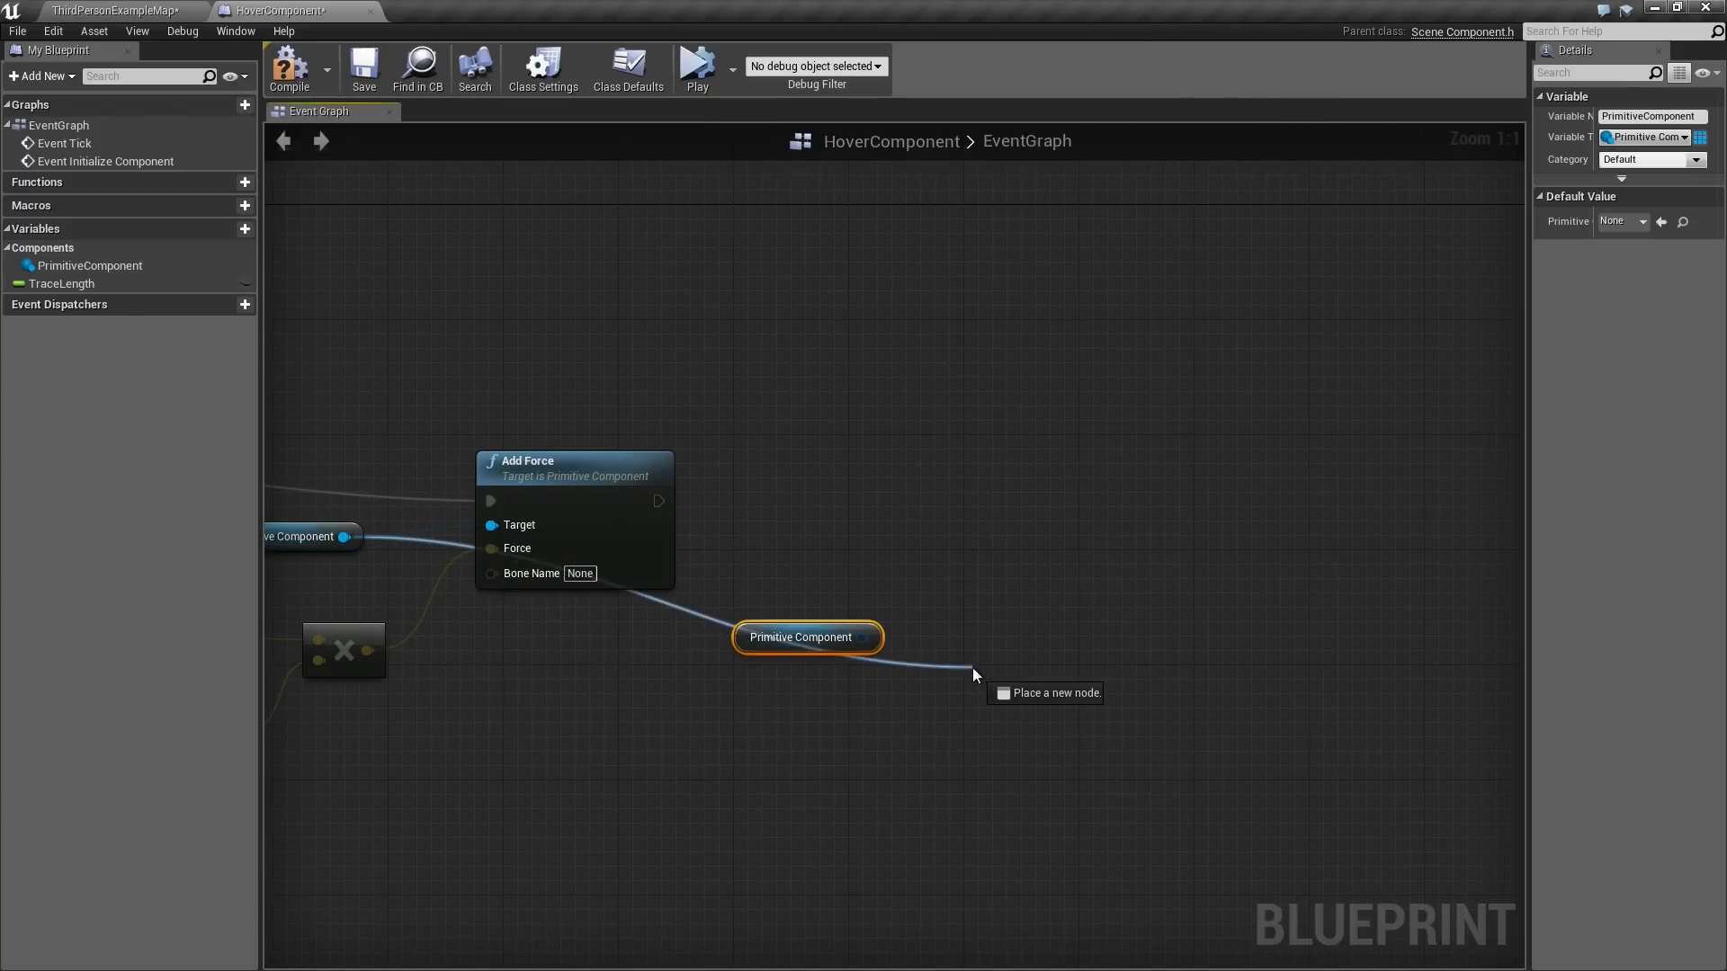
pyautogui.click(973, 675)
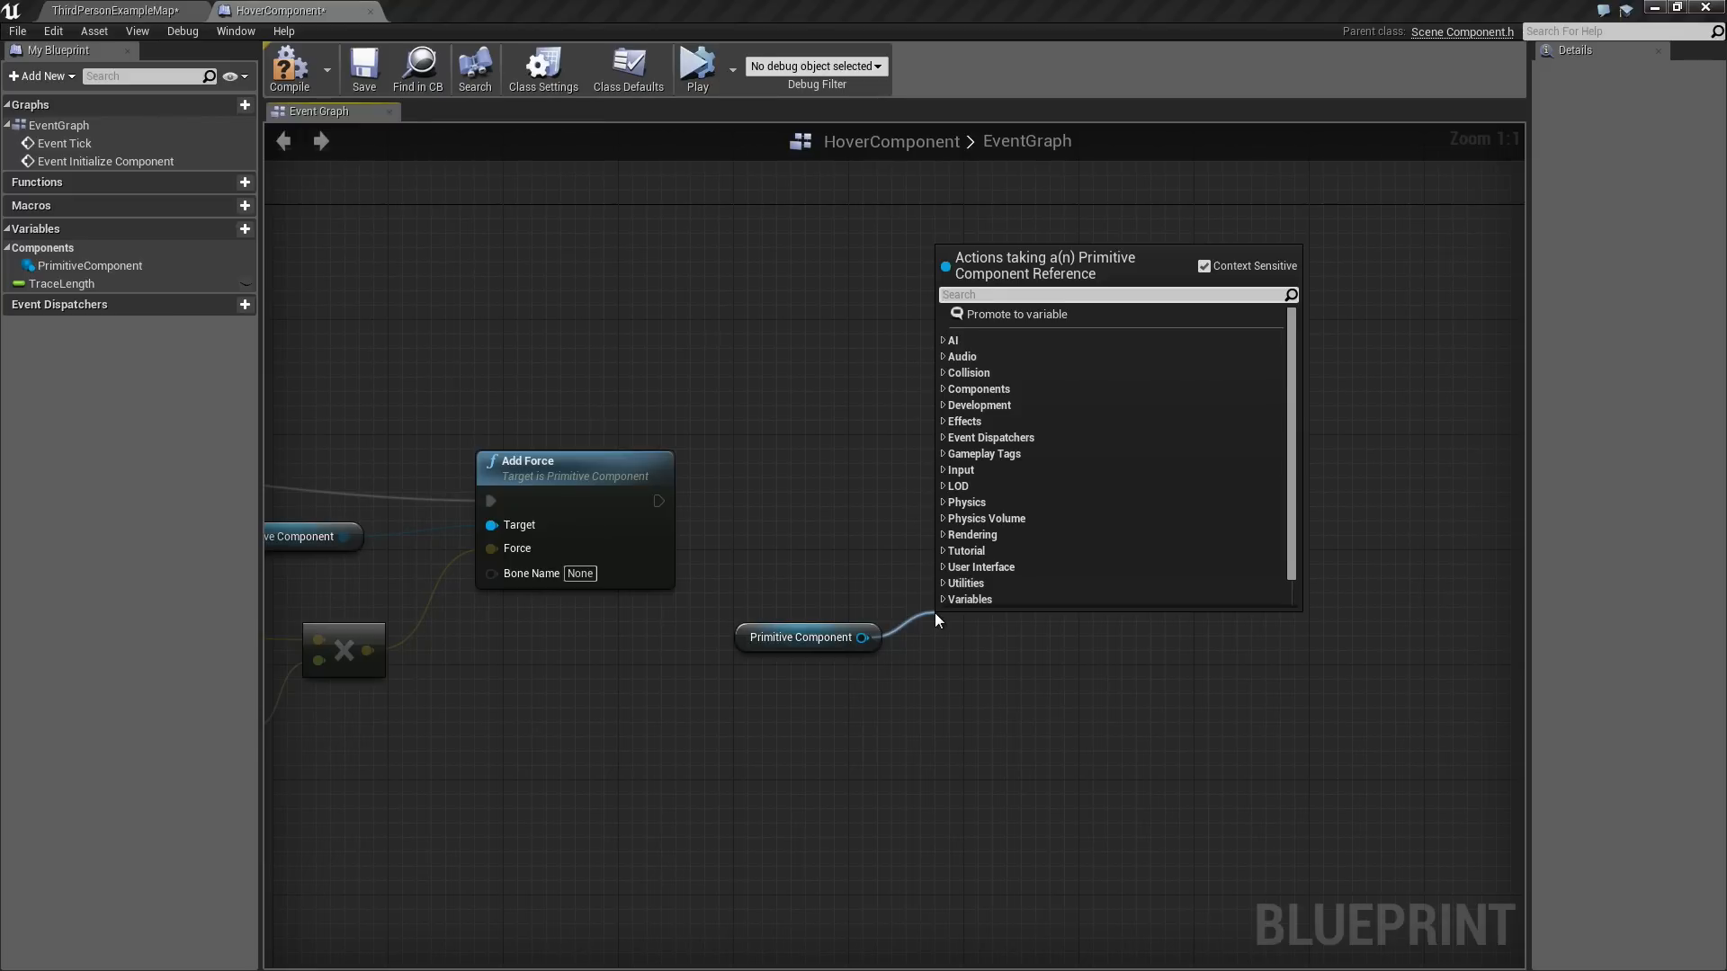
pyautogui.write('linear')
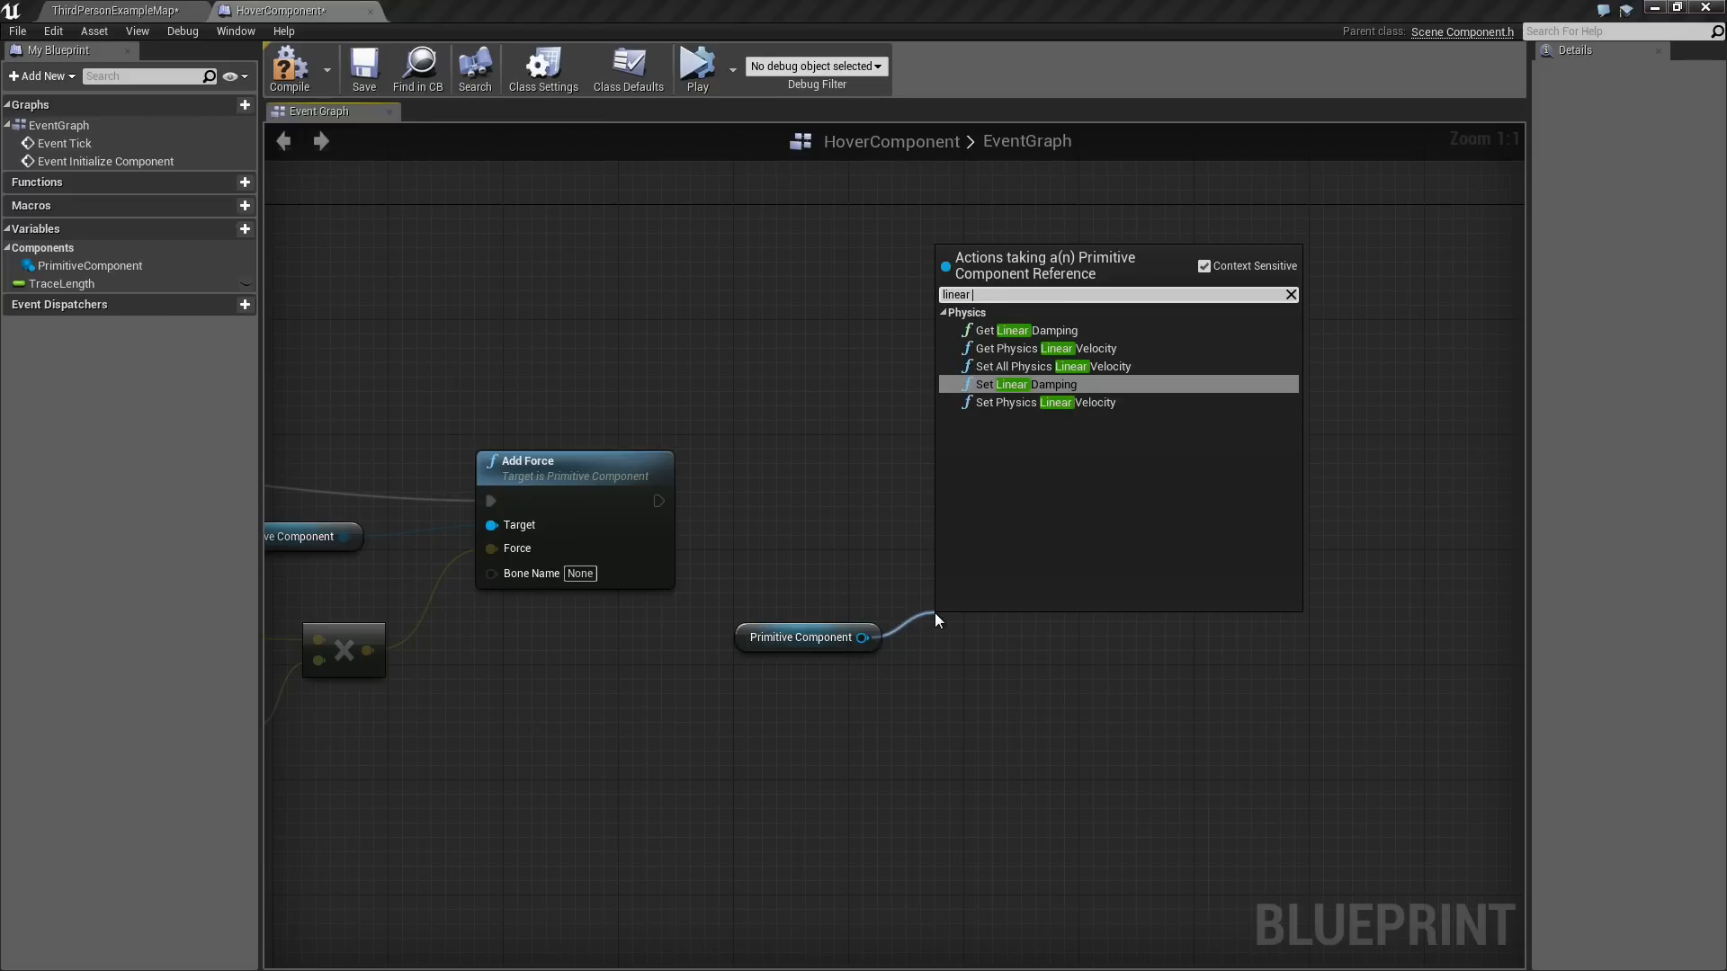
pyautogui.click(1024, 383)
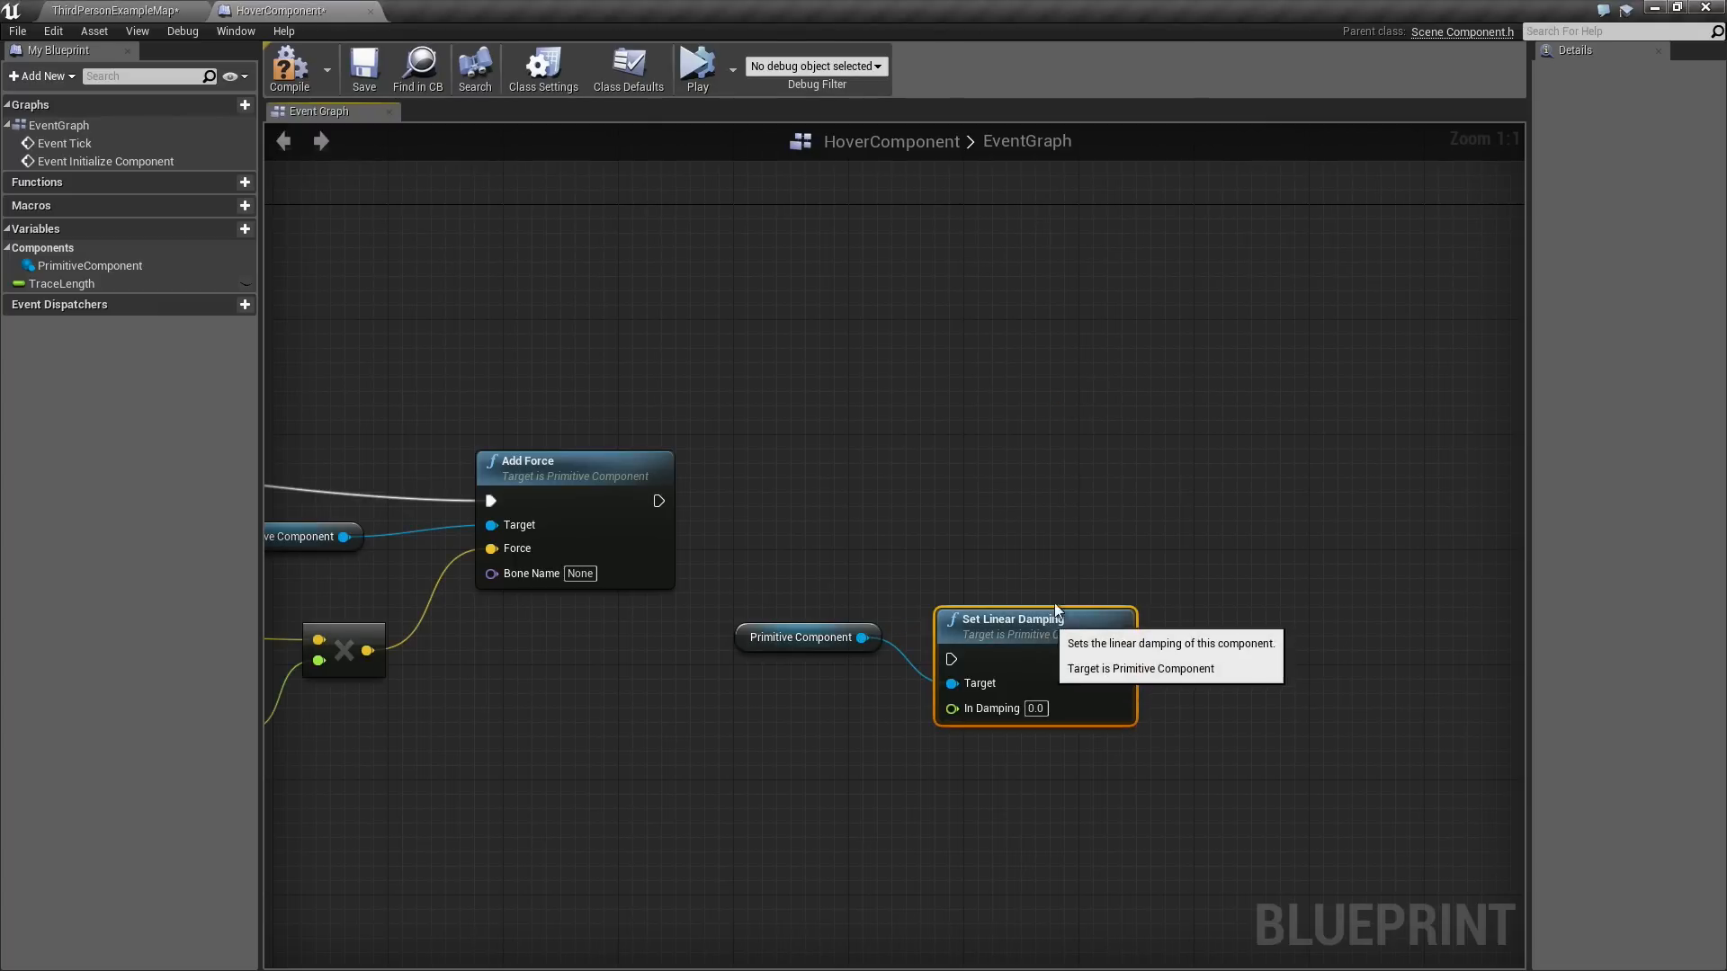
pyautogui.moveTo(659, 501); pyautogui.dragTo(970, 603)
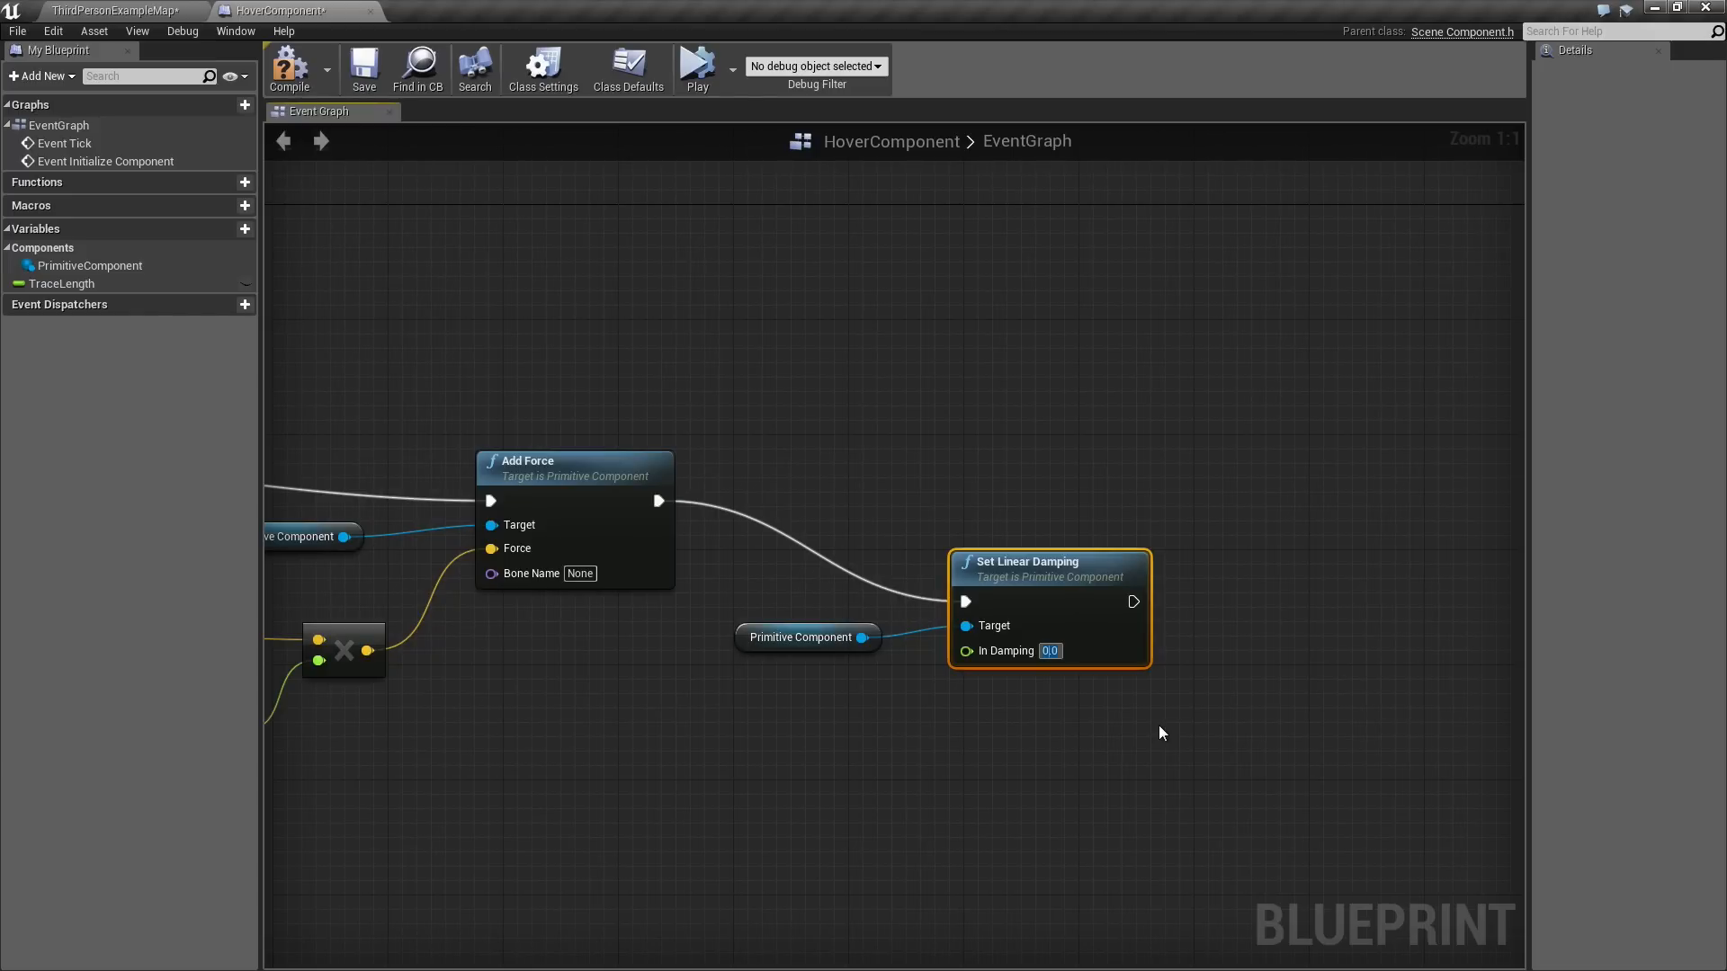
pyautogui.write('1')
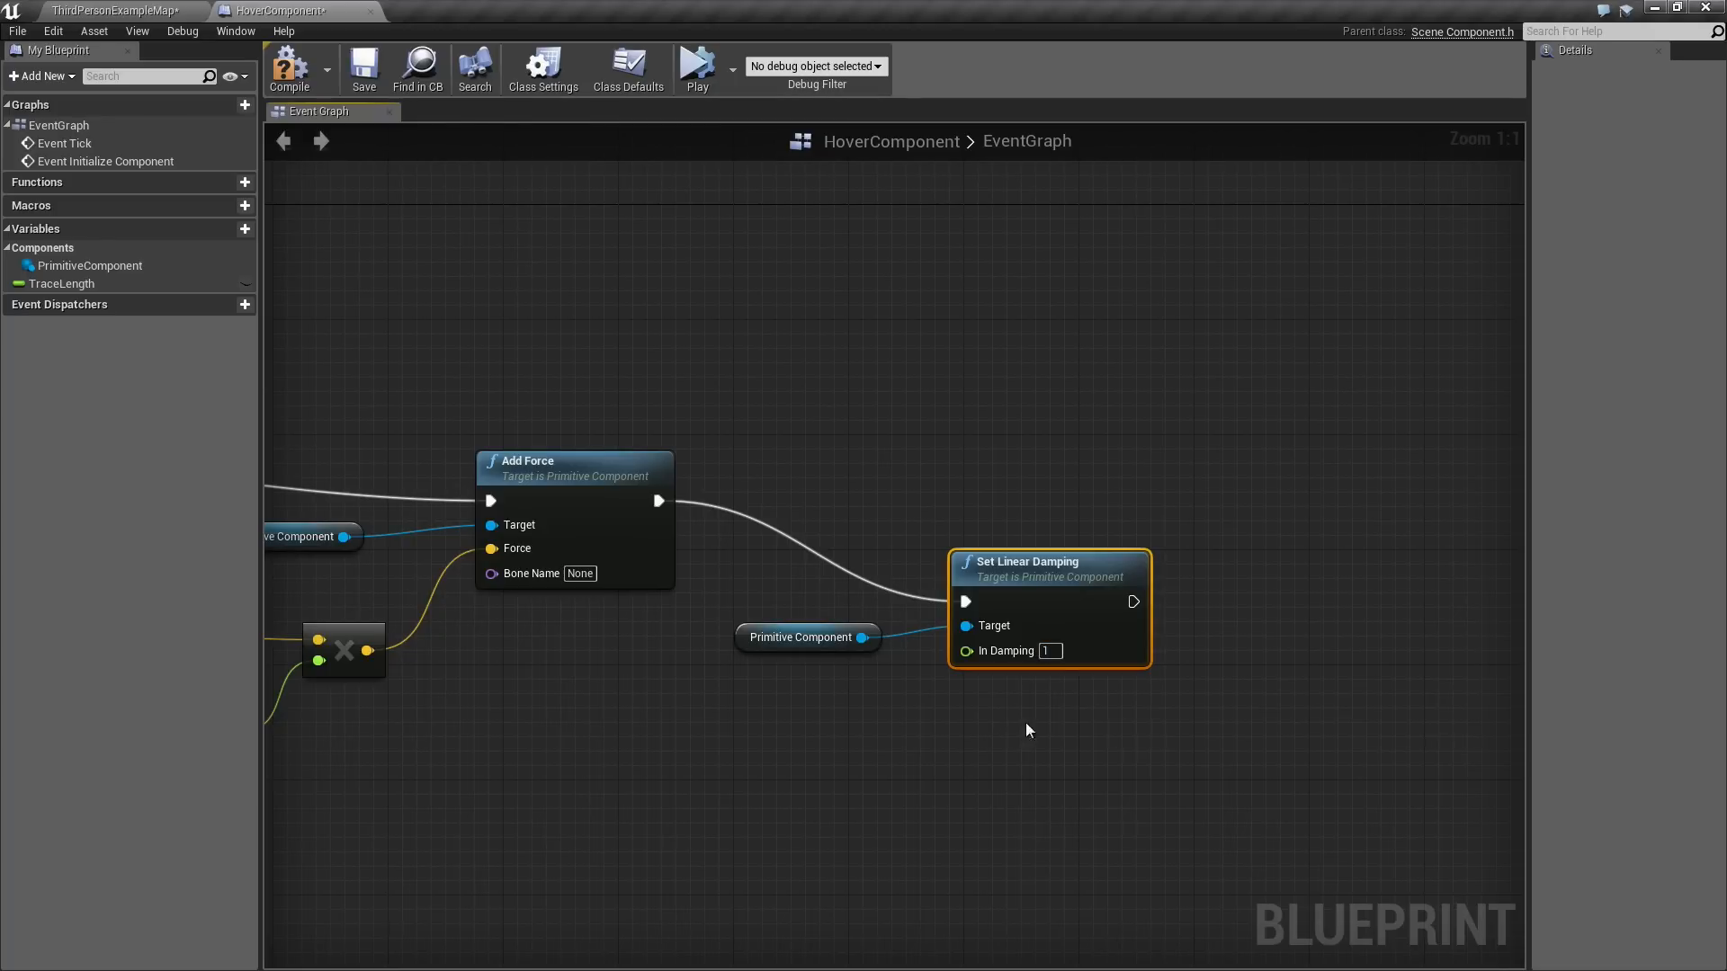
pyautogui.moveTo(1006, 739)
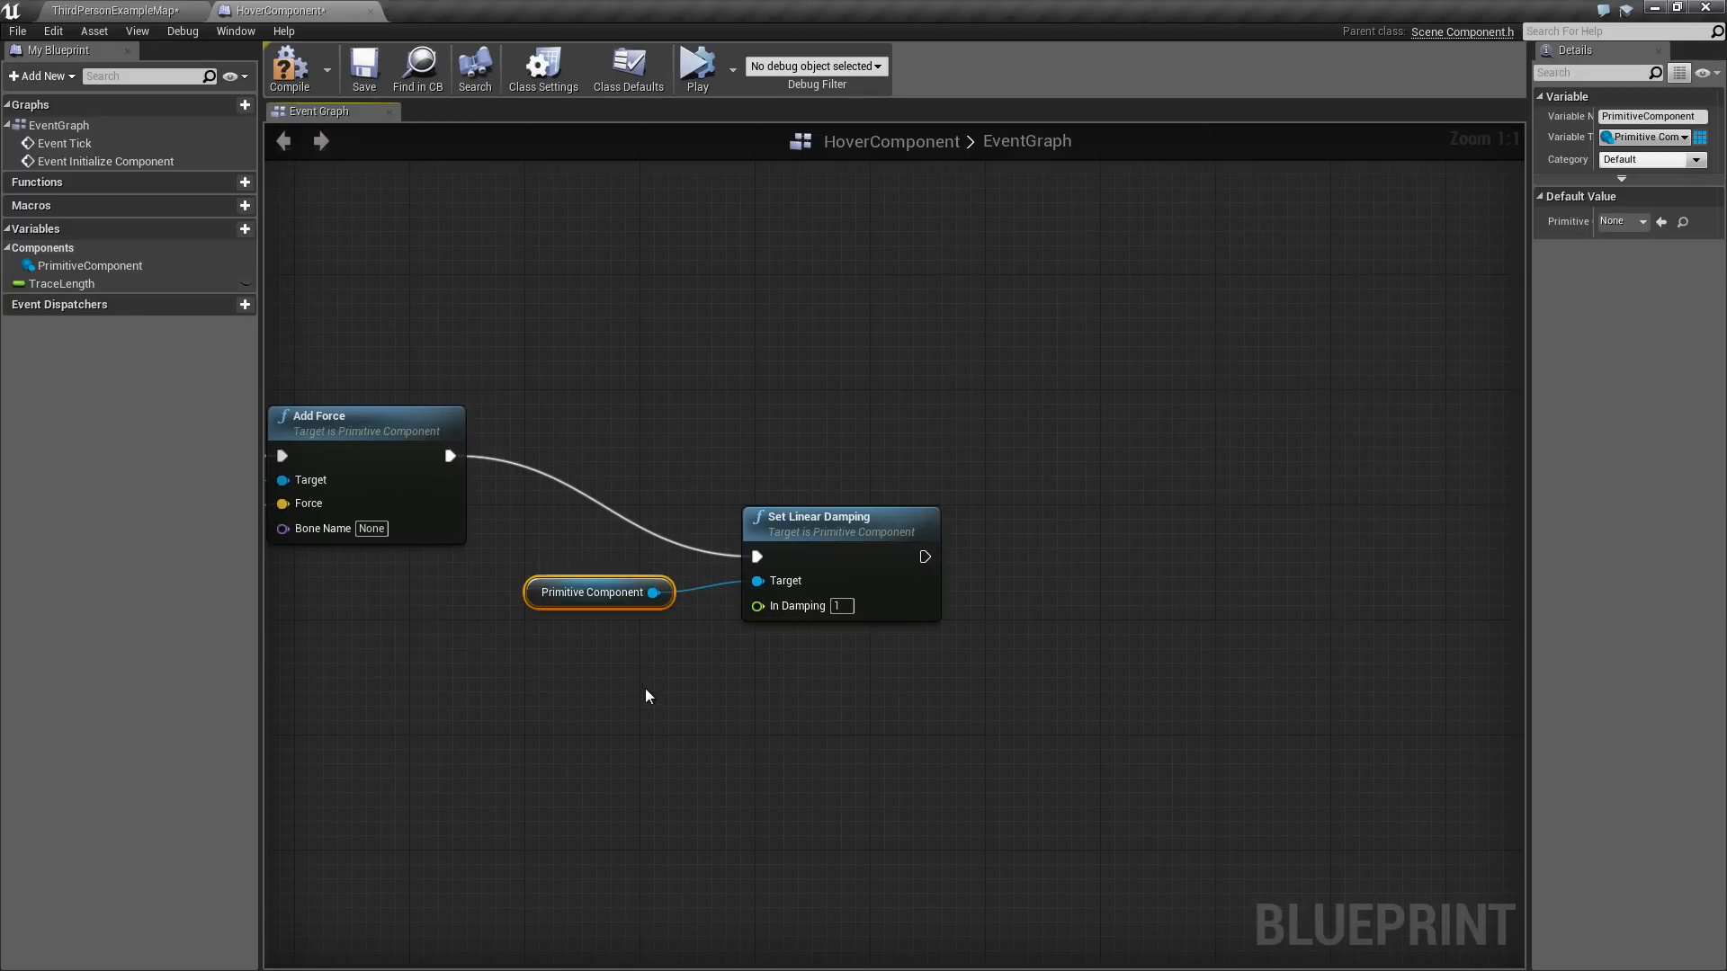
pyautogui.moveTo(599, 592); pyautogui.dragTo(983, 693)
pyautogui.write('angul')
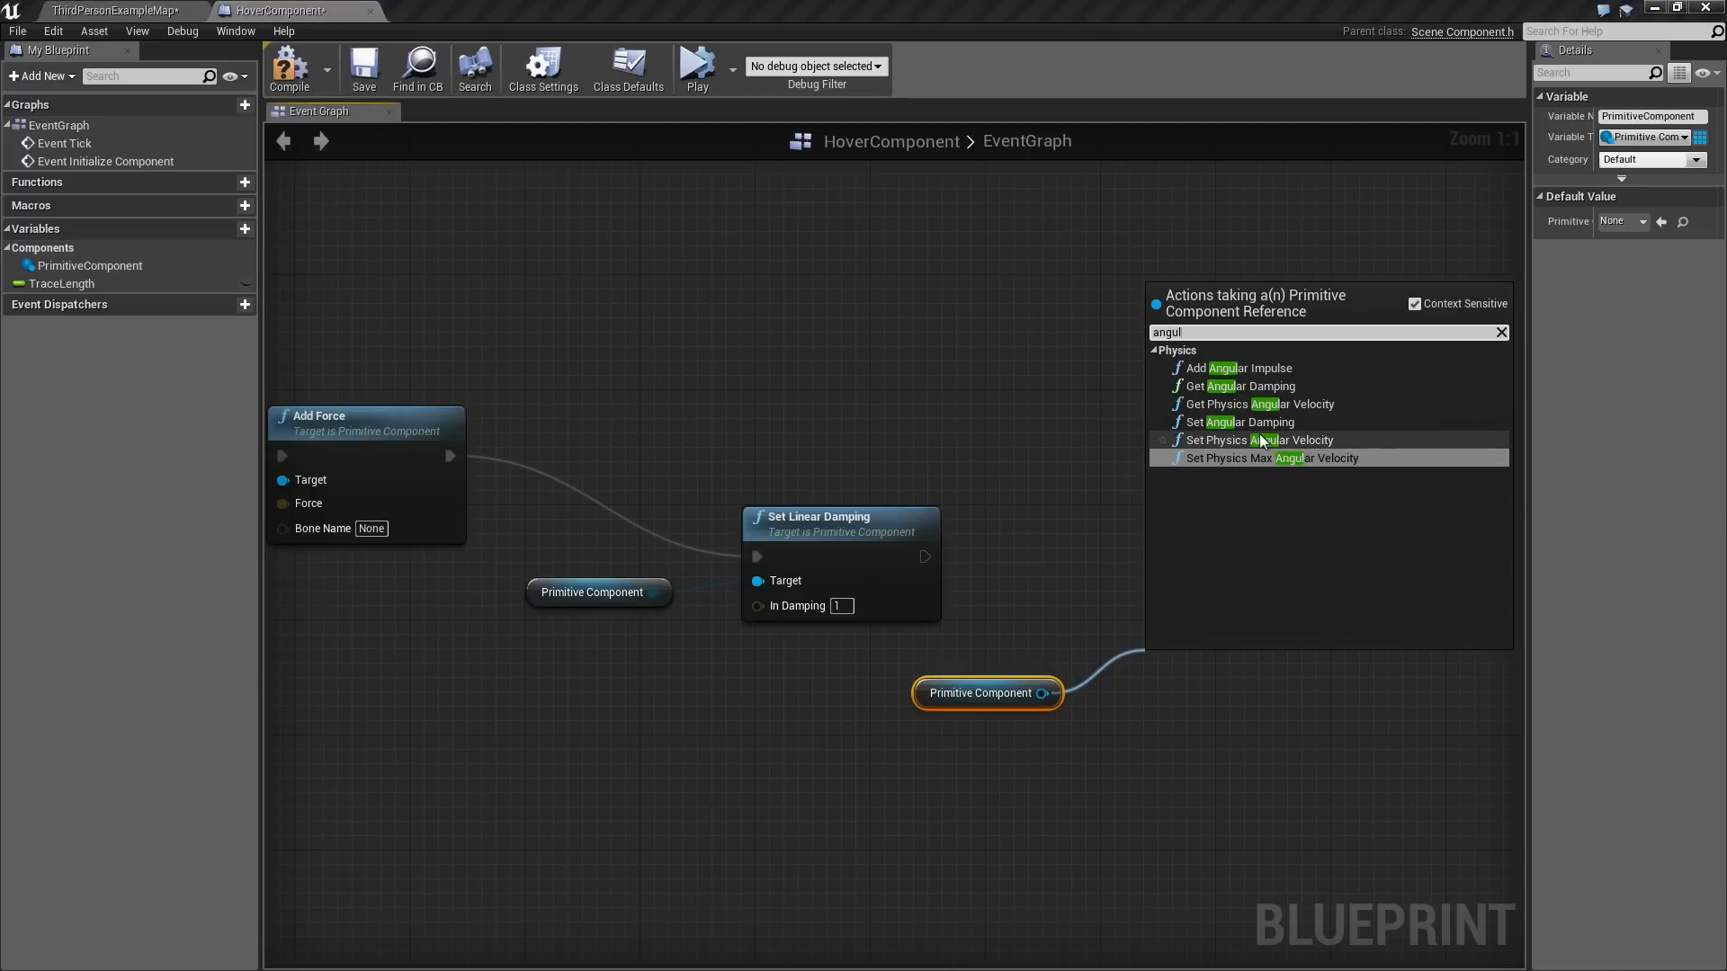
pyautogui.click(1240, 422)
pyautogui.write('500000')
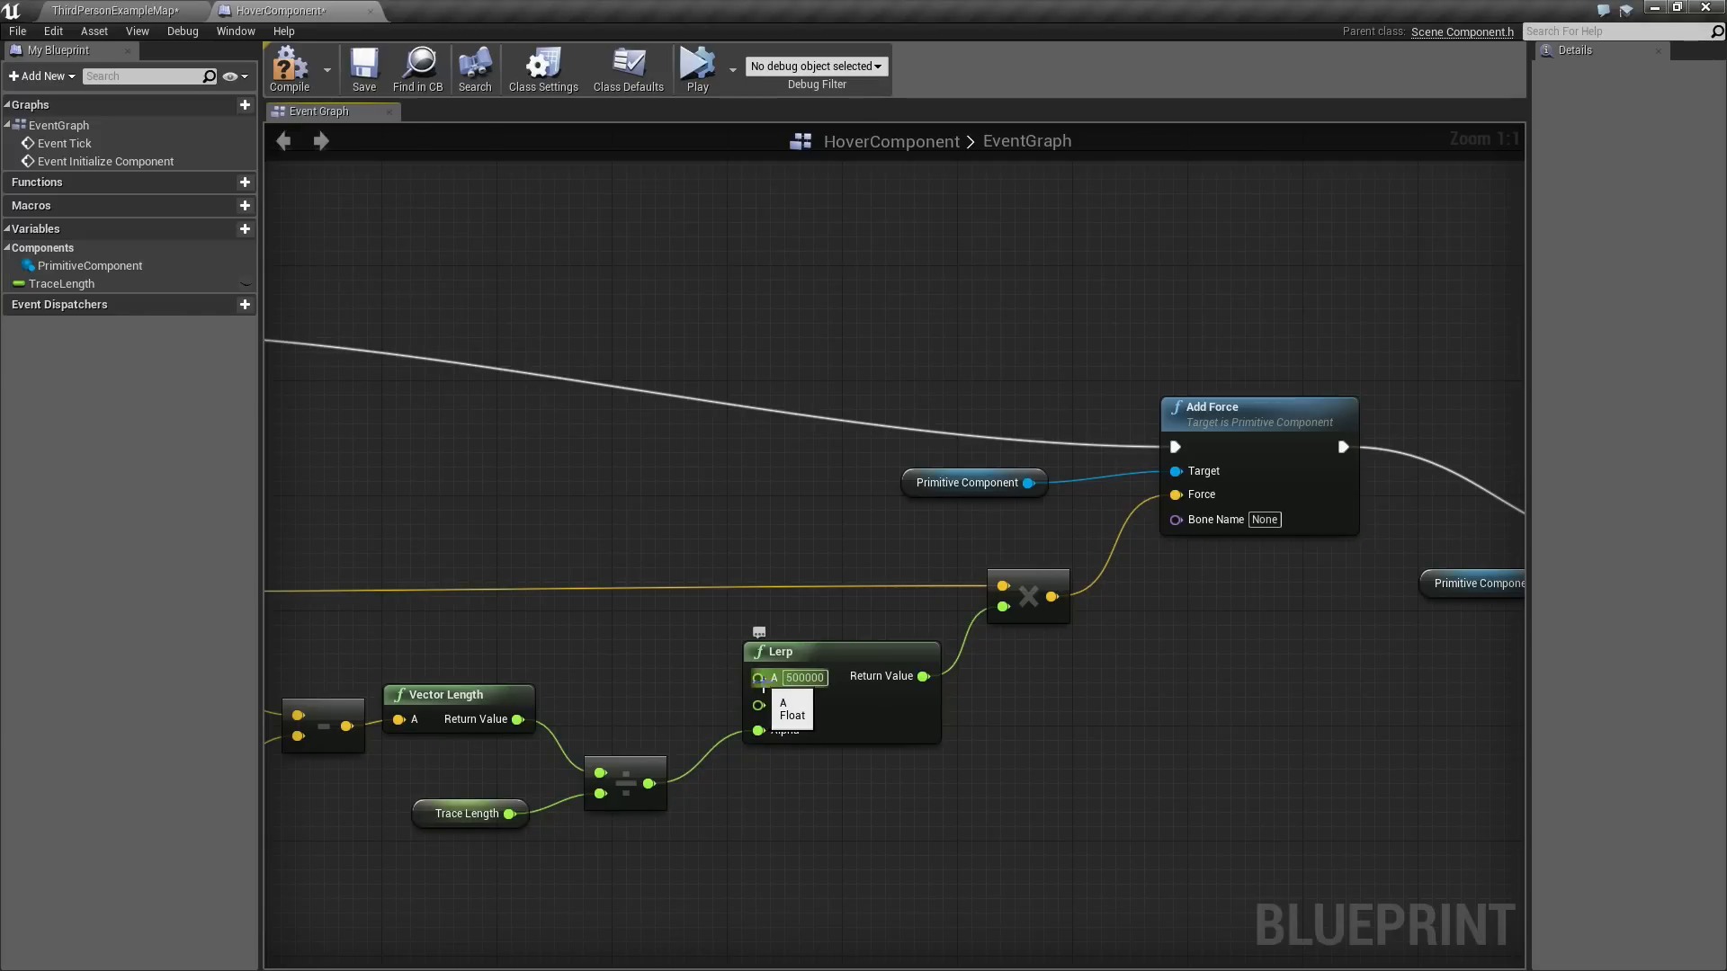
# Promote the Lerp's A input to a HoverForce variable.
pyautogui.rightClick(757, 676)
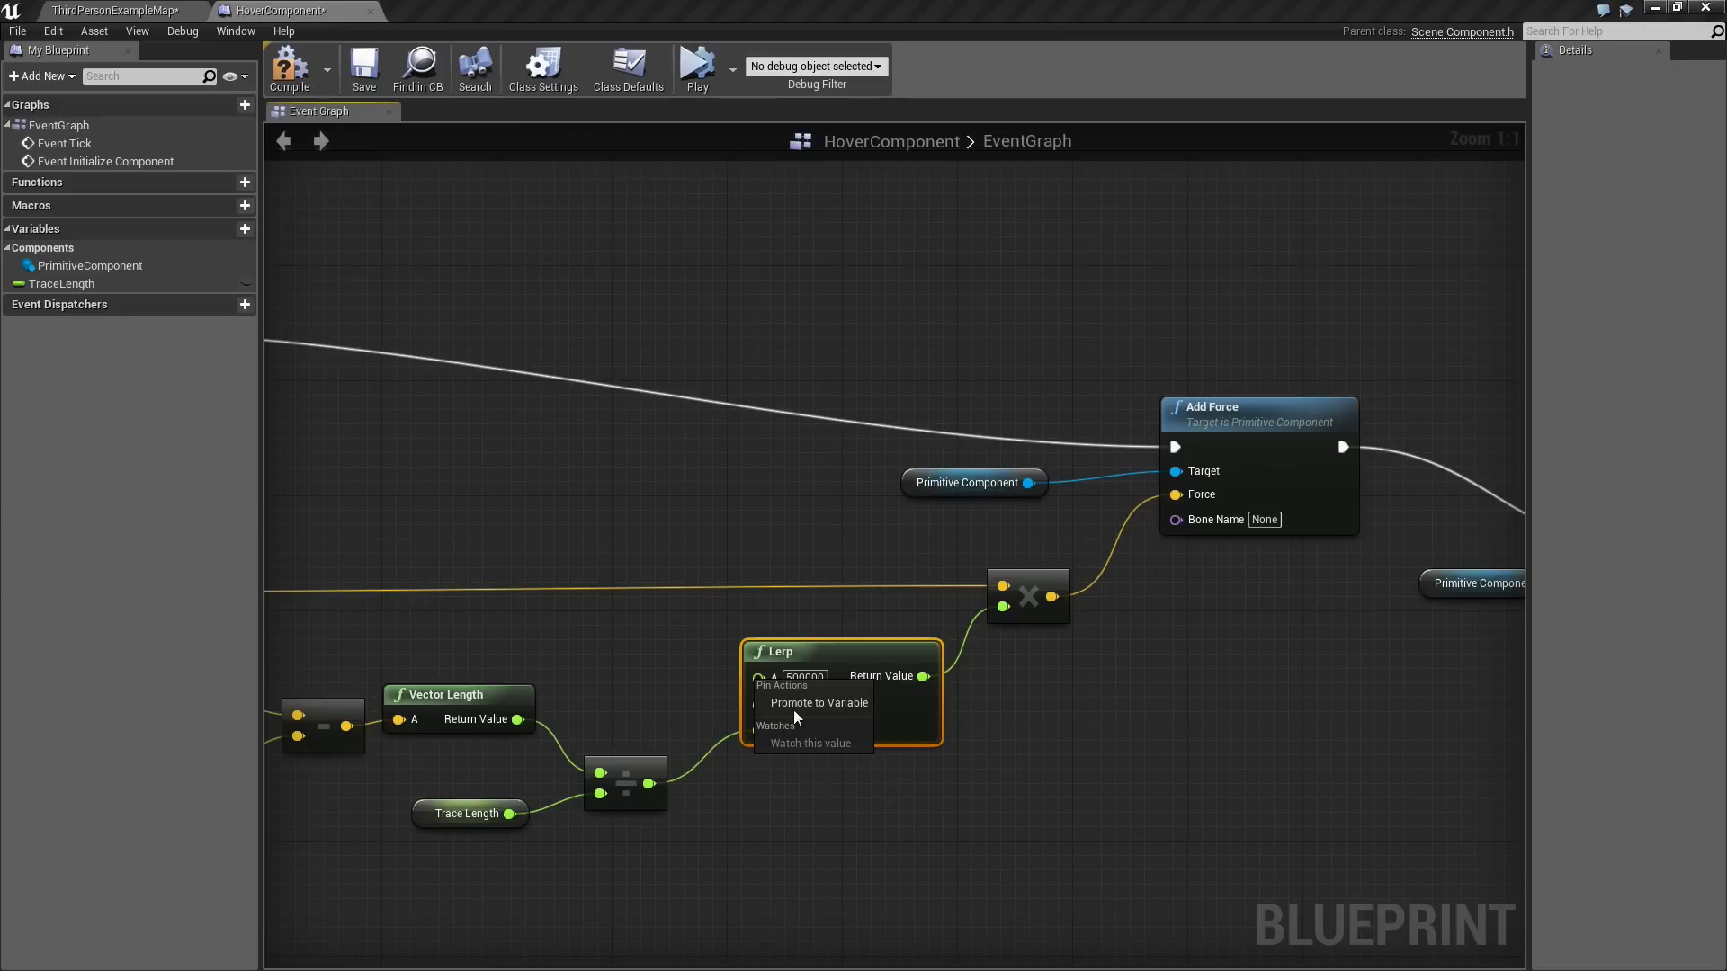
pyautogui.click(818, 702)
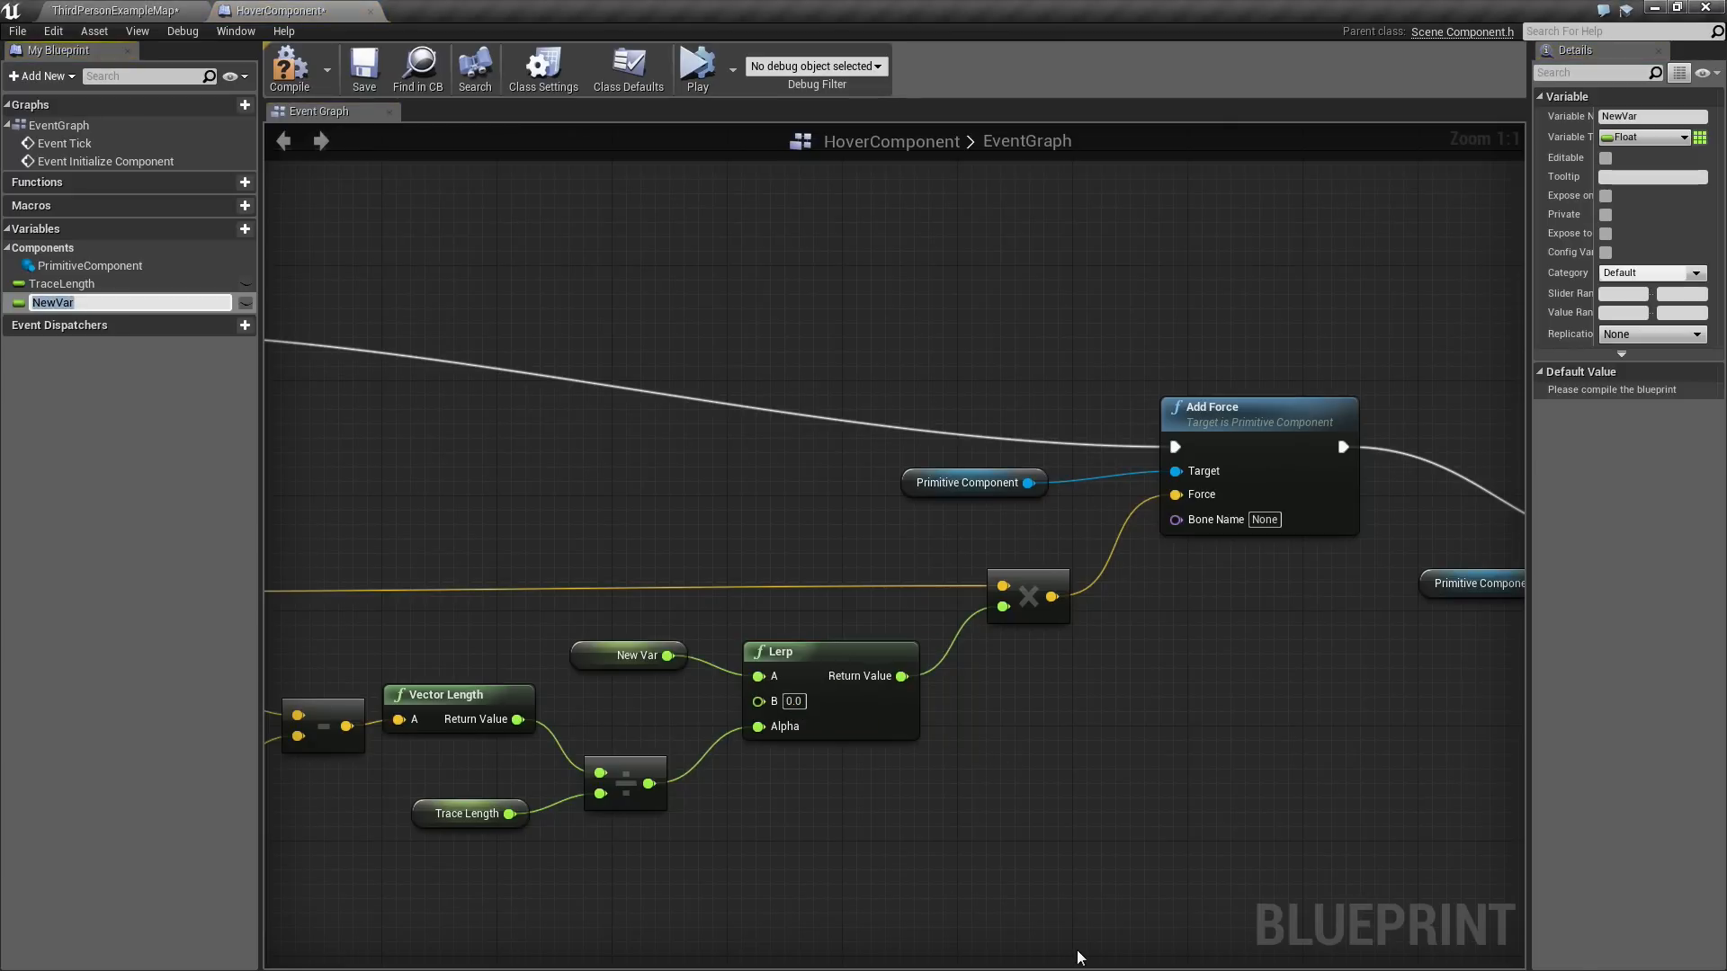
pyautogui.write('HoverForce')
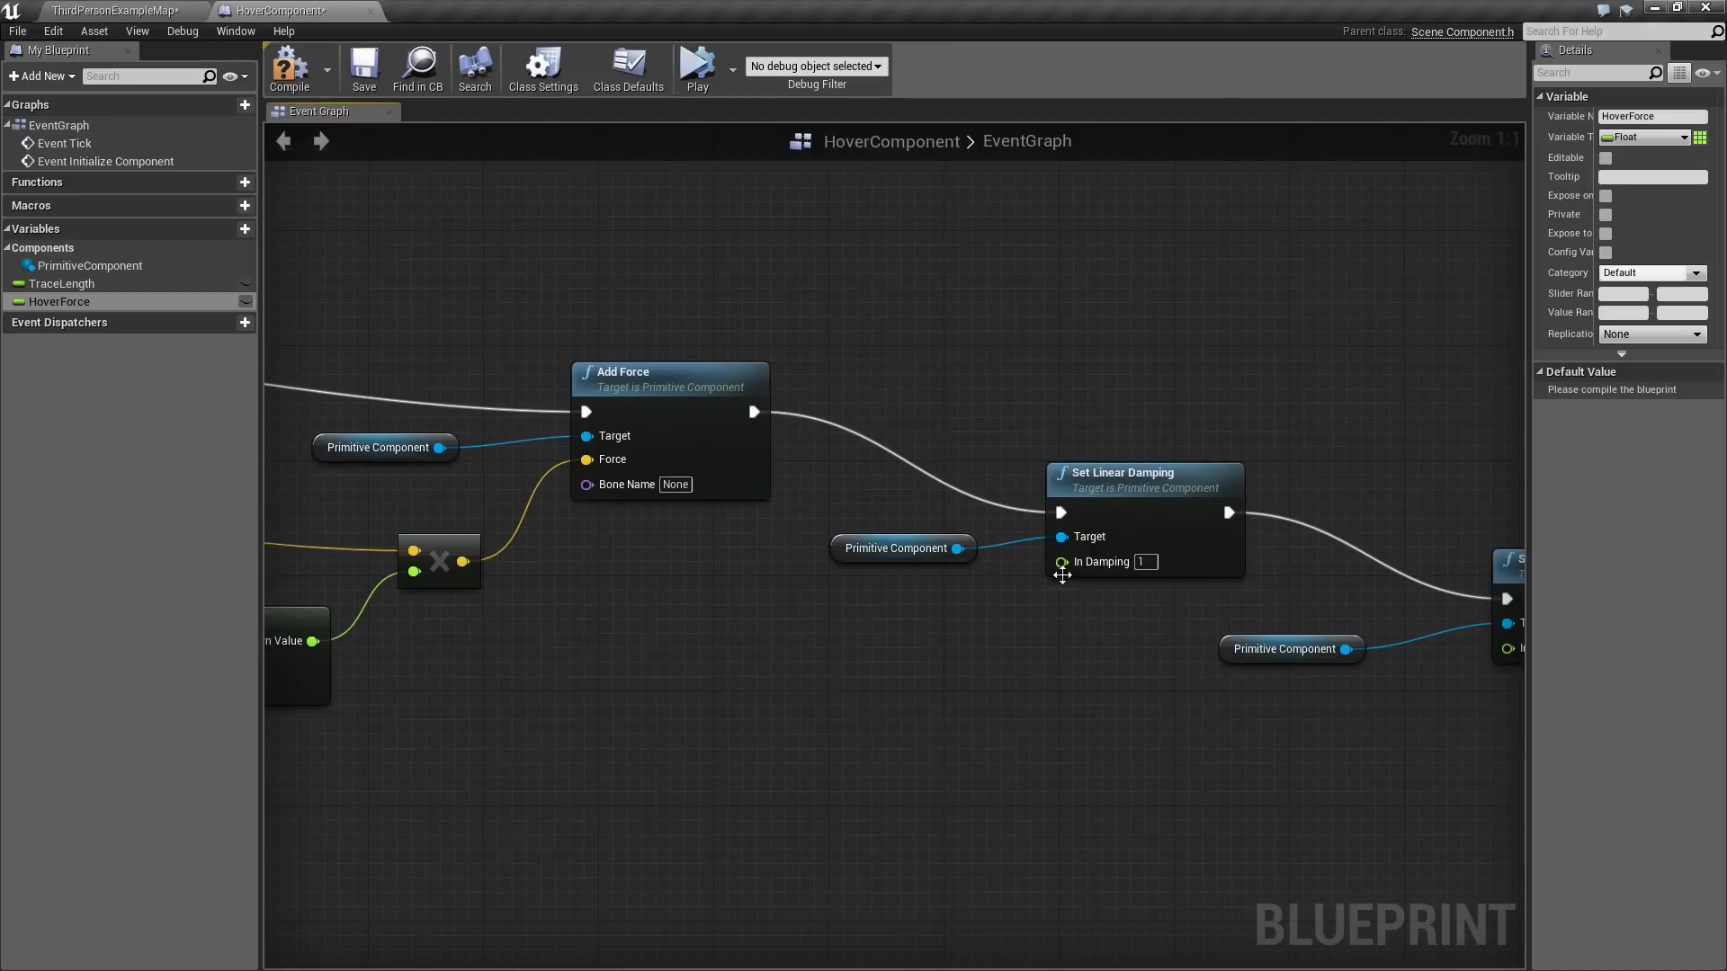
pyautogui.moveTo(1059, 561)
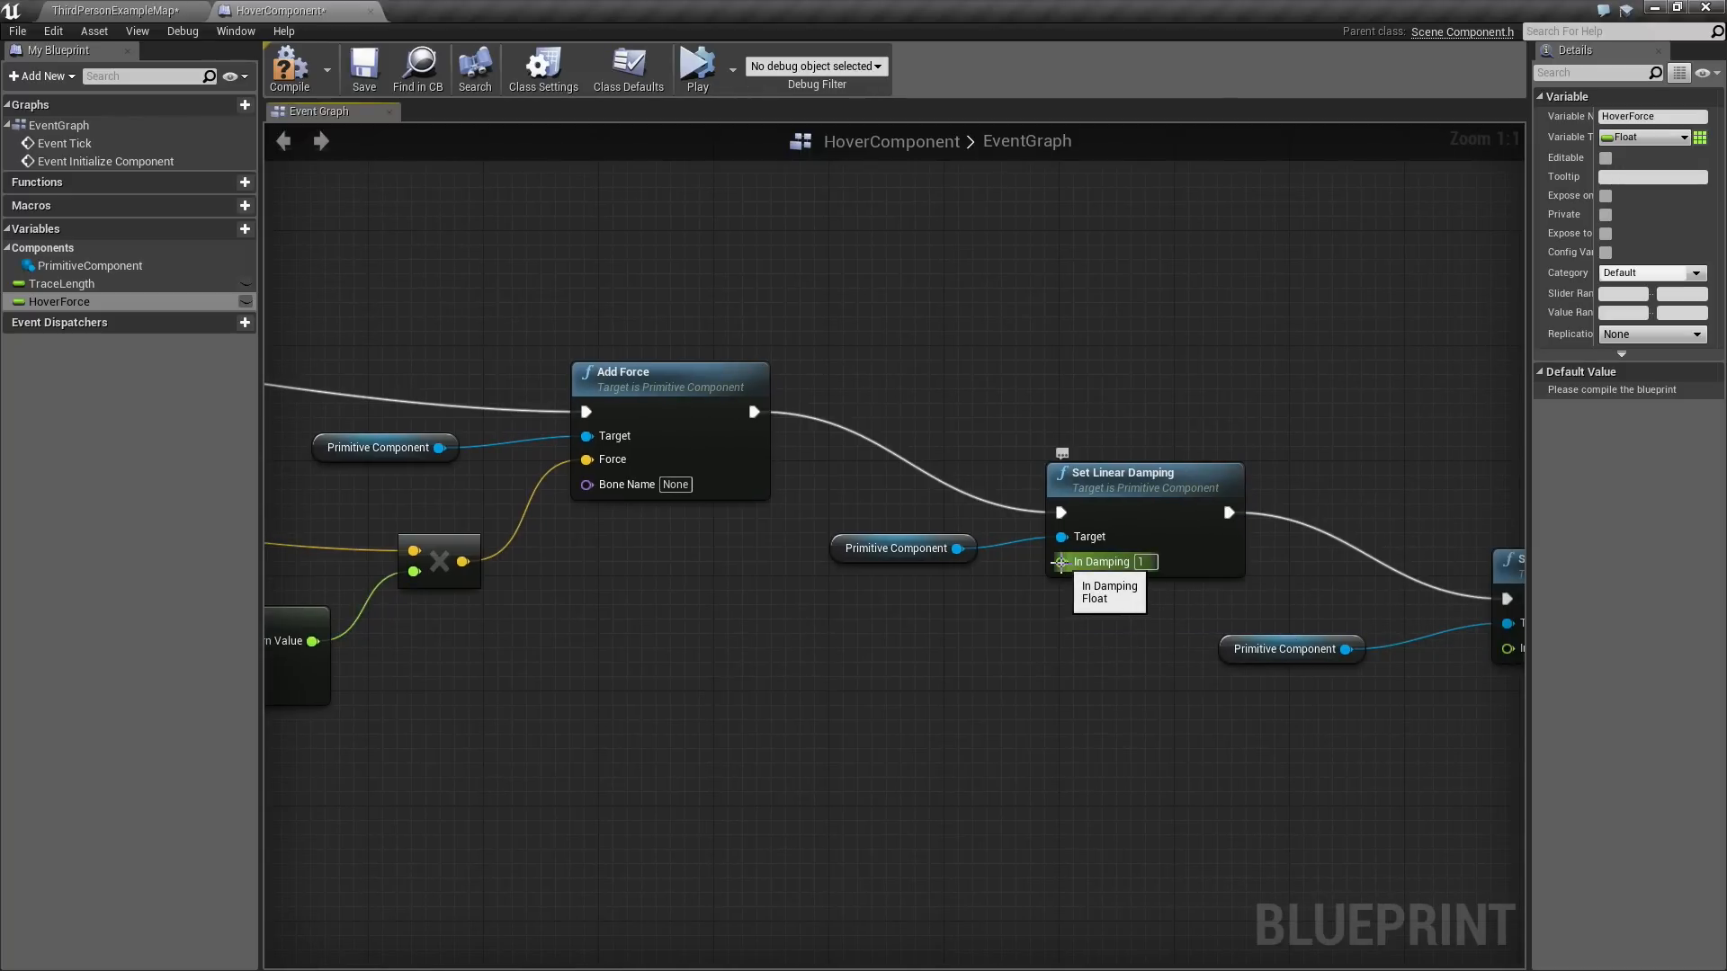
# Promote the linear and angular damping inputs to LinearDamping and AngularDamping variables.
pyautogui.rightClick(1104, 561)
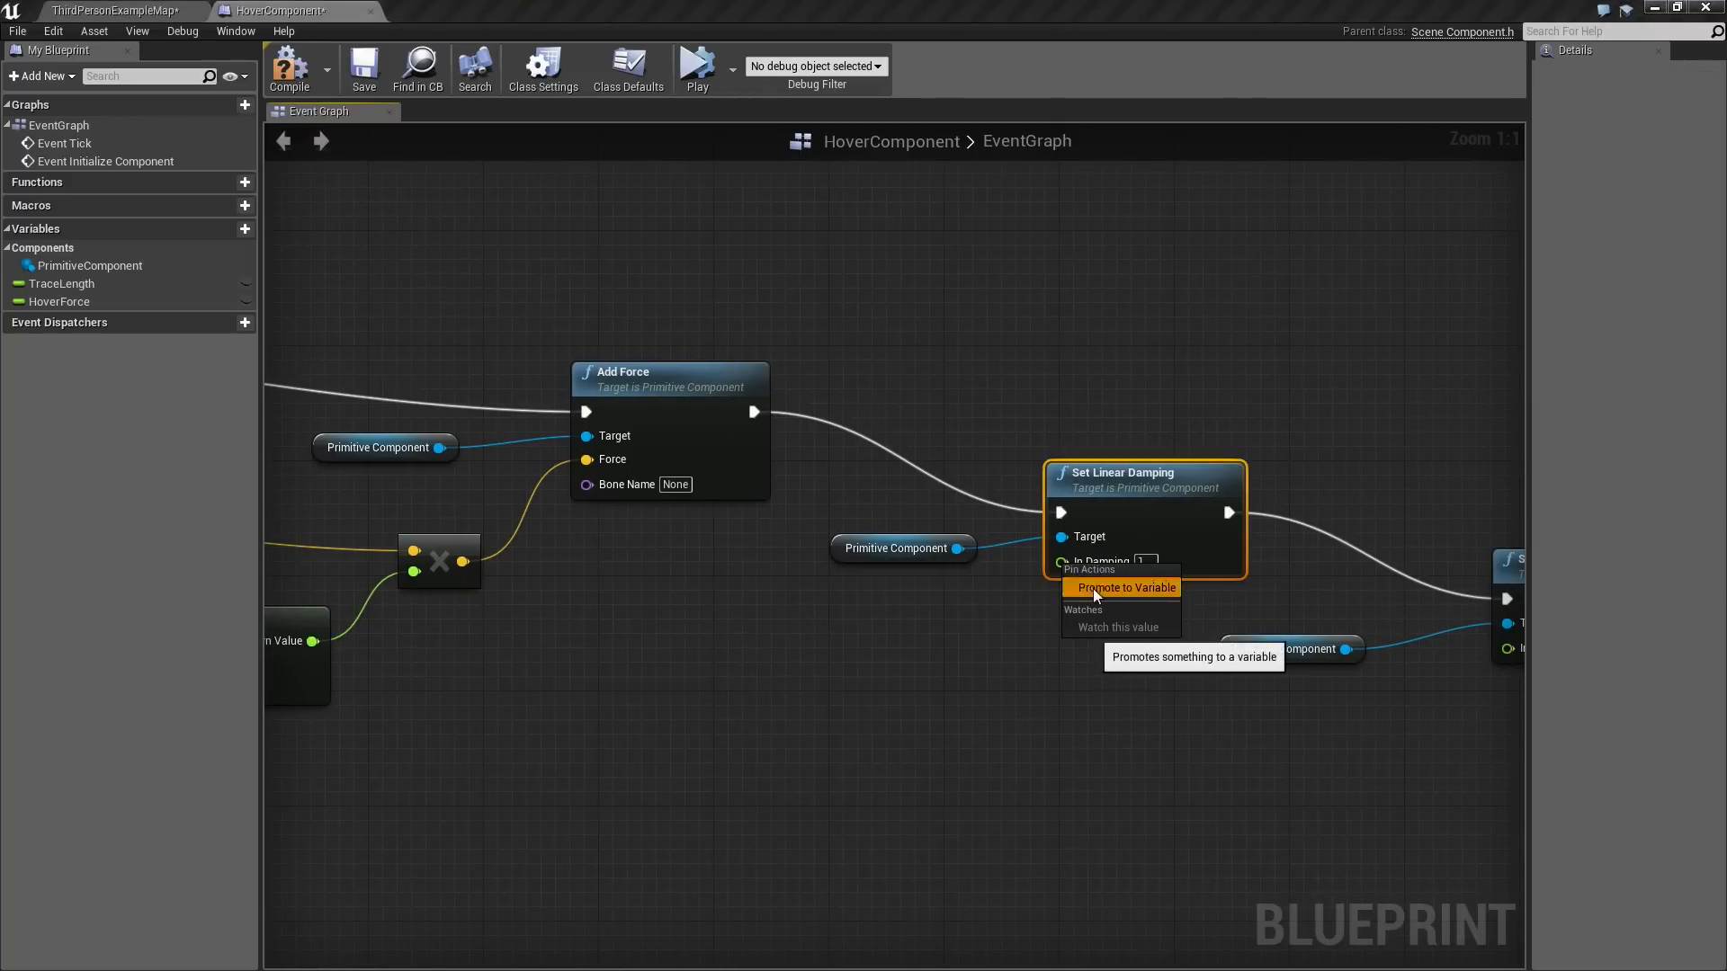
pyautogui.click(1123, 588)
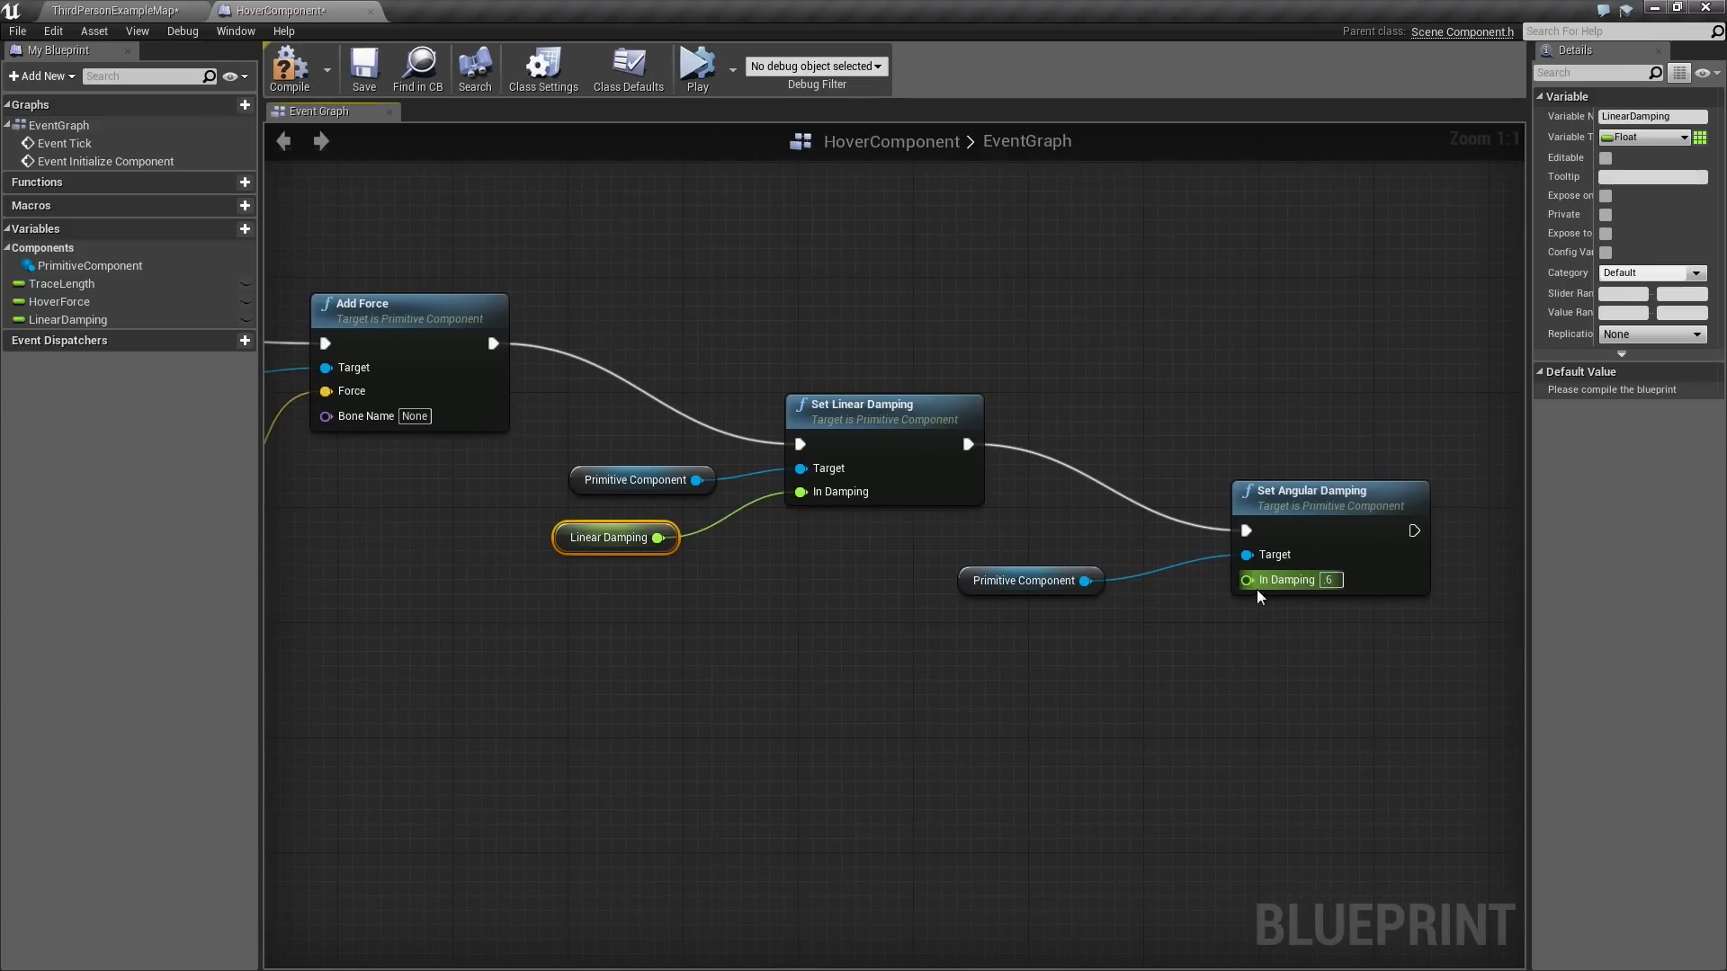
pyautogui.rightClick(1280, 580)
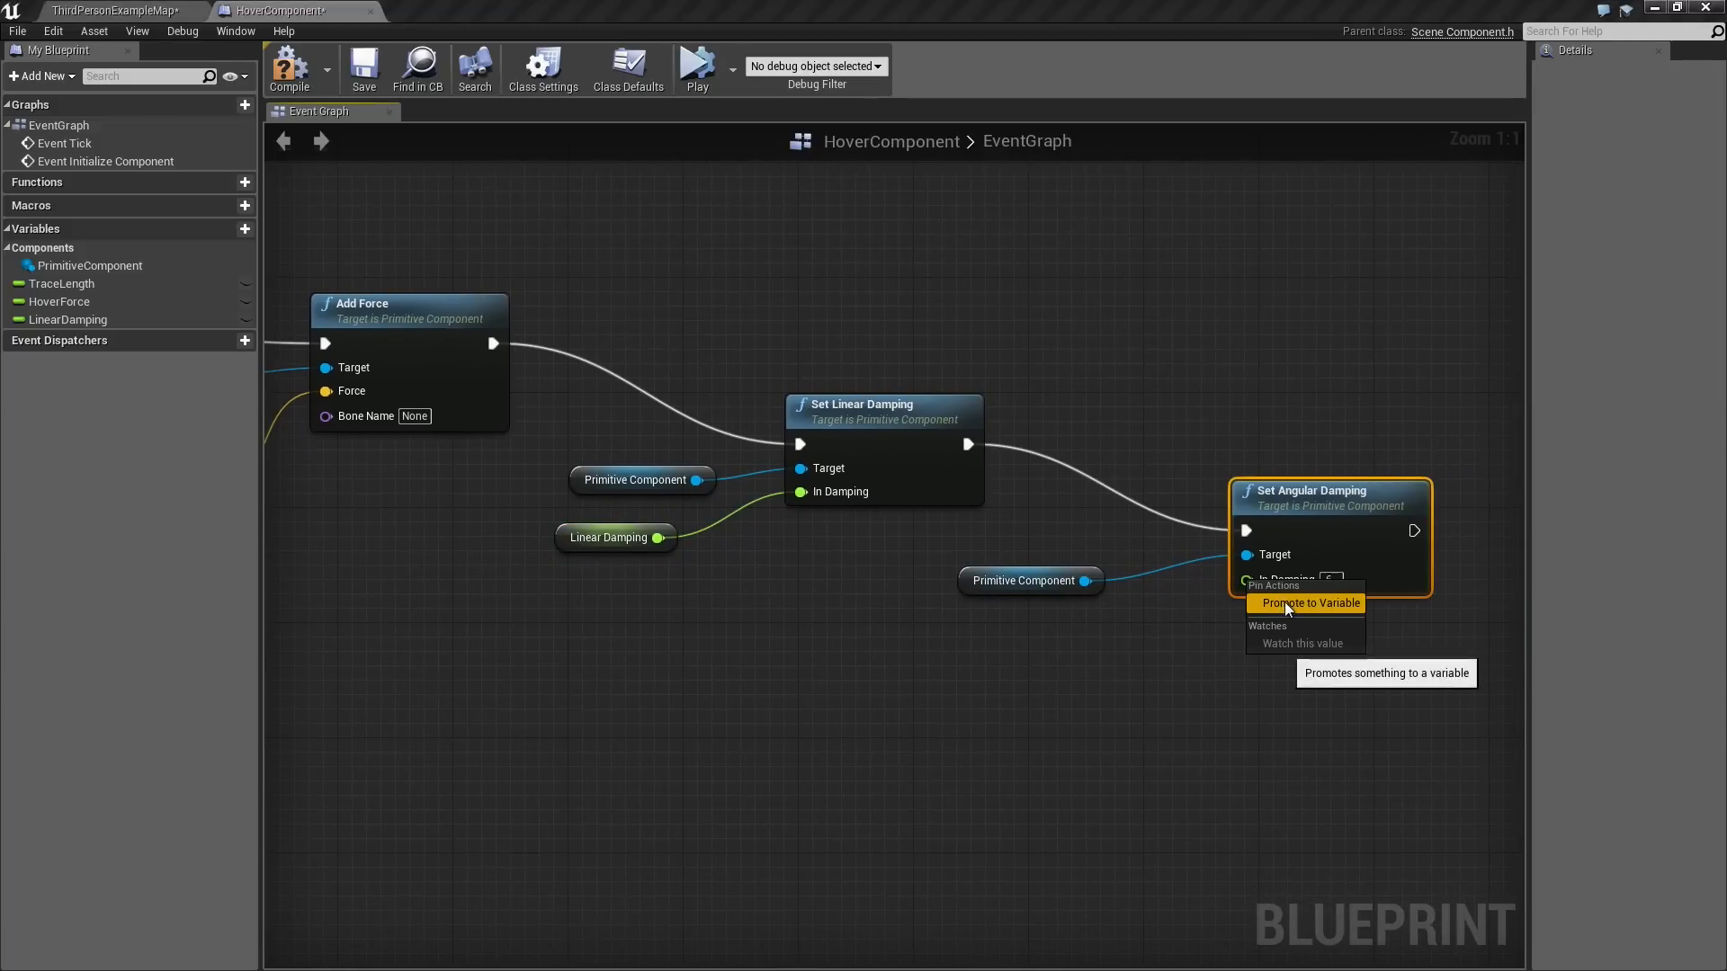
pyautogui.click(1311, 603)
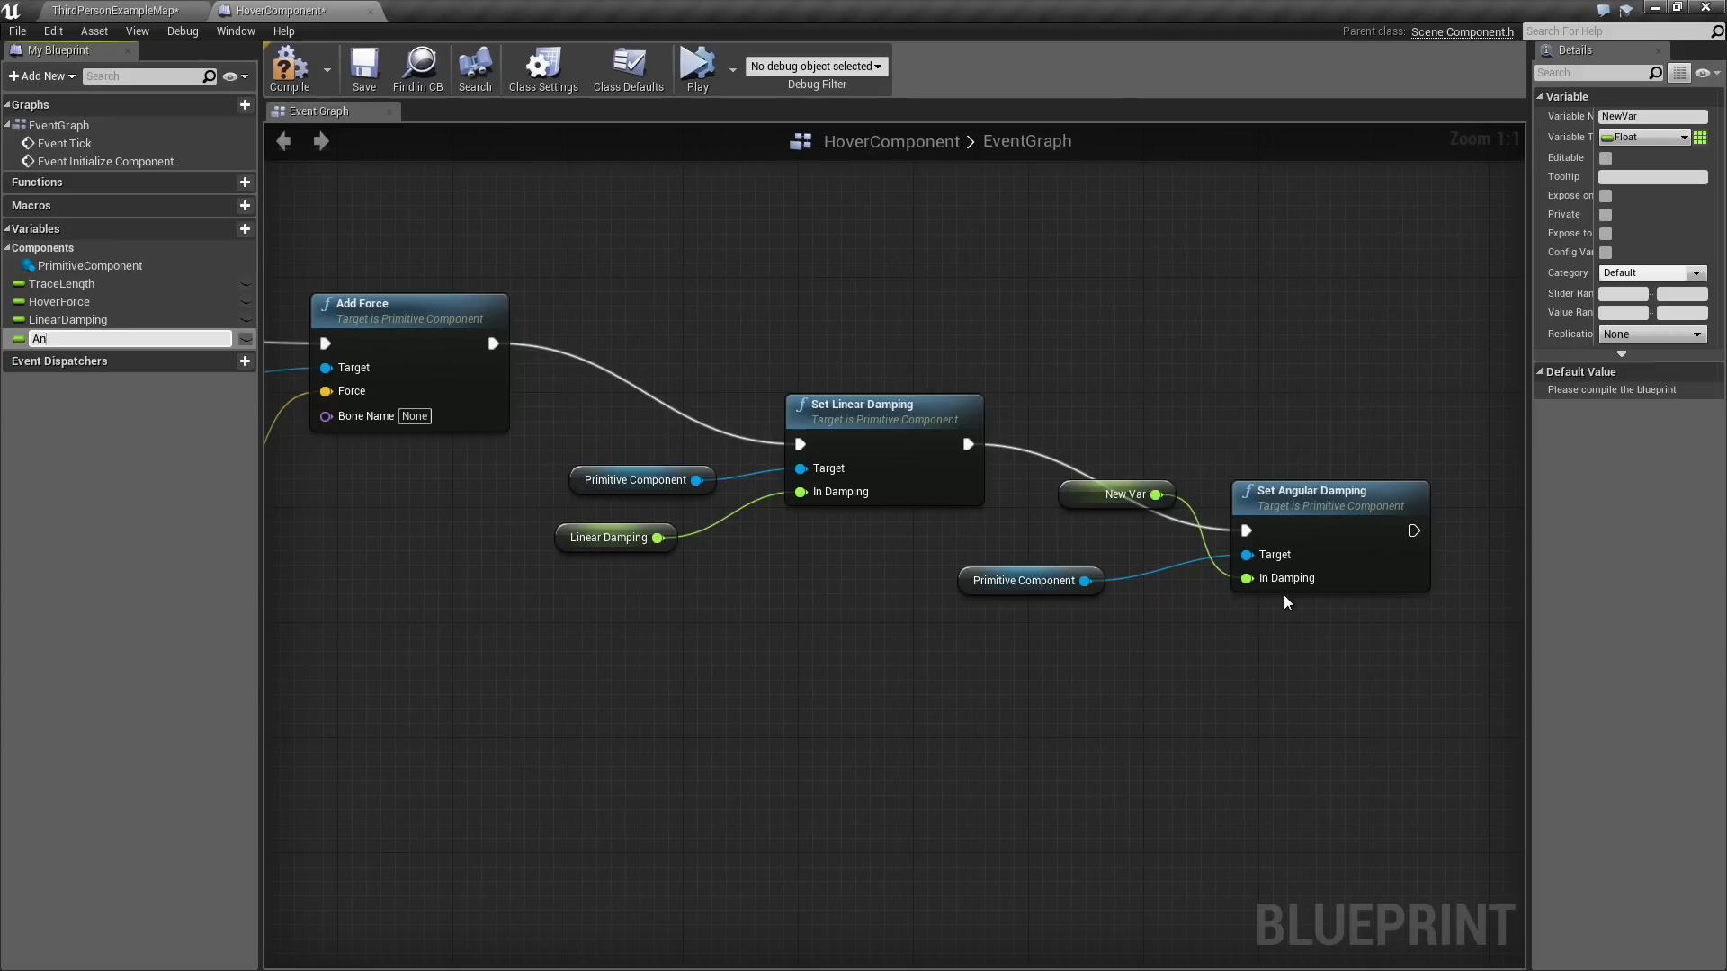
pyautogui.write('AngularDamping')
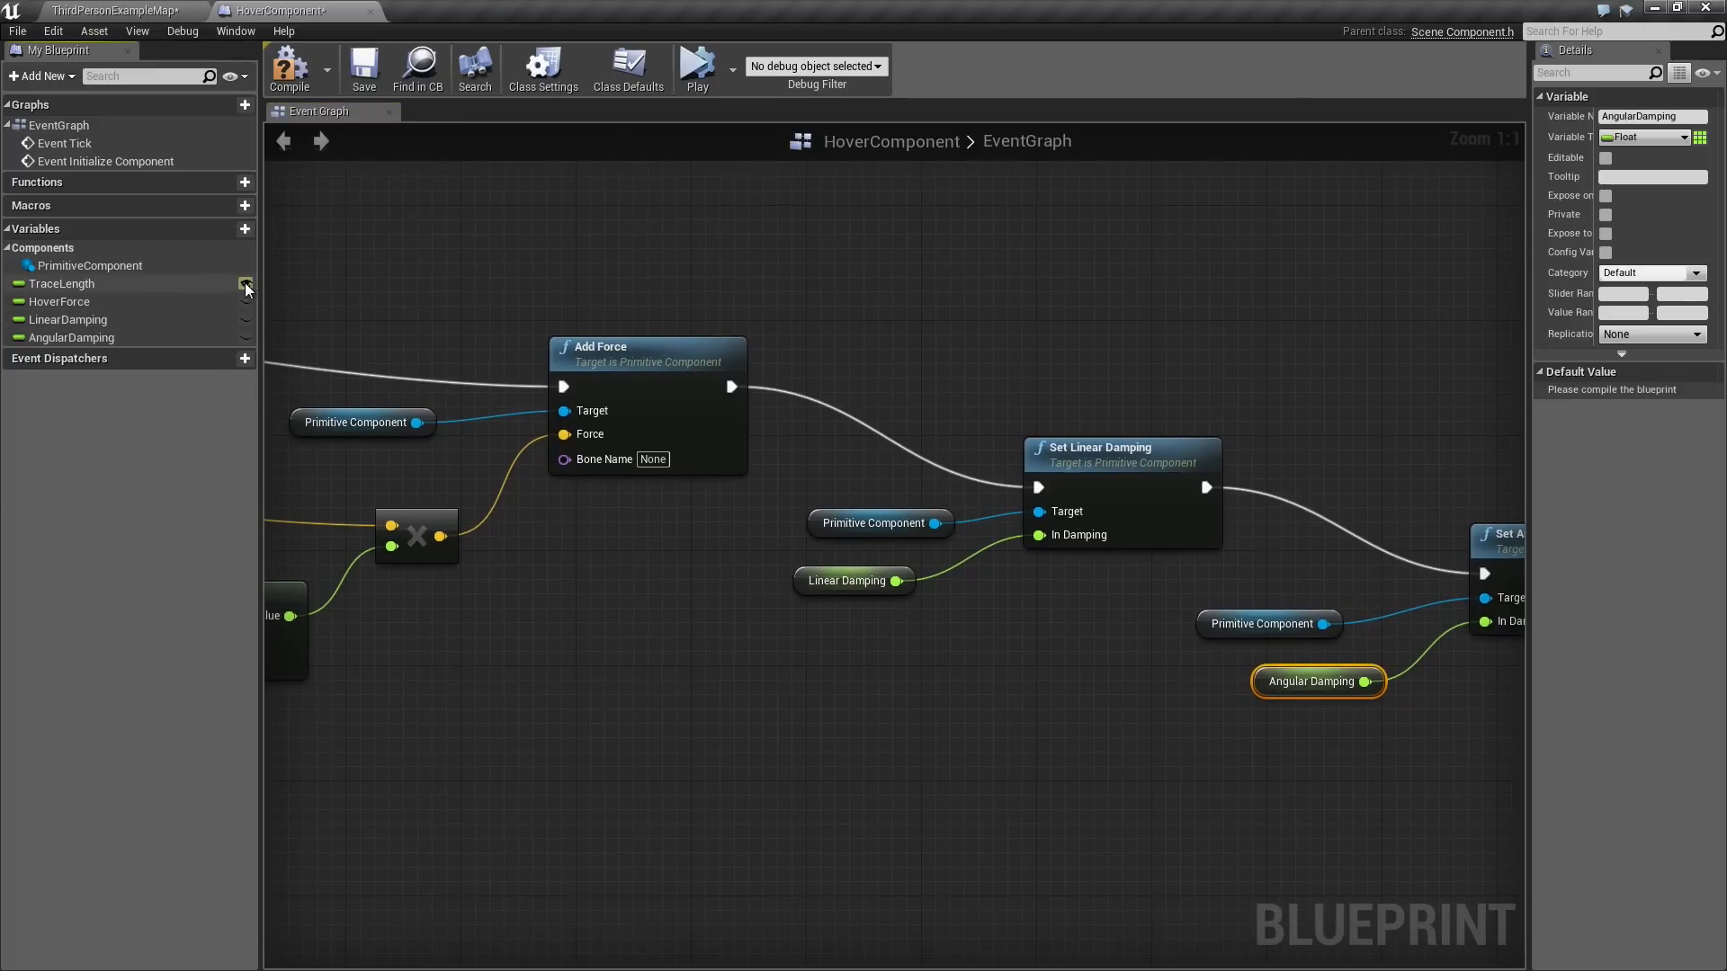
pyautogui.moveTo(246, 320)
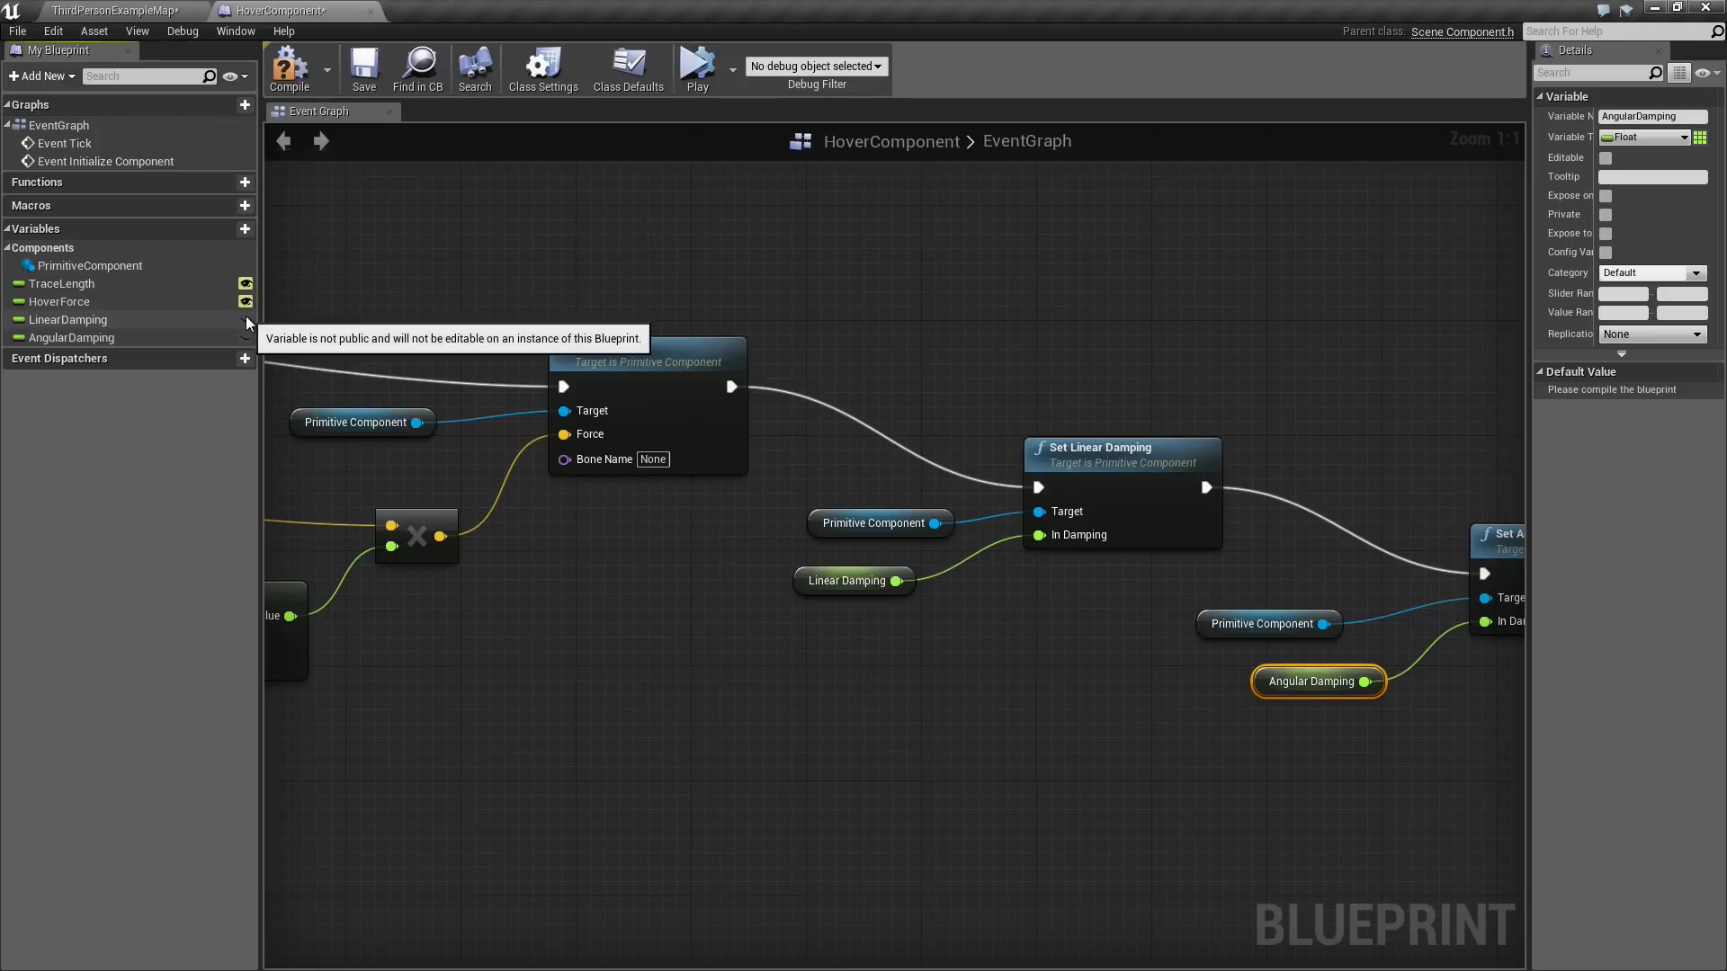
# Mark TraceLength, HoverForce and both damping variables as public, instance-editable variables.
pyautogui.click(246, 283)
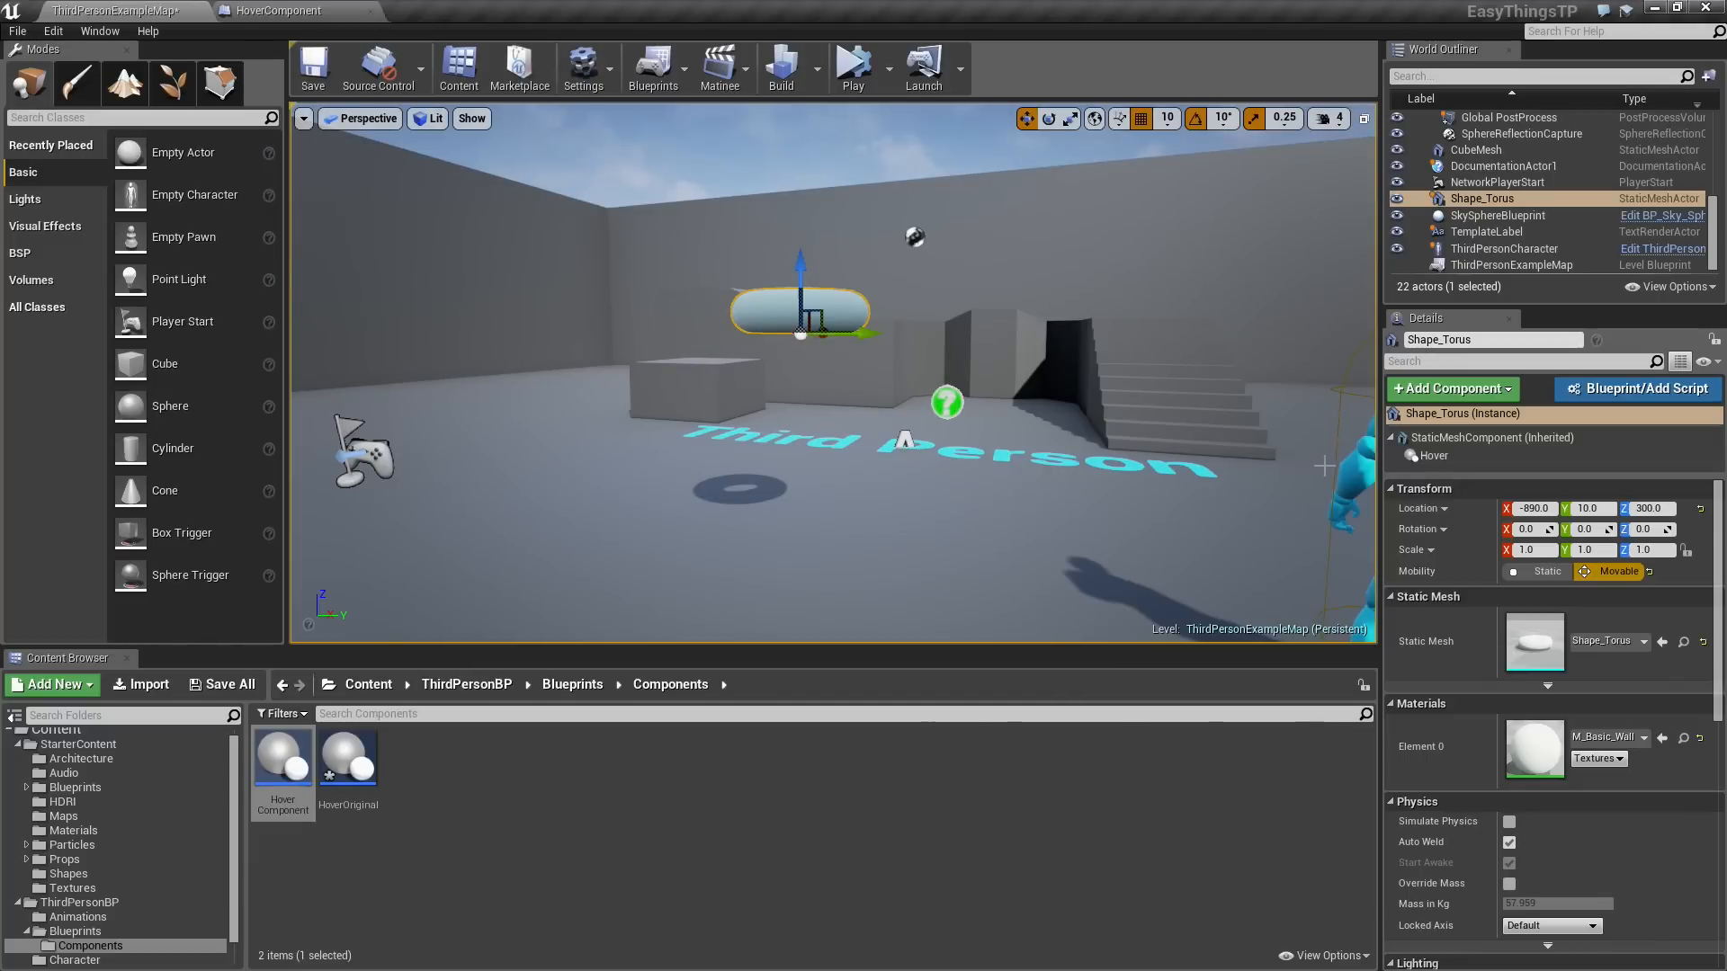
pyautogui.moveTo(1434, 455)
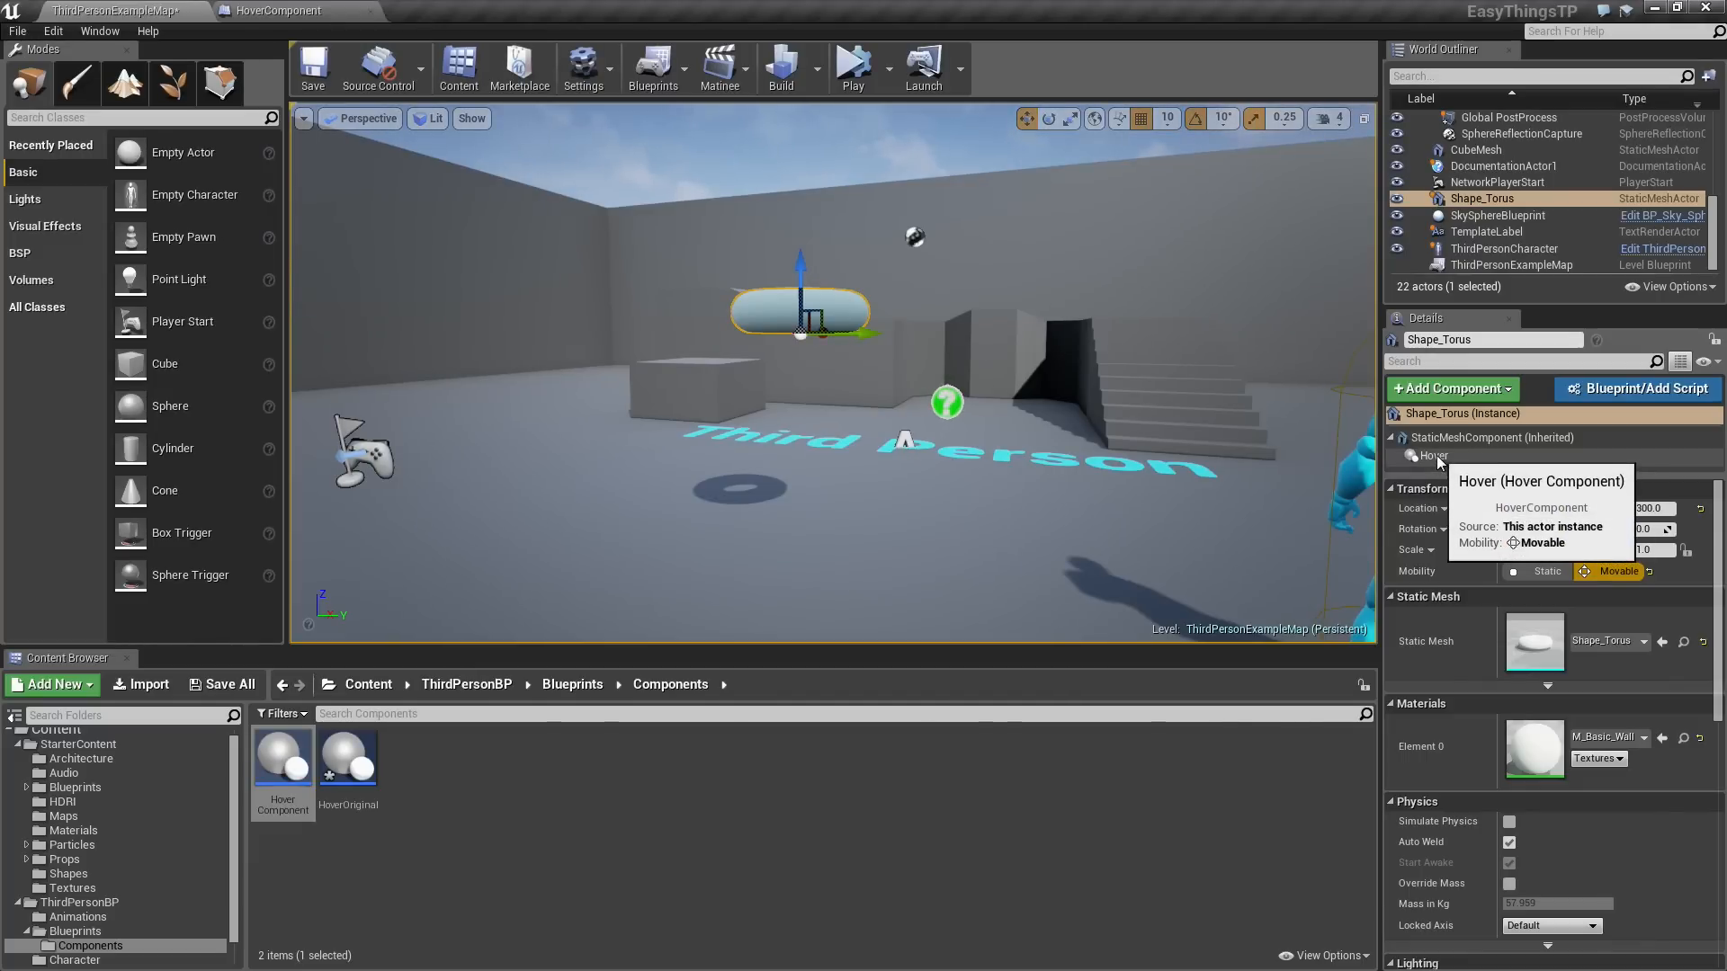
# Simulate the level and tweak the torus Hover's Trace Length and Hover Force live.
pyautogui.click(1432, 455)
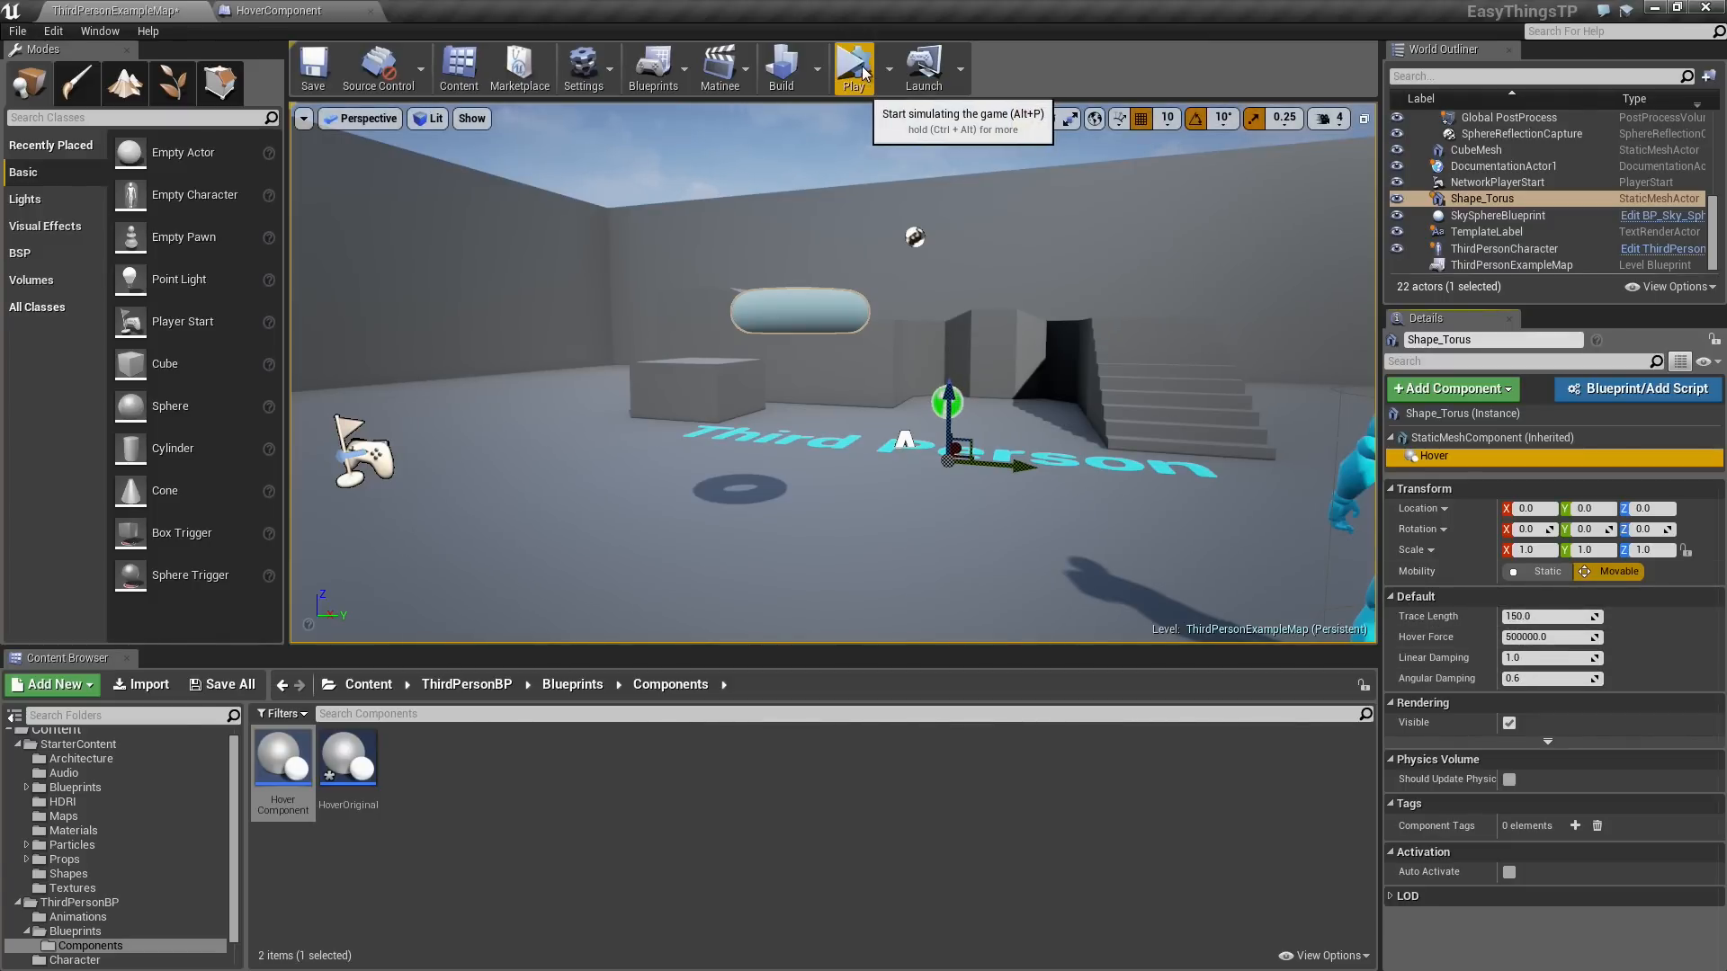
pyautogui.click(854, 66)
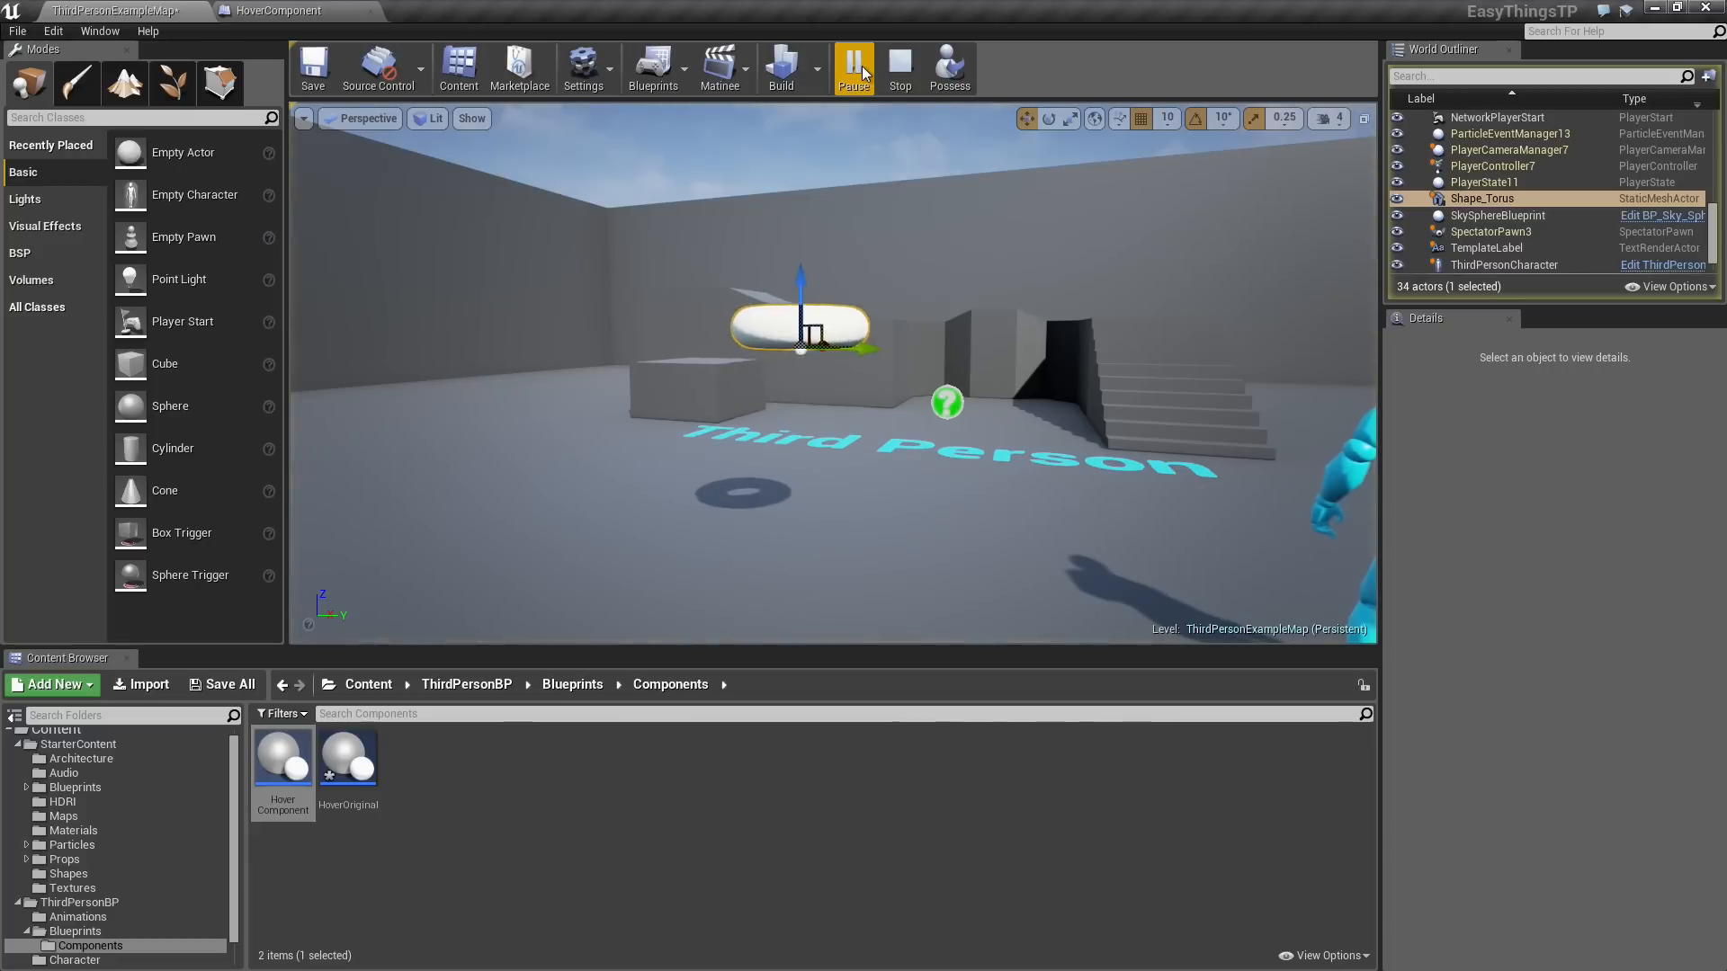
pyautogui.click(899, 64)
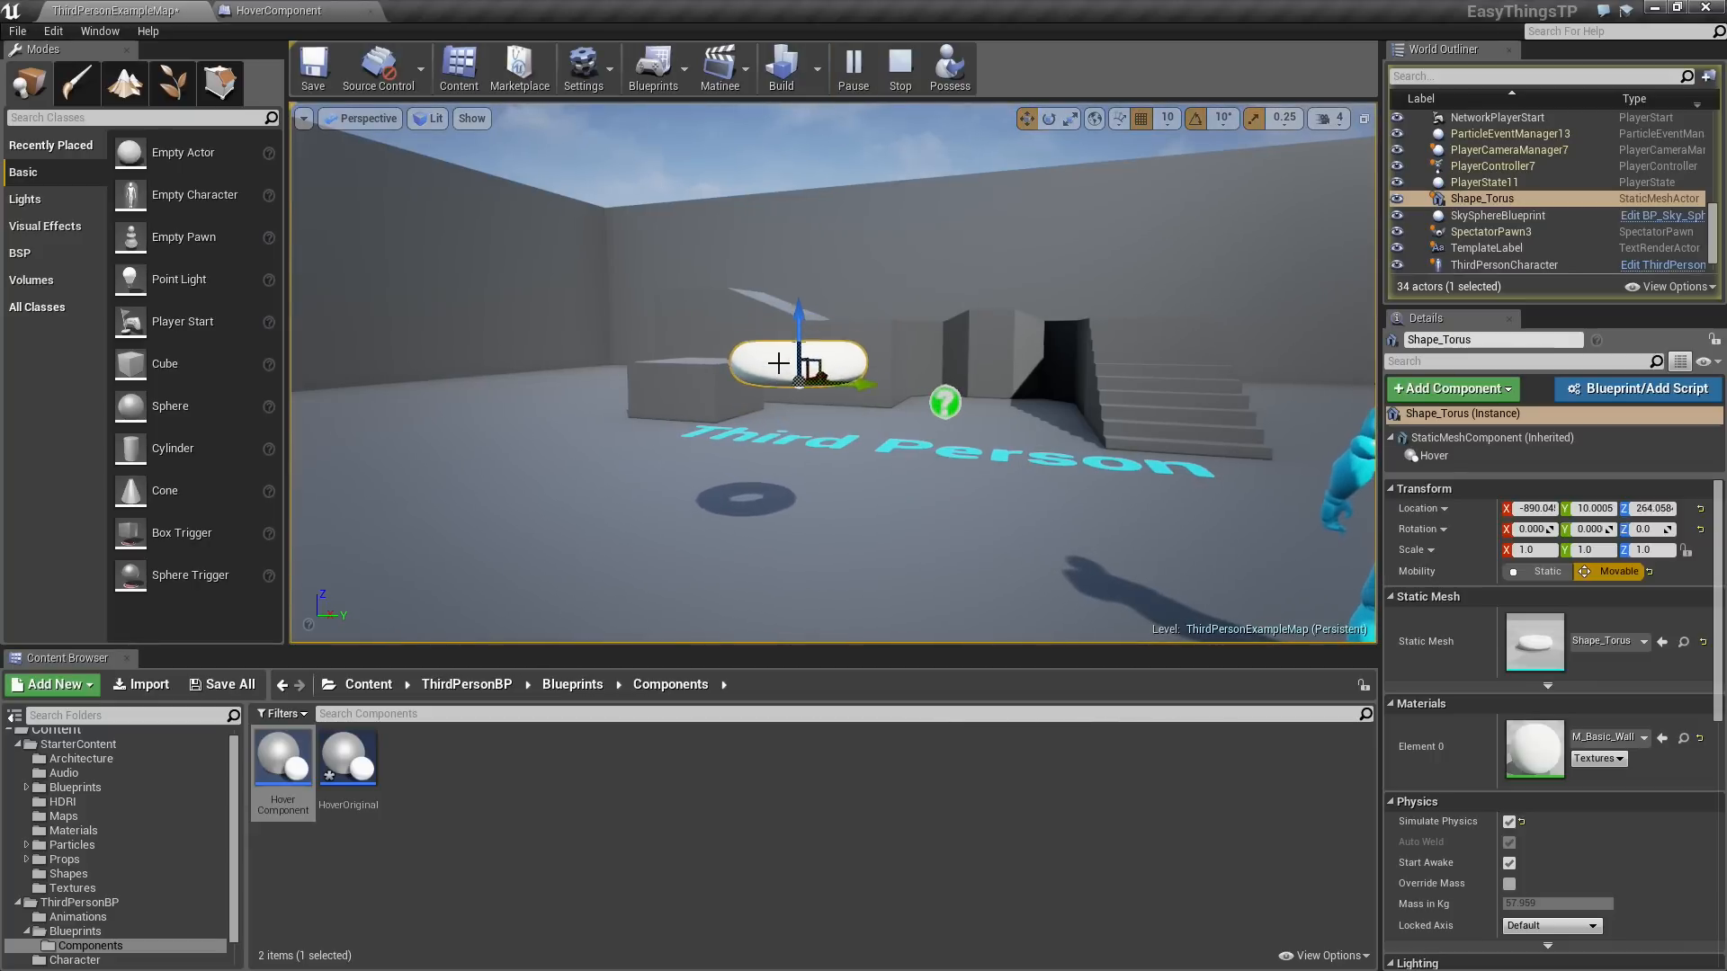
pyautogui.click(1434, 455)
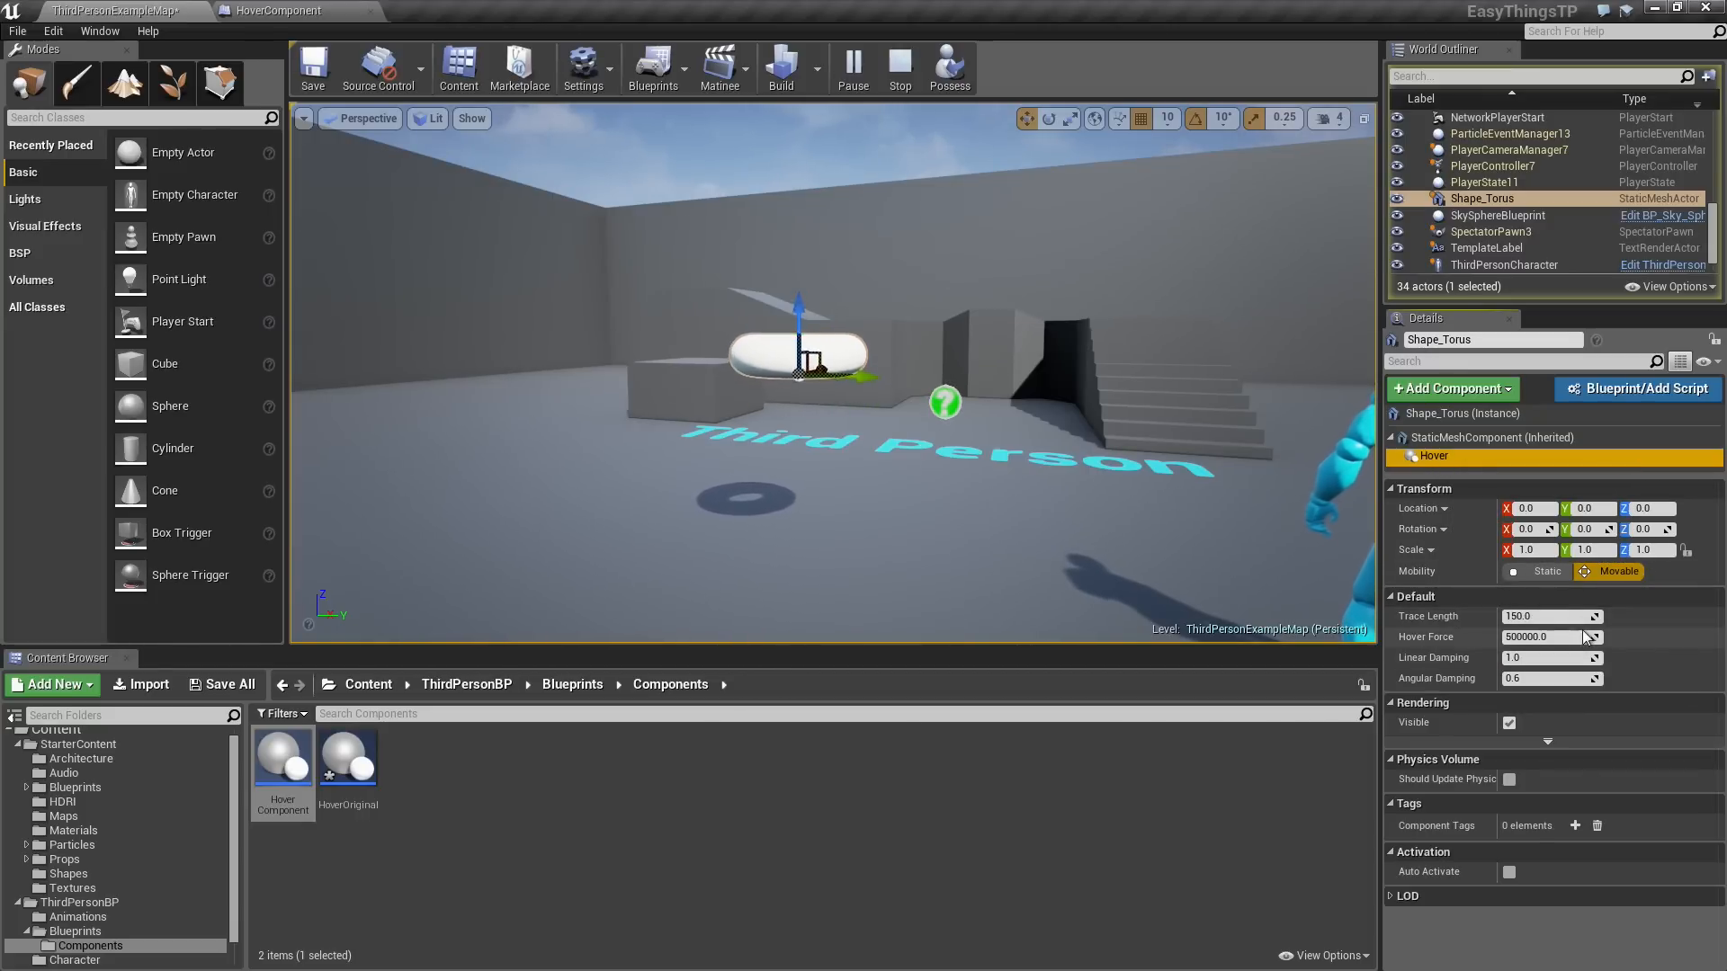
pyautogui.moveTo(1585, 637)
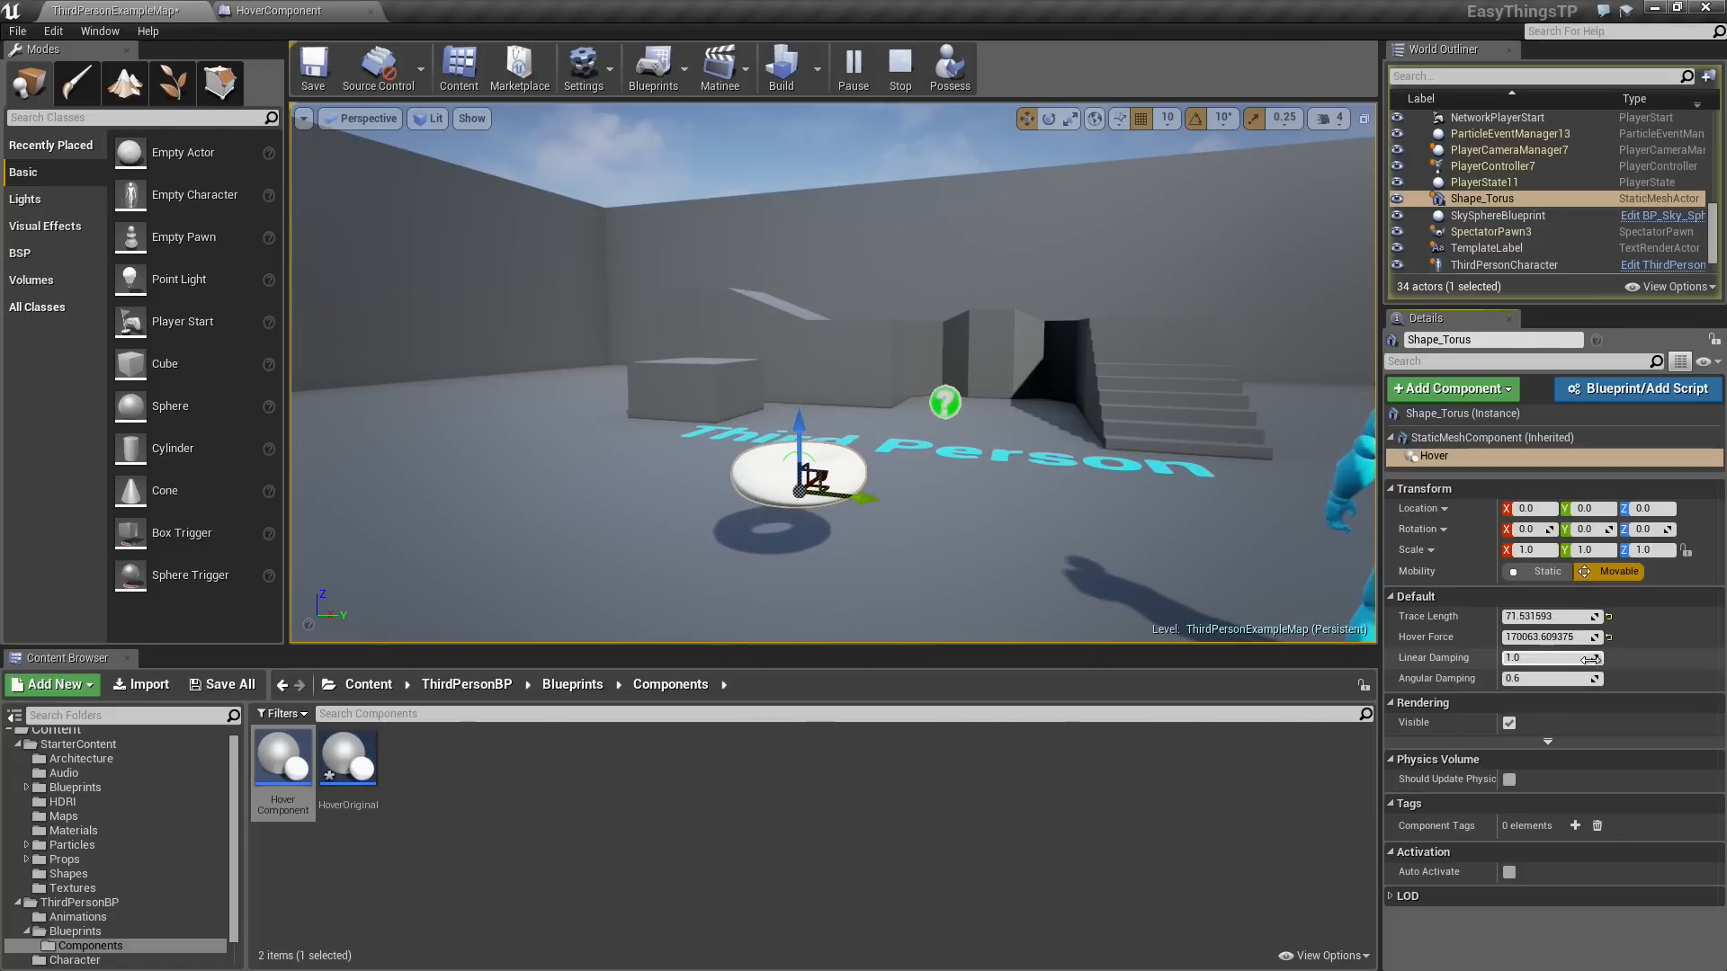
pyautogui.moveTo(1547, 657); pyautogui.dragTo(1591, 658)
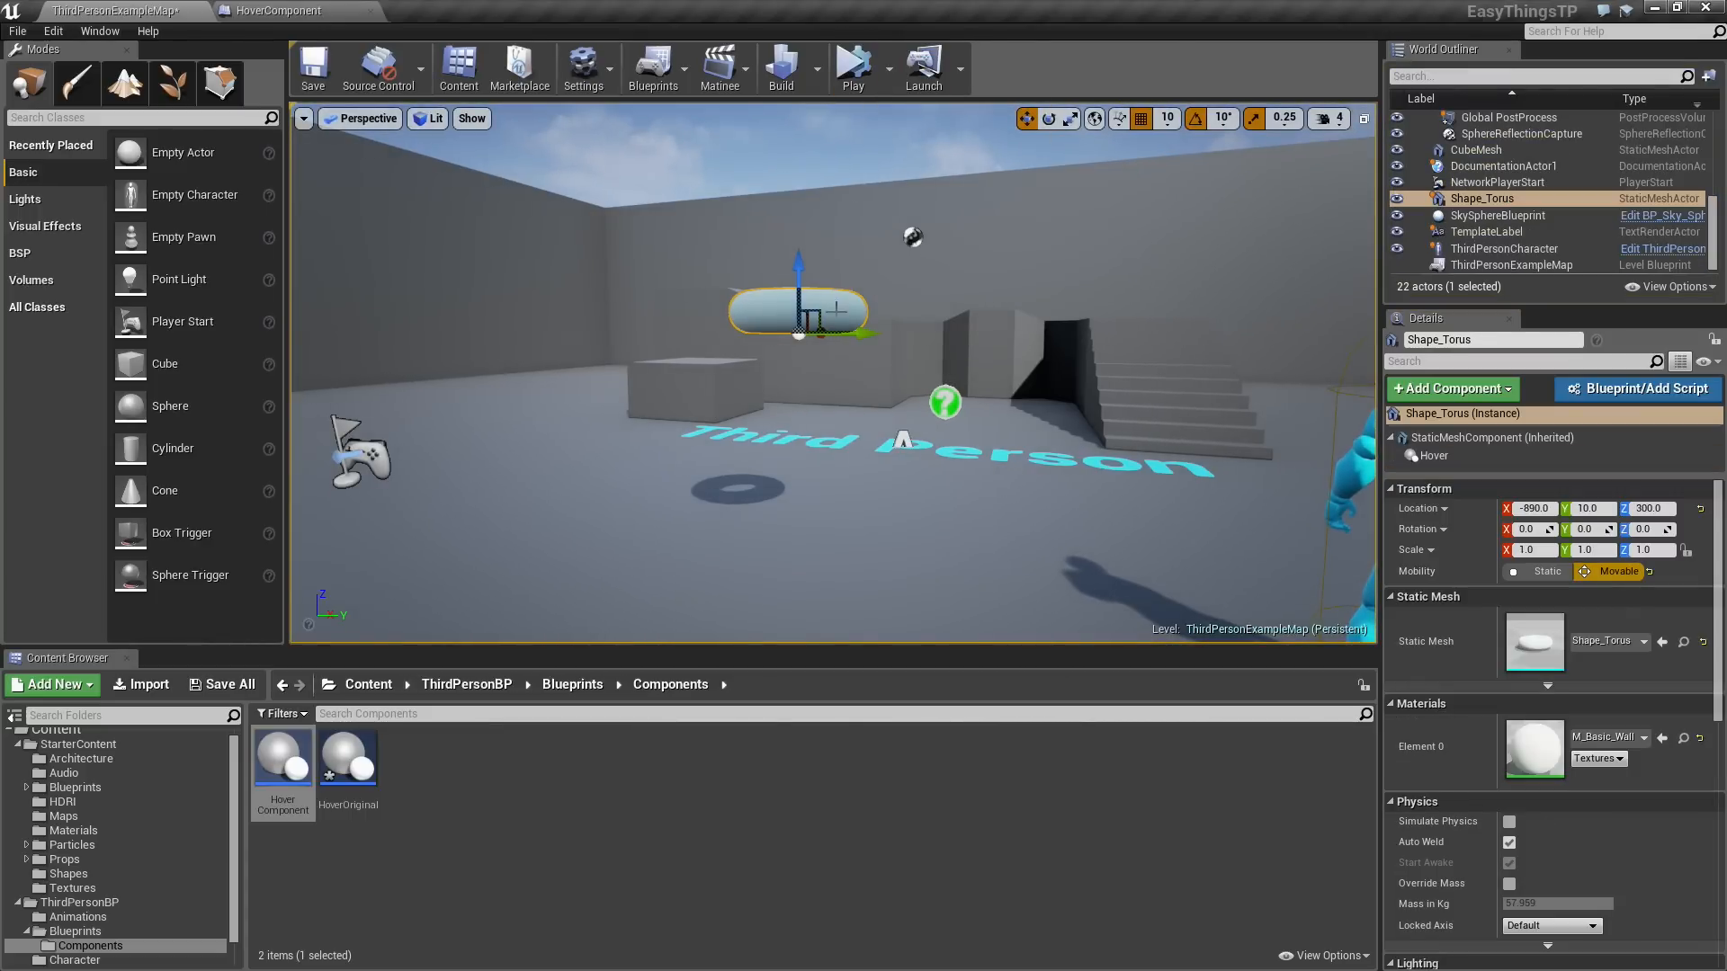
# Re-simulate, lower the torus Hover's Trace Length to 81.825668, and stop.
pyautogui.click(873, 67)
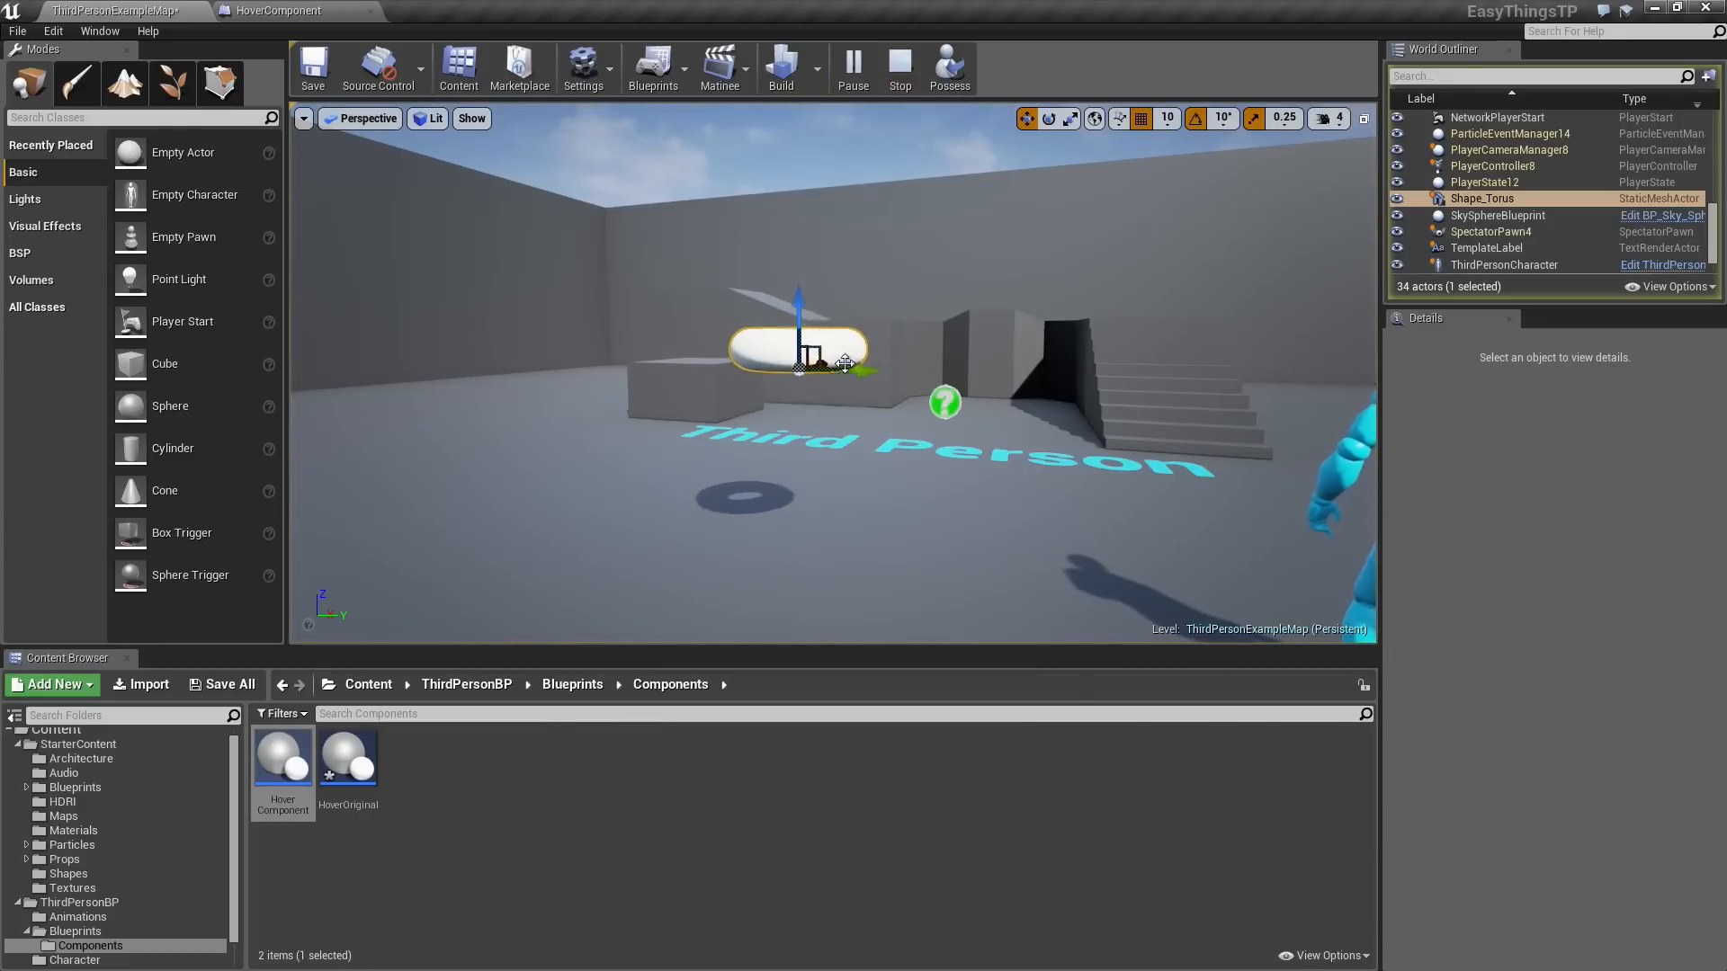
pyautogui.click(1482, 198)
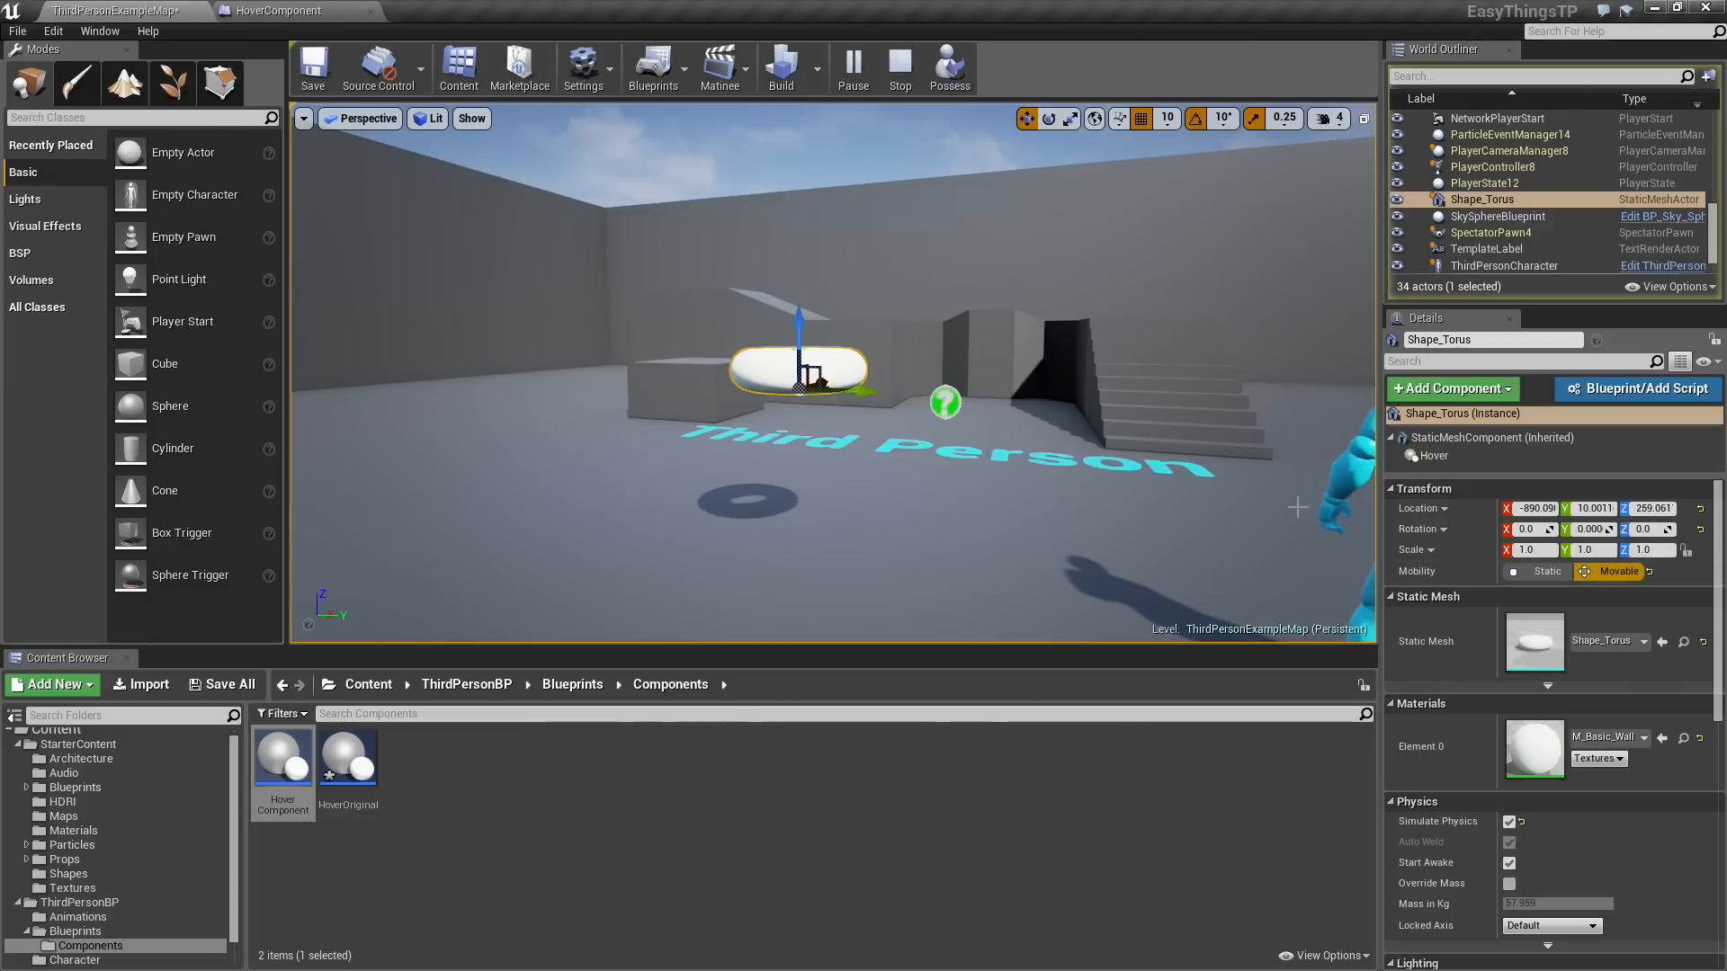
pyautogui.click(1434, 455)
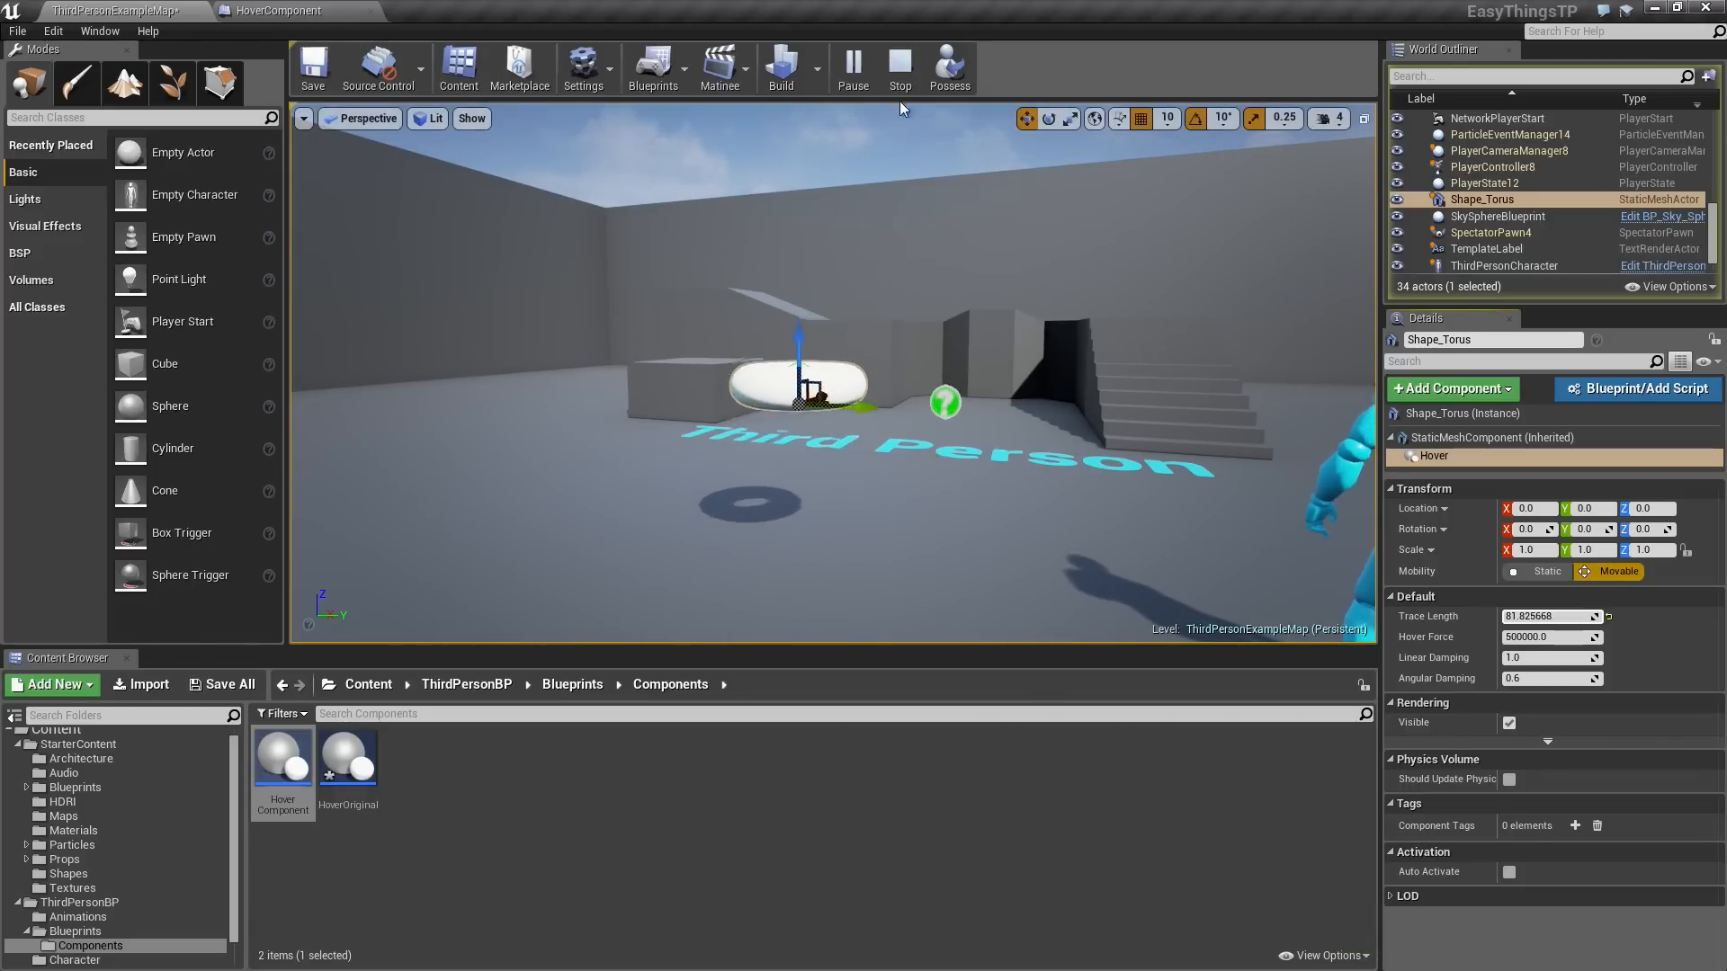
pyautogui.click(900, 66)
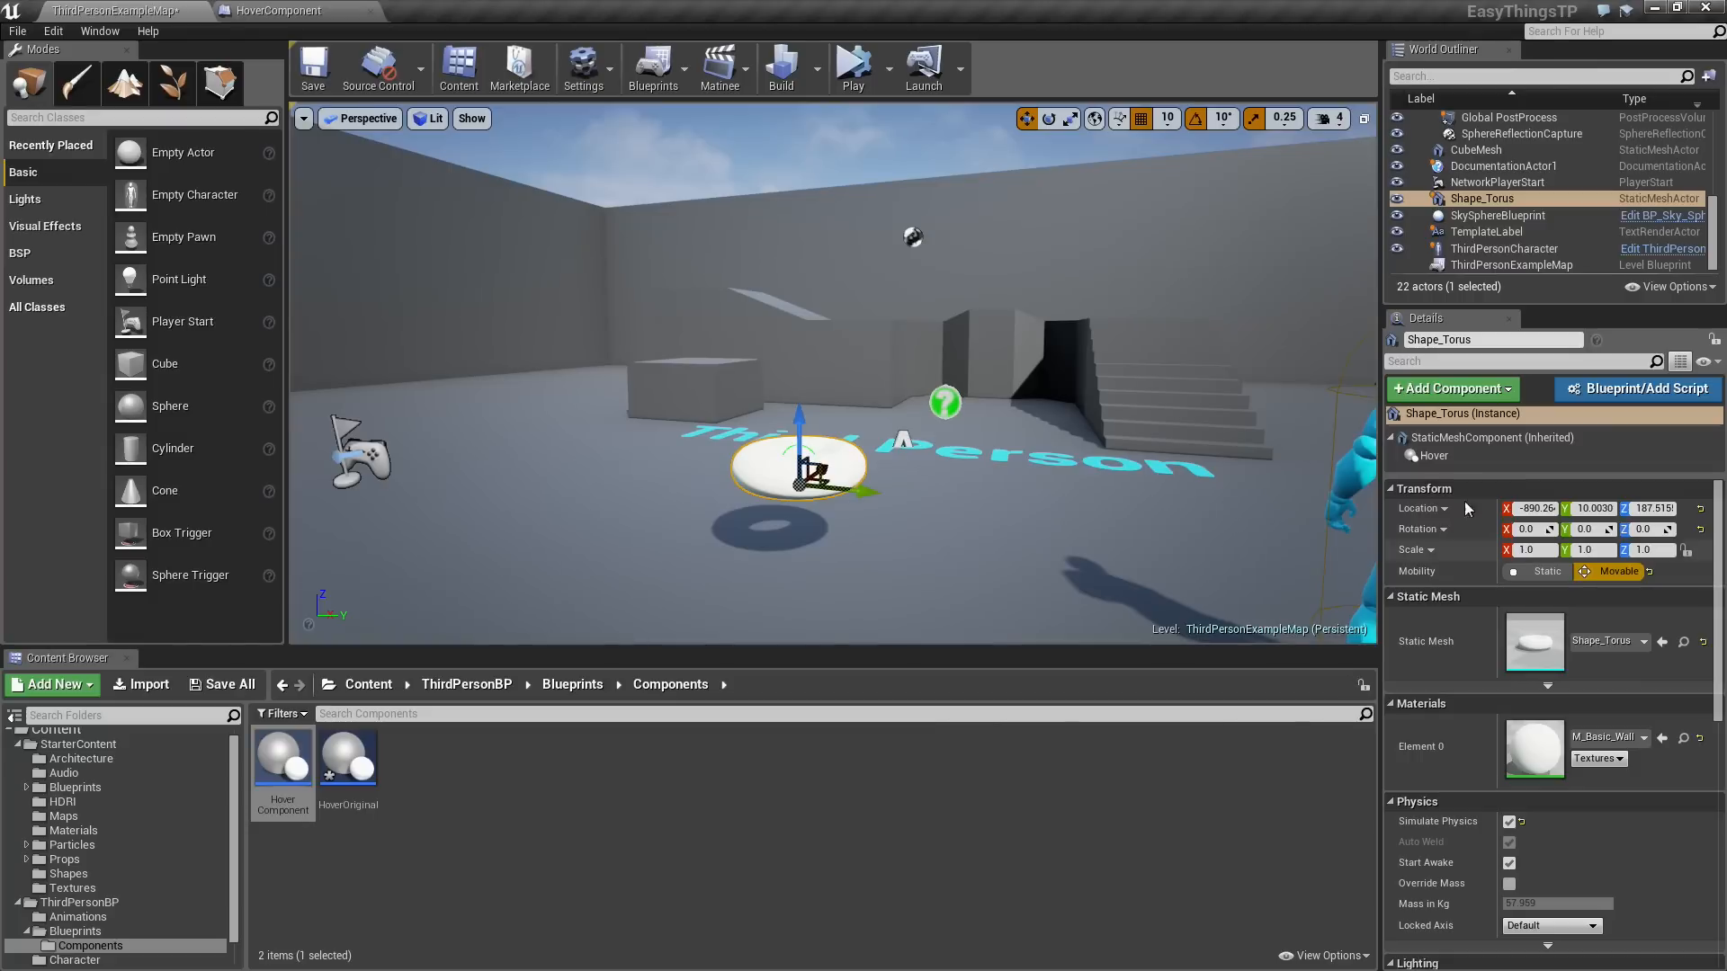
# Check the torus's kept hover values and run the simulation once more.
pyautogui.click(1433, 455)
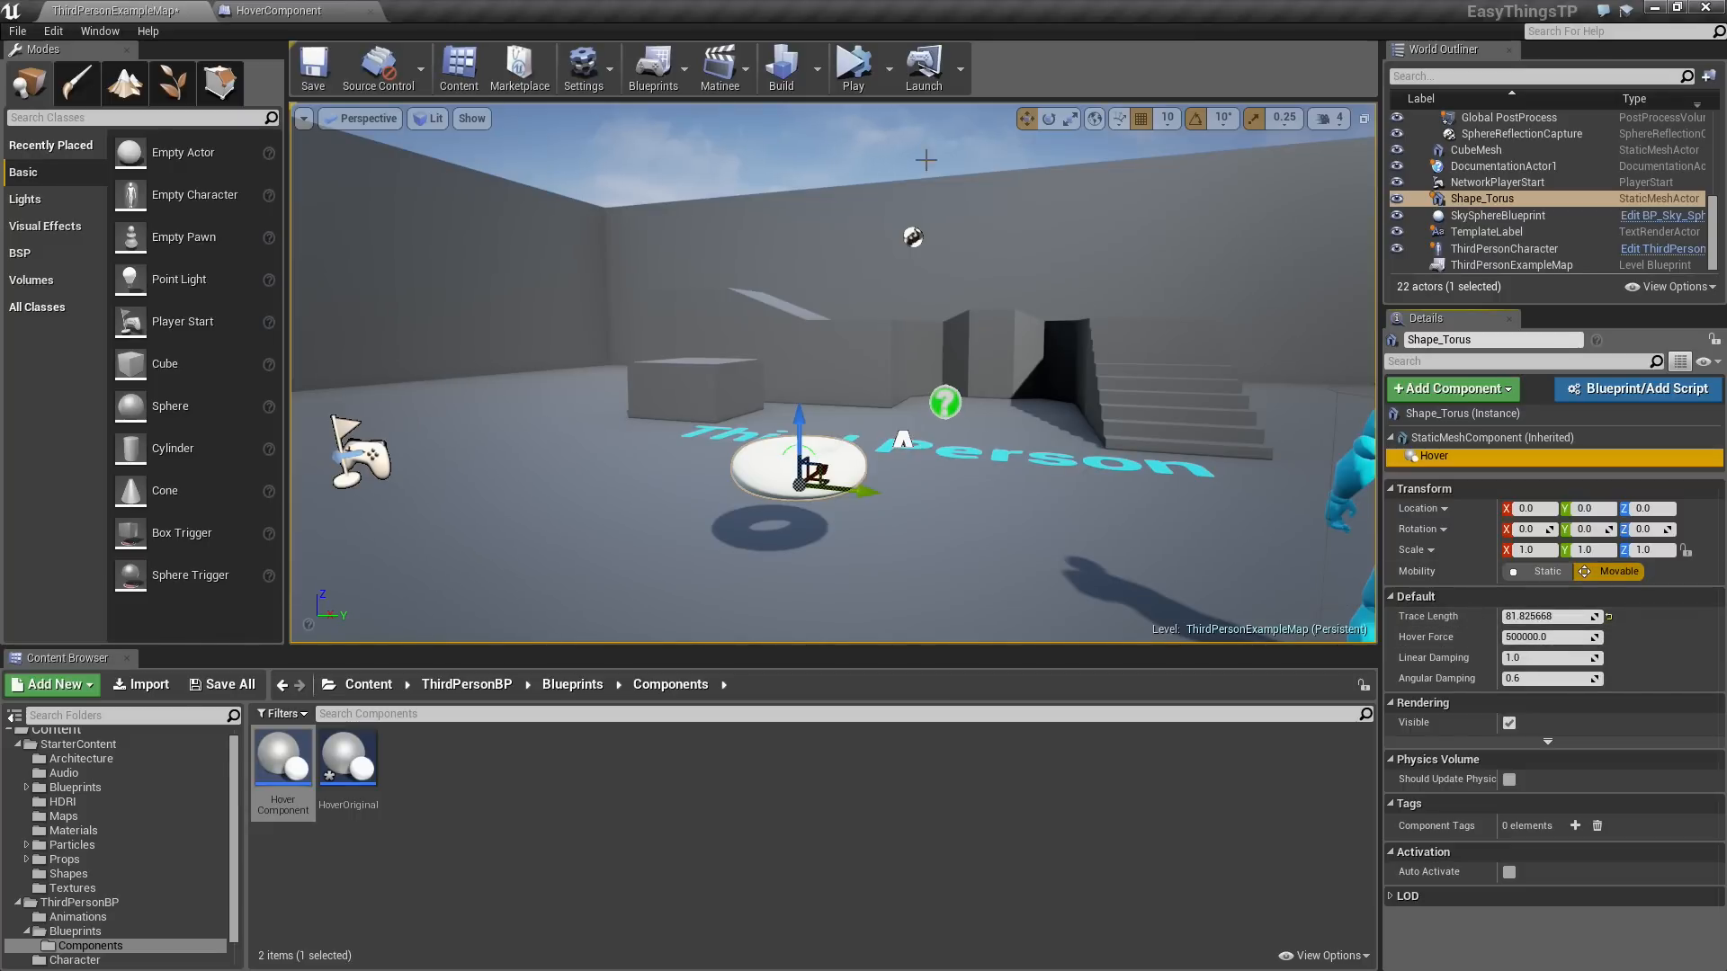
pyautogui.click(854, 66)
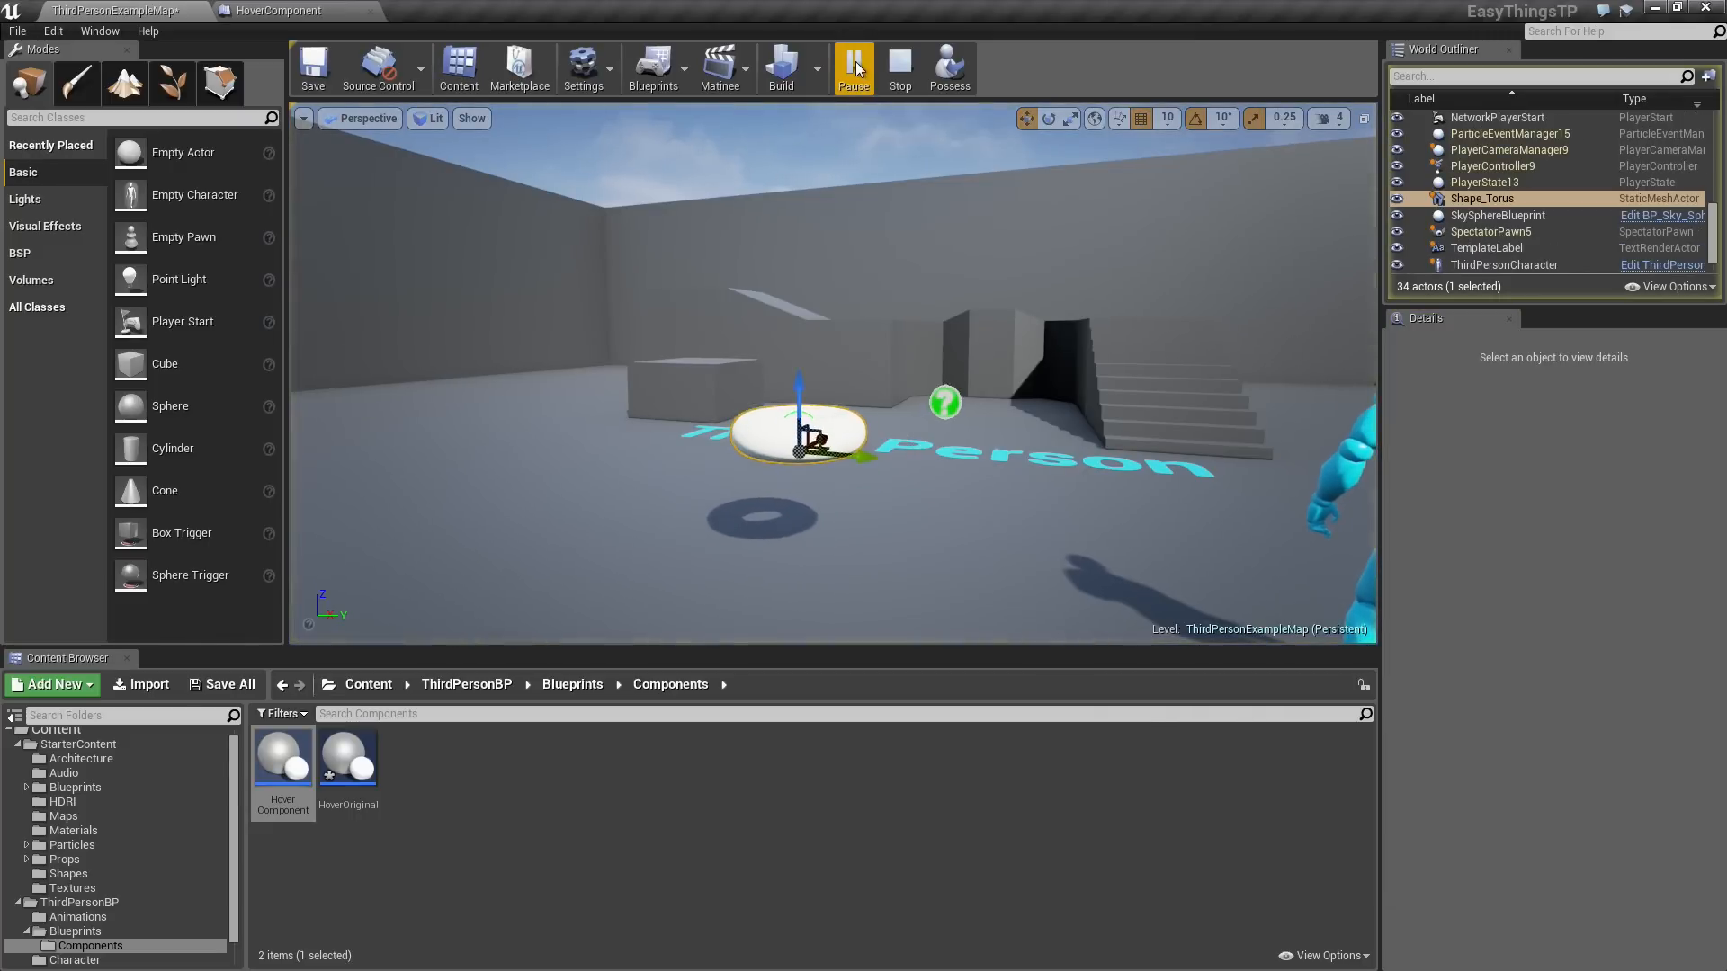
pyautogui.click(899, 68)
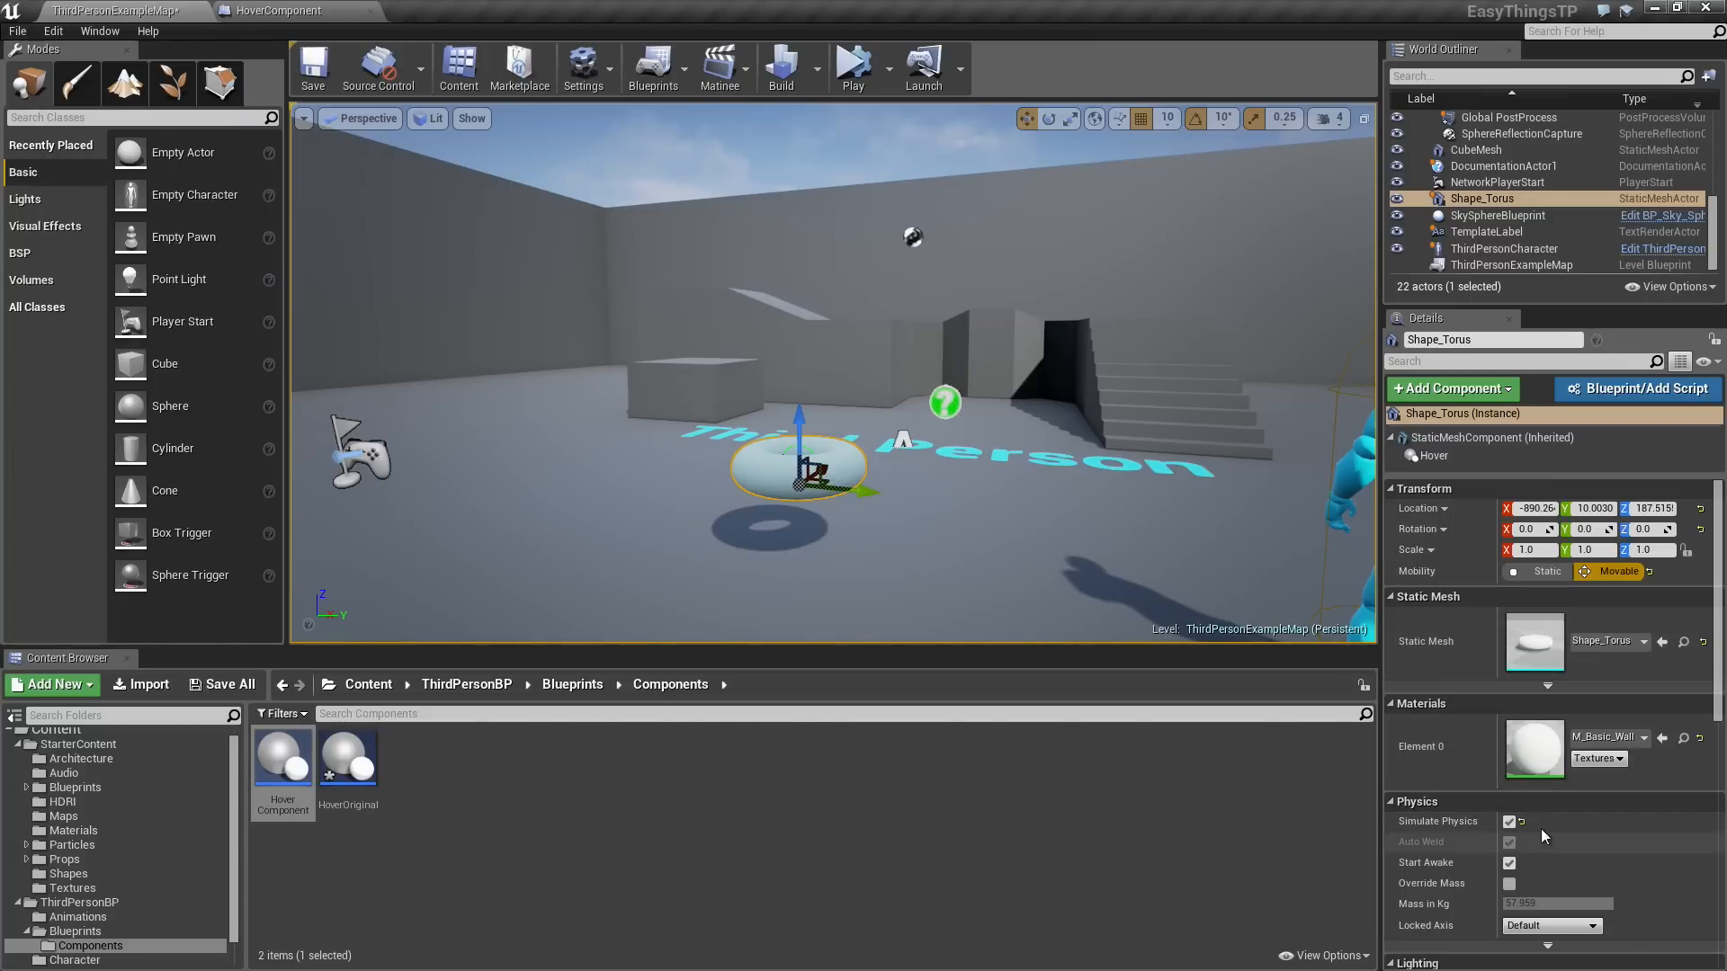
pyautogui.click(1434, 455)
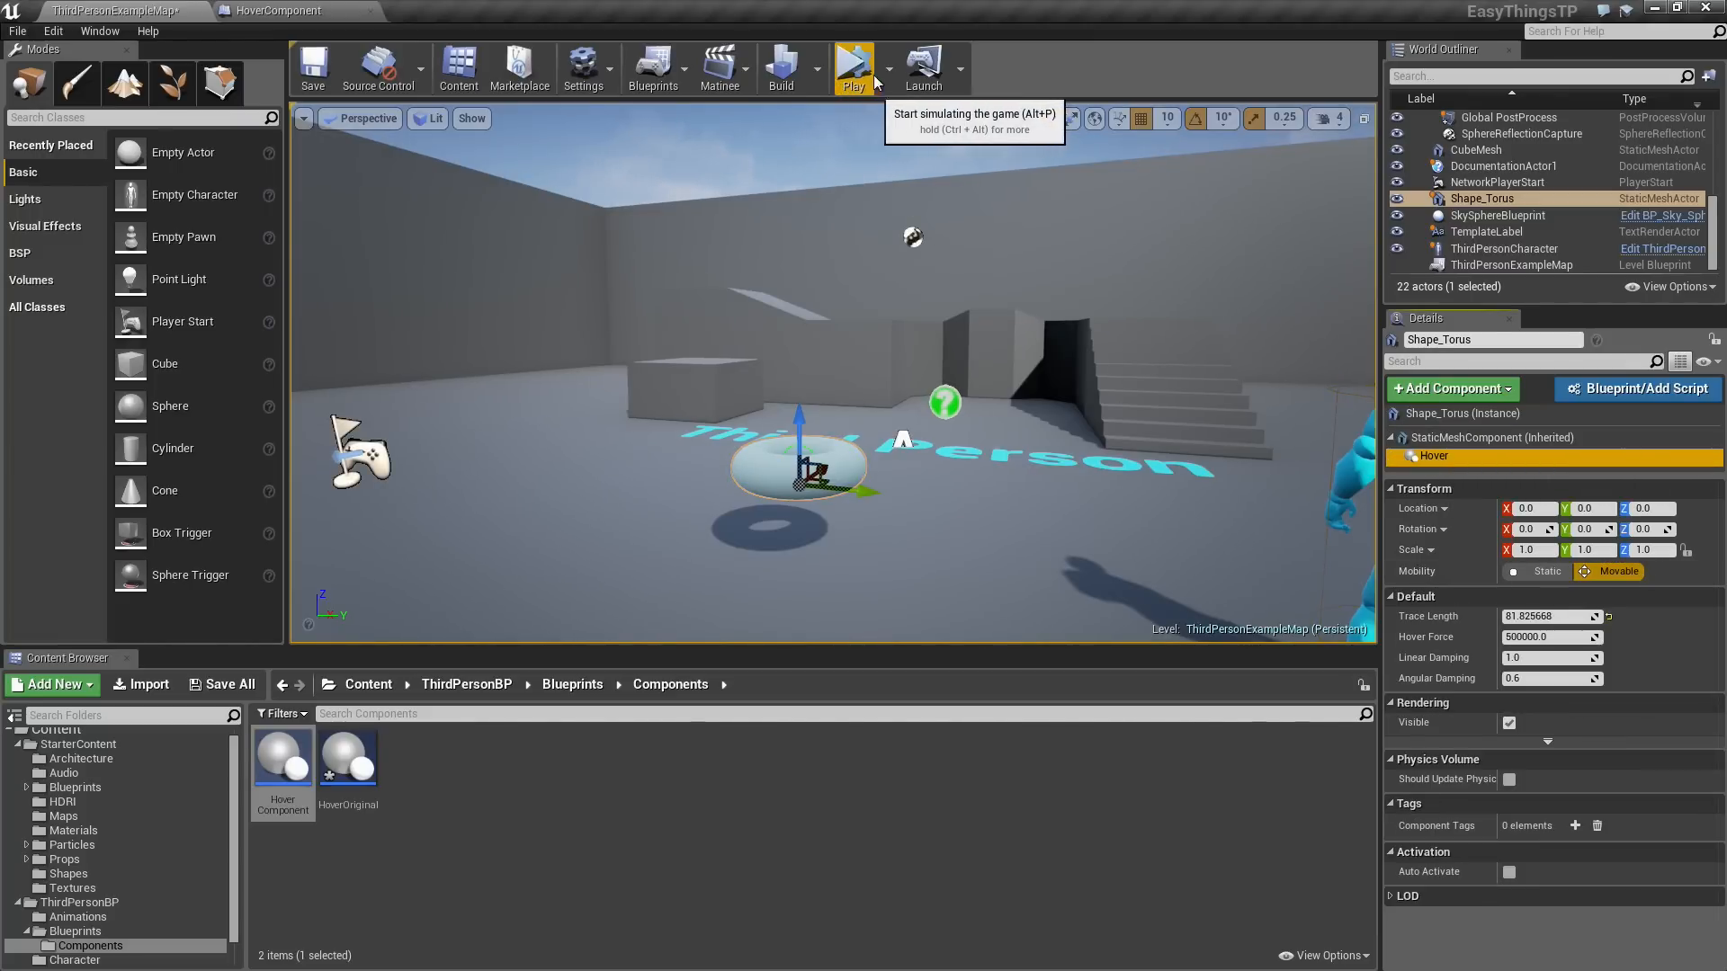
# Place a sphere and a 30°-tilted narrow capsule, setting both to Movable.
pyautogui.click(853, 68)
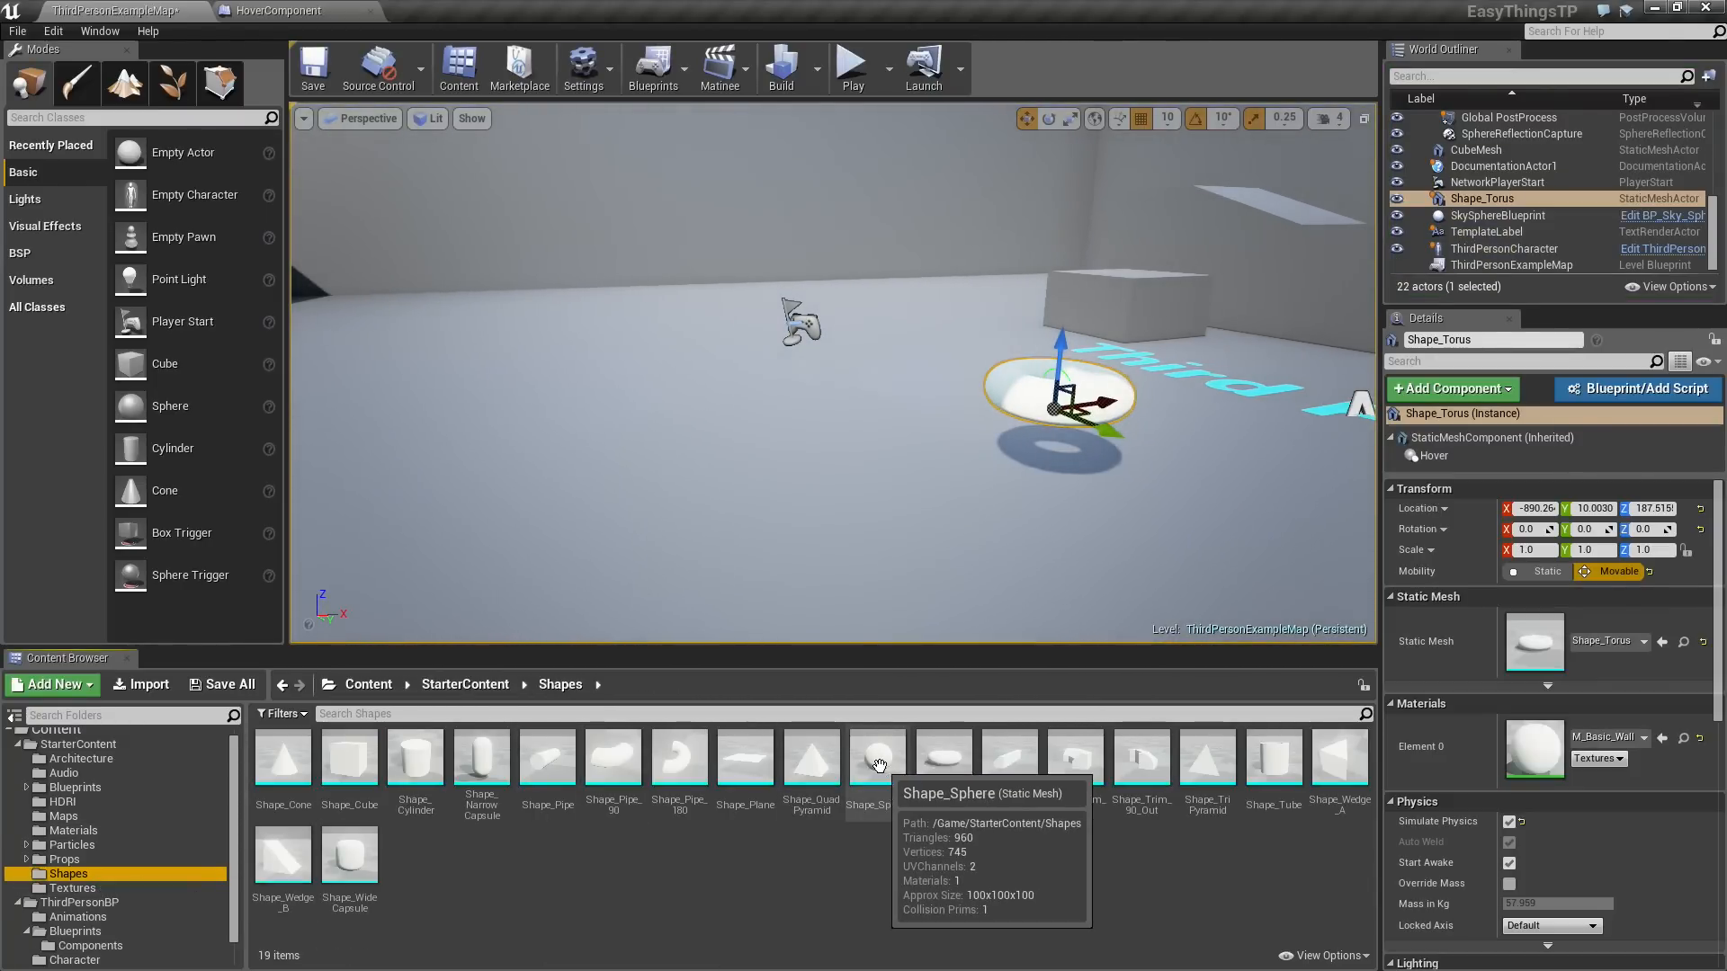
pyautogui.moveTo(877, 754); pyautogui.dragTo(529, 193)
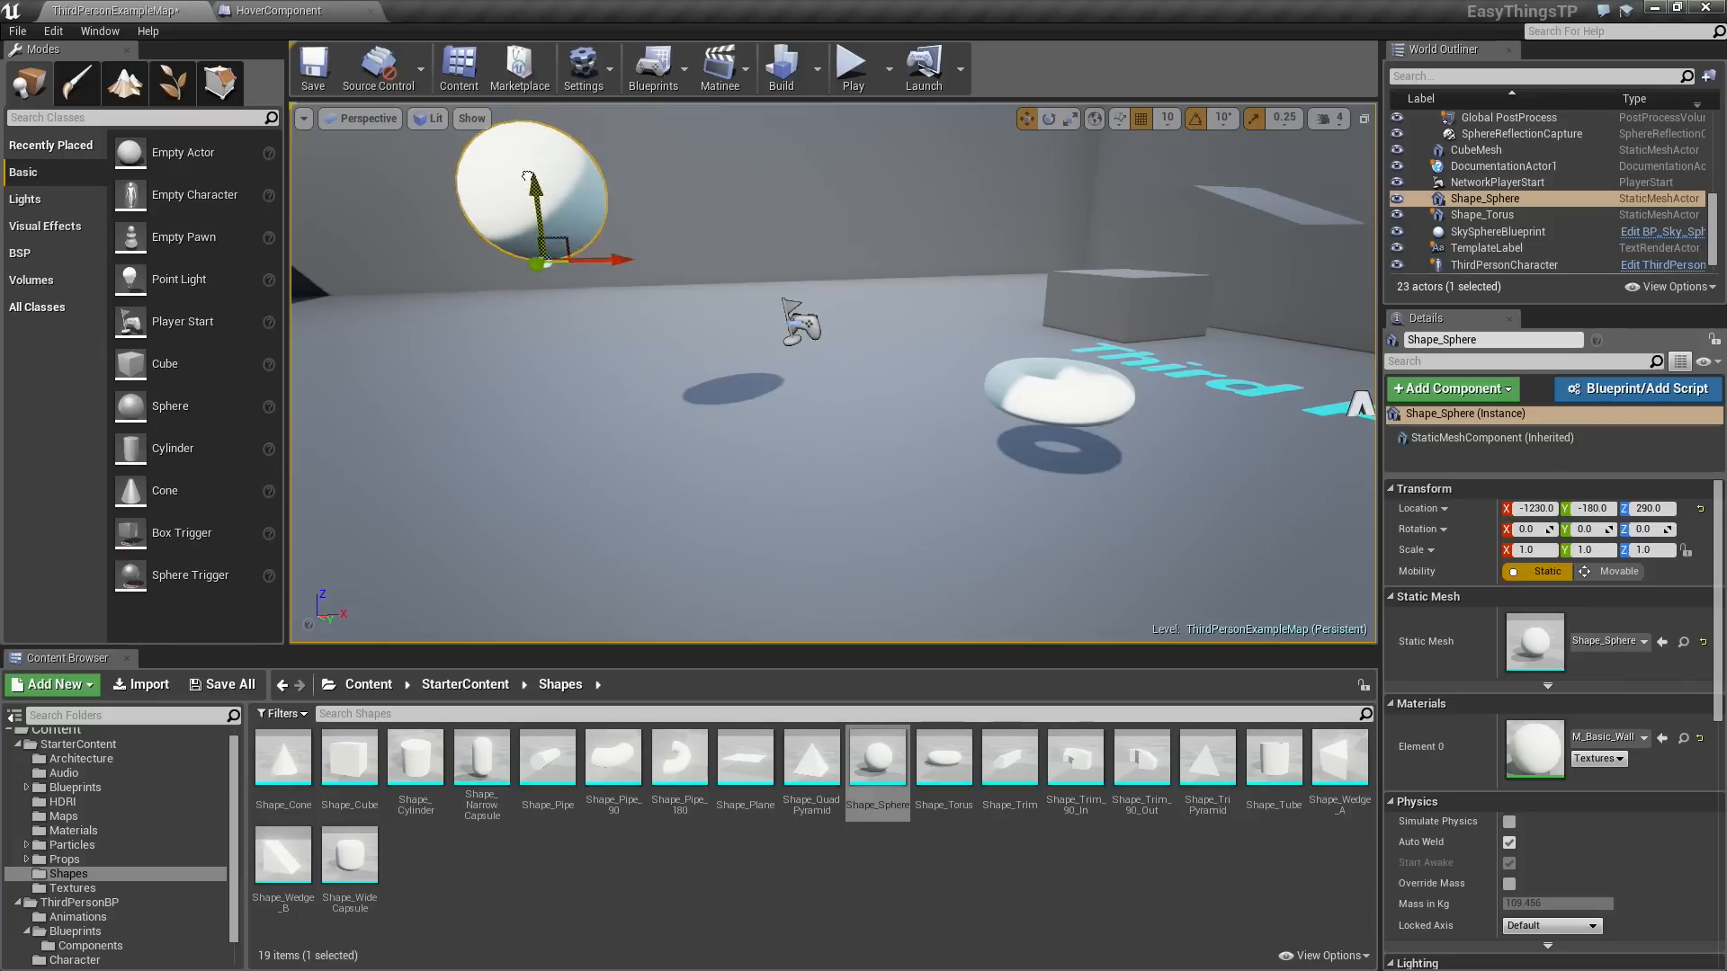
pyautogui.click(1609, 572)
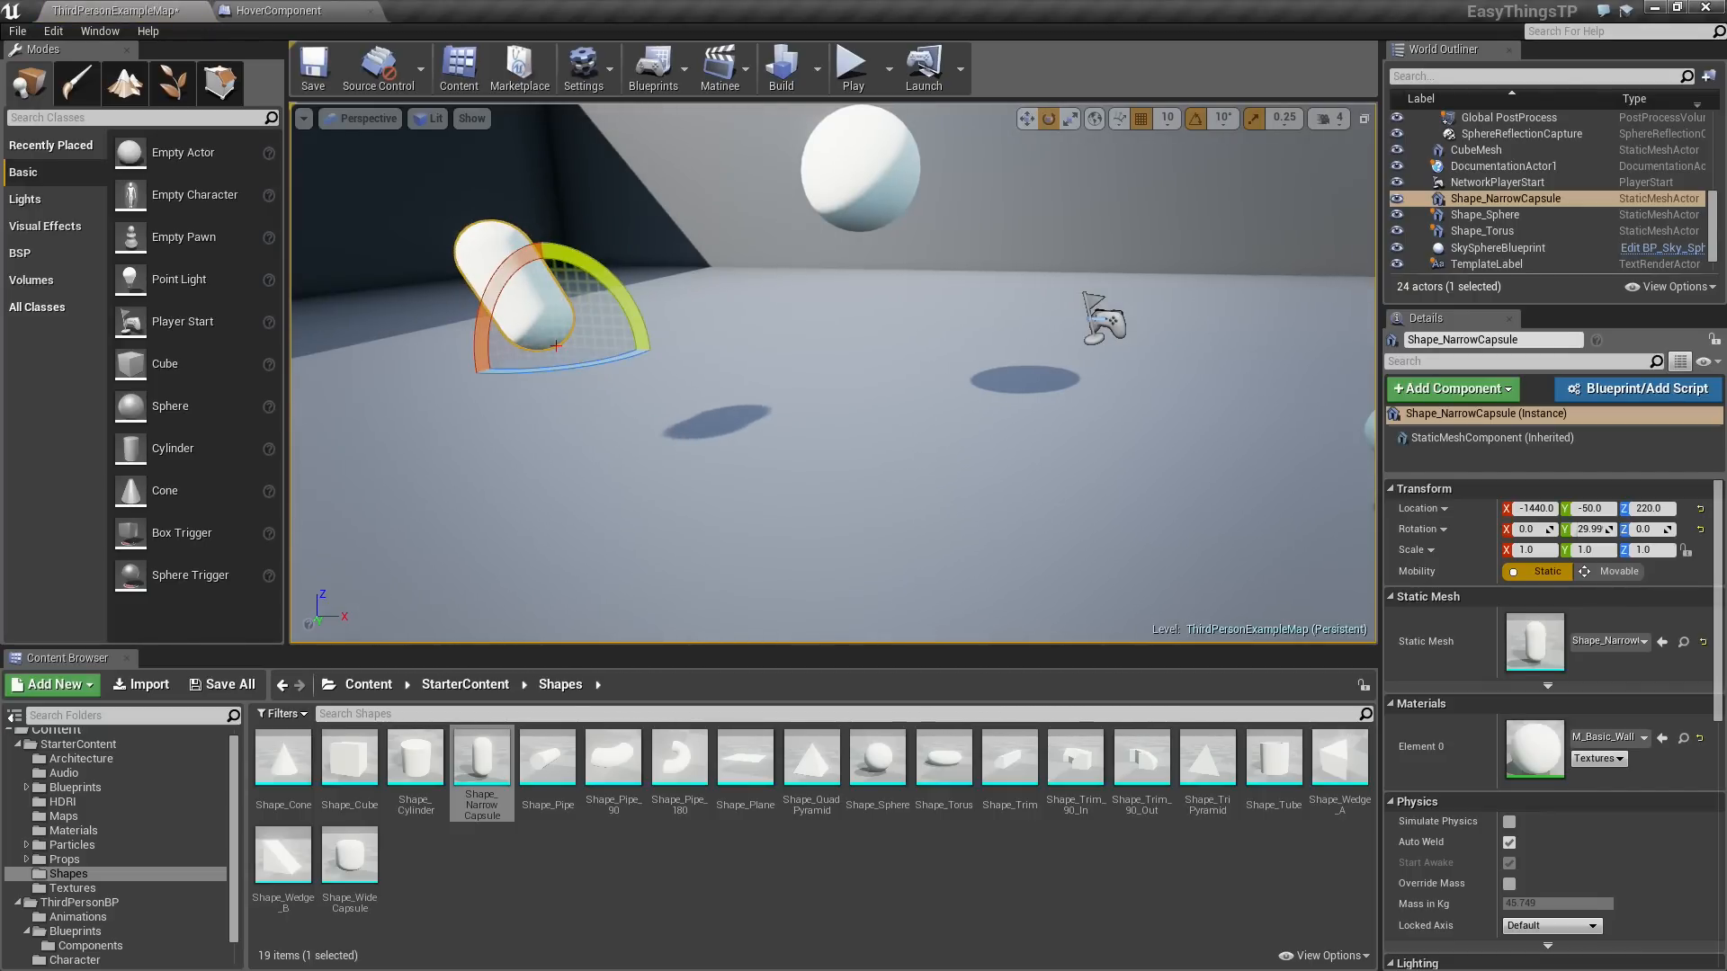
pyautogui.click(1619, 572)
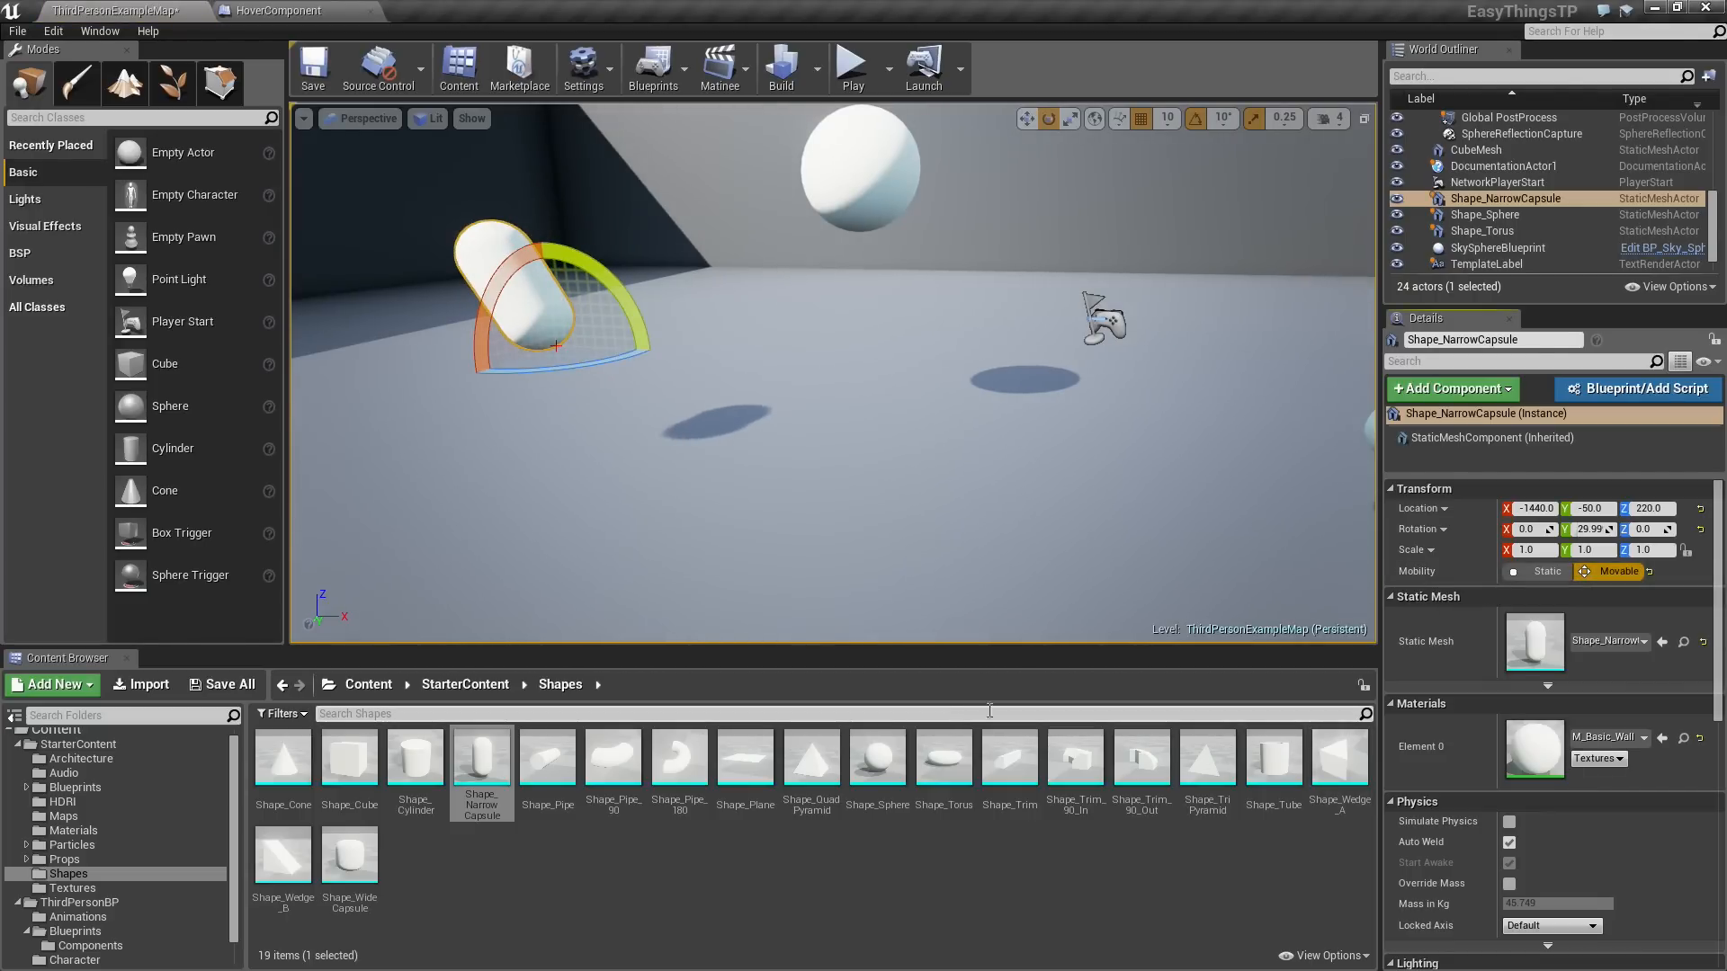
# Attach HoverComponent to the narrow capsule and sphere, then simulate to watch them hover.
pyautogui.click(88, 946)
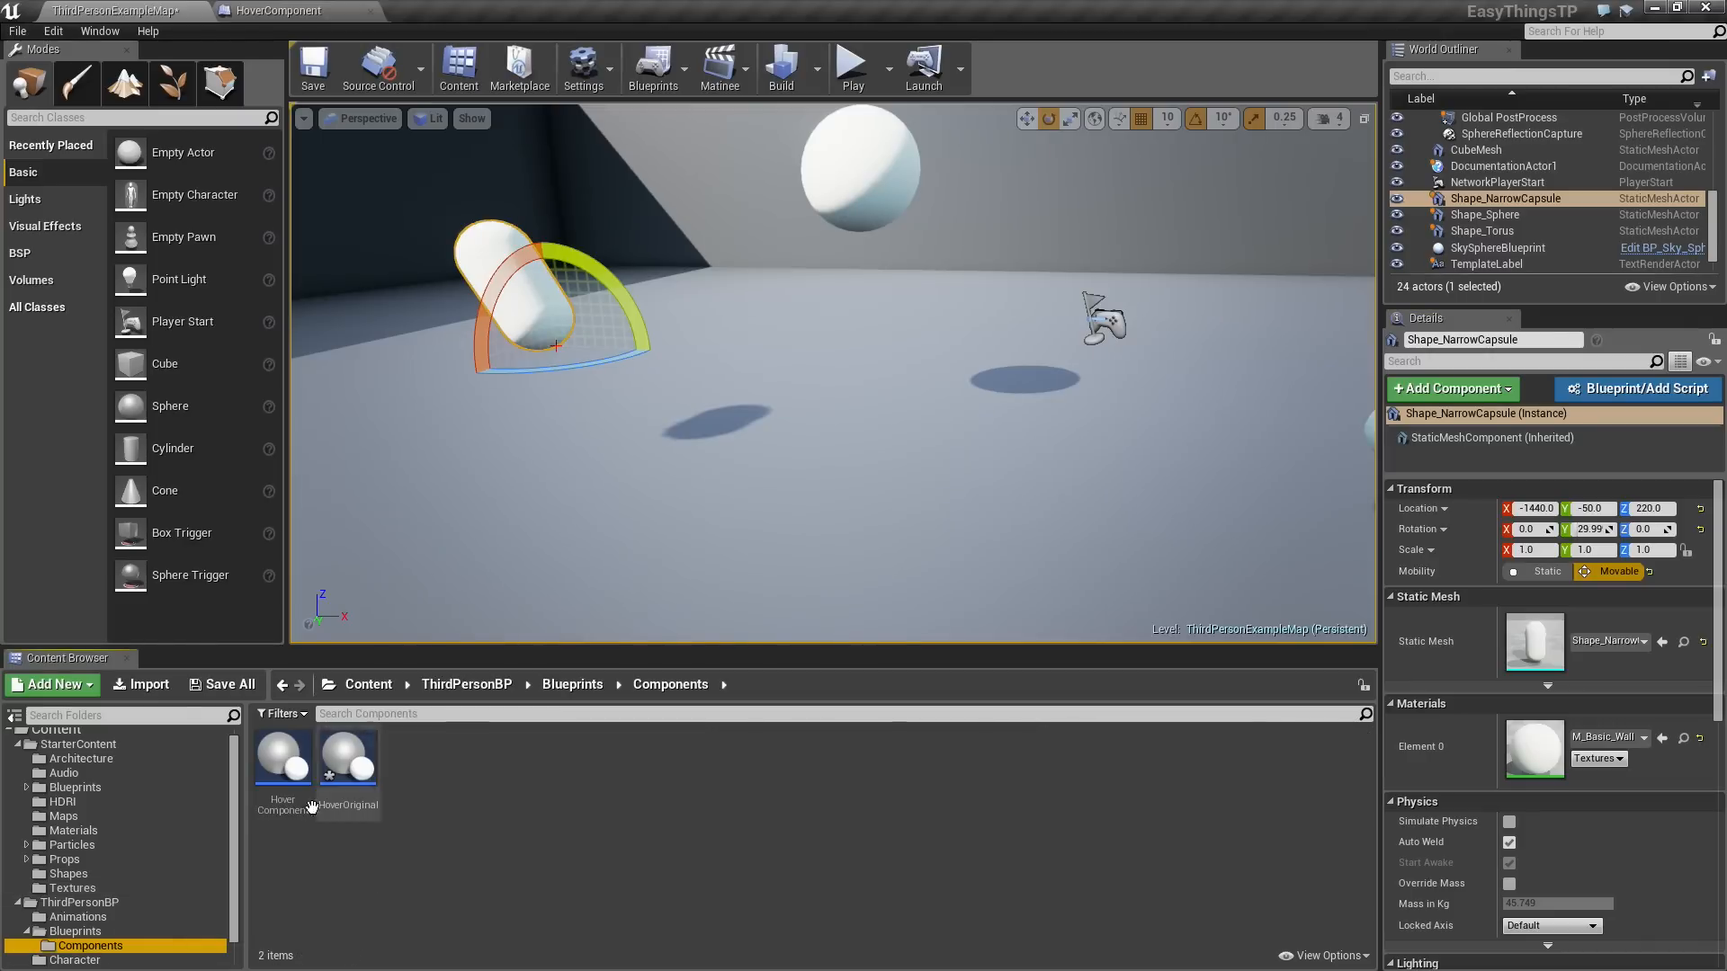
pyautogui.click(282, 756)
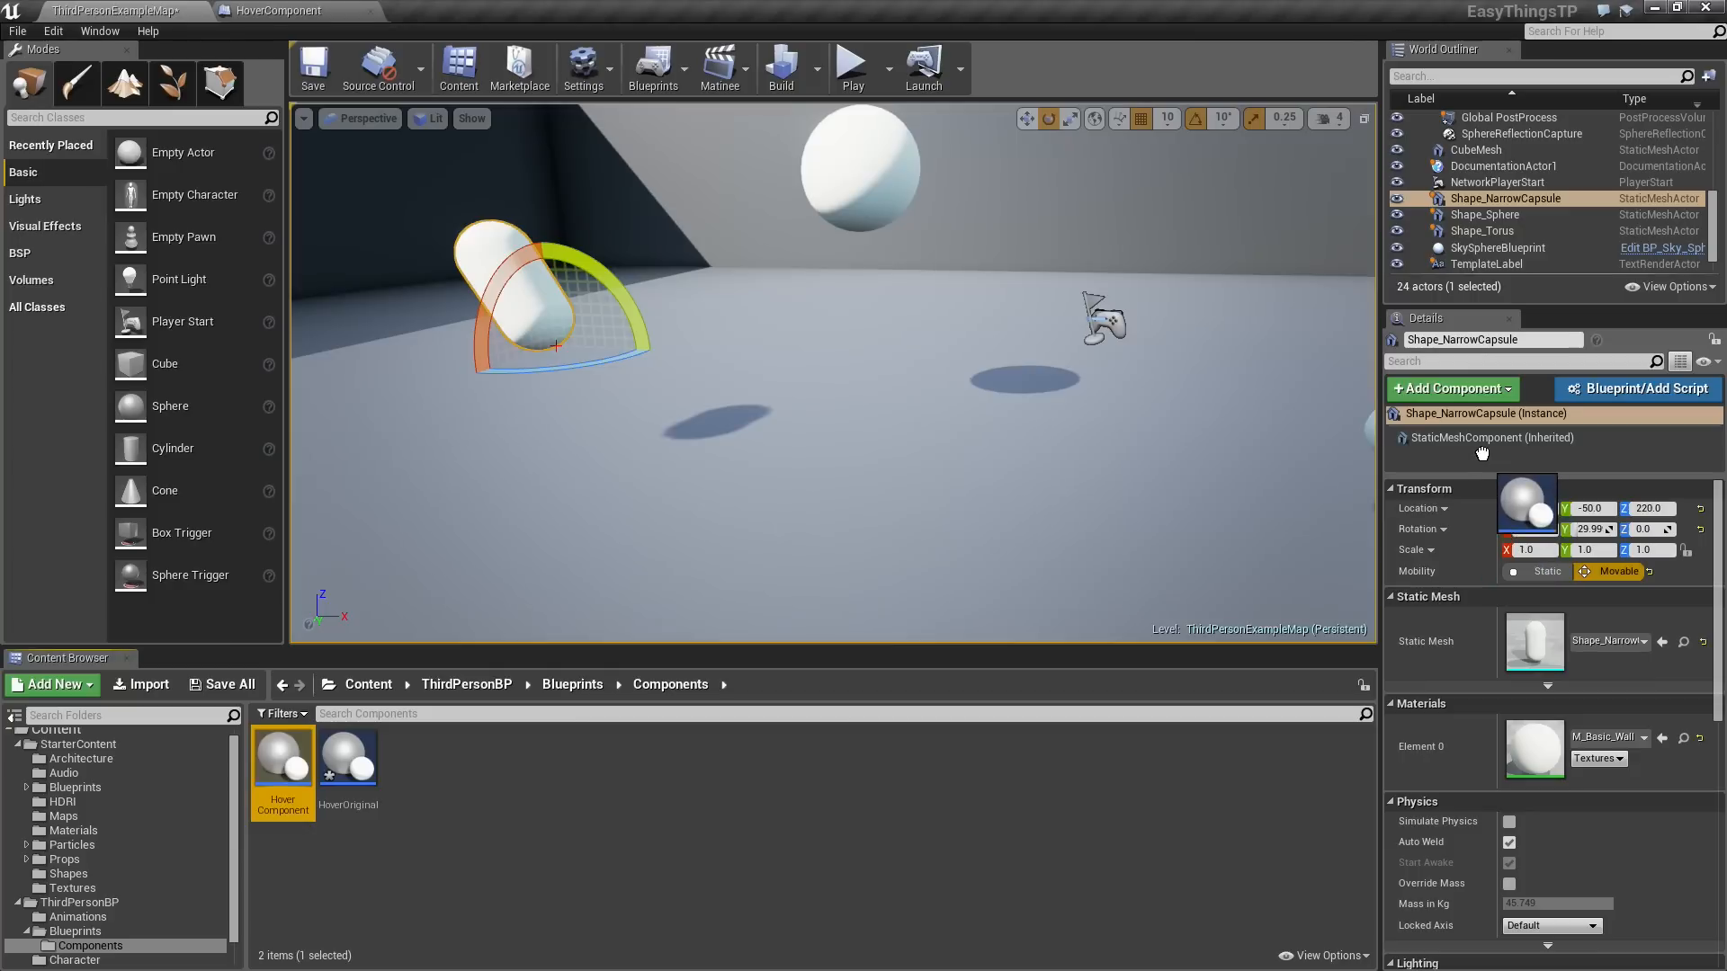
pyautogui.click(1431, 455)
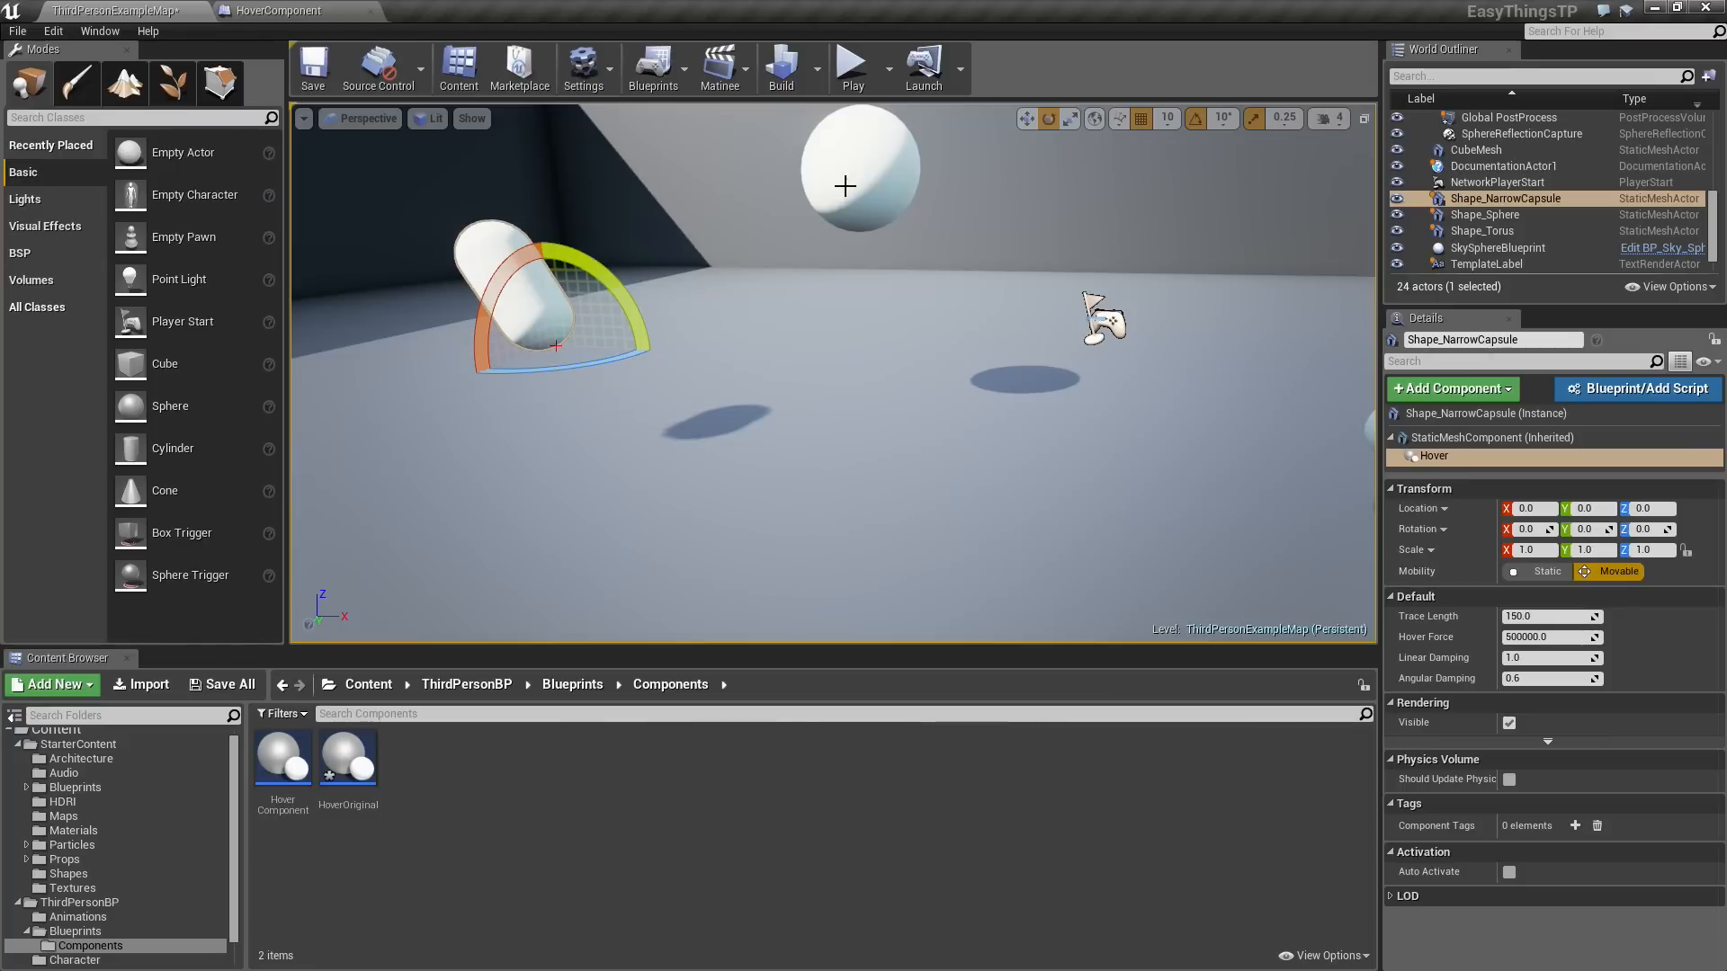
pyautogui.click(1486, 214)
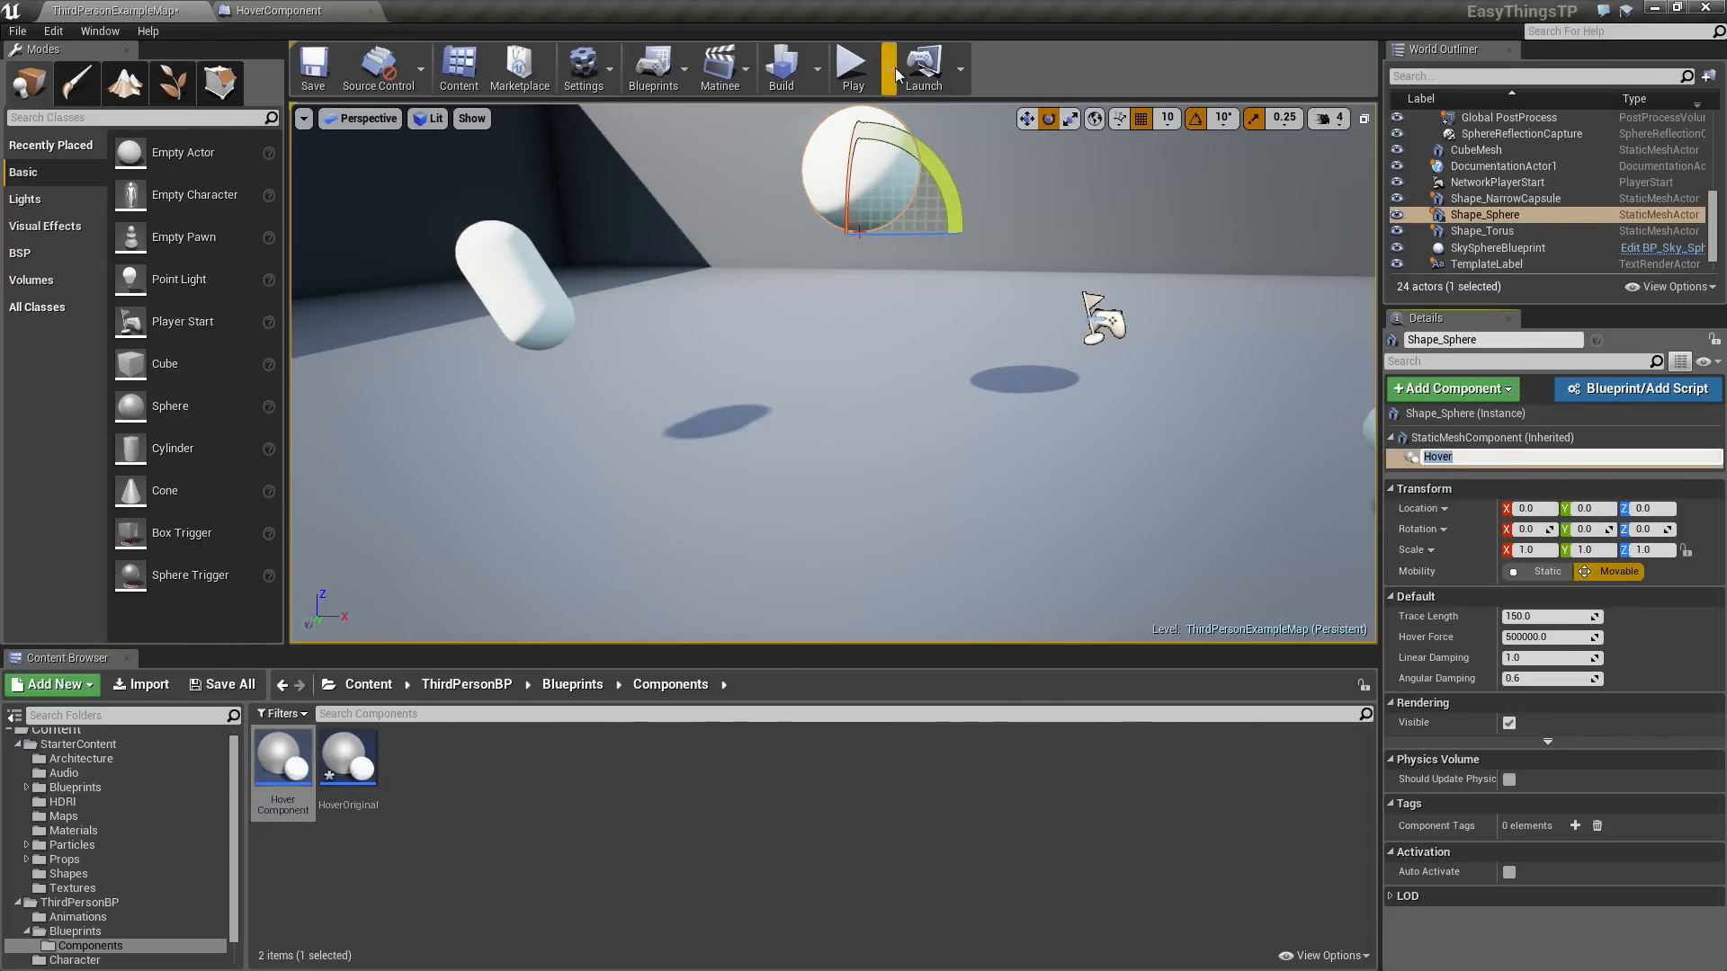
pyautogui.click(852, 65)
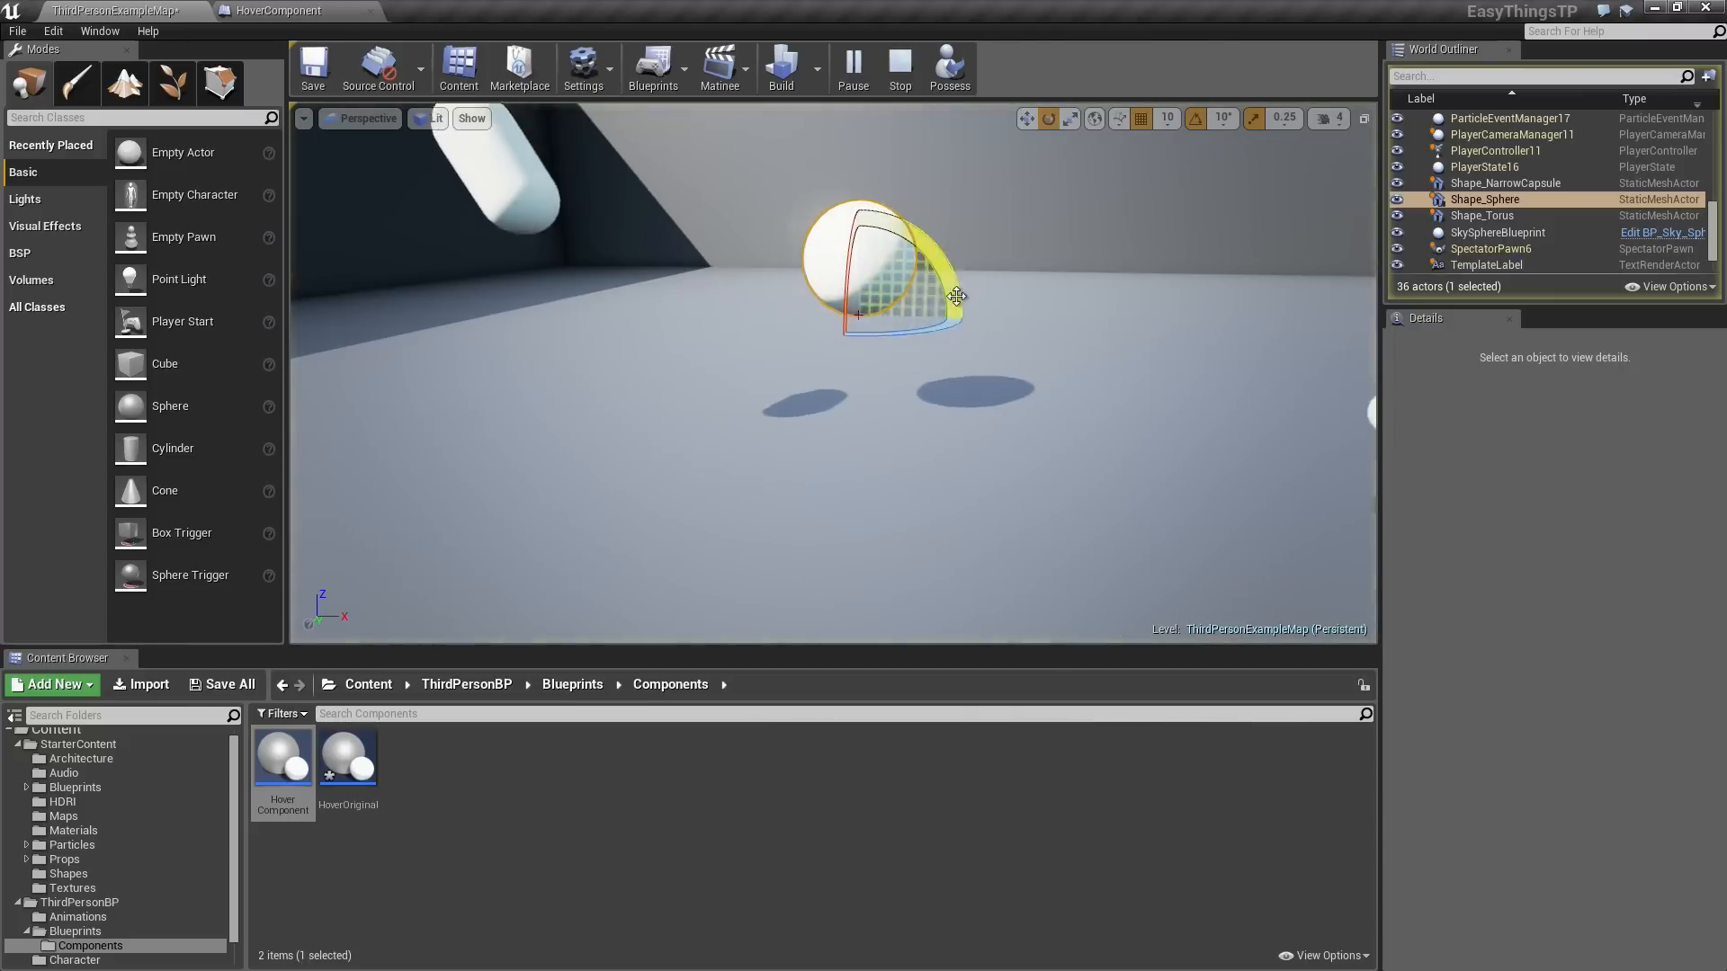